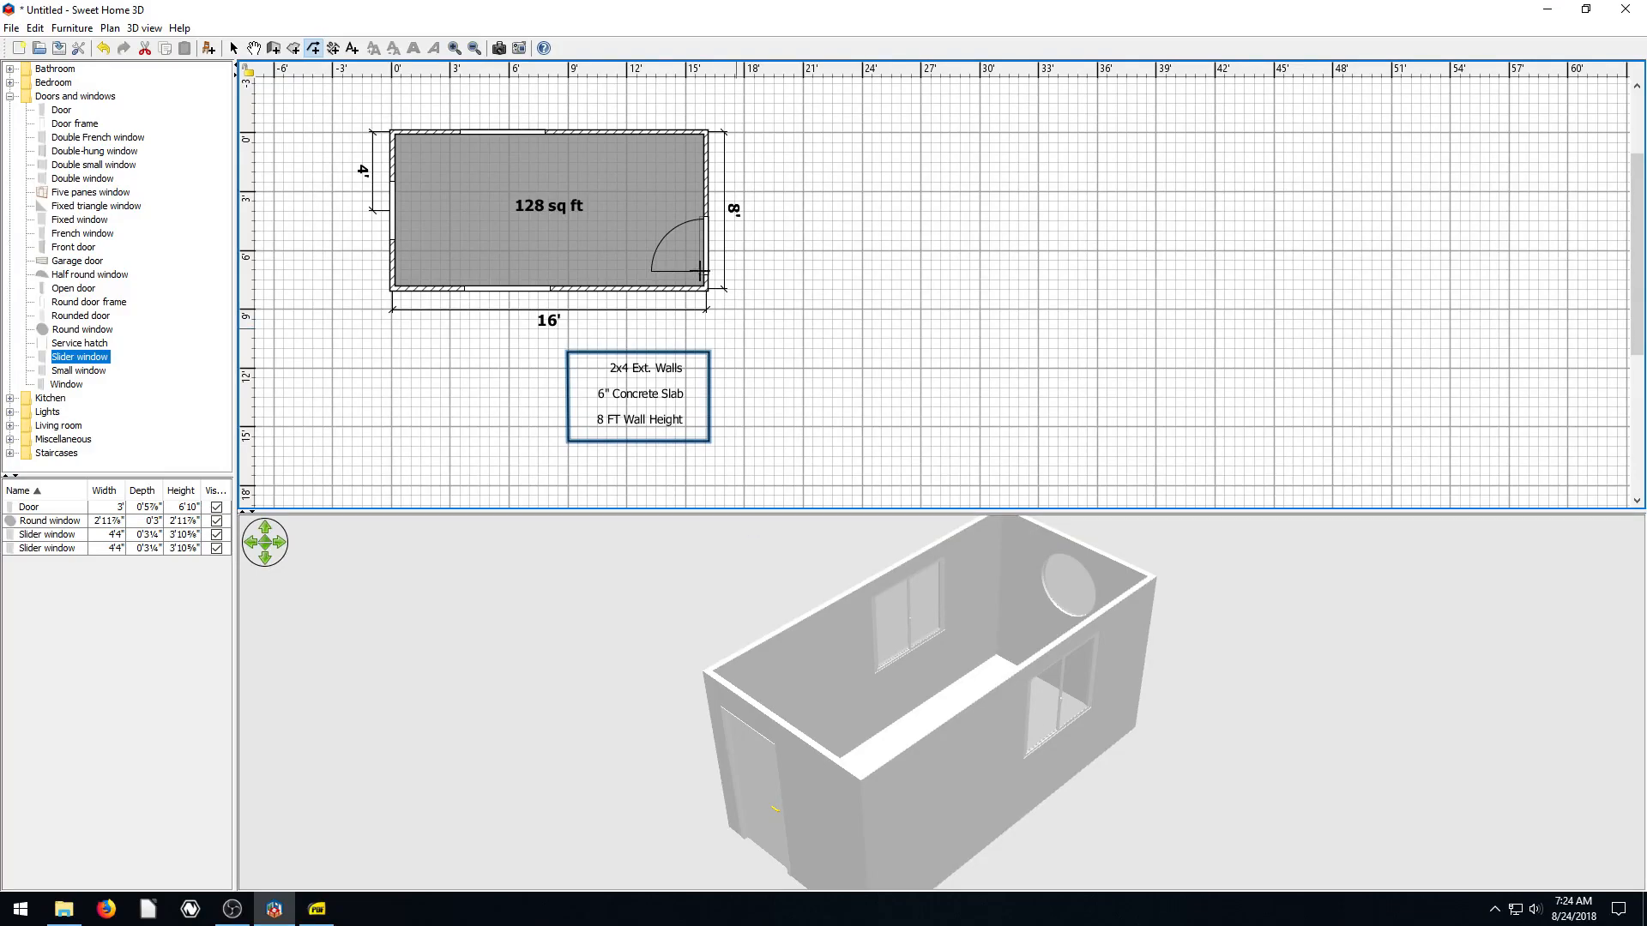
mouse_move(823, 349)
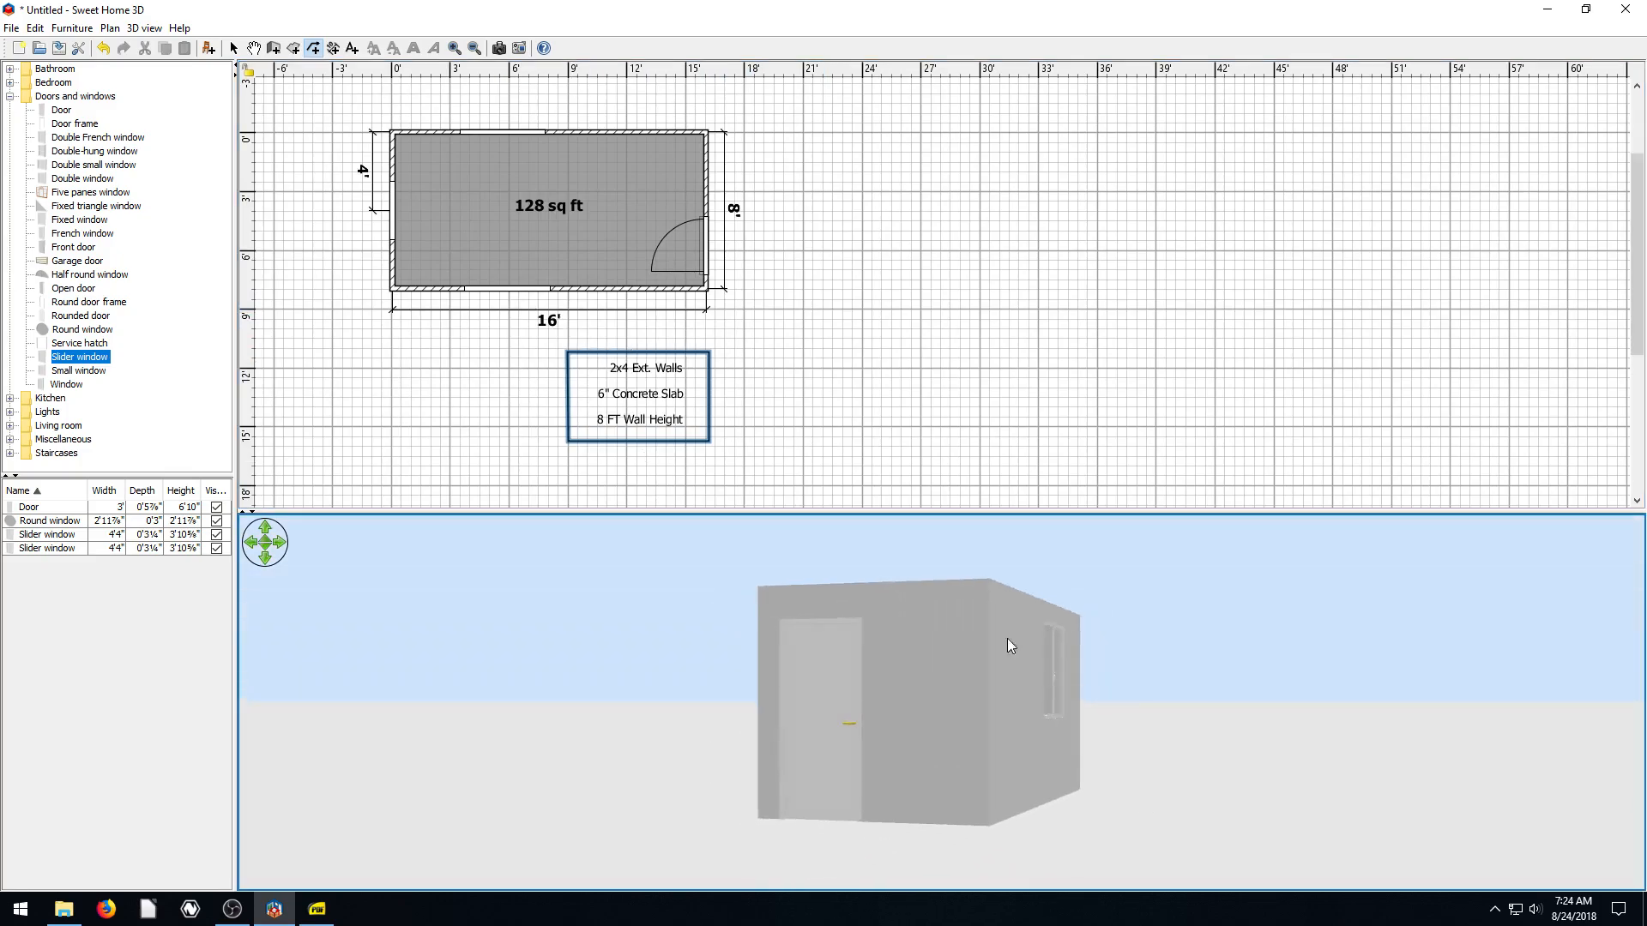
Orbit the 3D view to an angled overhead look into the room
left_click_drag(1009, 645, 1050, 588)
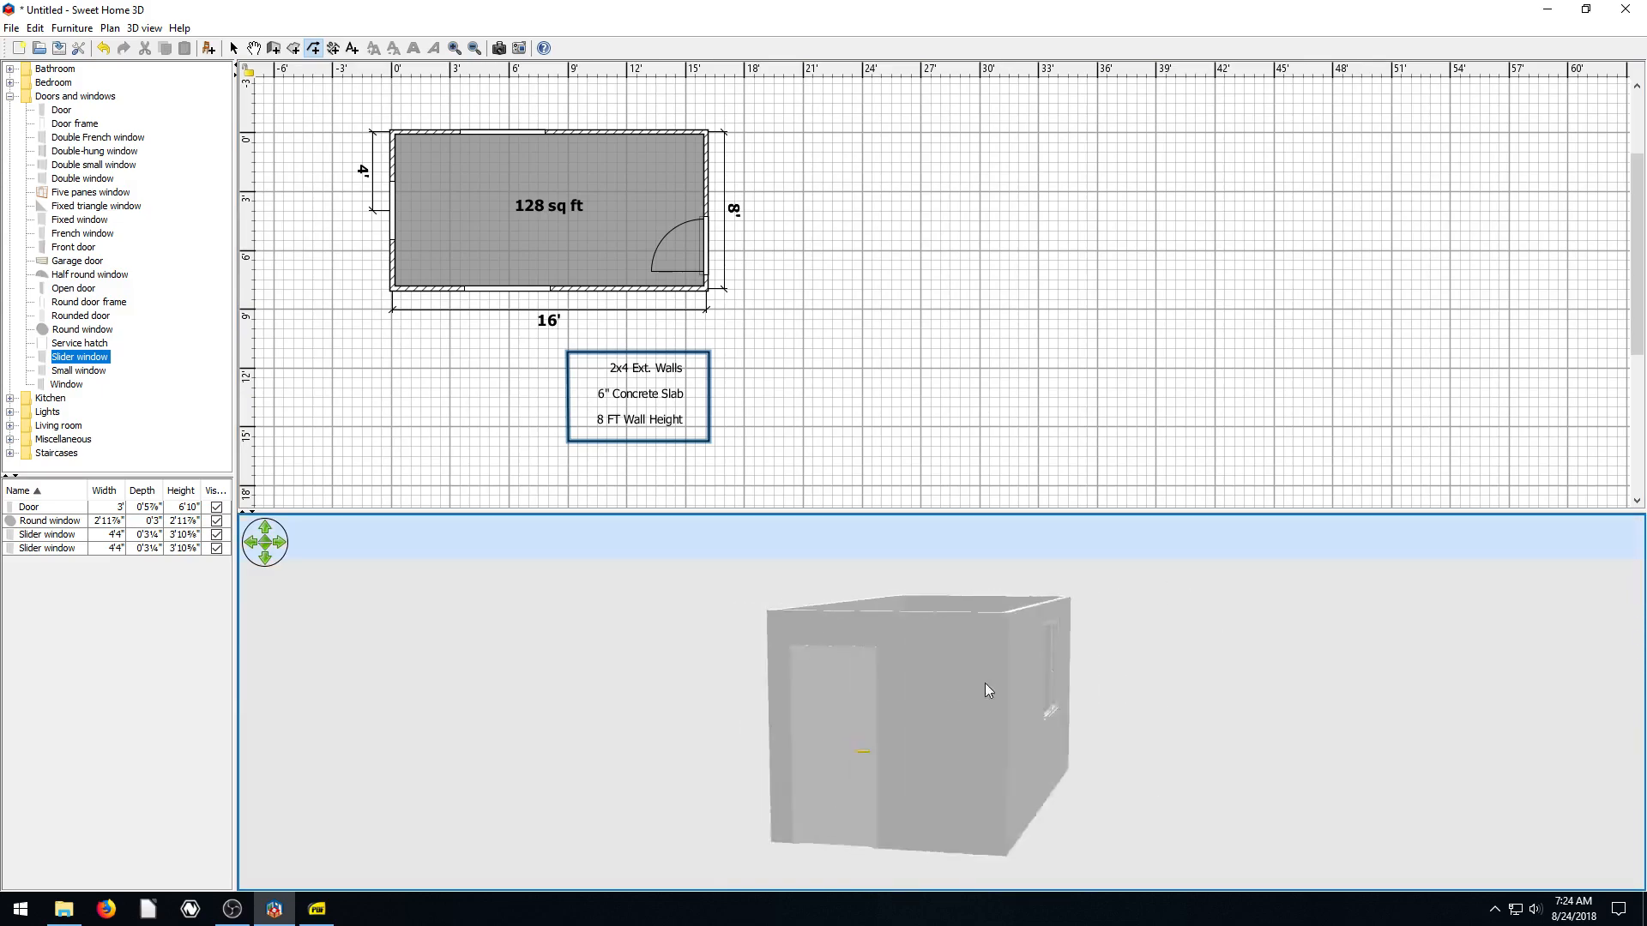
left_click_drag(987, 690, 838, 753)
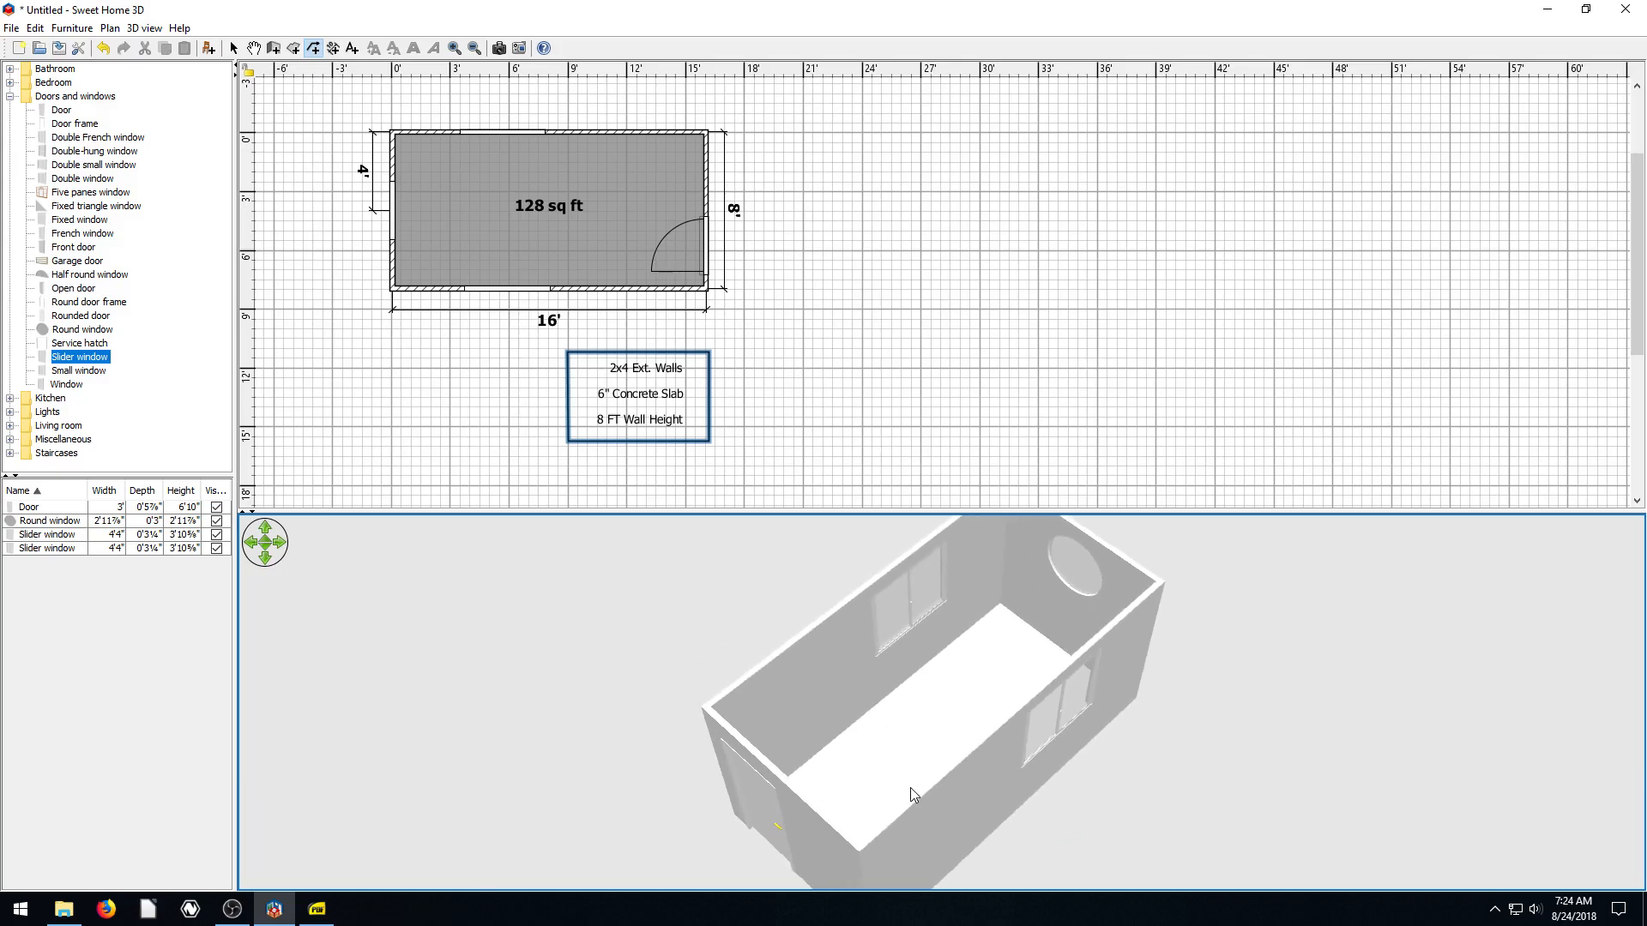
left_click_drag(912, 795, 943, 722)
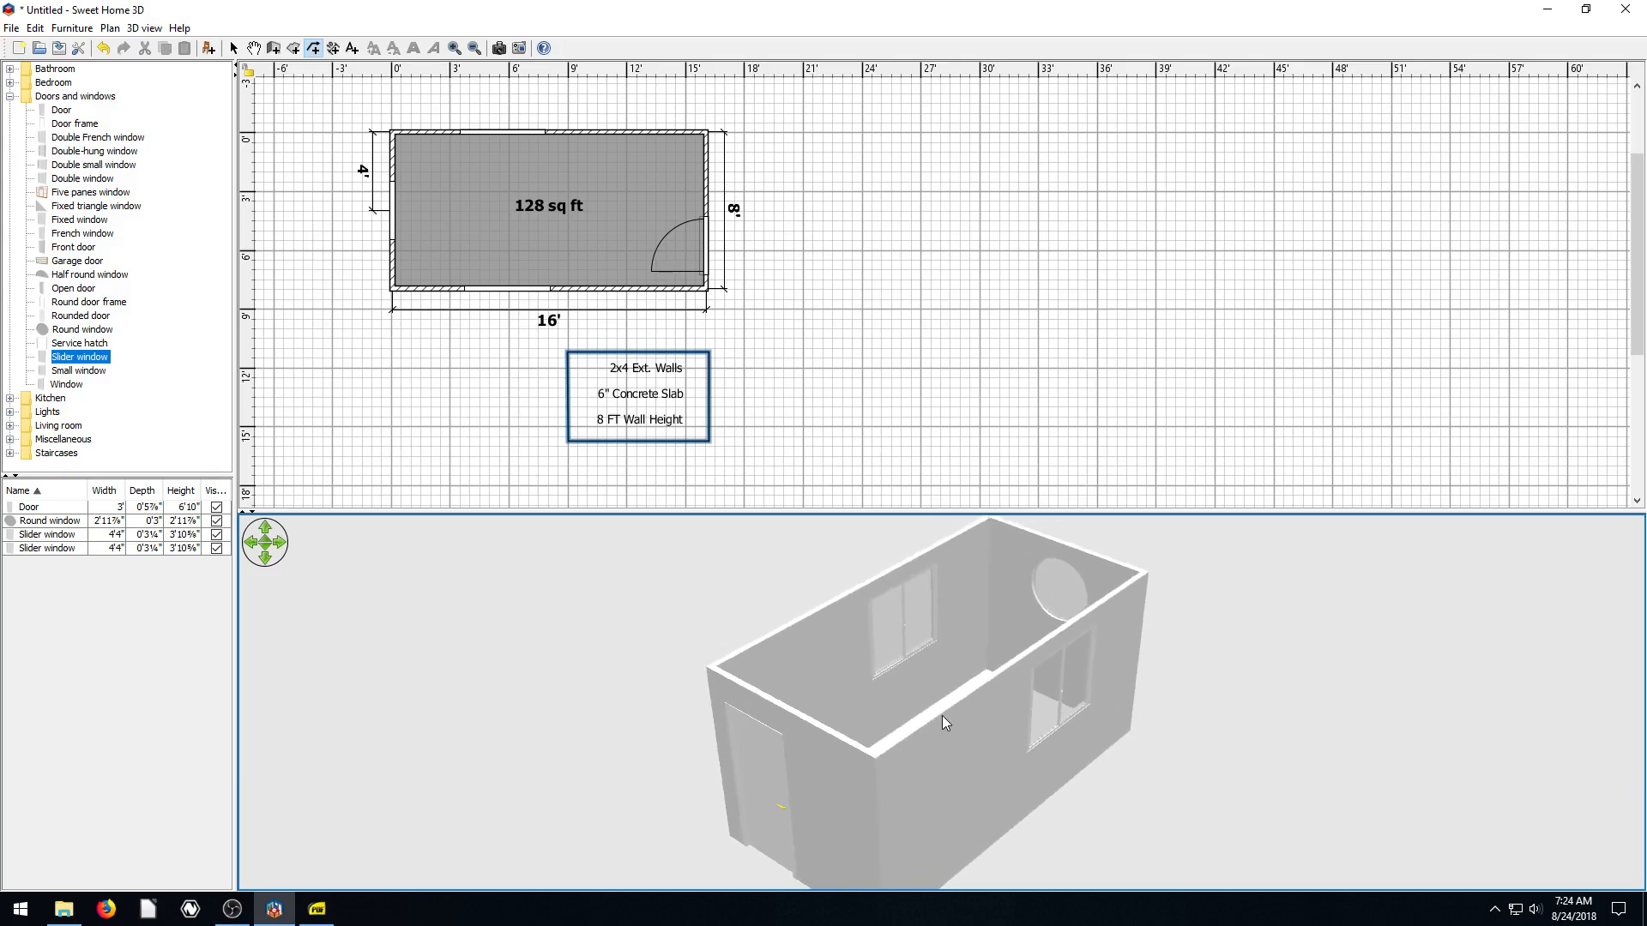
left_click_drag(942, 723, 905, 701)
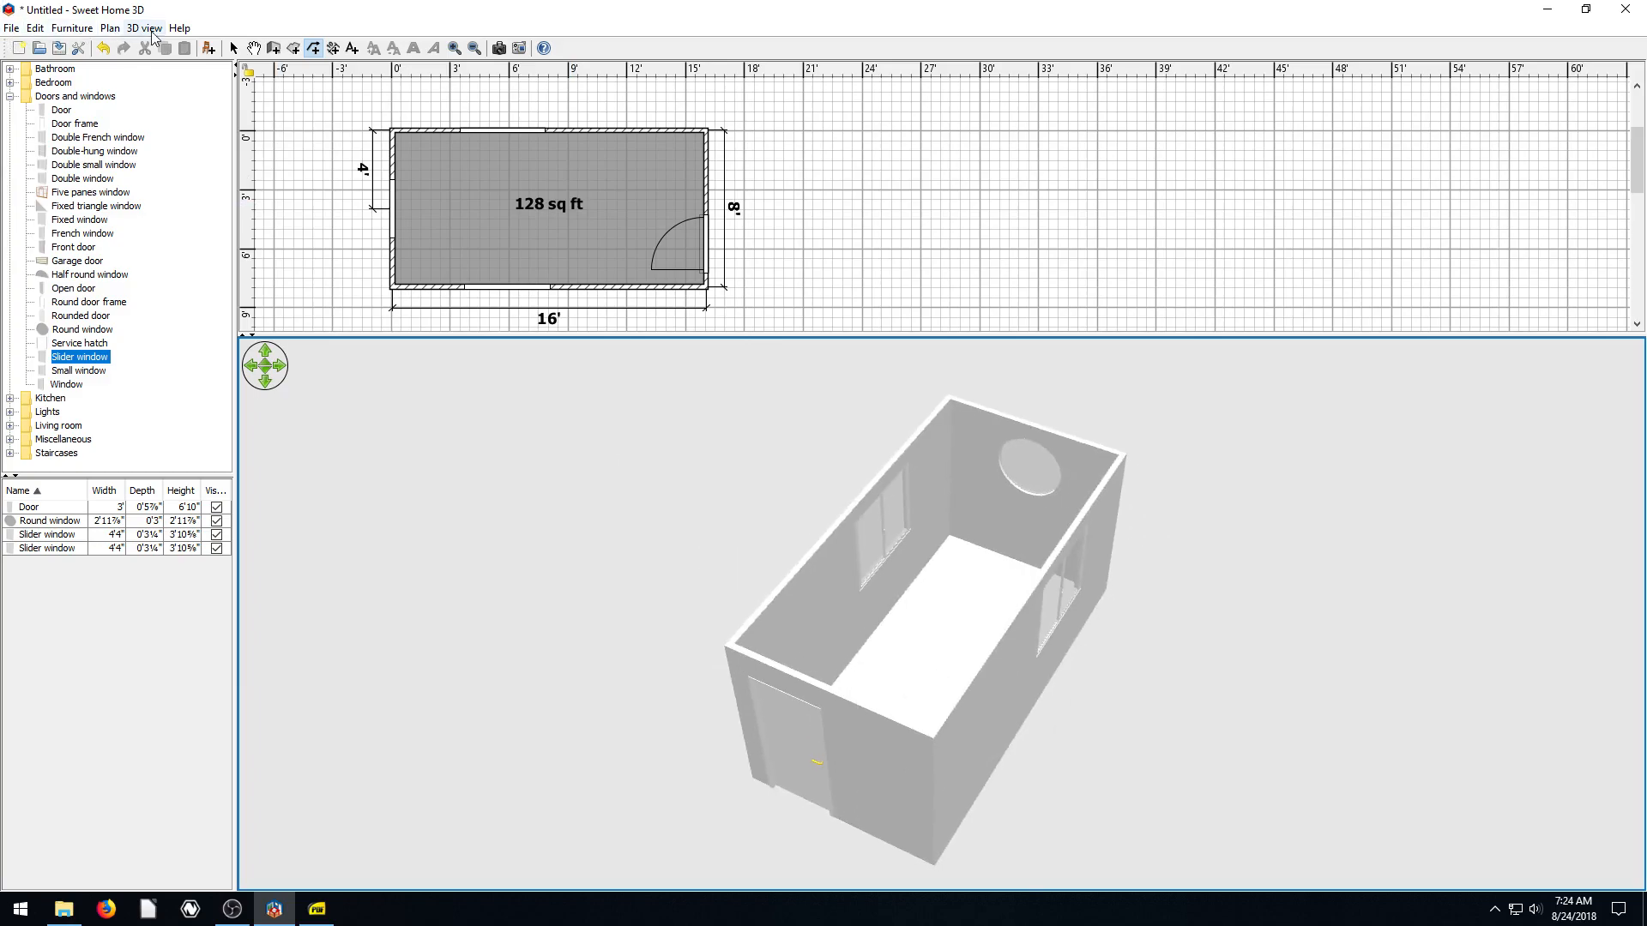
In Modify 3D view, texture the ground with Floor - Grass and the sky with Sky - Blue sky
left_click(143, 28)
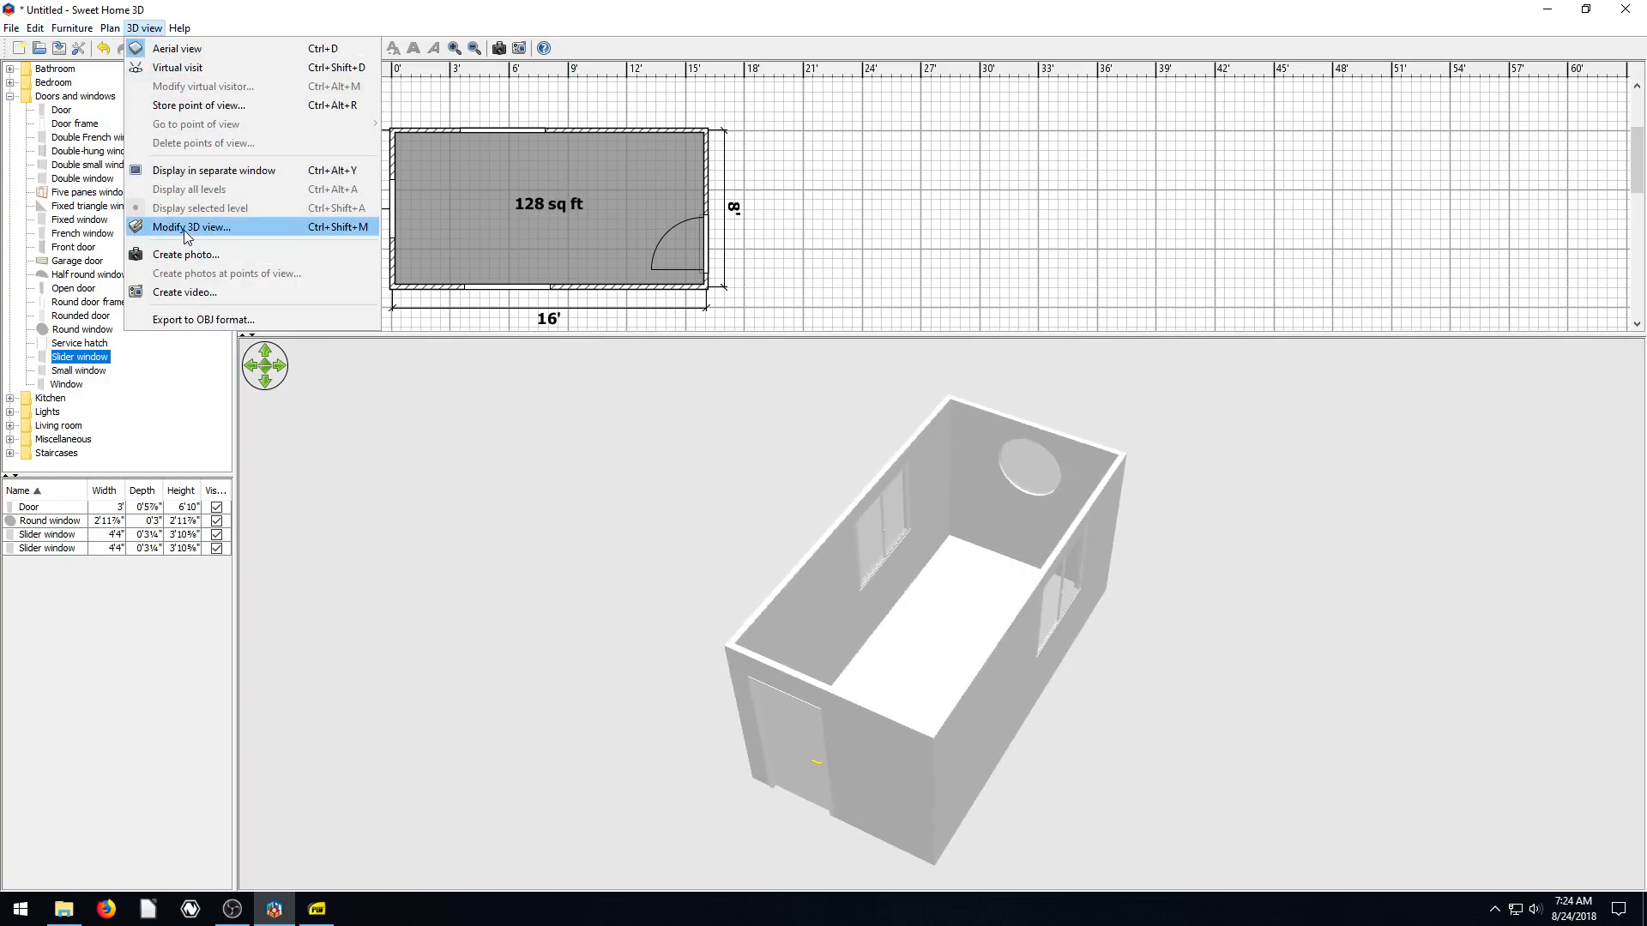
left_click(191, 226)
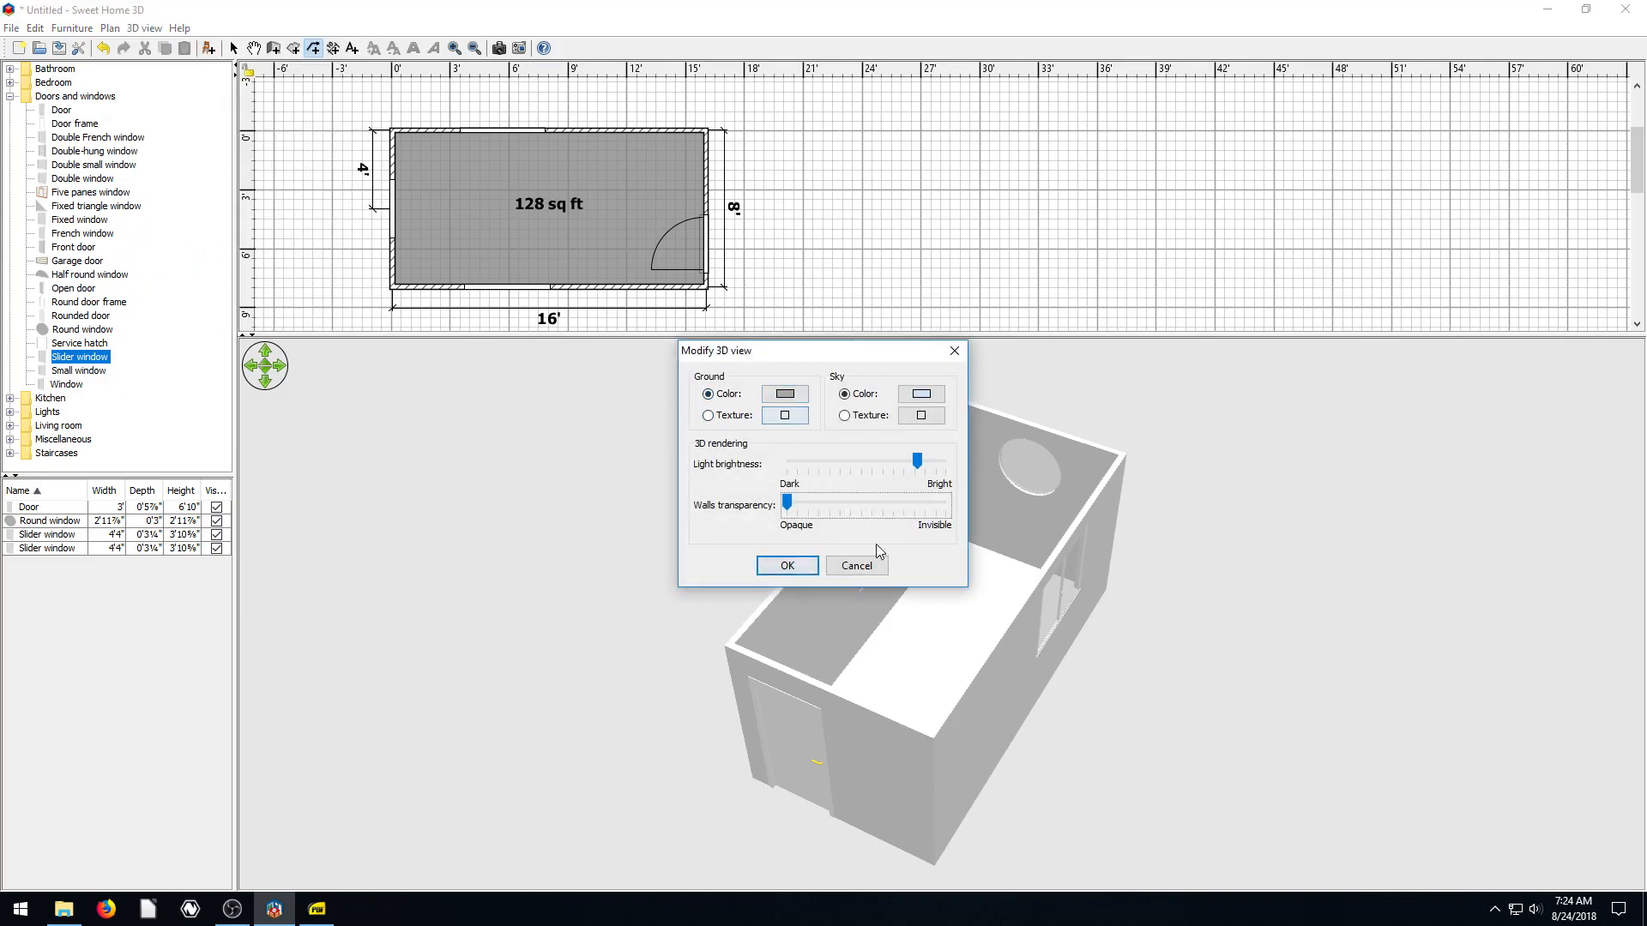
left_click(786, 565)
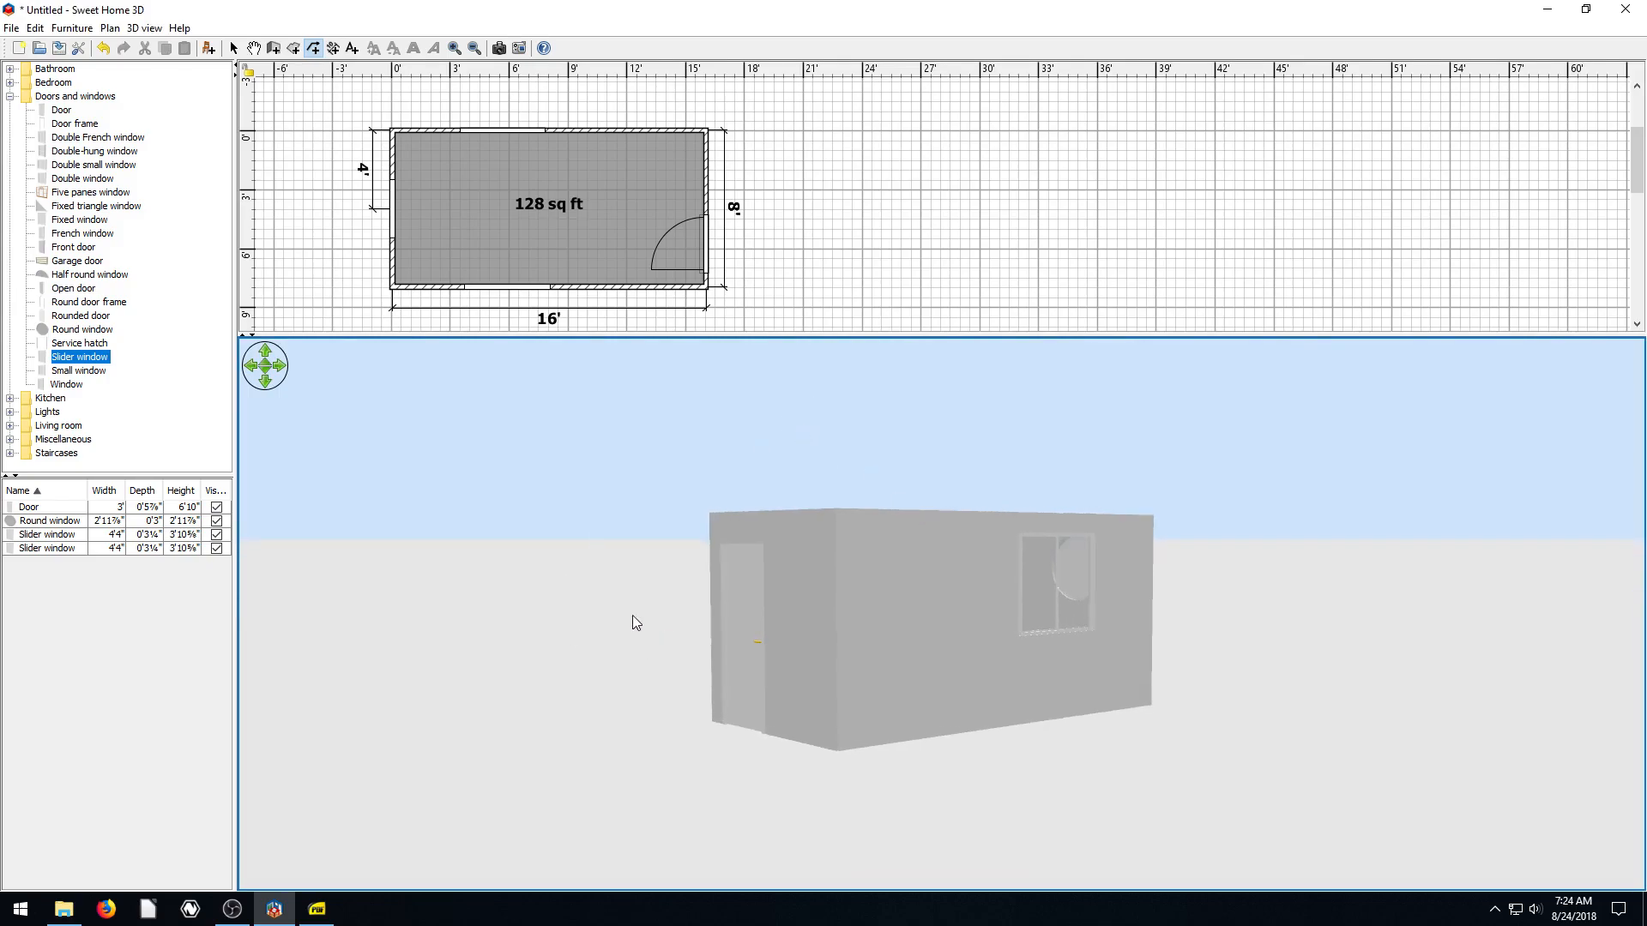
left_click(144, 28)
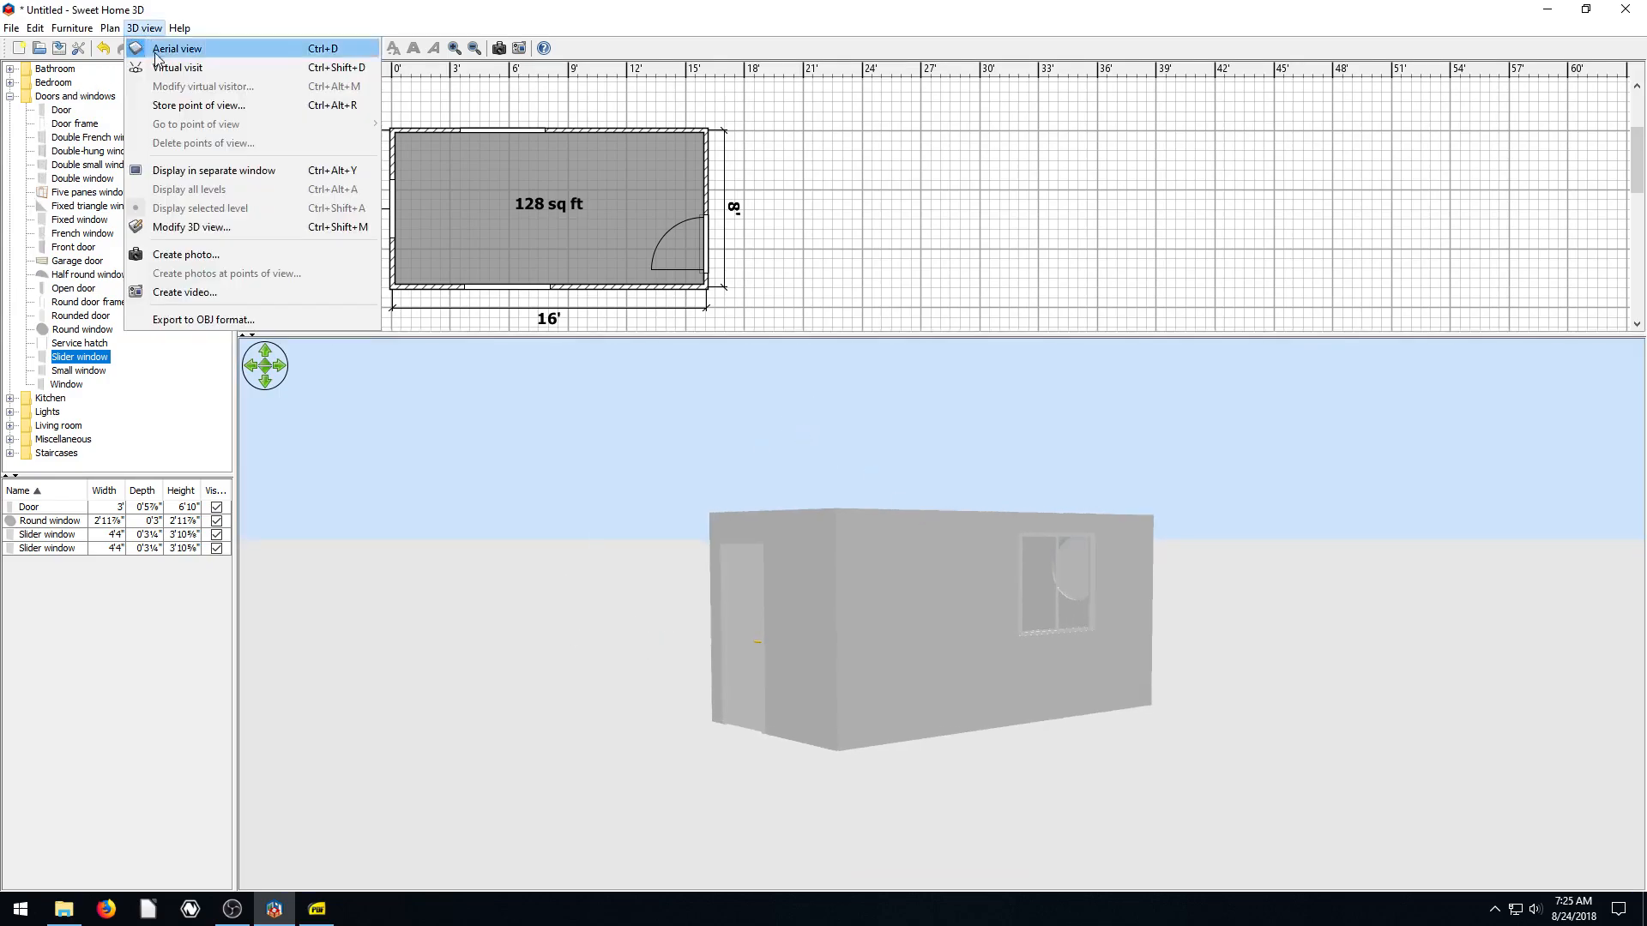
left_click(192, 226)
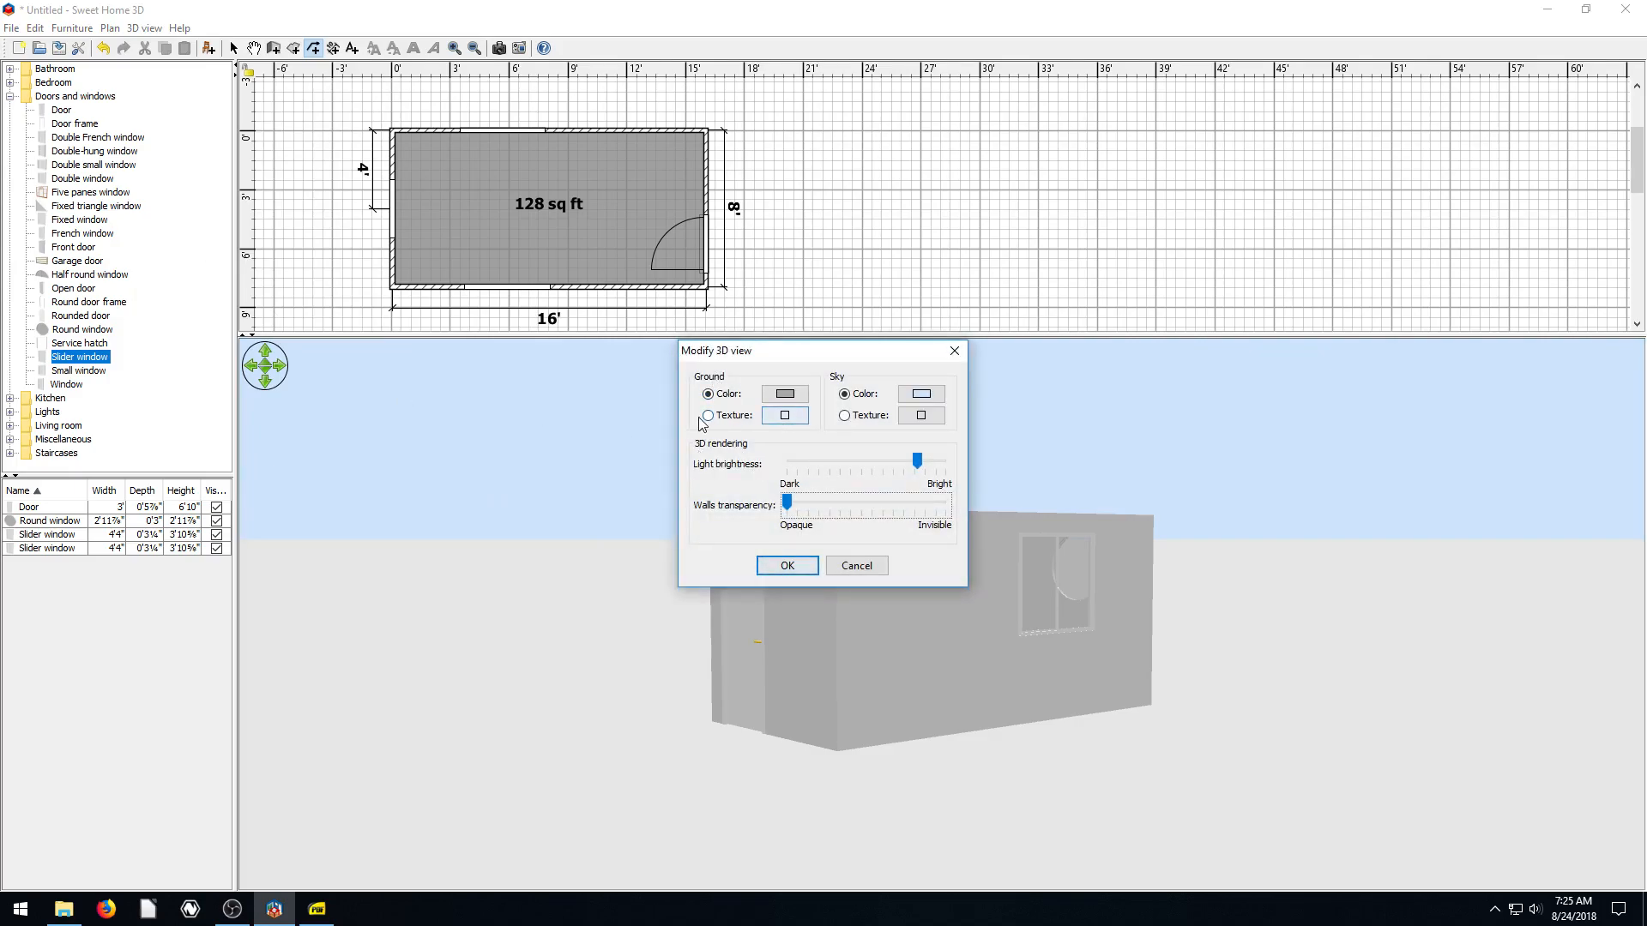
left_click(782, 393)
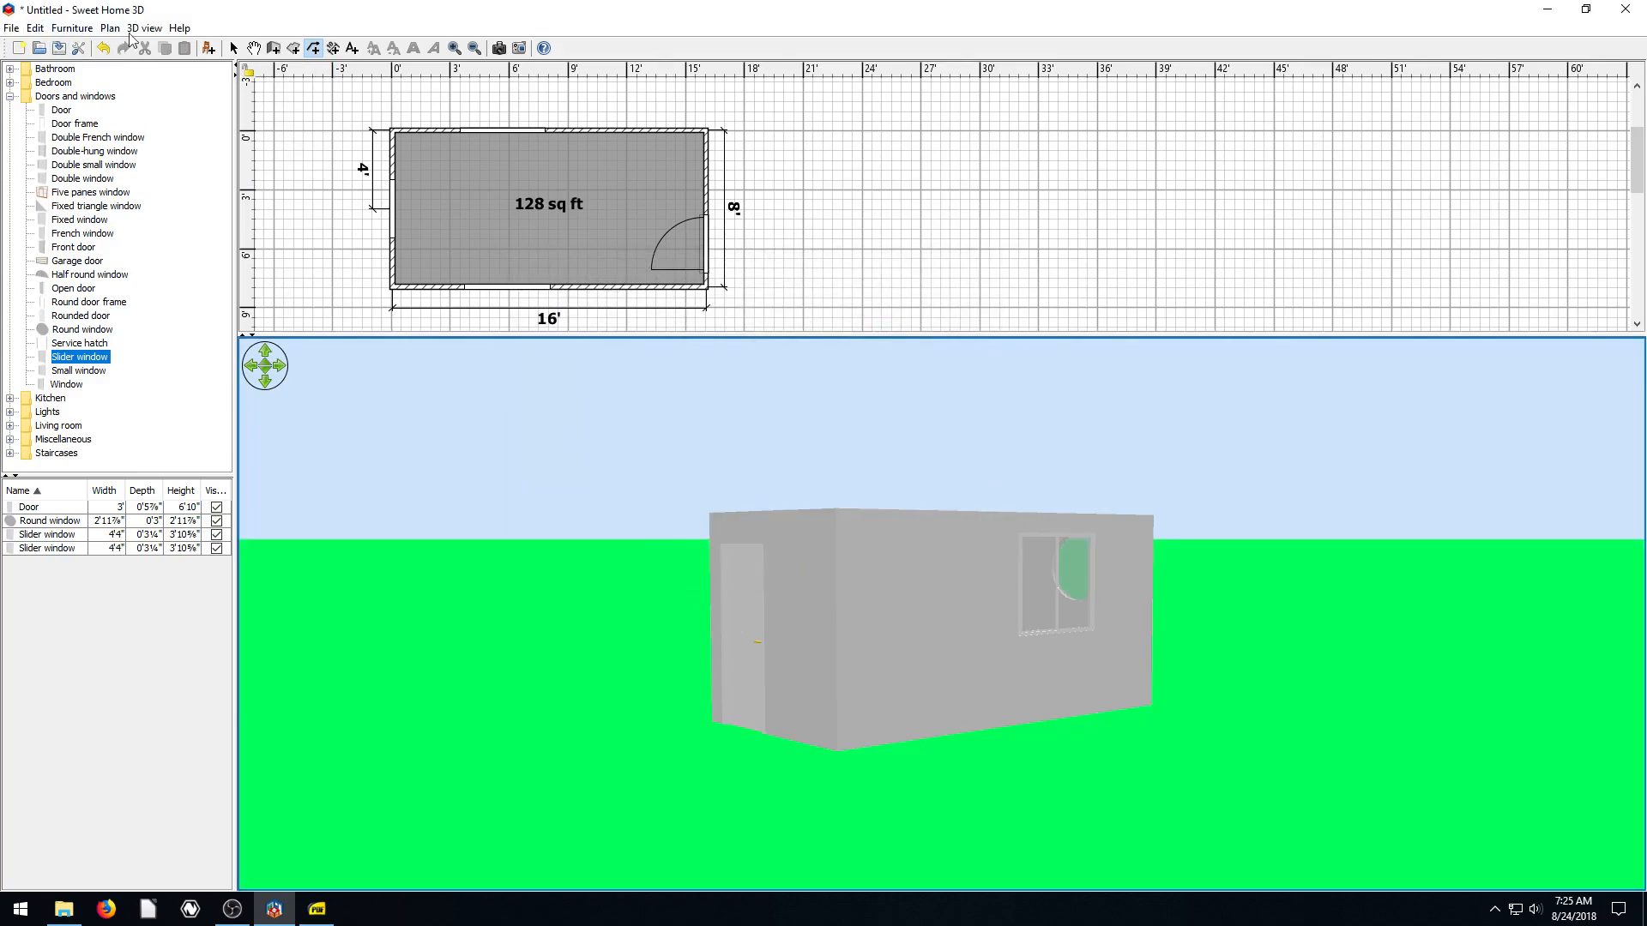
left_click(144, 27)
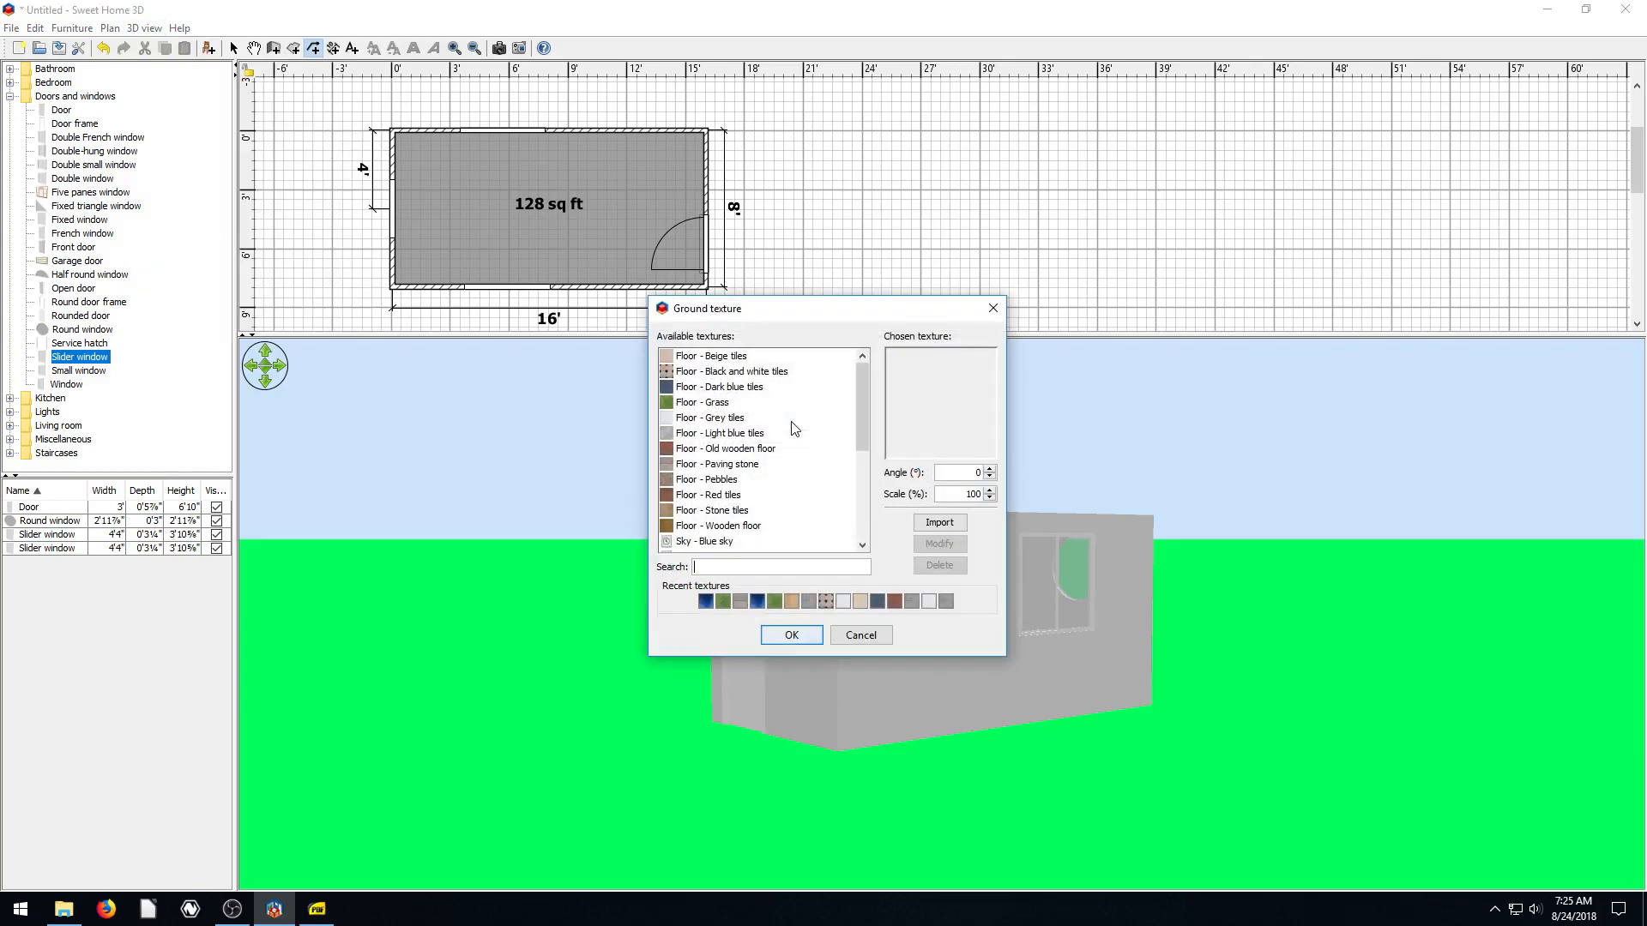
left_click(700, 402)
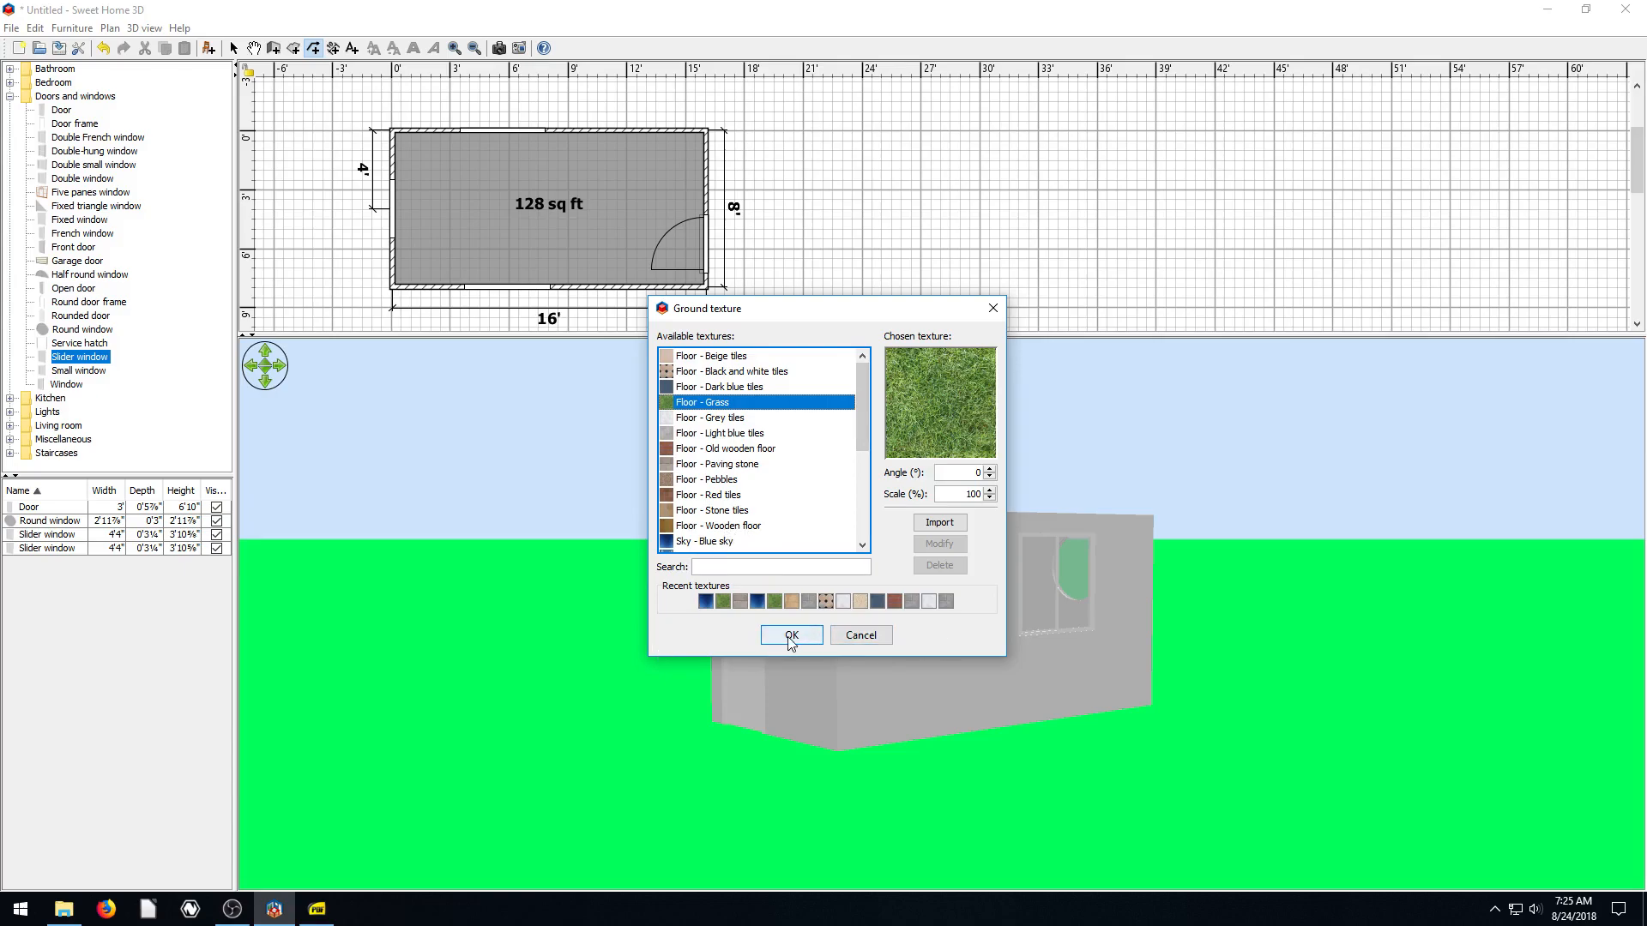
left_click(790, 636)
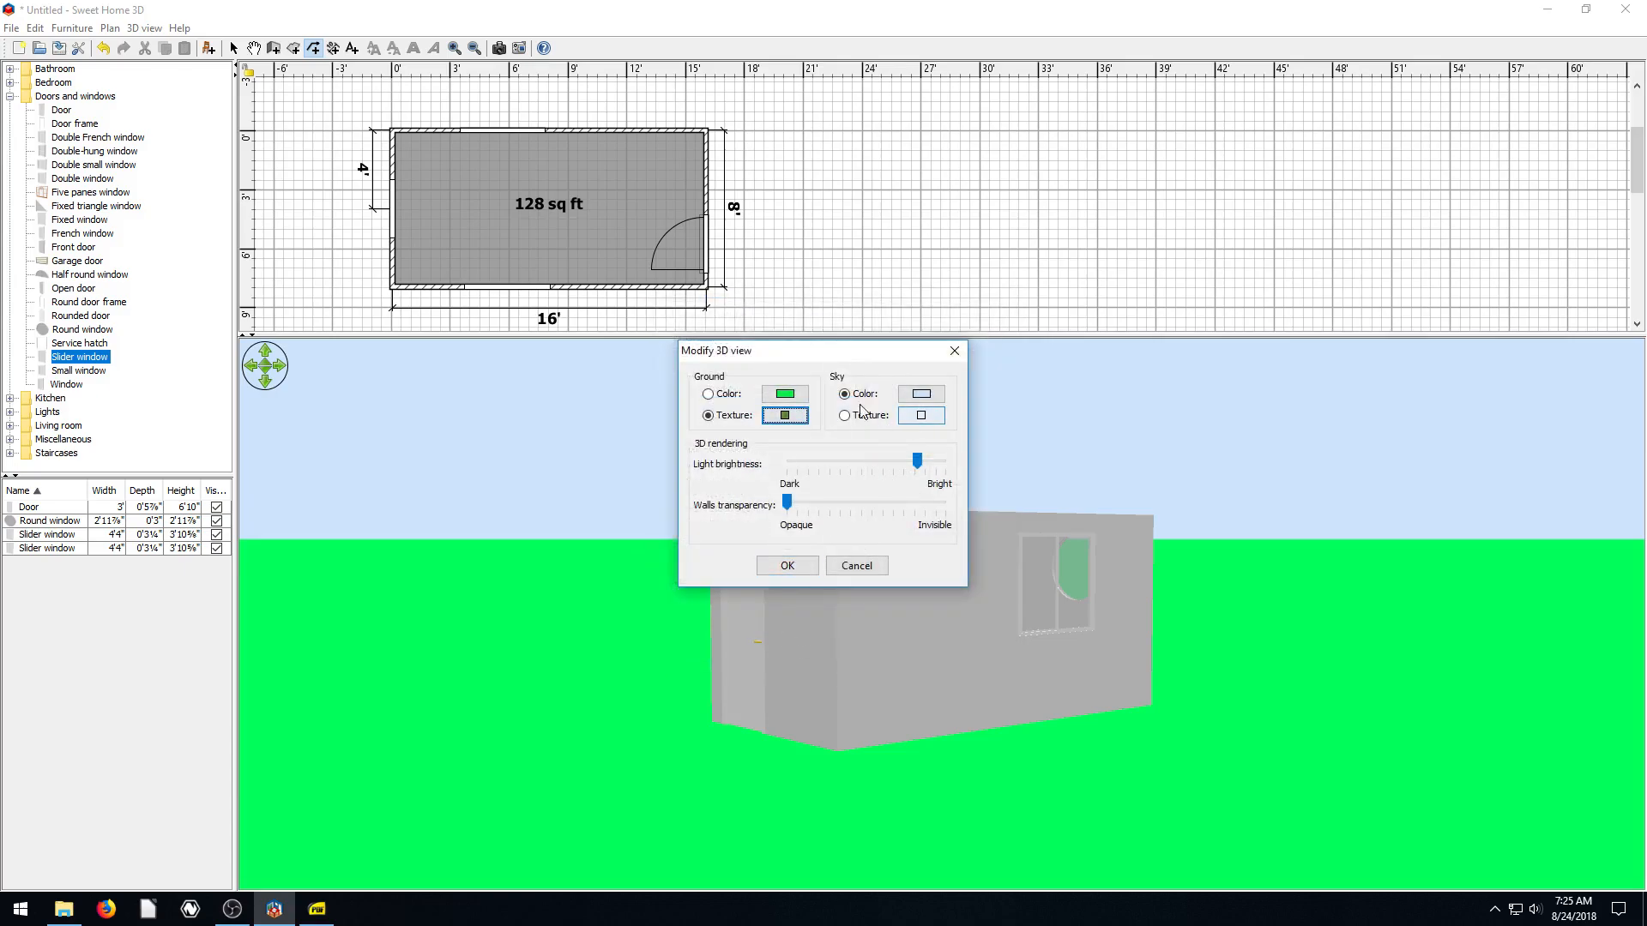
left_click(920, 415)
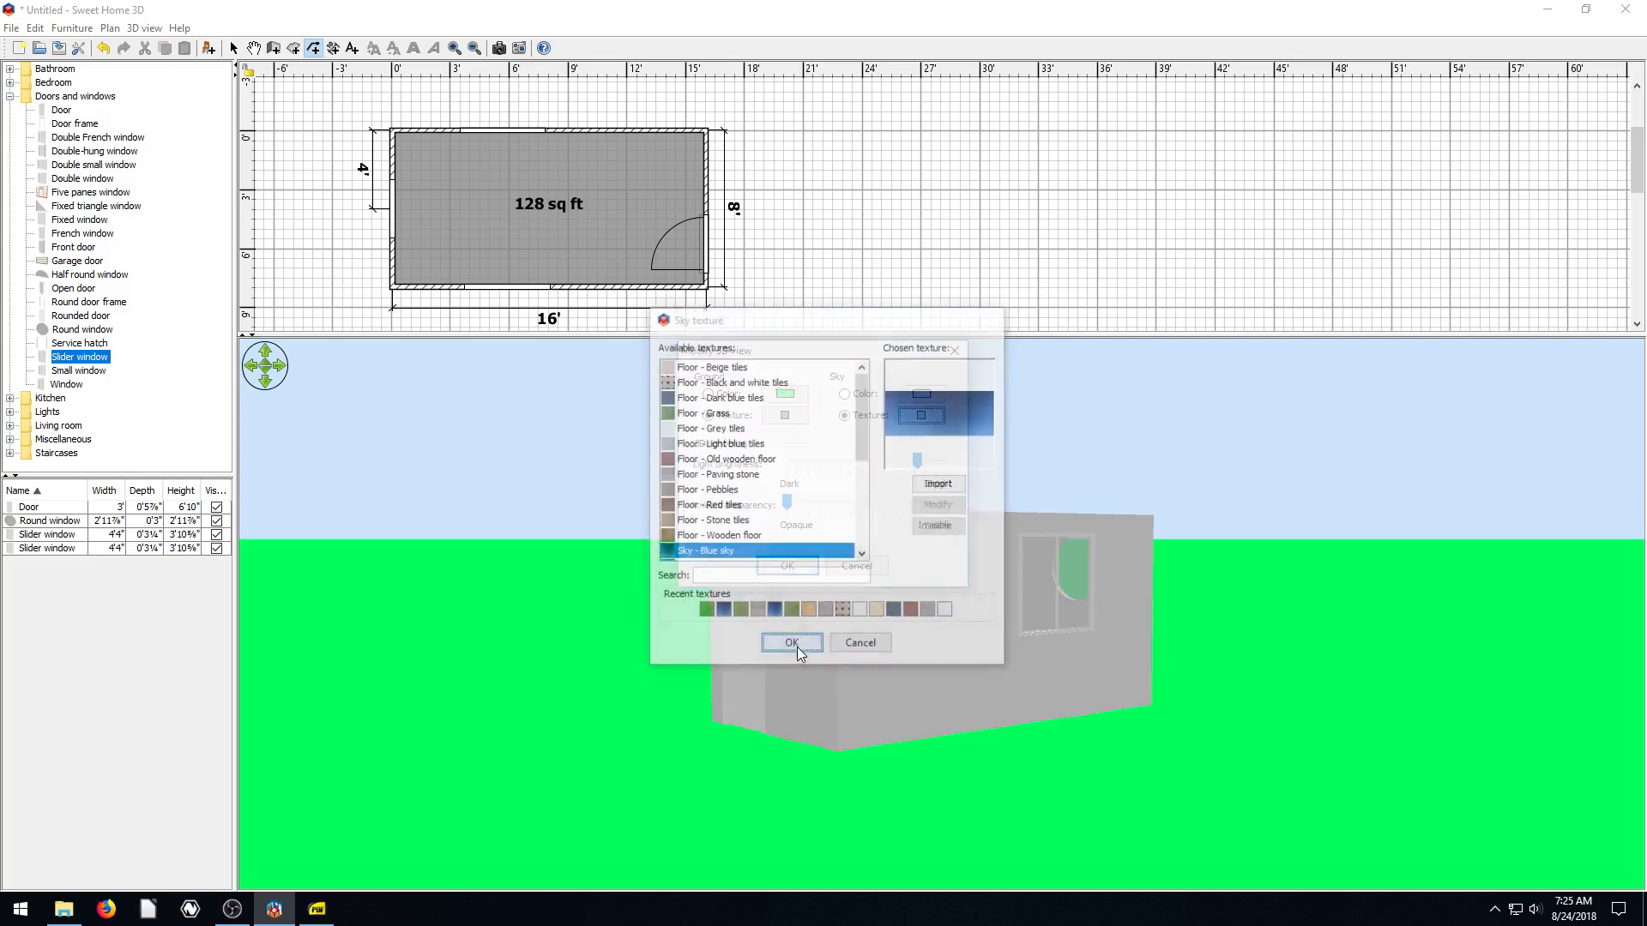
left_click(790, 643)
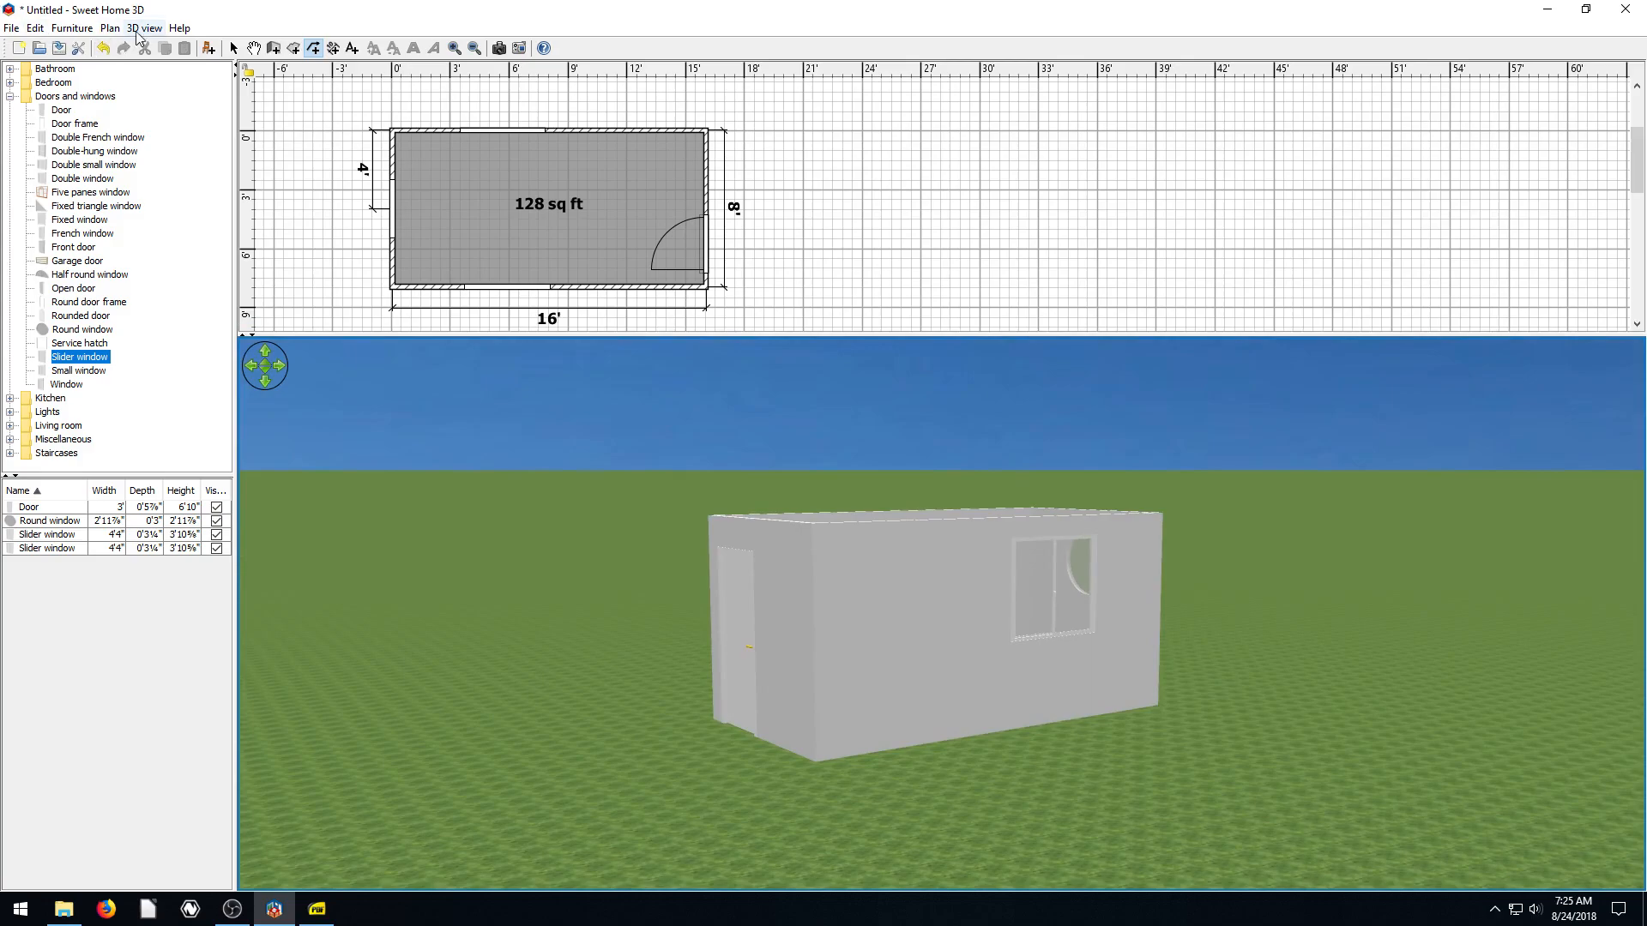
left_click(144, 27)
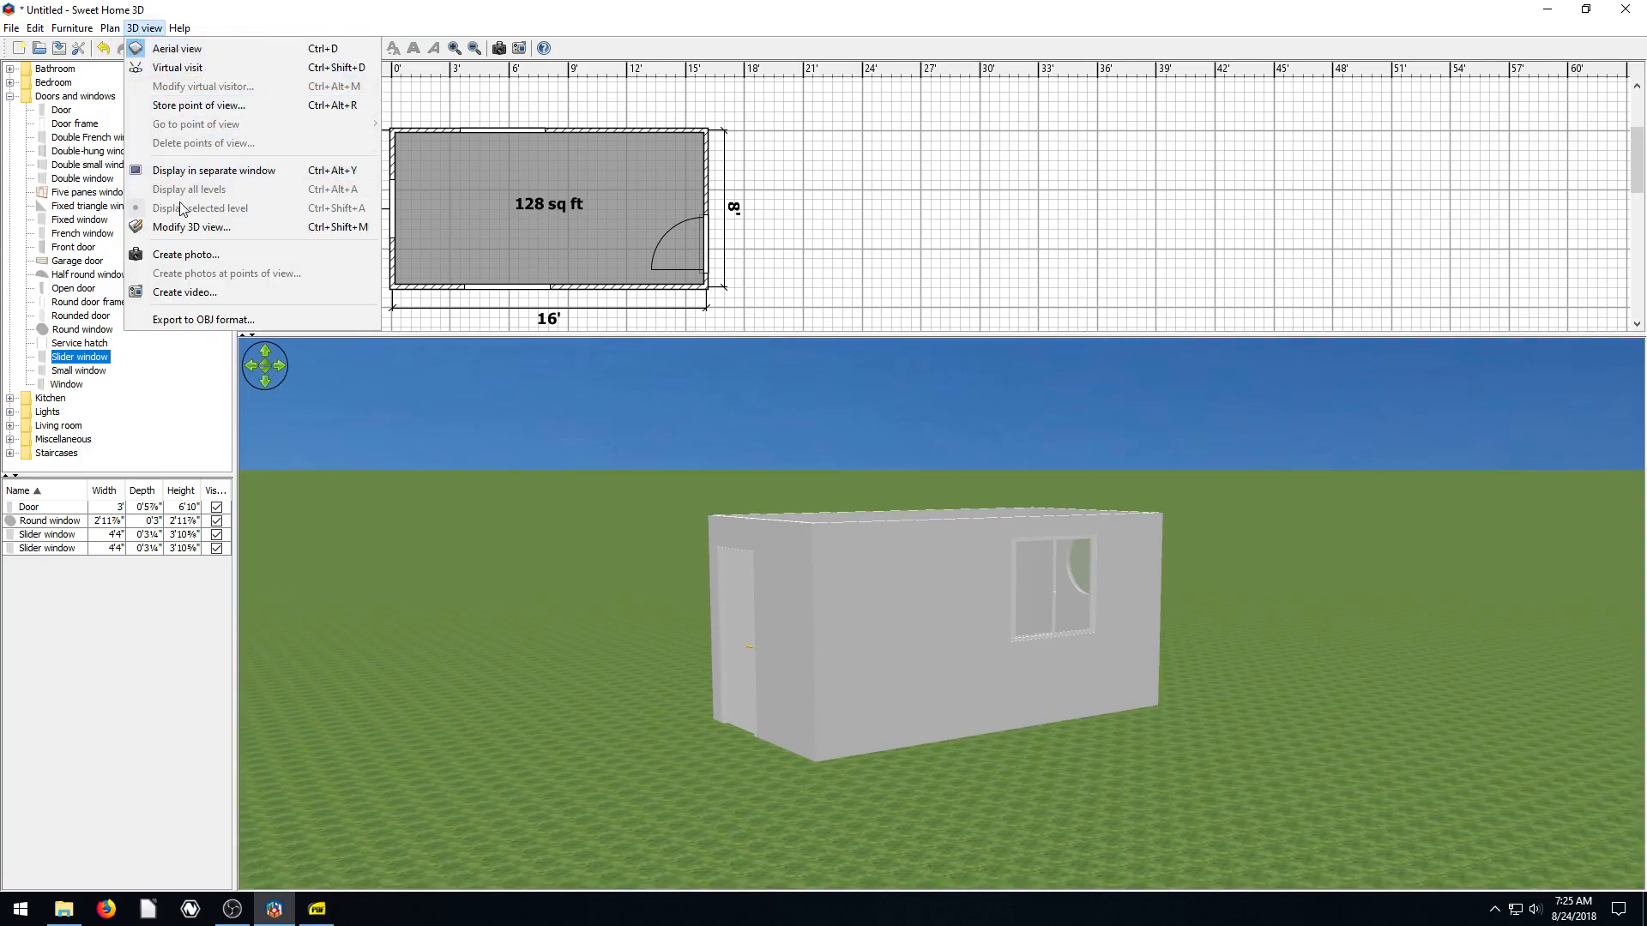
left_click(192, 227)
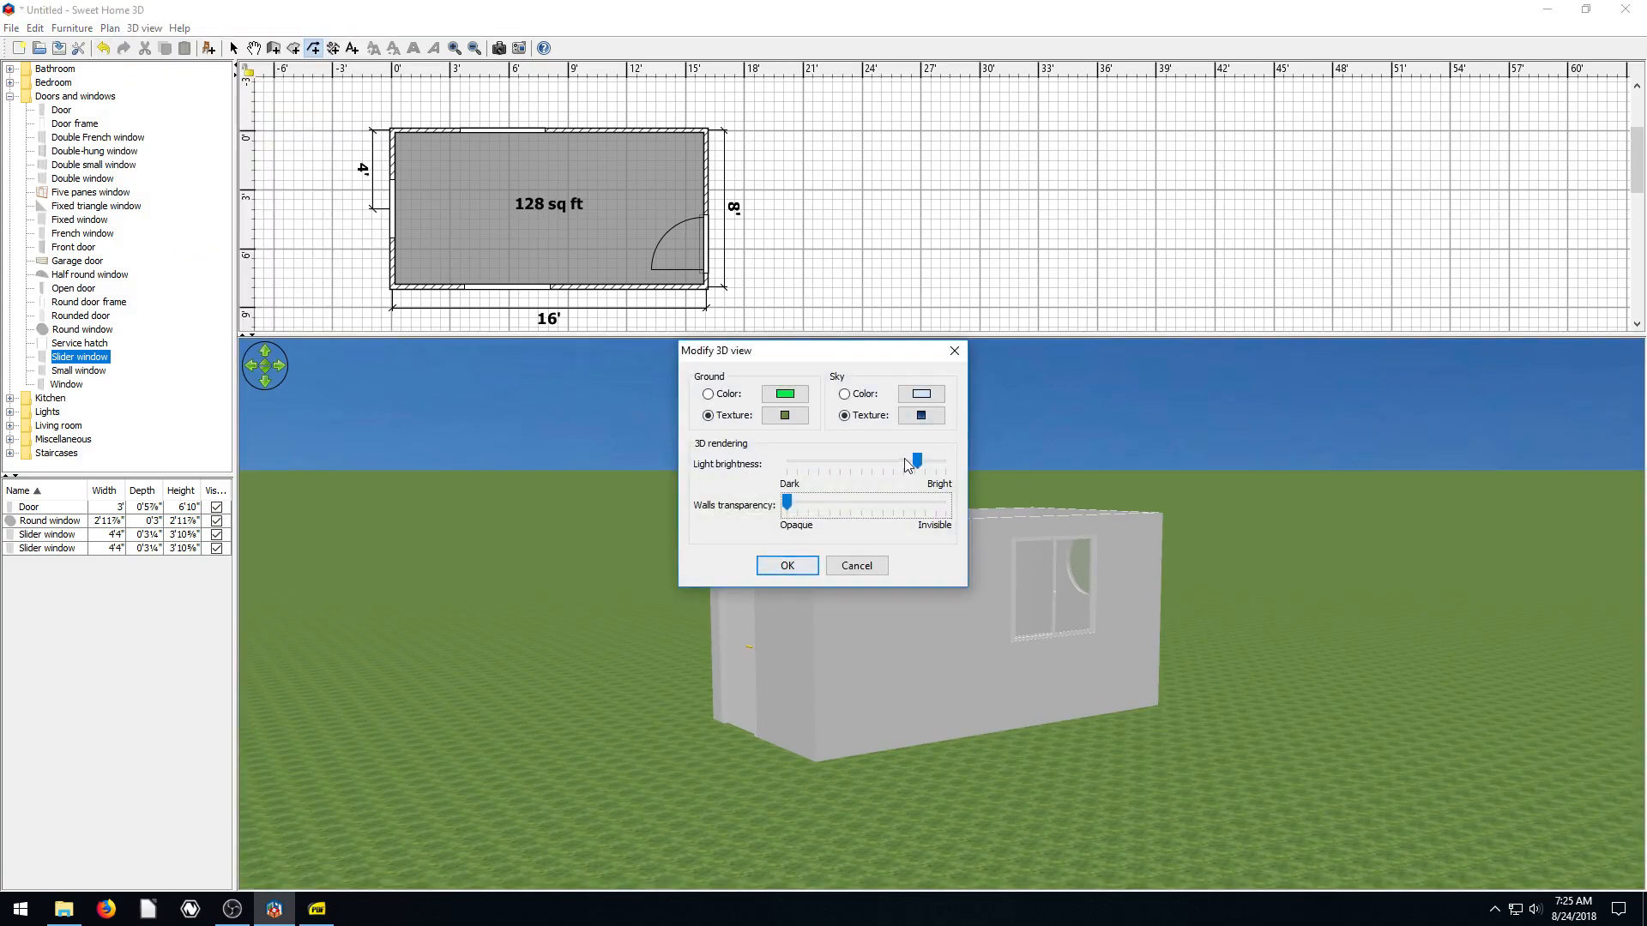
left_click_drag(914, 462, 882, 462)
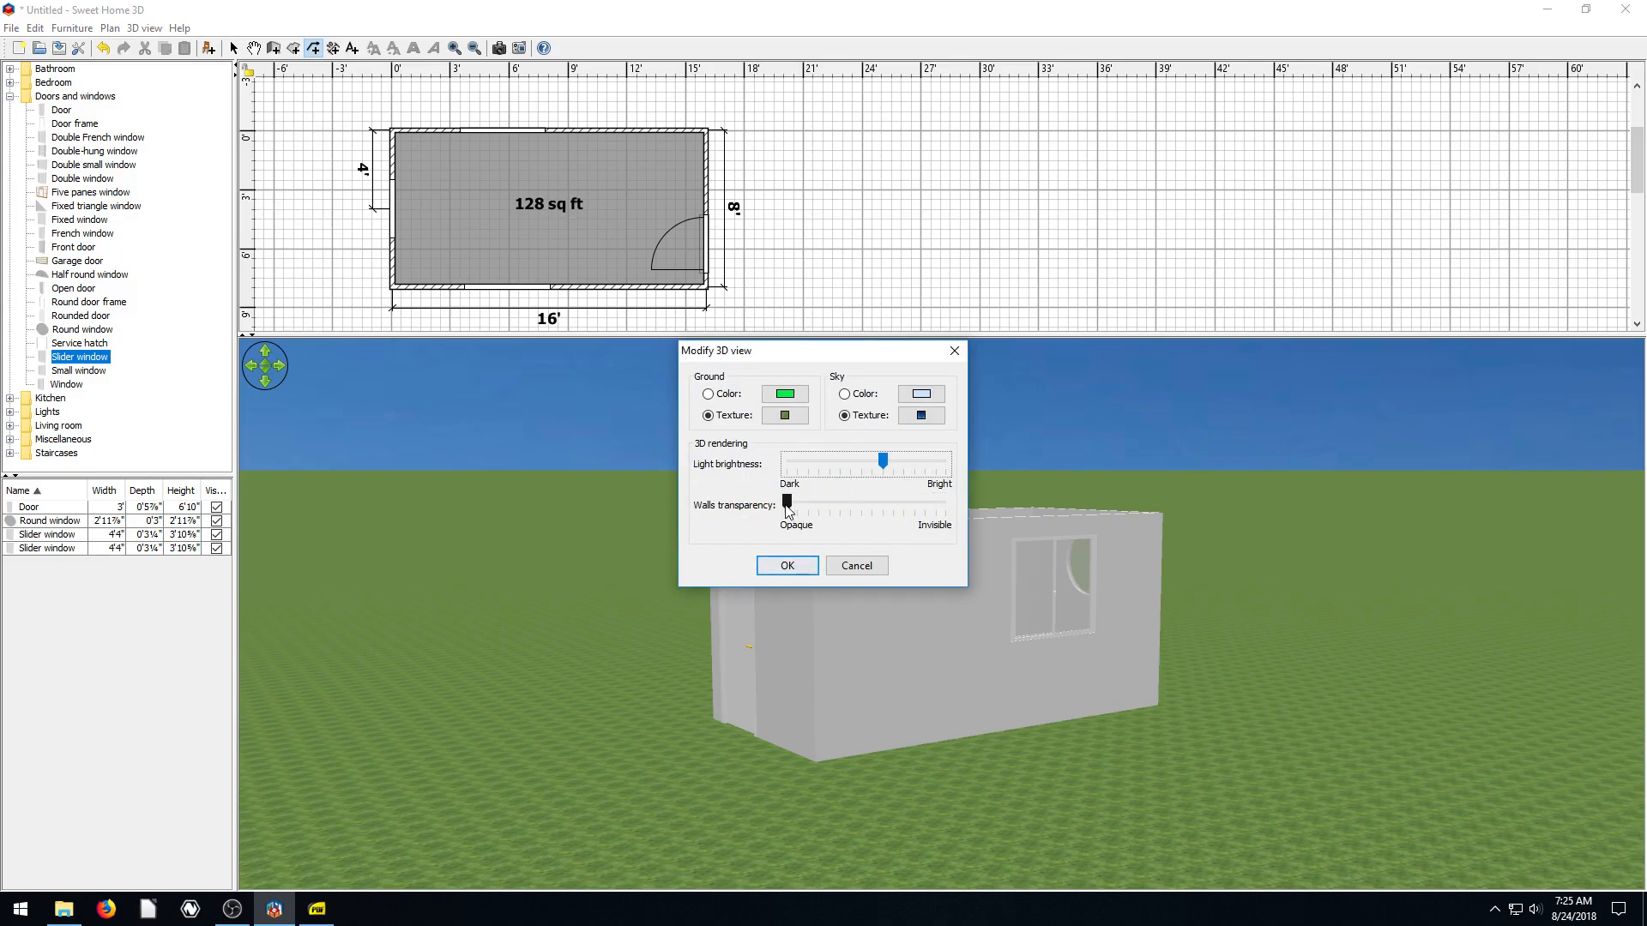
left_click(786, 566)
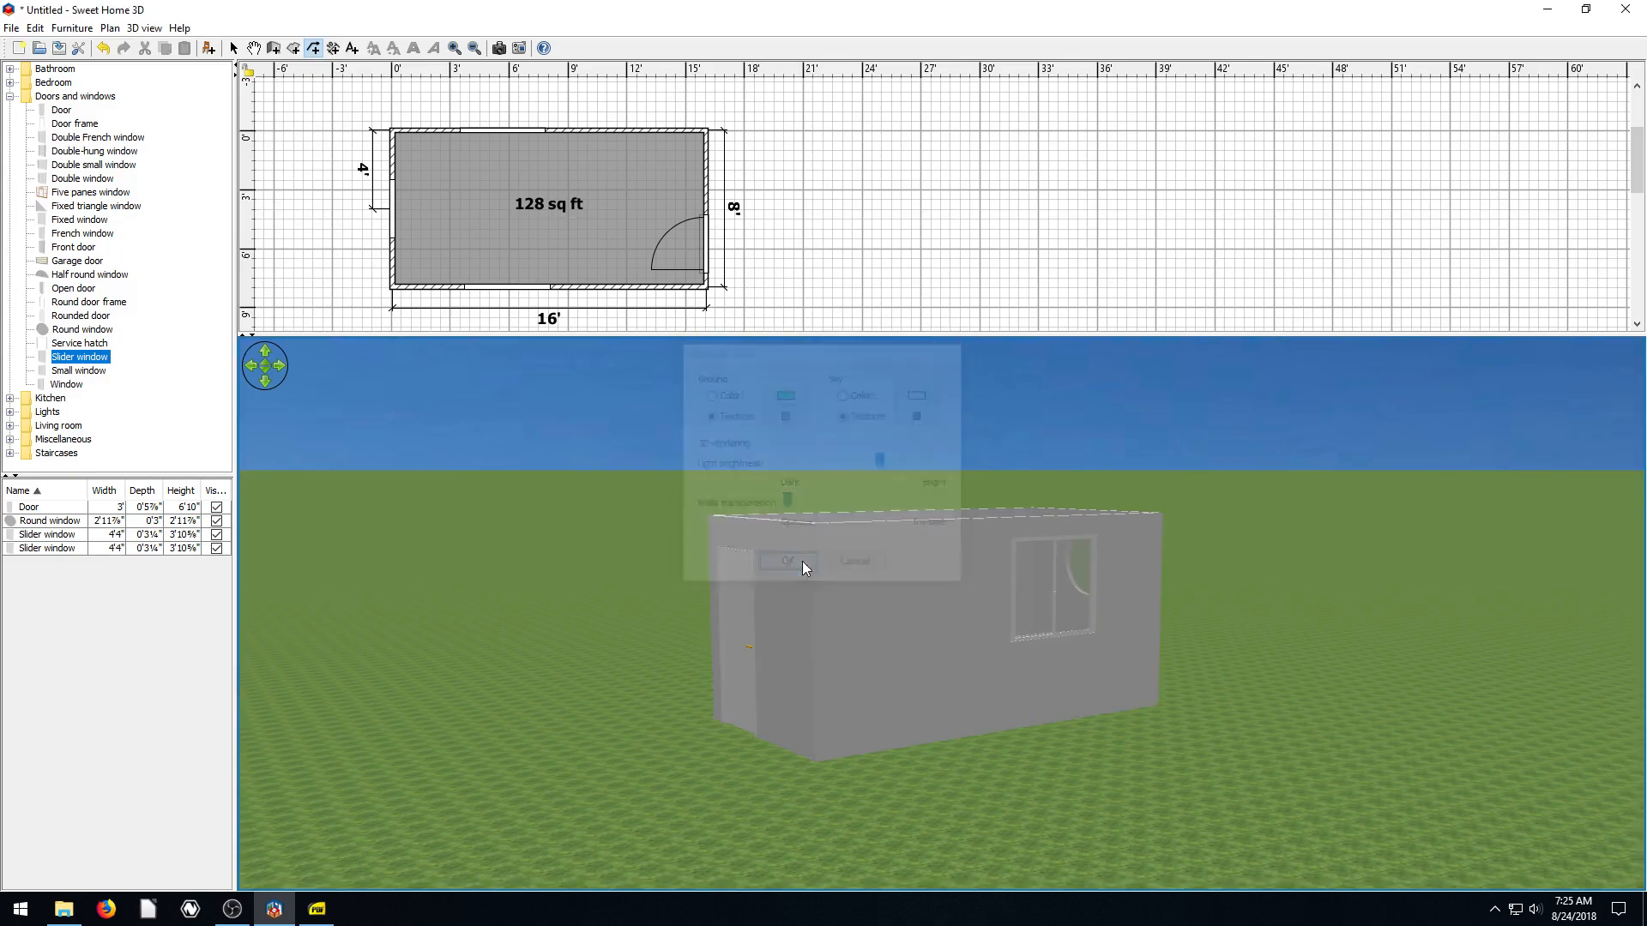
left_click(787, 561)
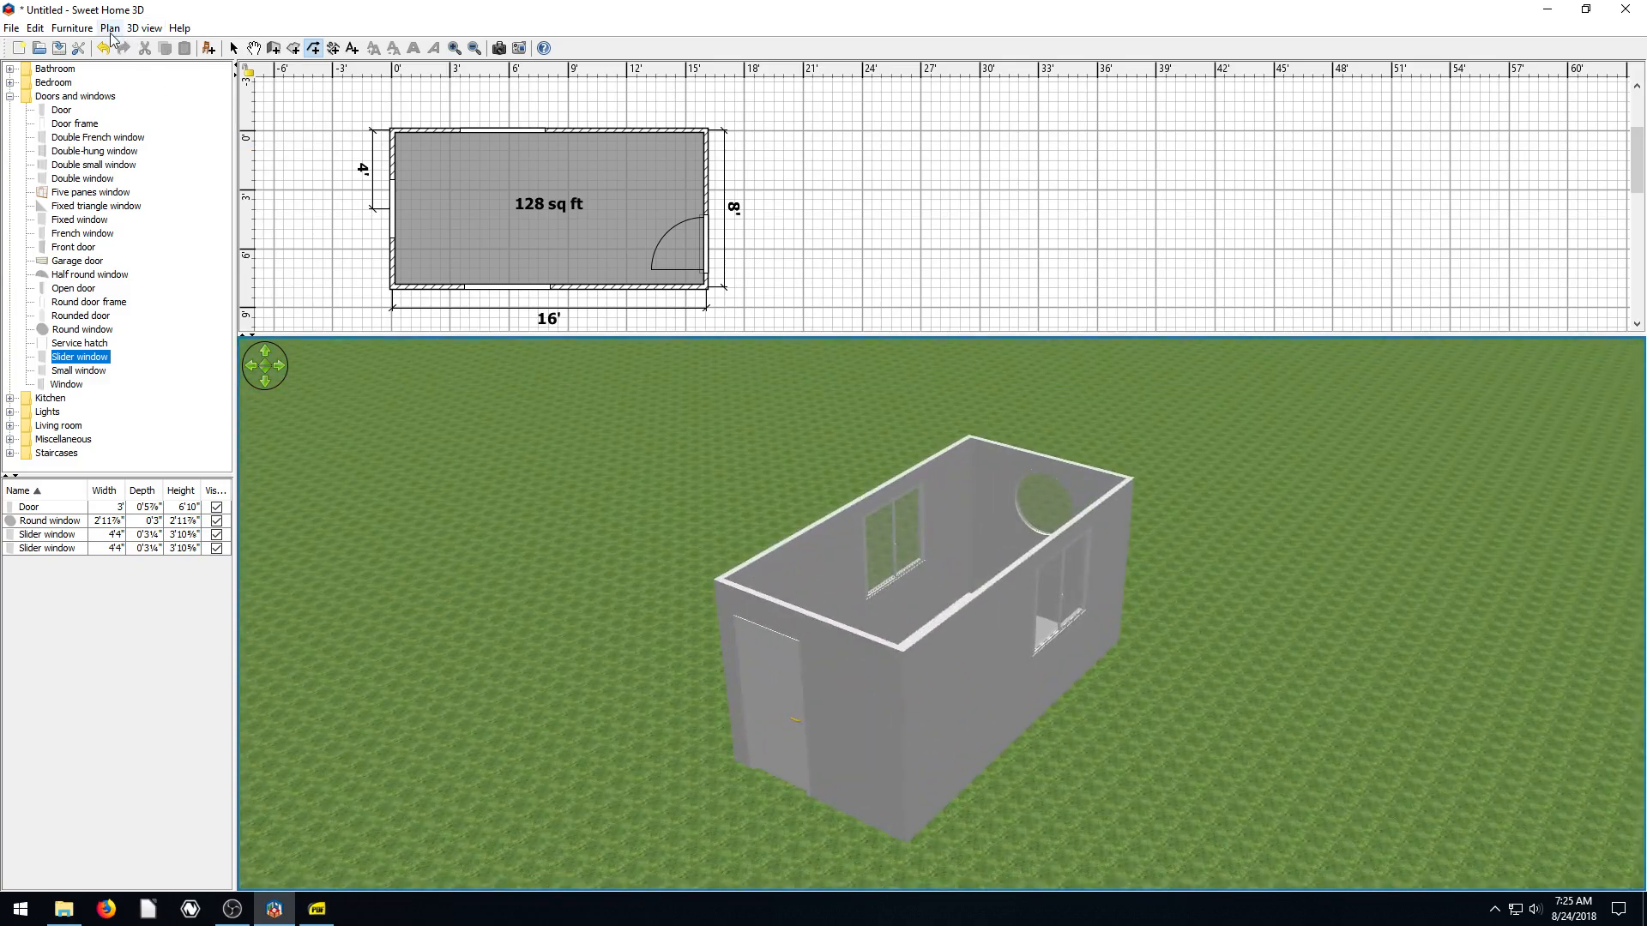
left_click(144, 28)
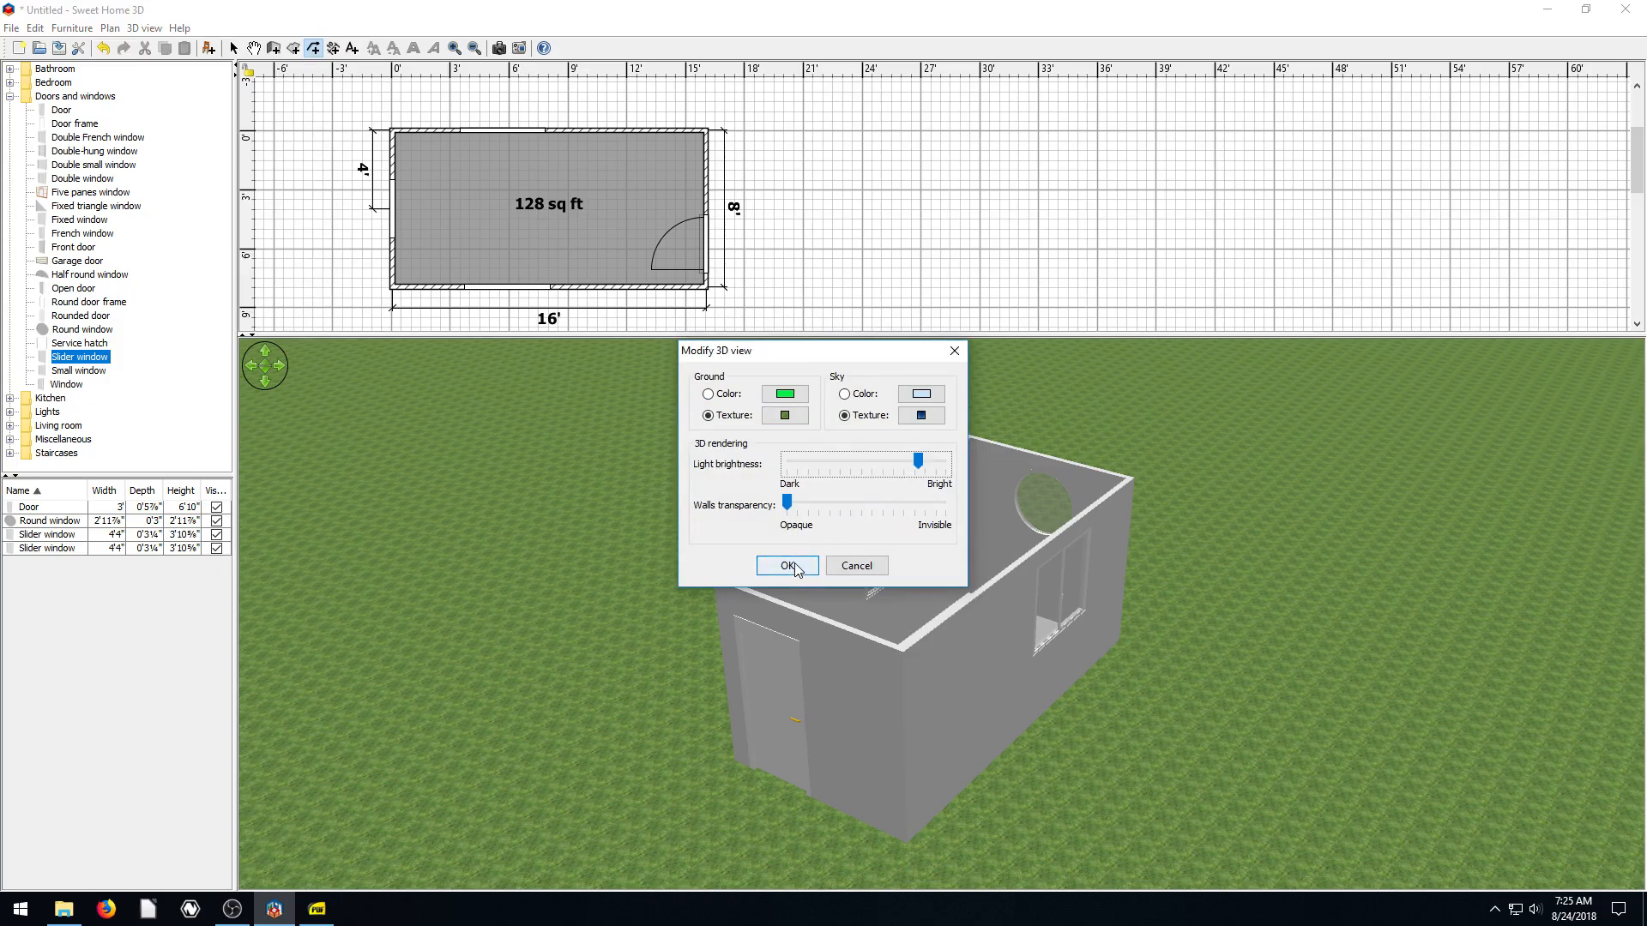
left_click(787, 565)
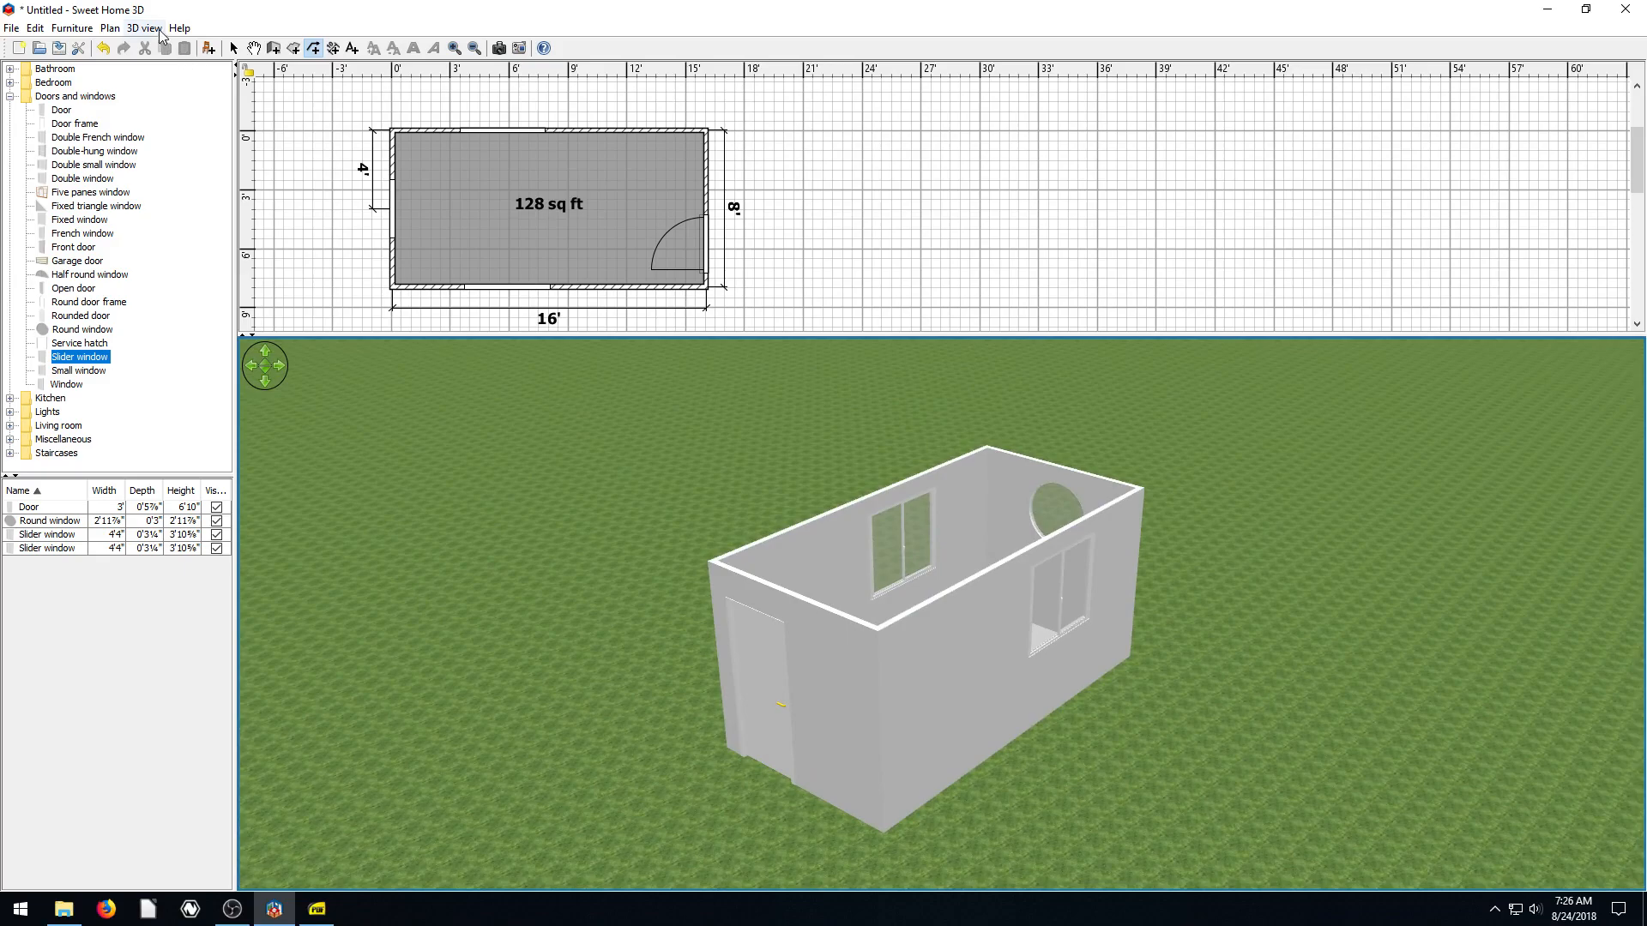
Set walls transparency to the middle in Modify 3D view, then reopen and confirm the dialog again
left_click(134, 28)
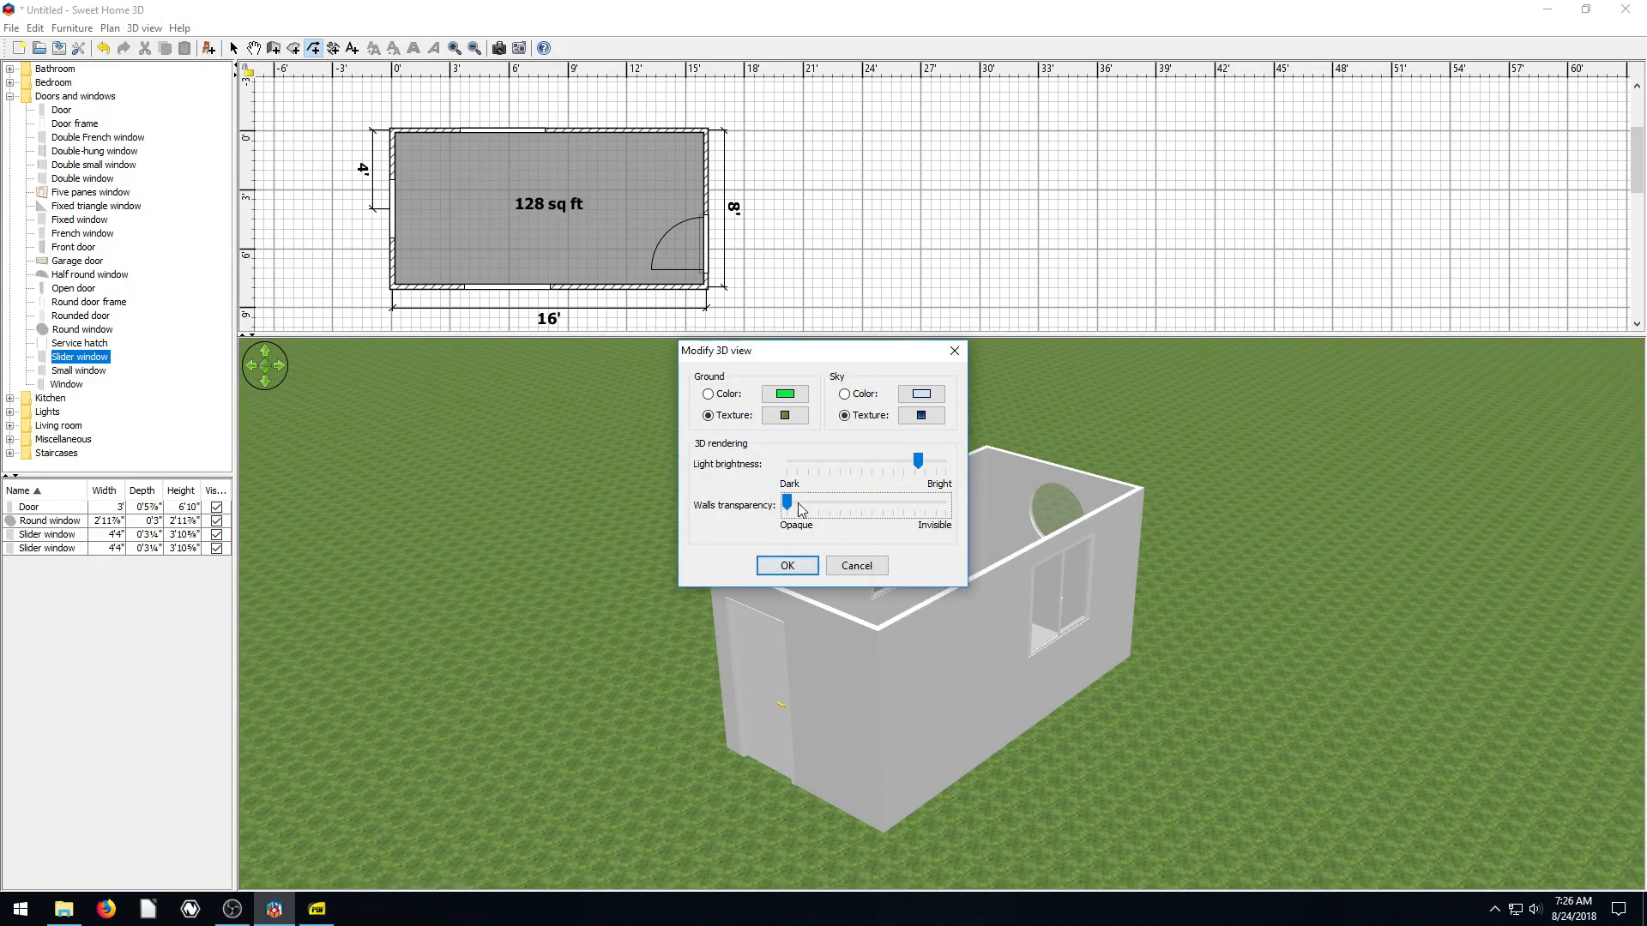
left_click_drag(789, 504, 864, 503)
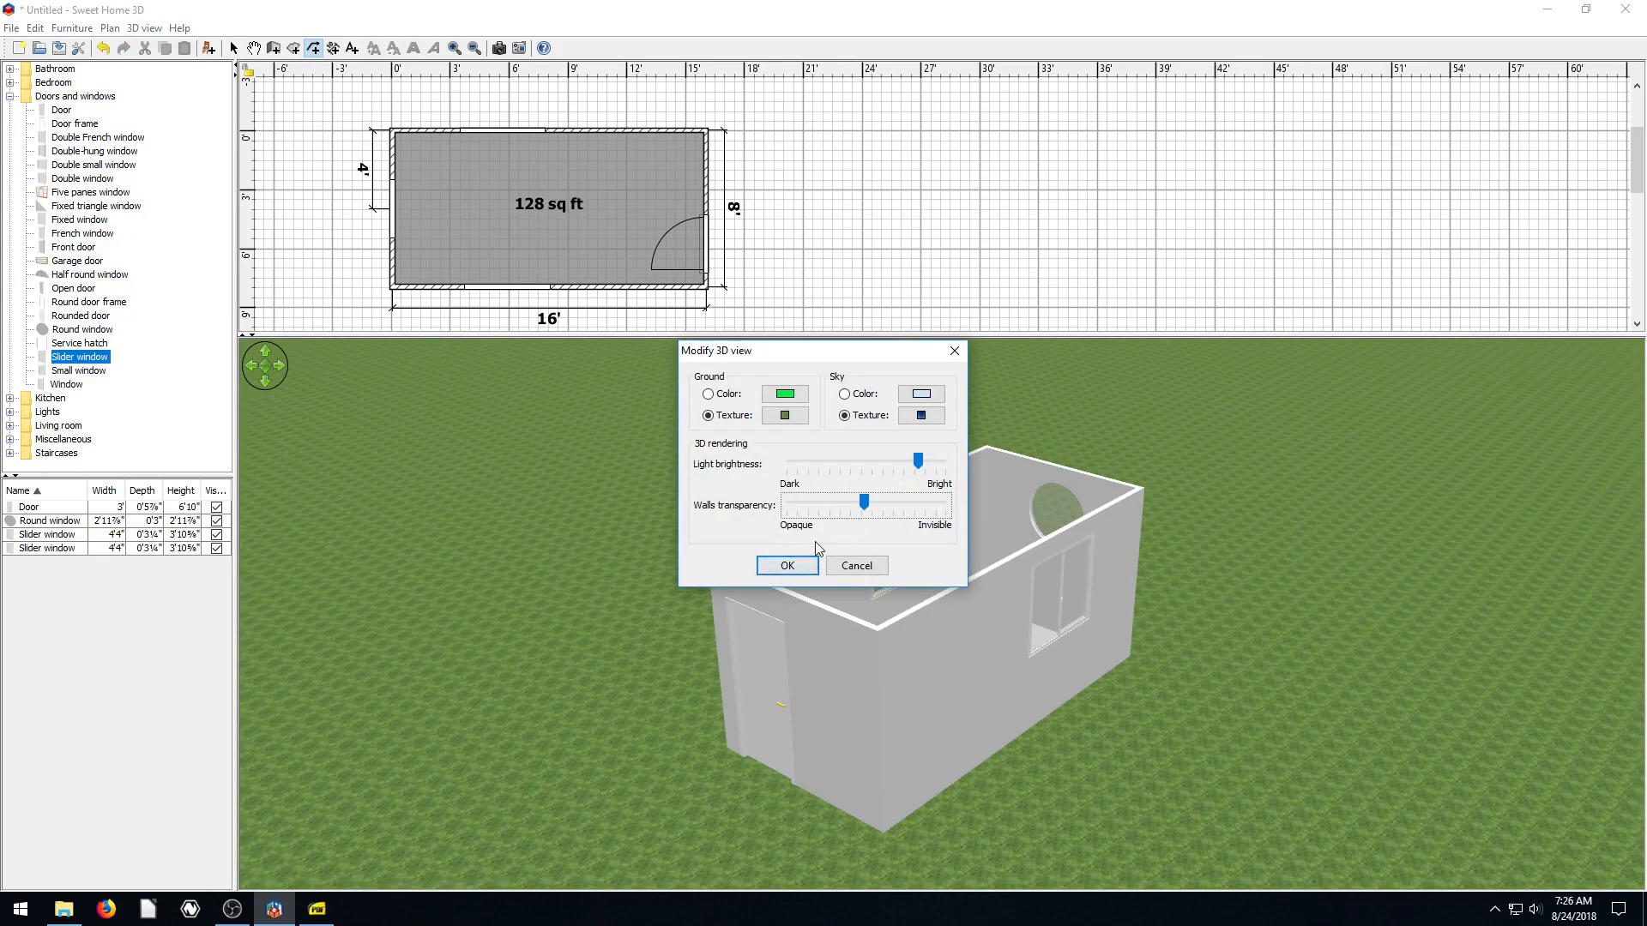
left_click(786, 565)
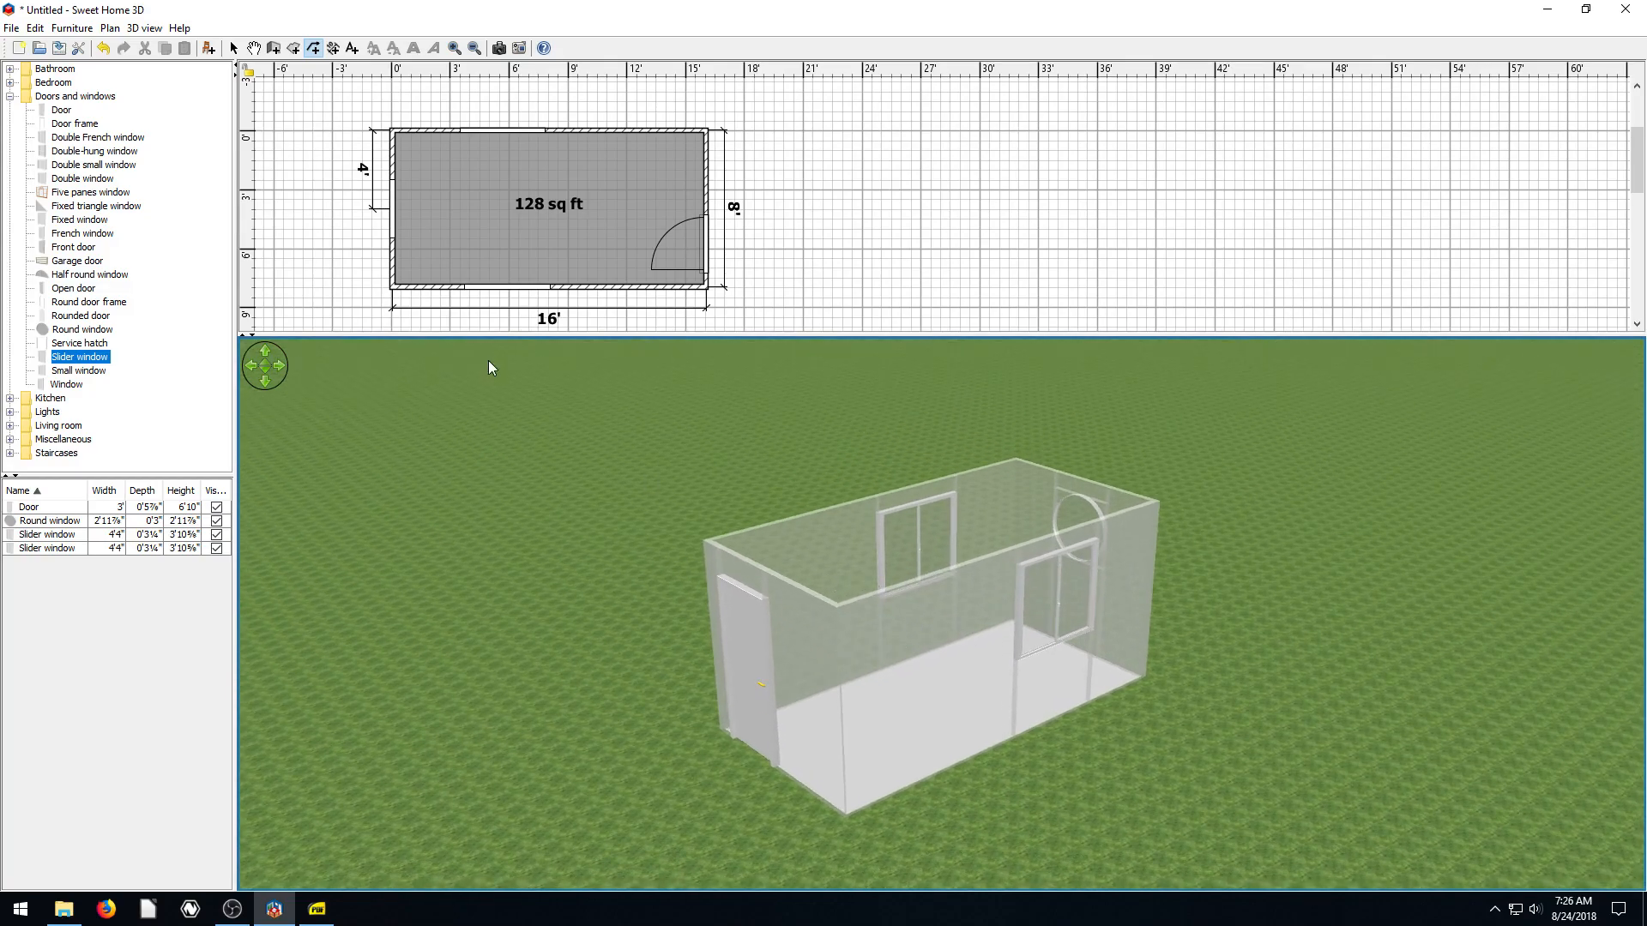
left_click(144, 28)
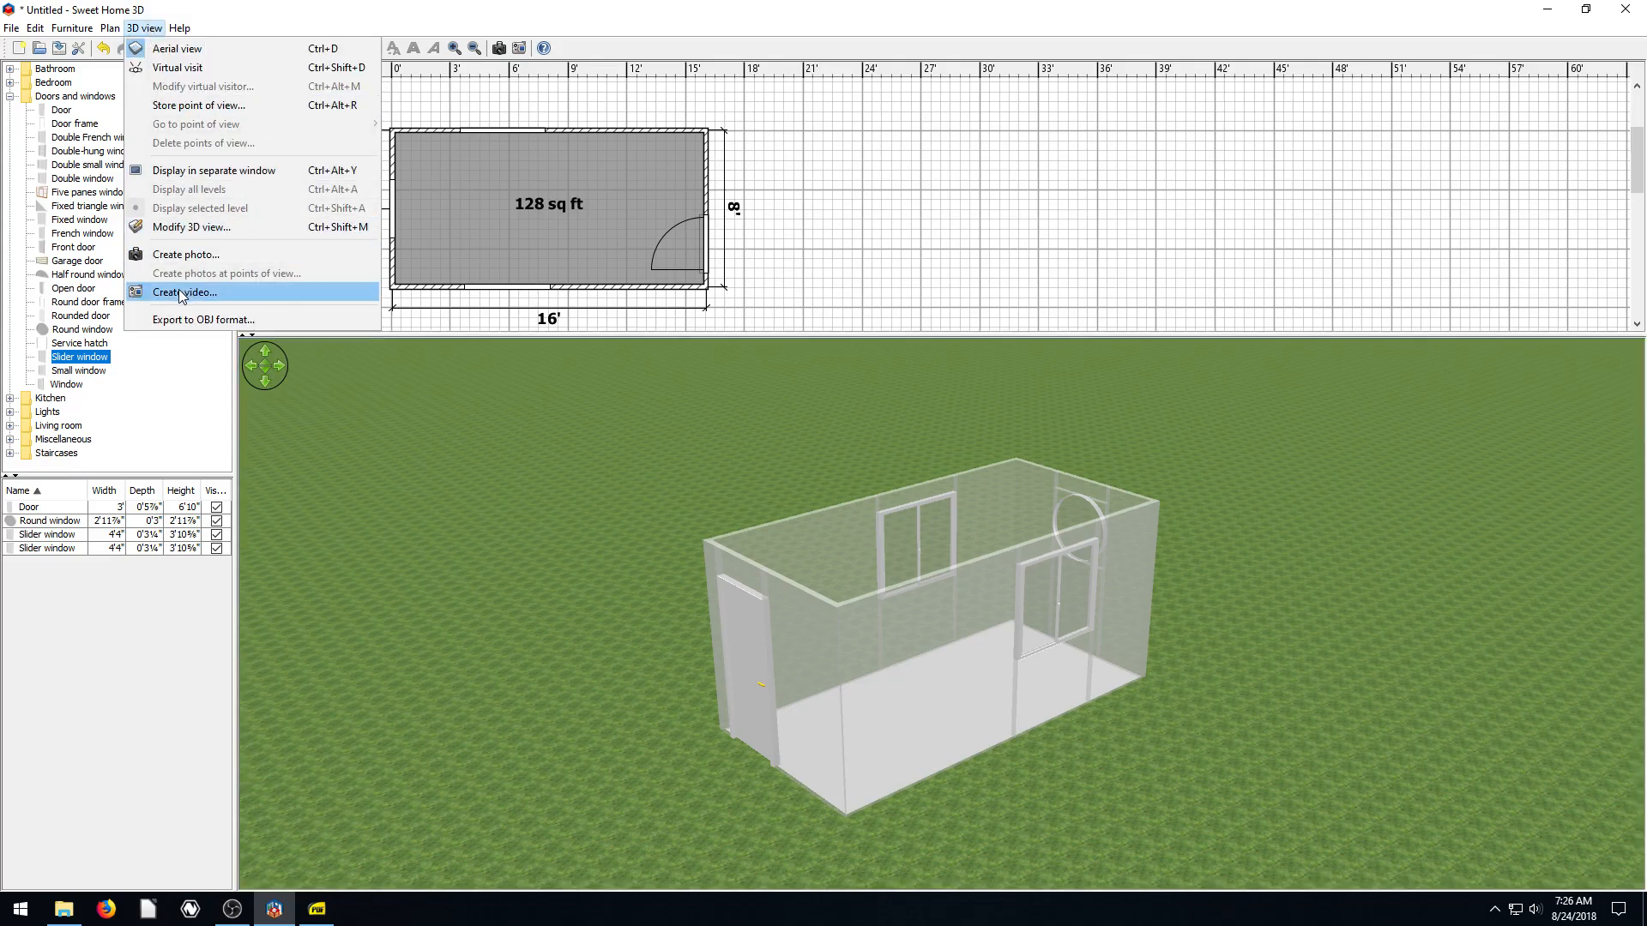
mouse_move(192, 228)
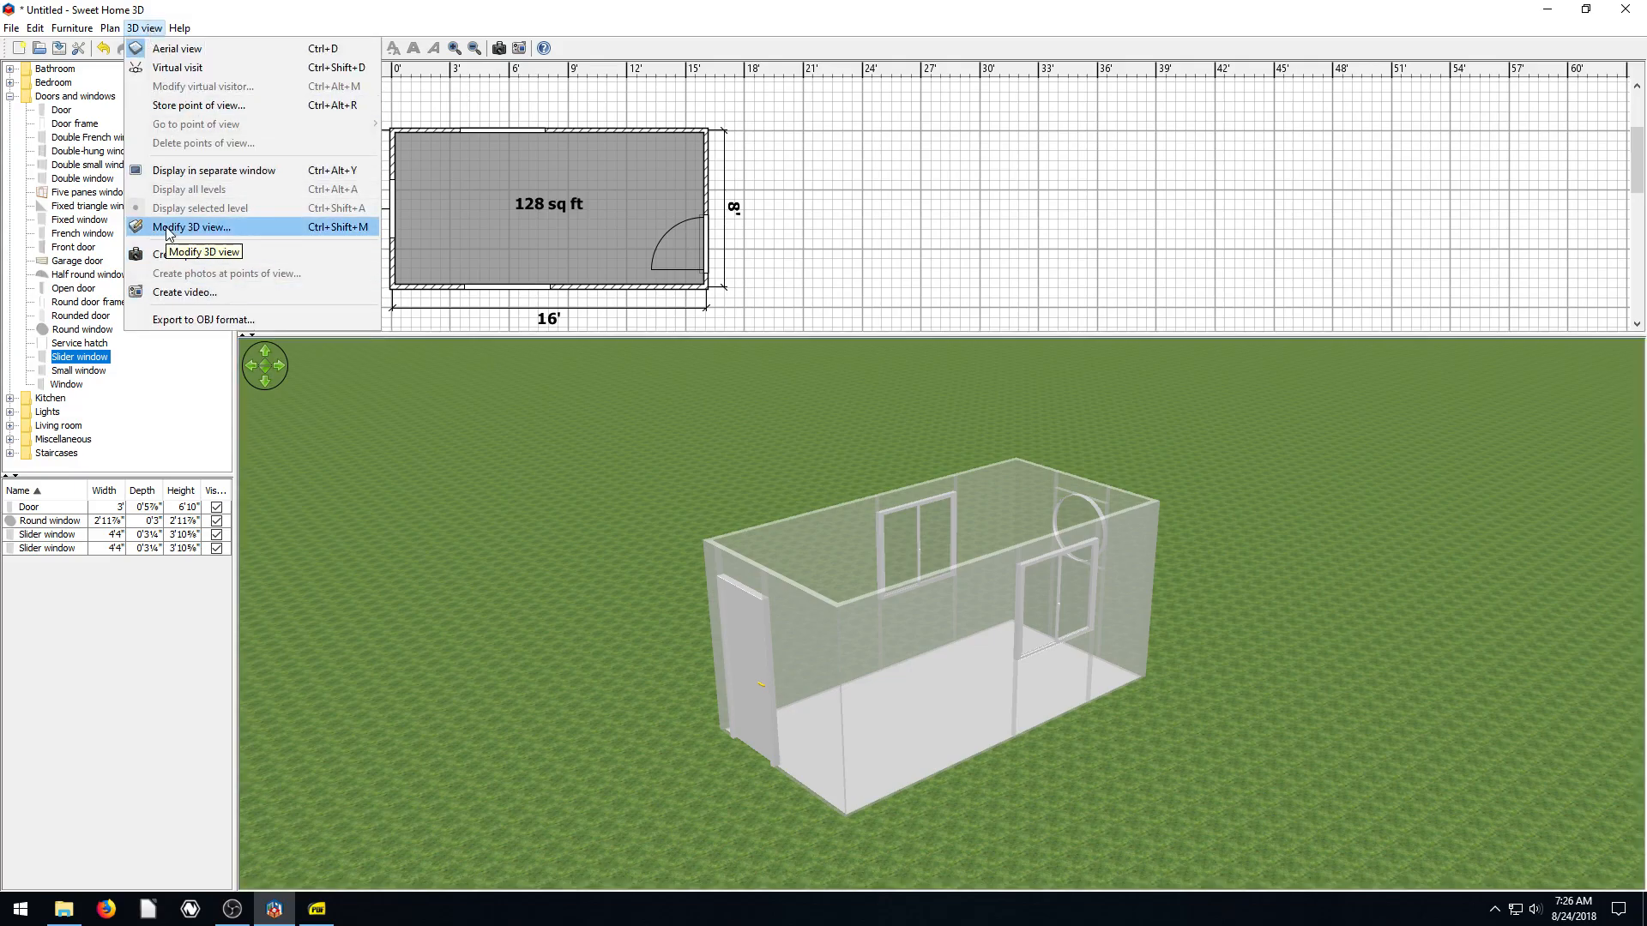
left_click(191, 227)
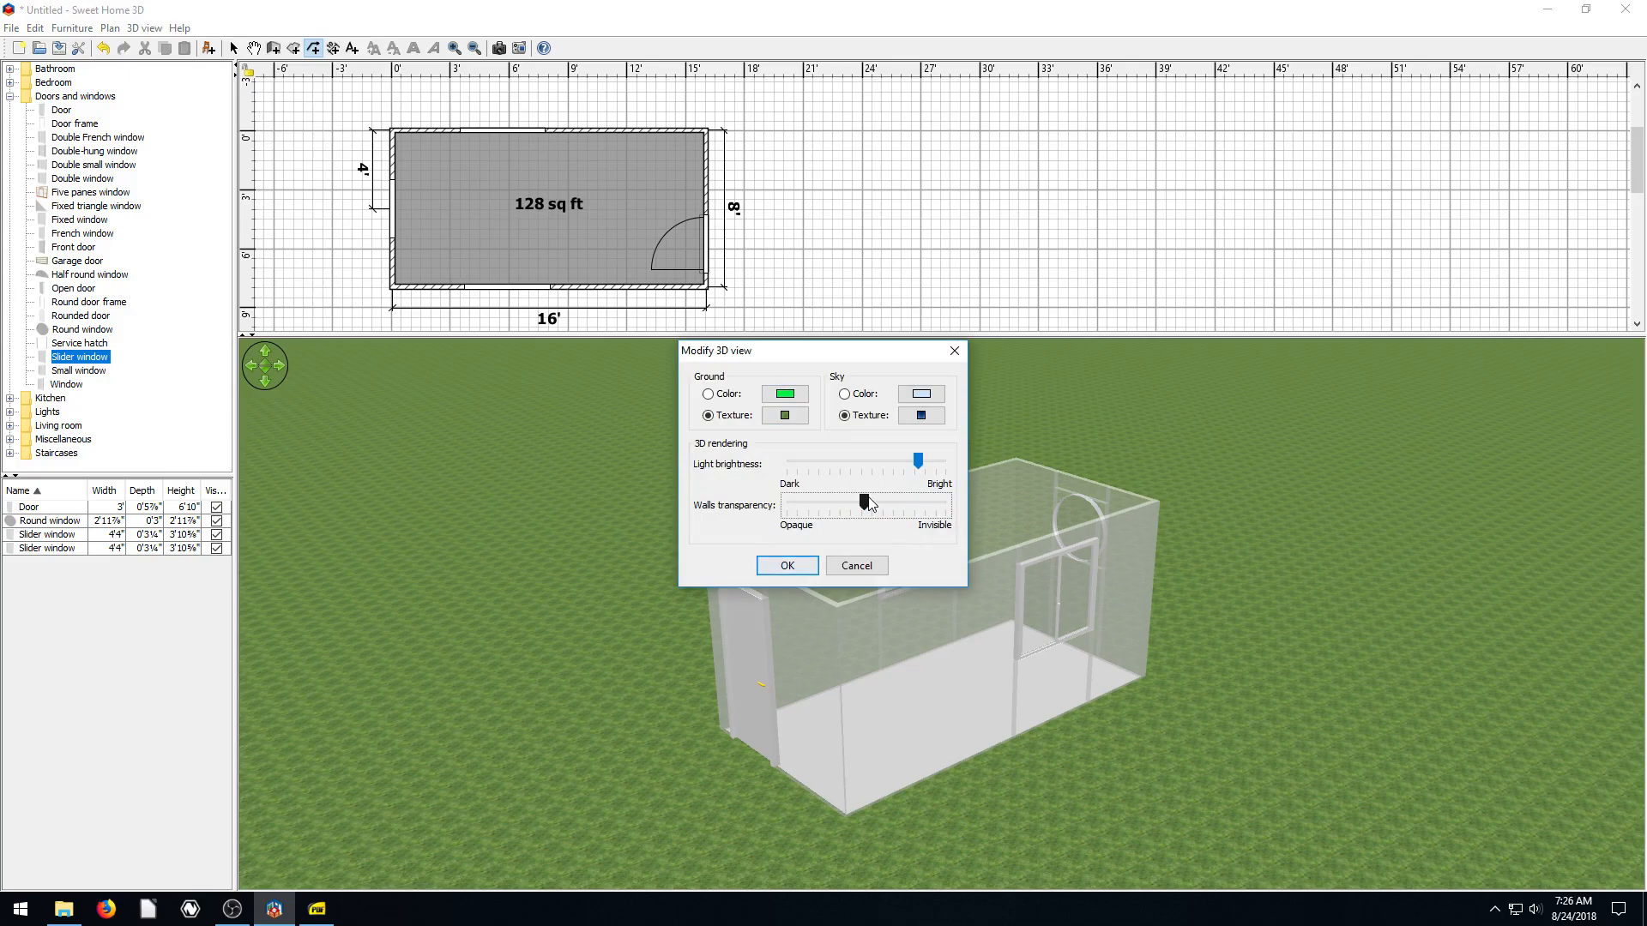
left_click(786, 565)
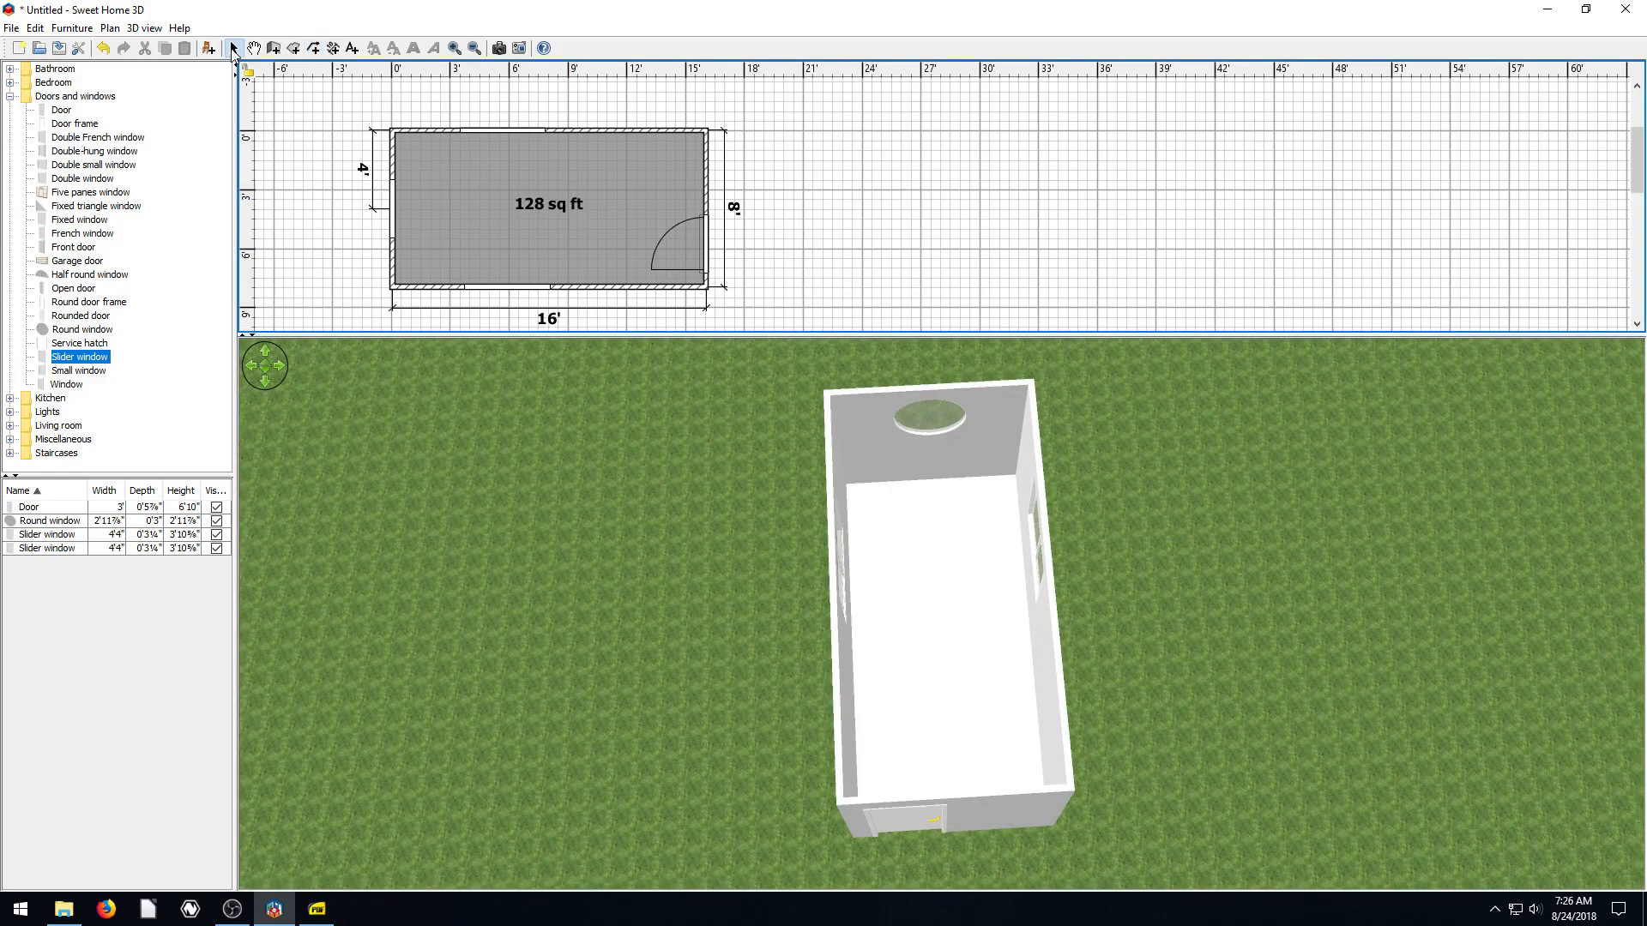
Add a light-coloured, 6-inch-high baseboard to the room and check it in 3D
double_click(546, 205)
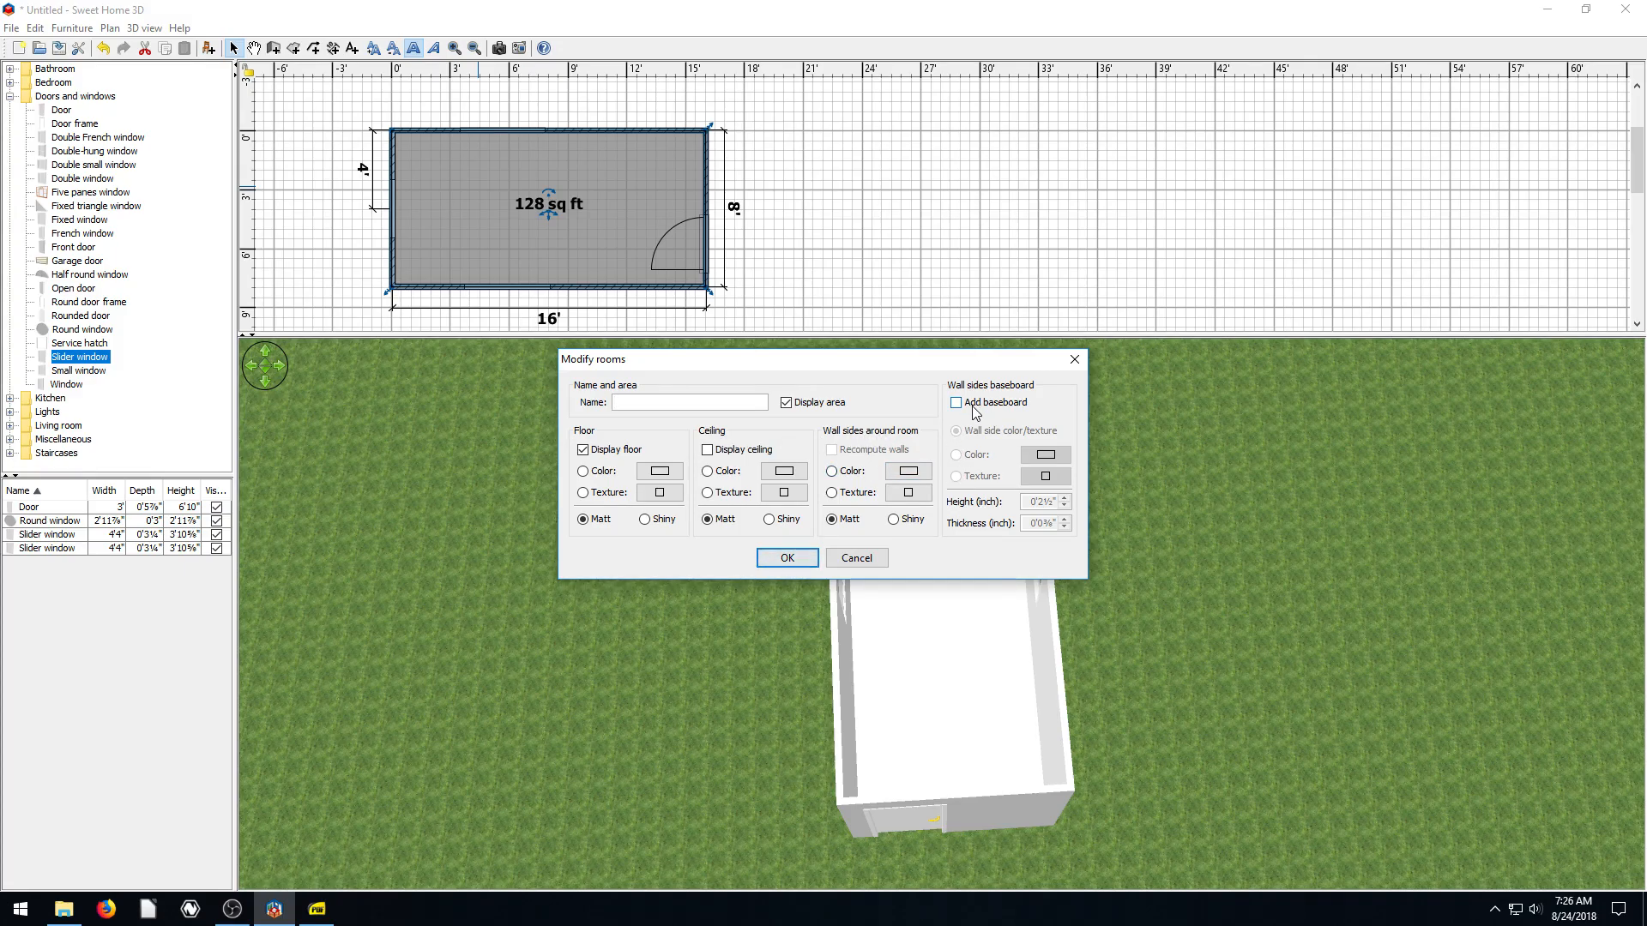
left_click(955, 404)
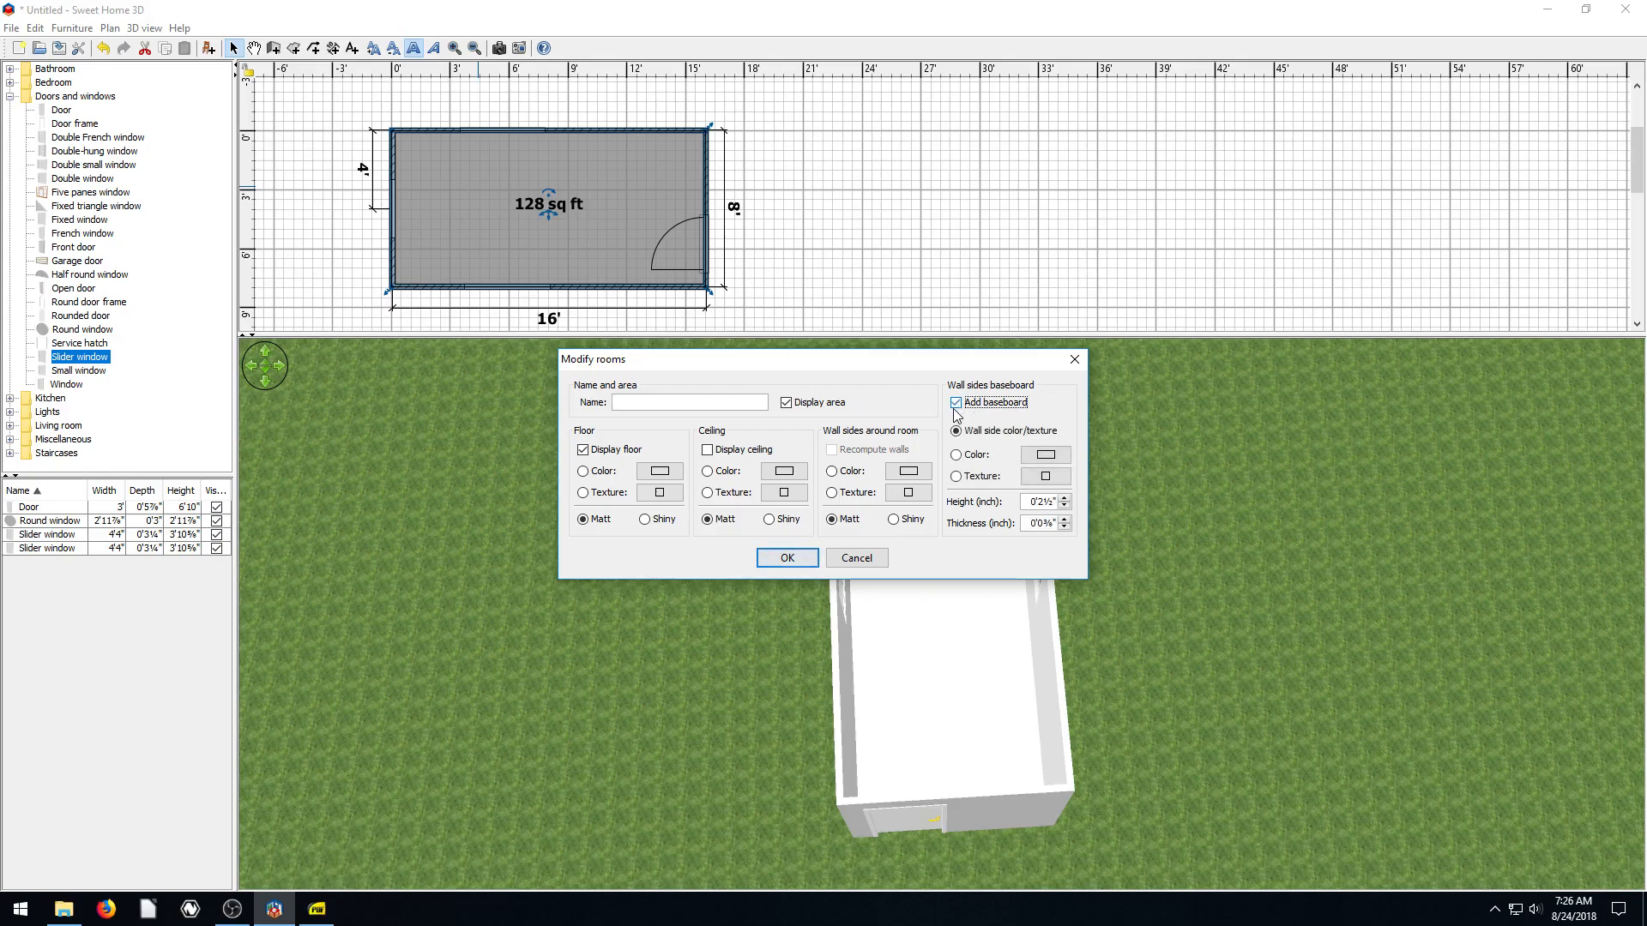
left_click(956, 431)
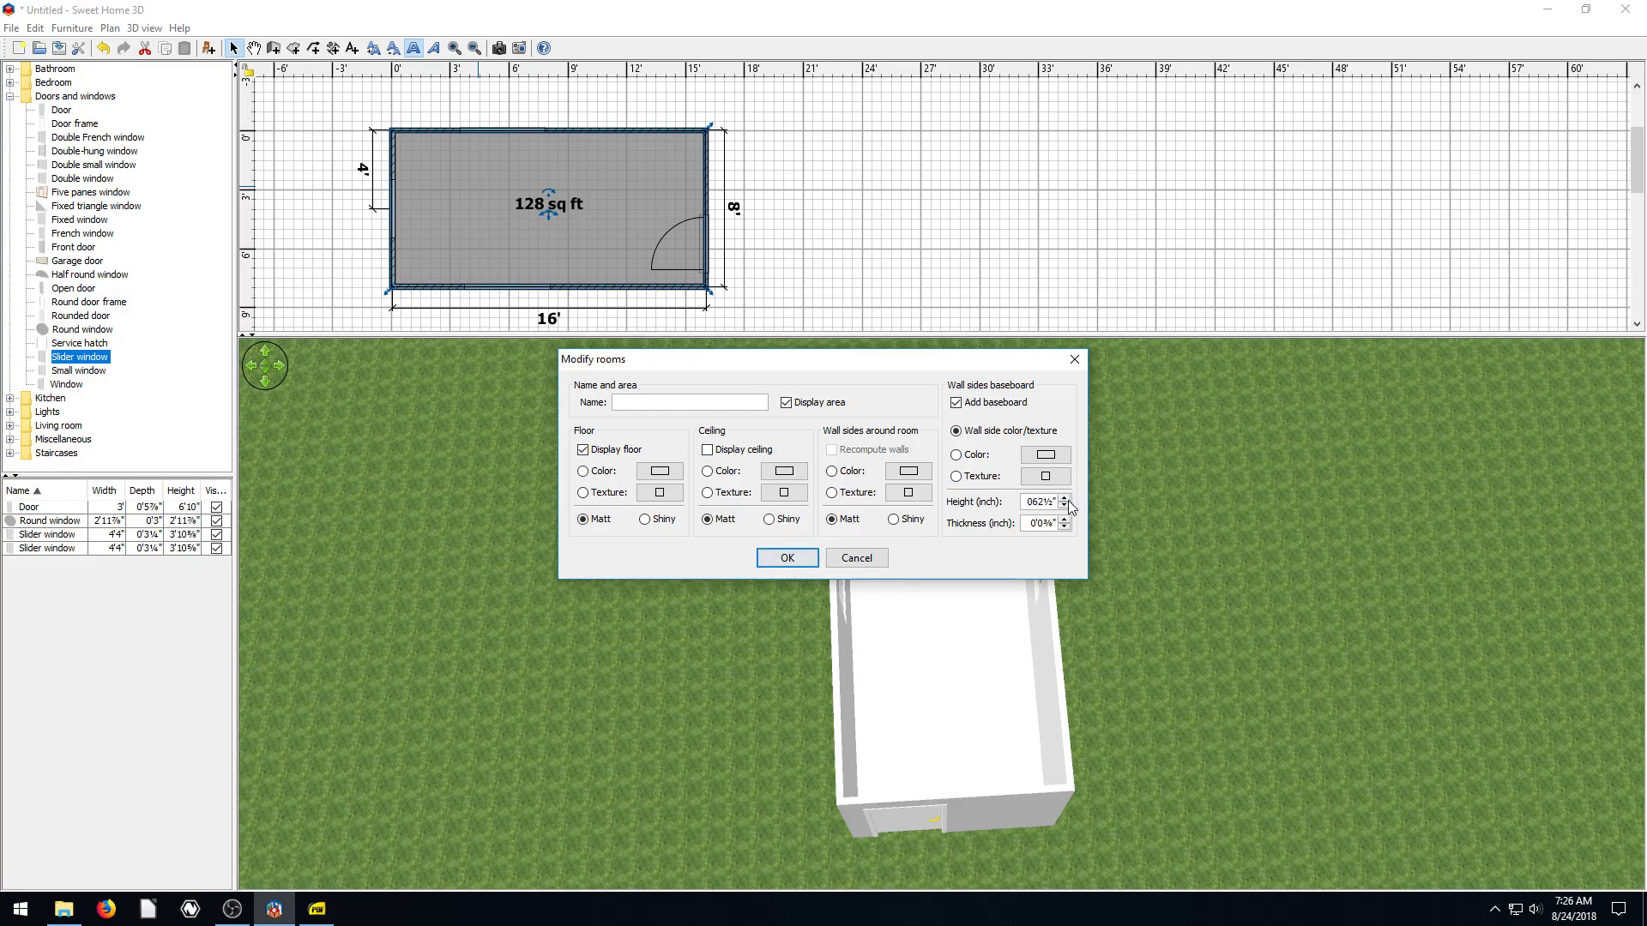
left_click(956, 476)
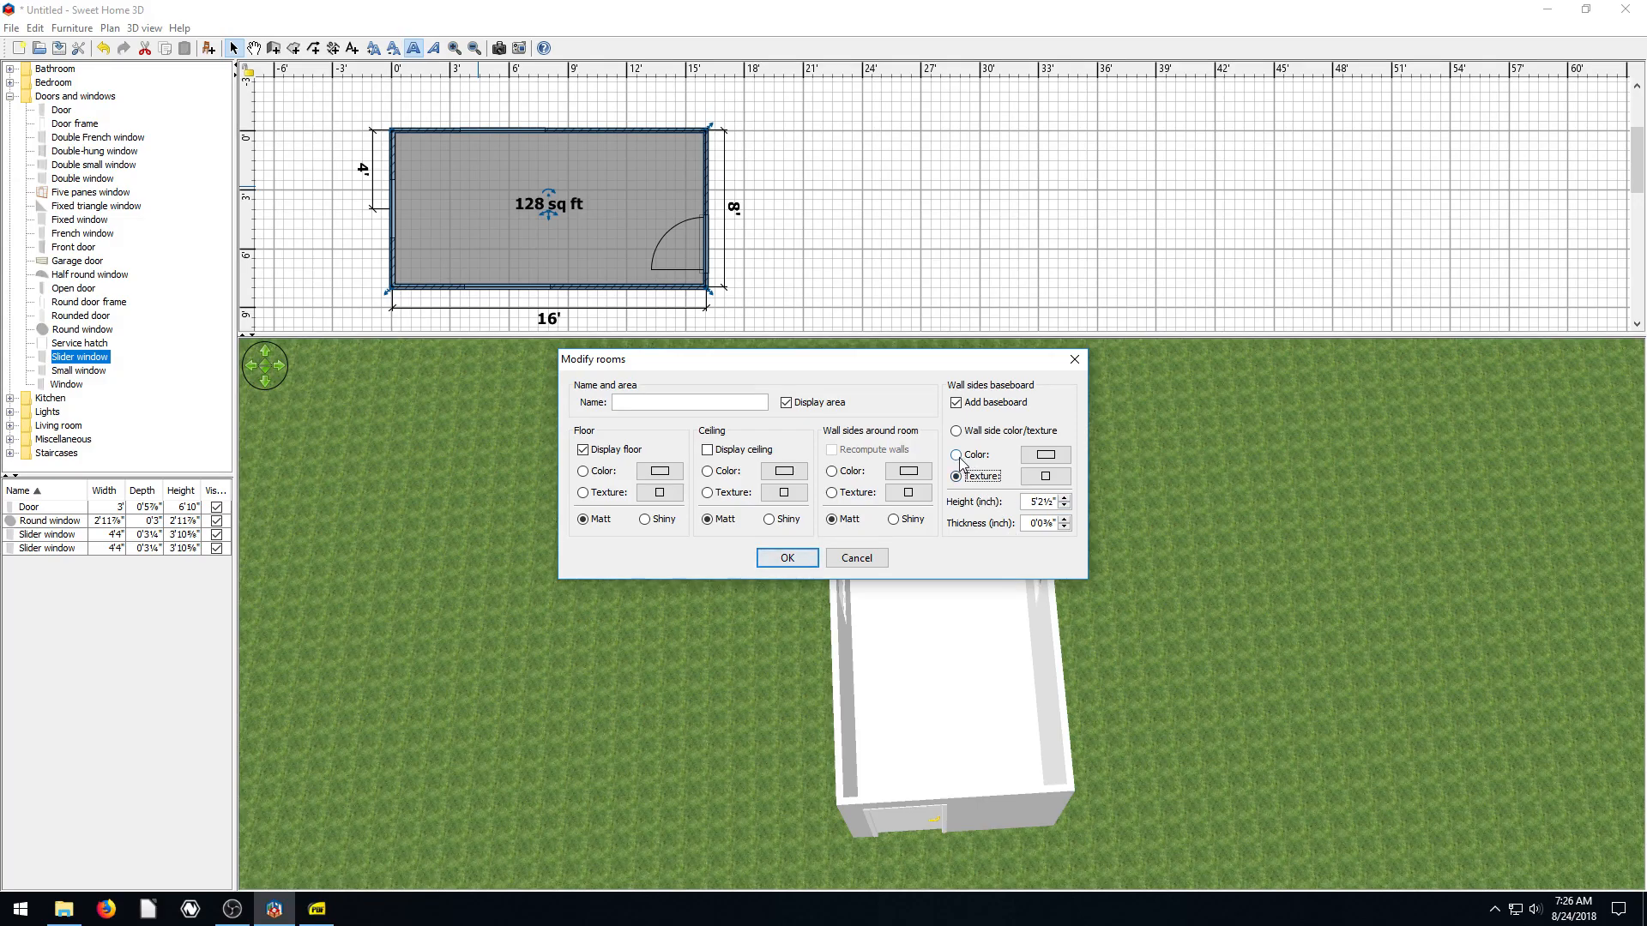
left_click(1044, 454)
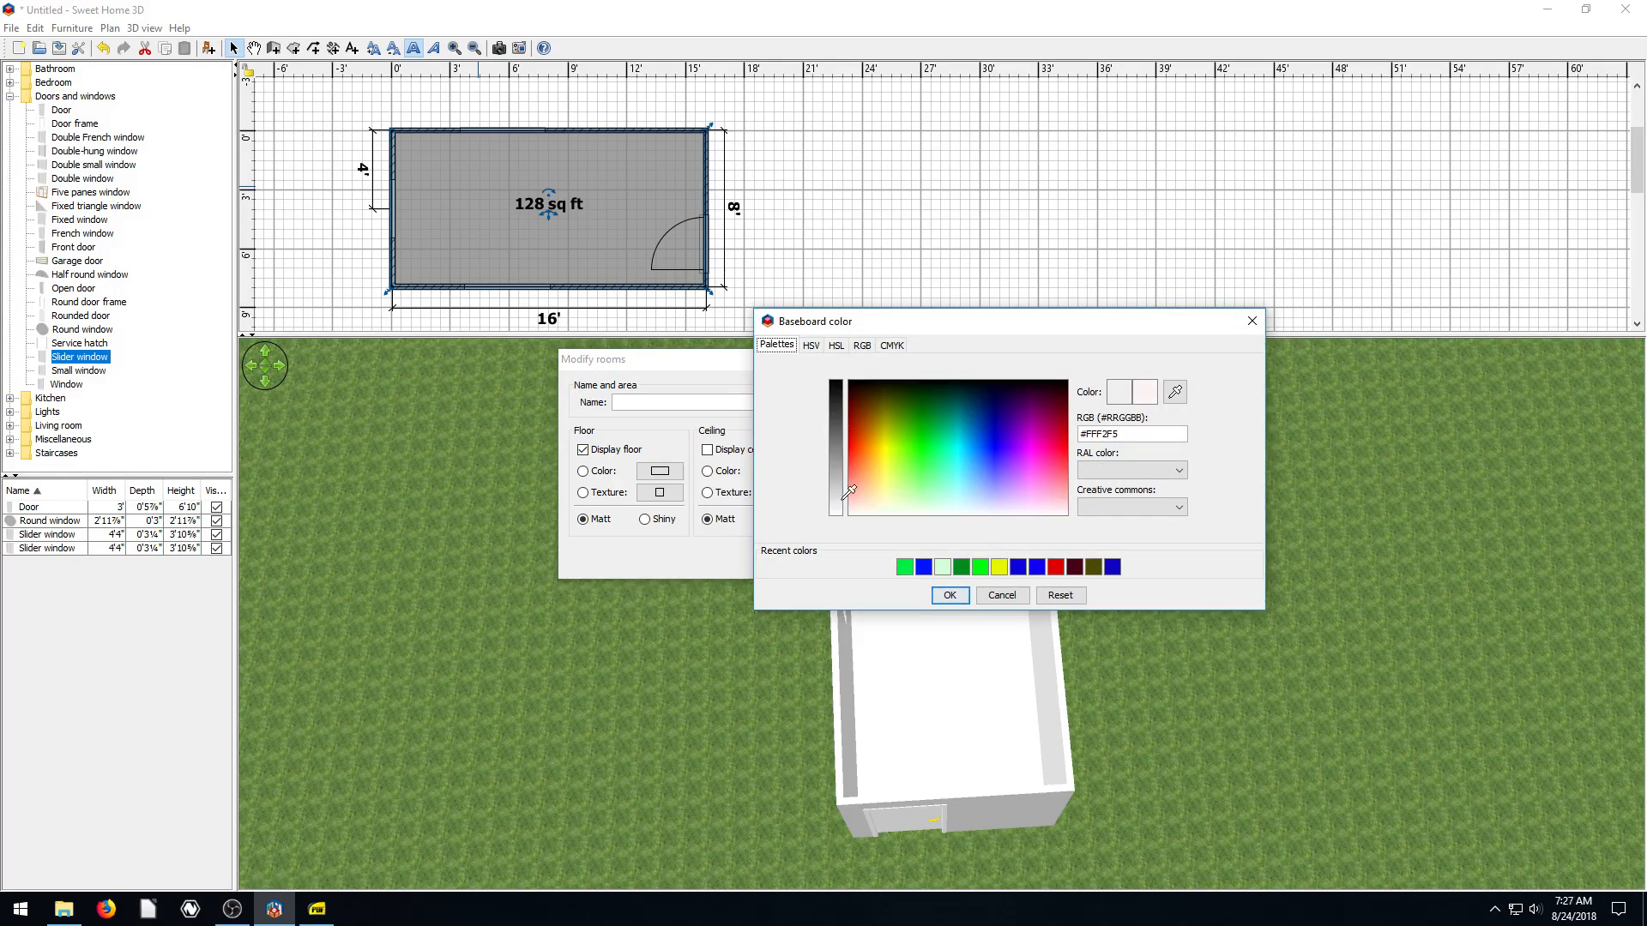
left_click(946, 594)
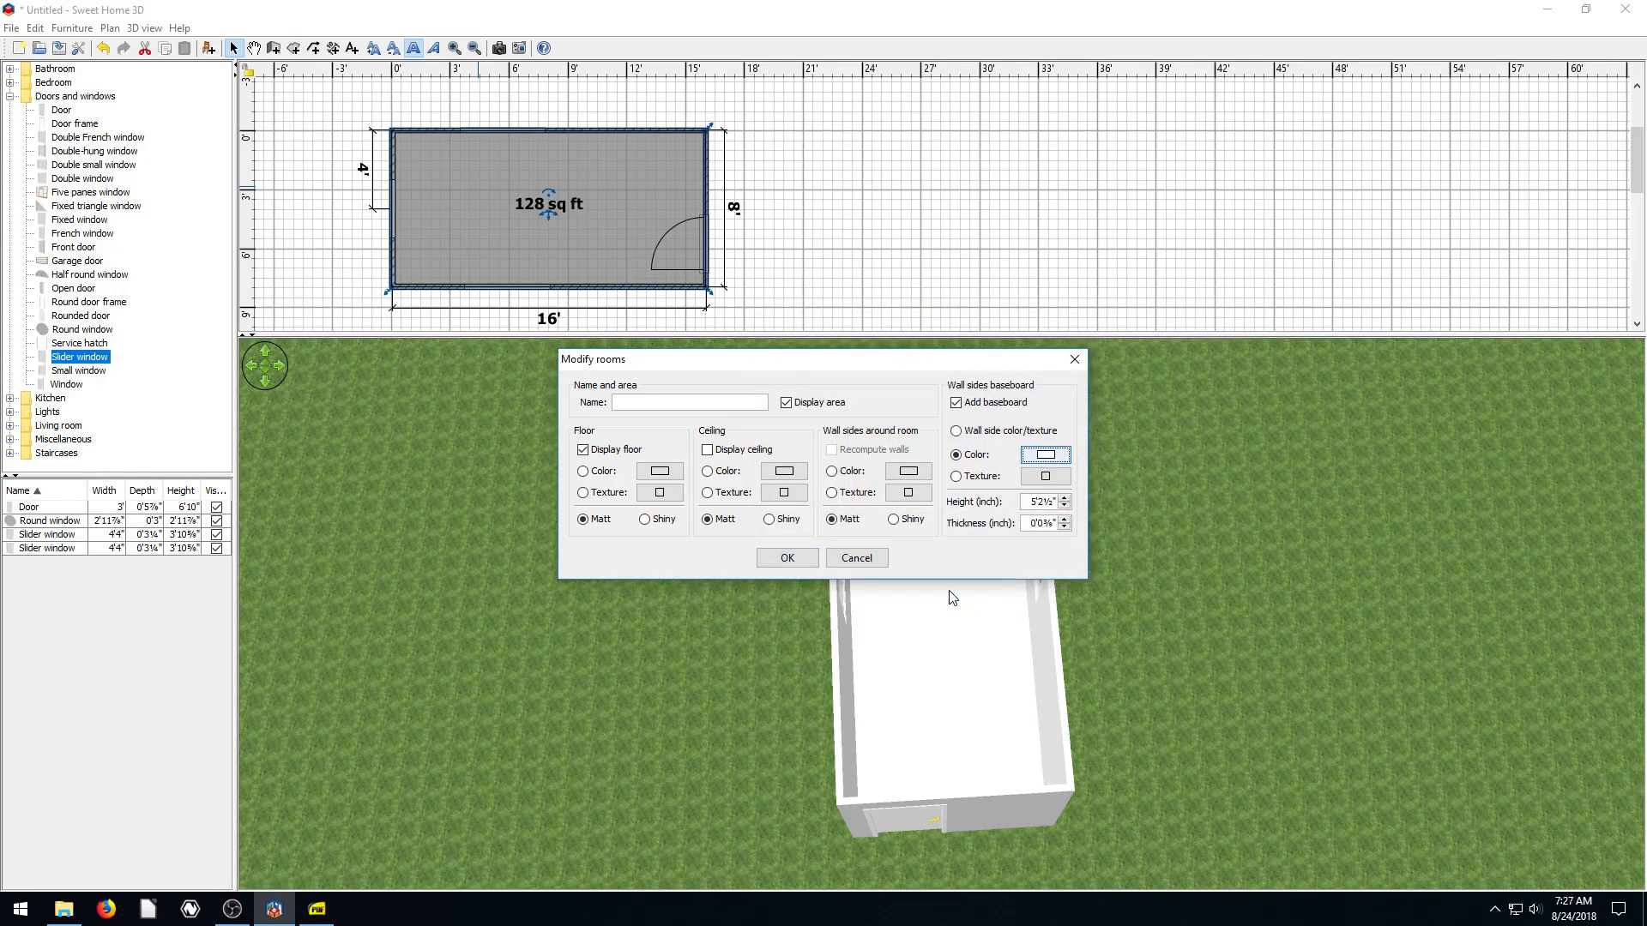
left_click(786, 557)
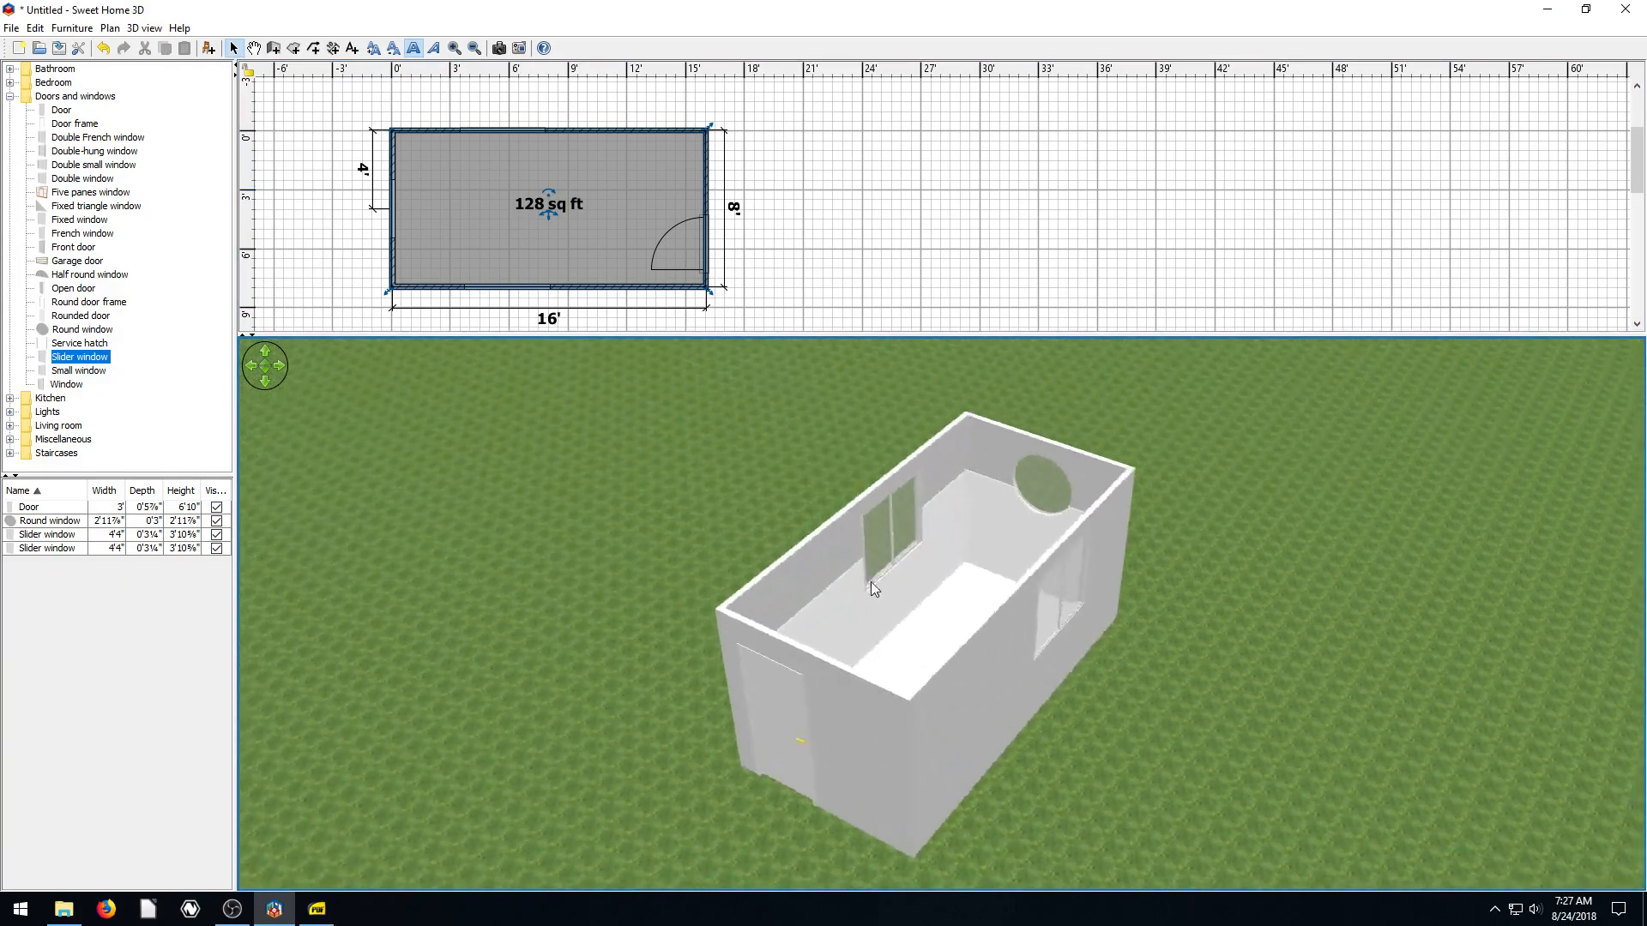
left_click_drag(871, 588, 829, 597)
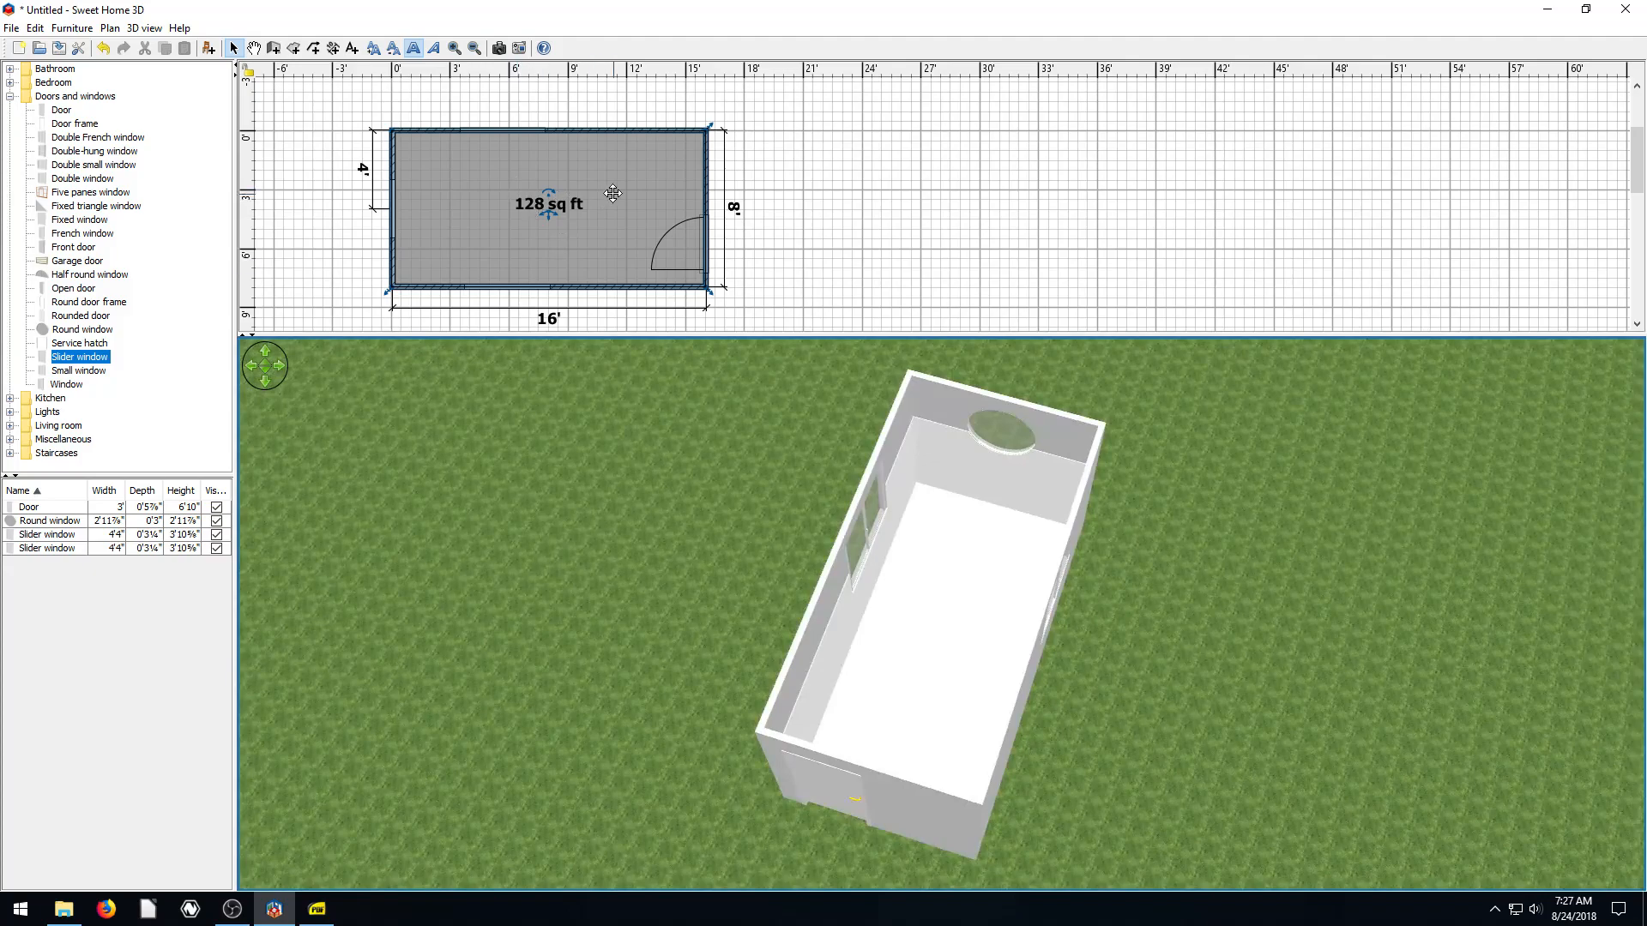
double_click(548, 202)
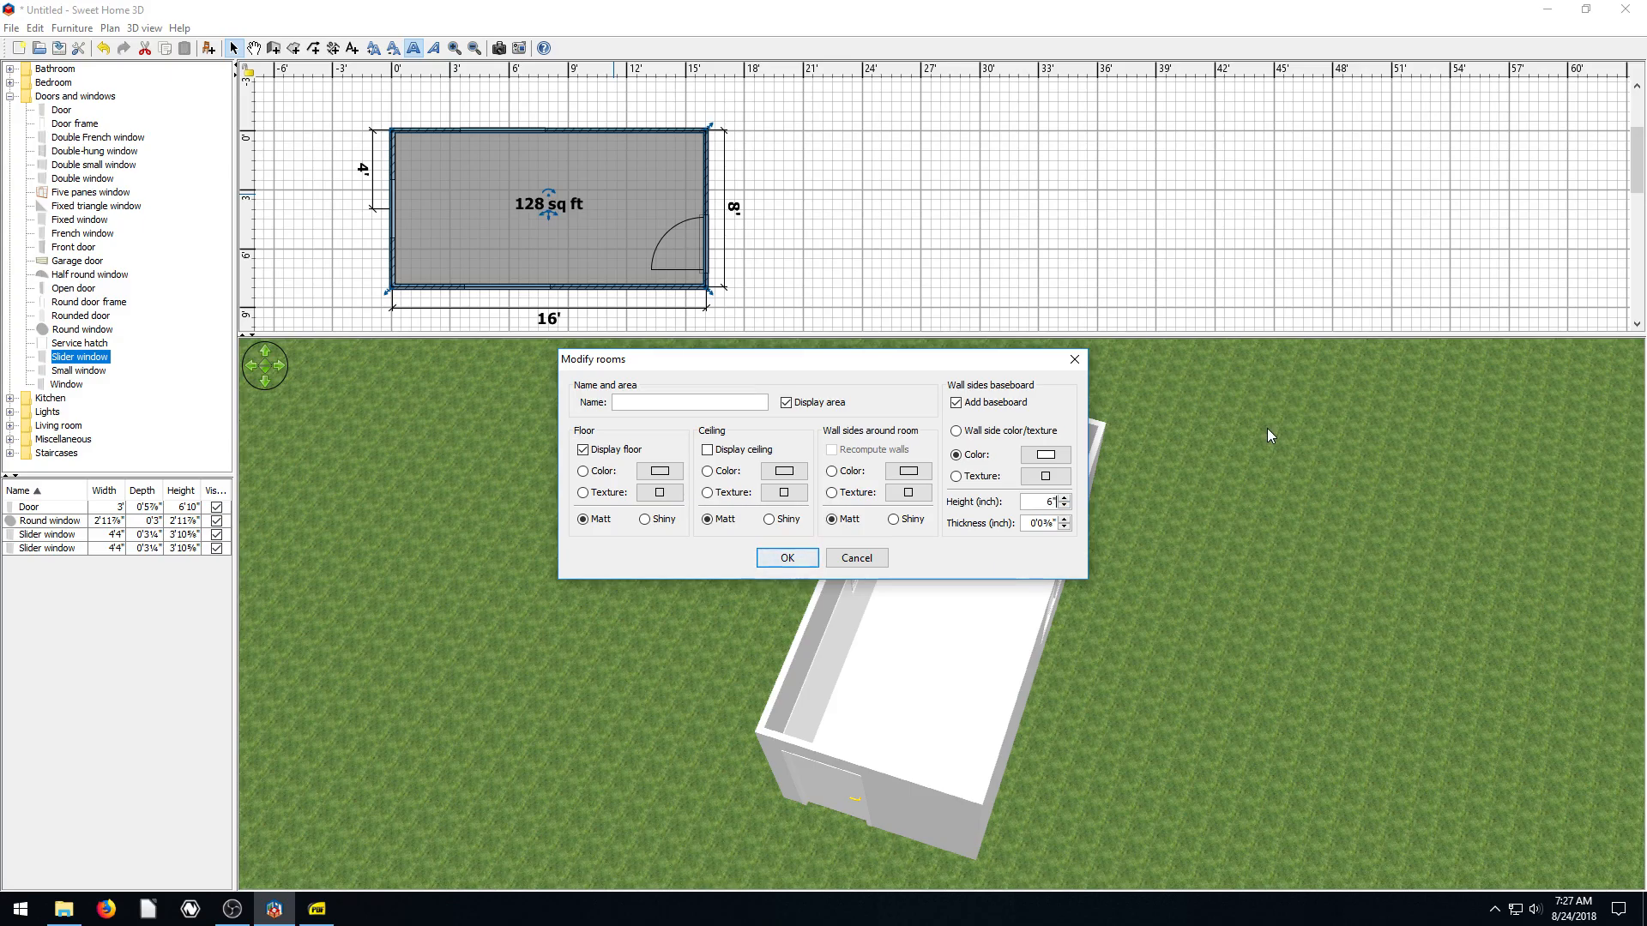
left_click(786, 558)
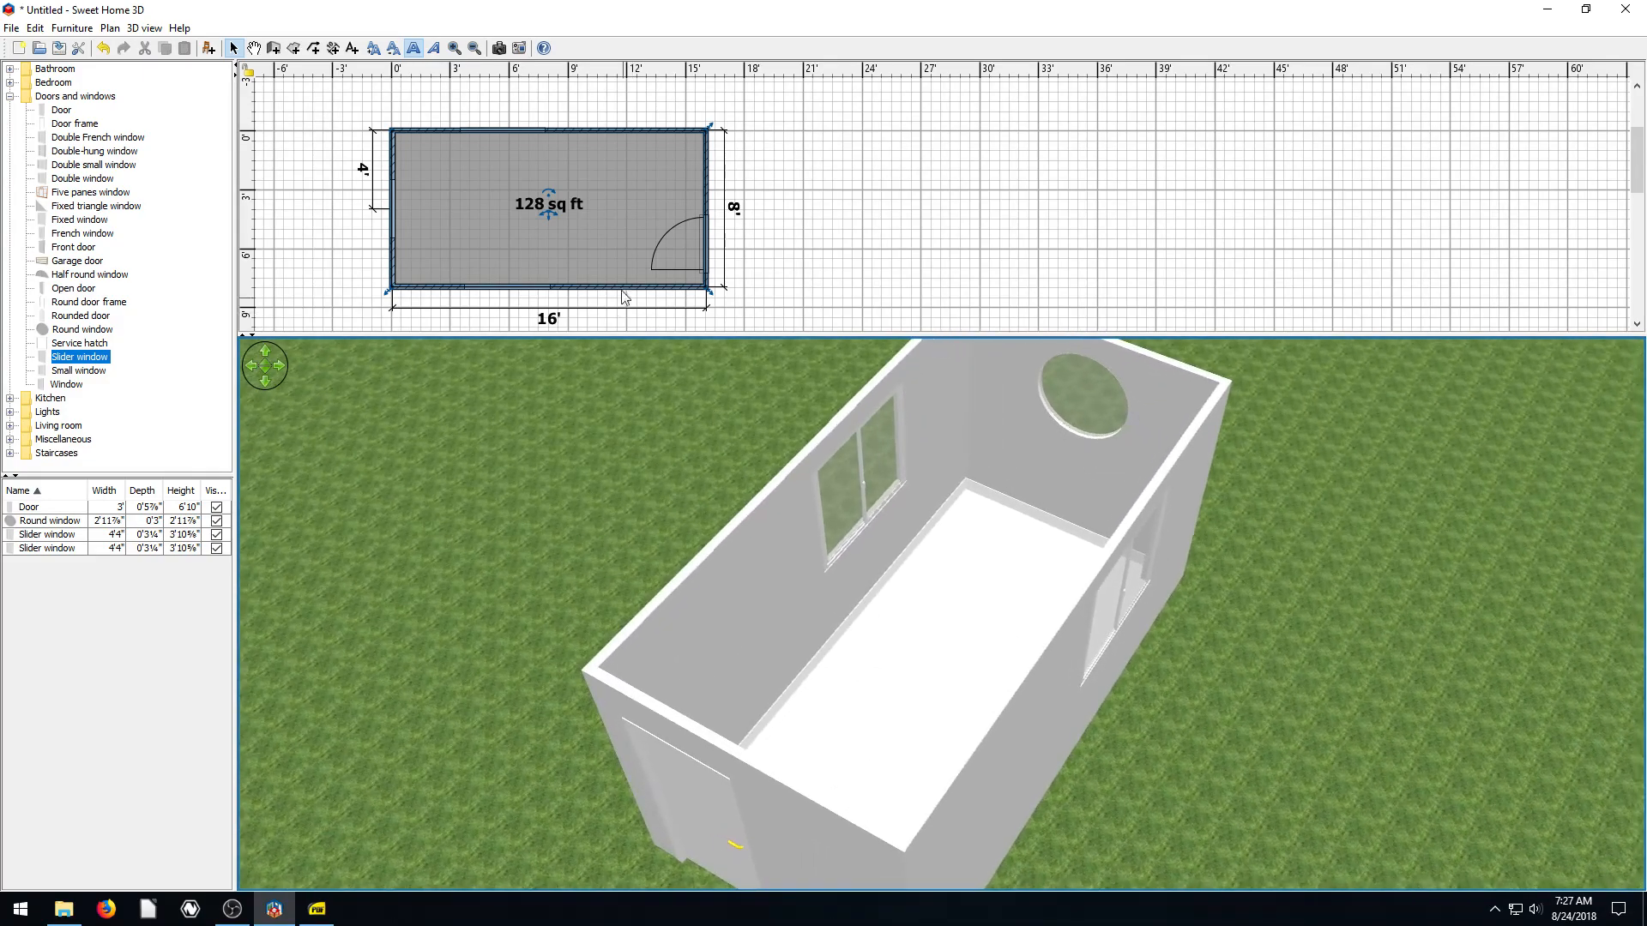
Apply the Wall - Roughcast texture to the room's inside wall sides
double_click(548, 205)
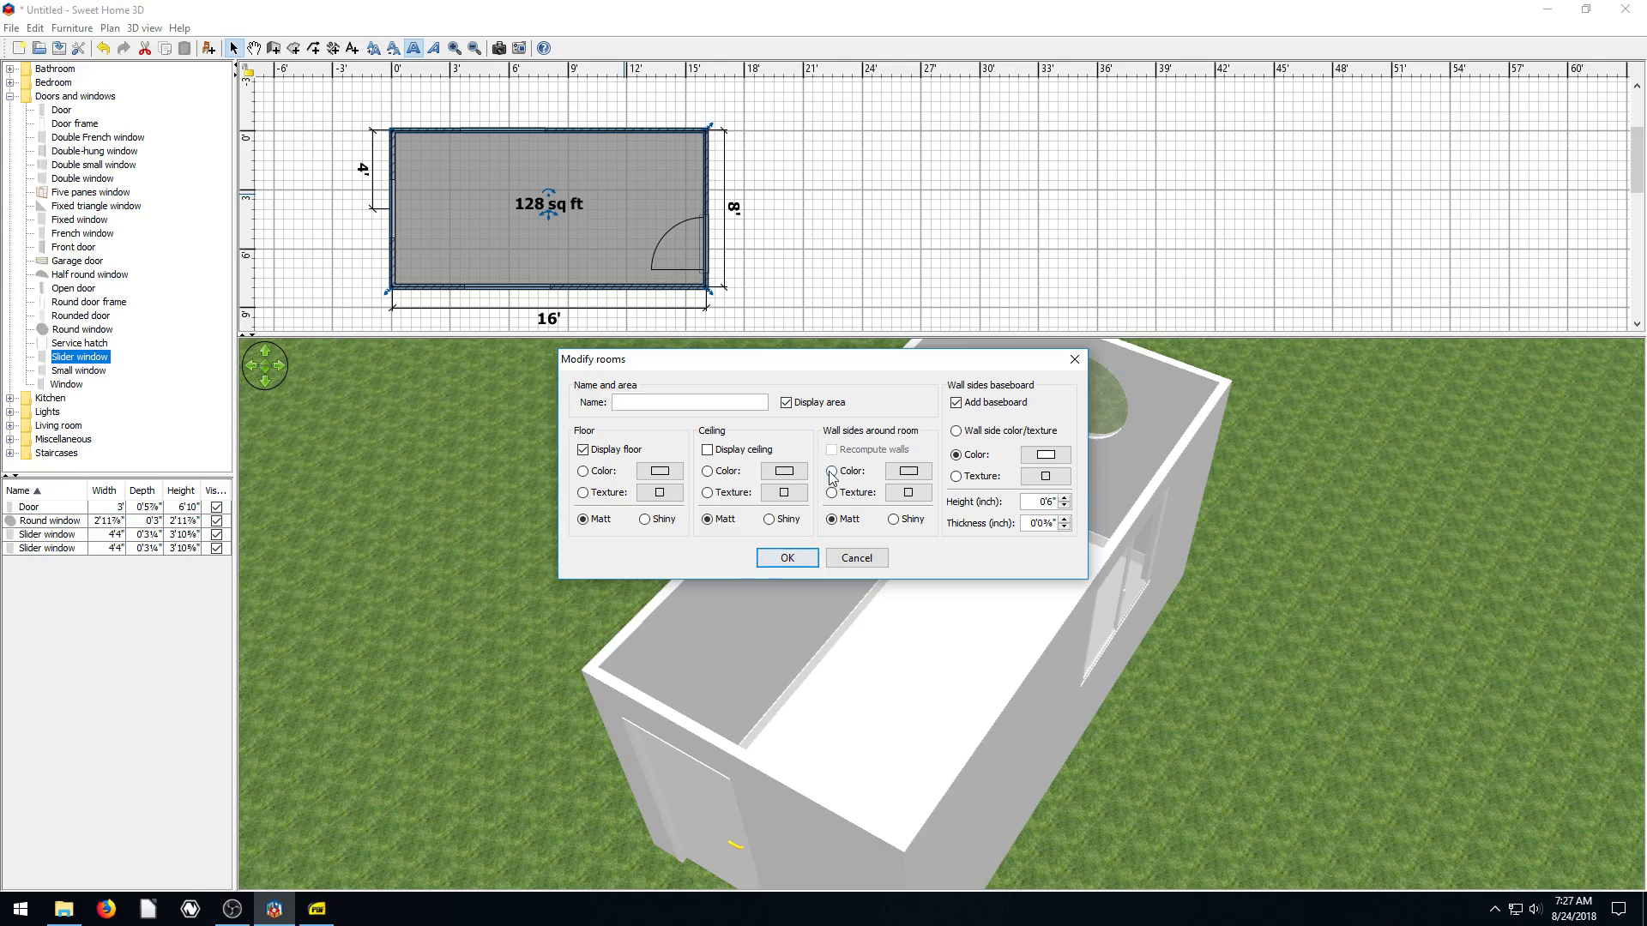
left_click(833, 494)
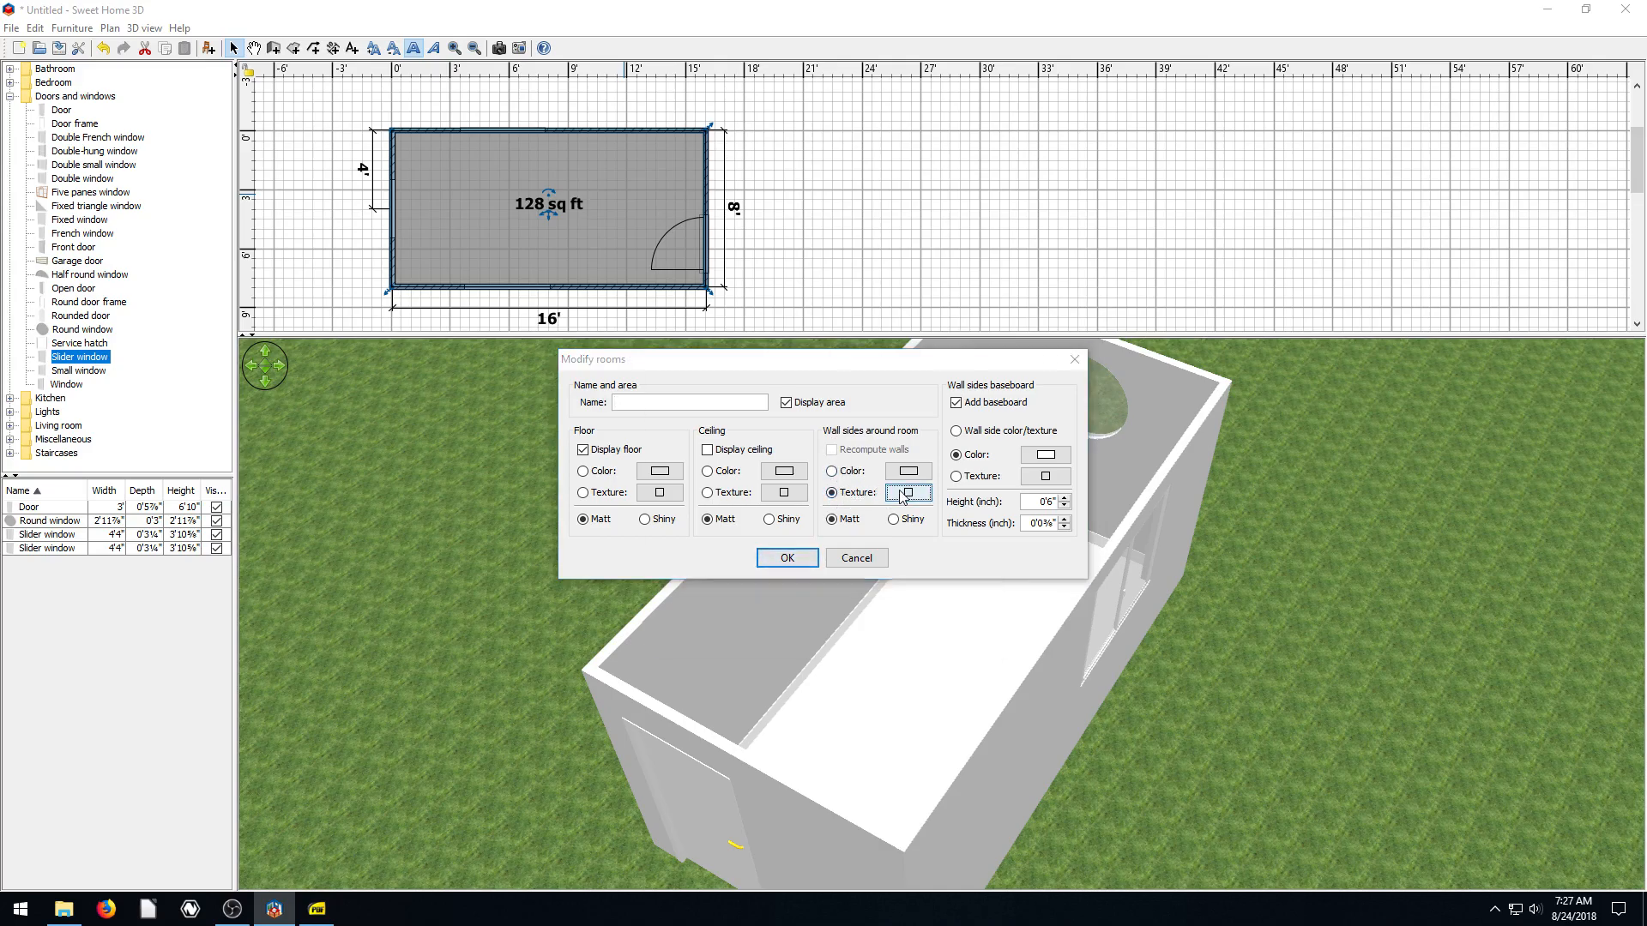
left_click(907, 494)
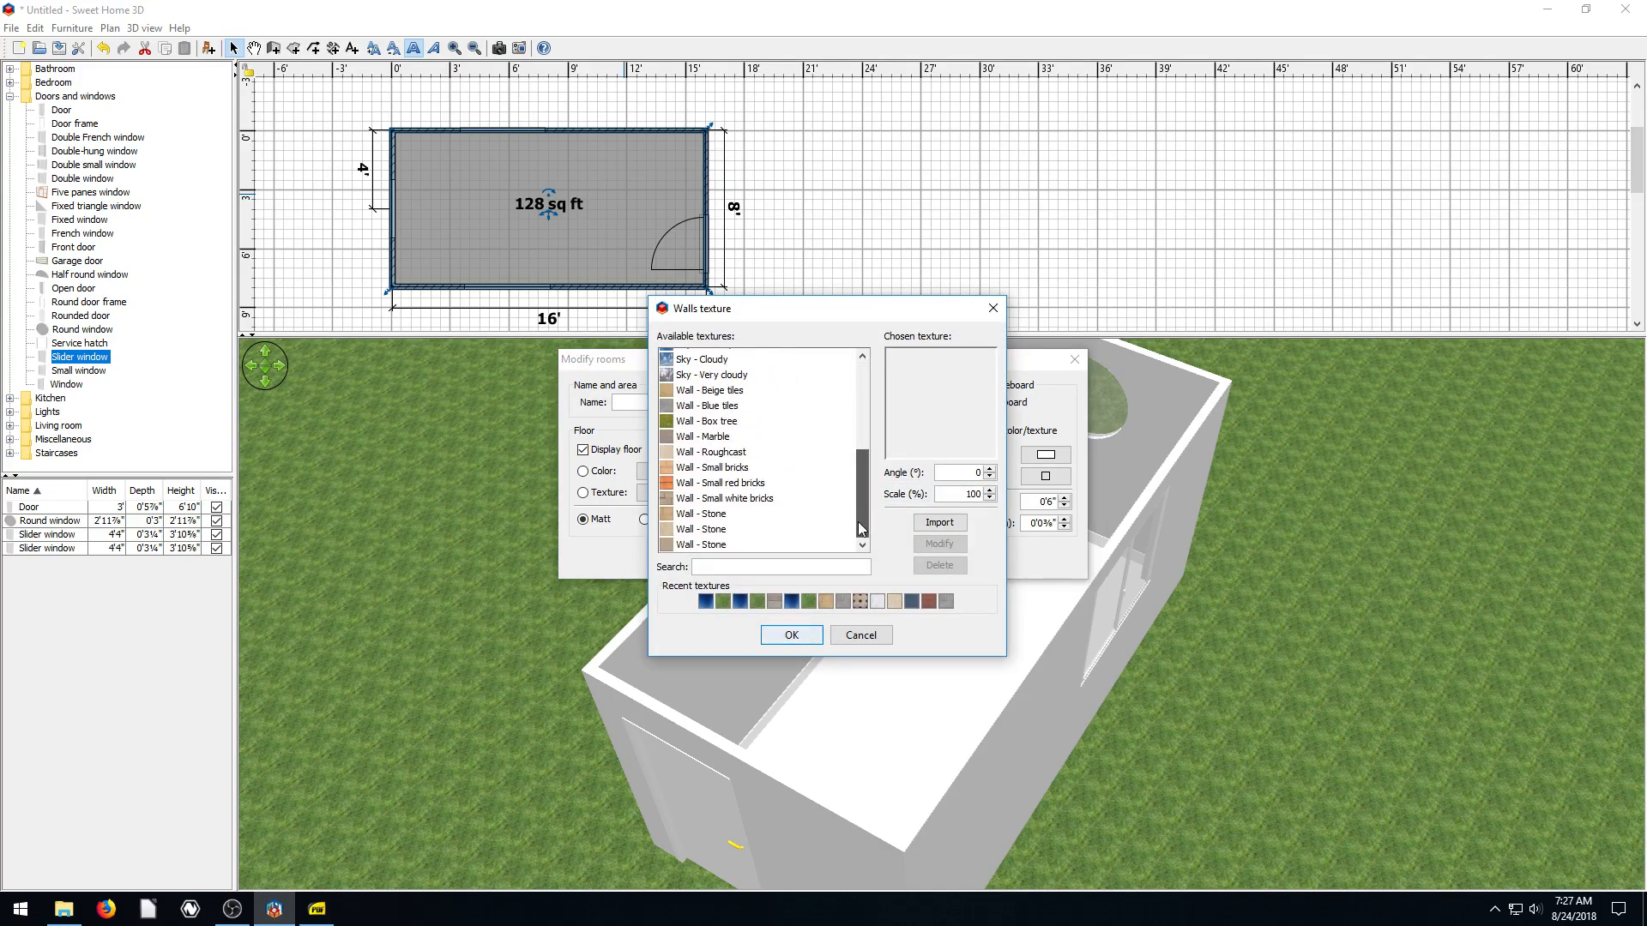
mouse_move(710, 432)
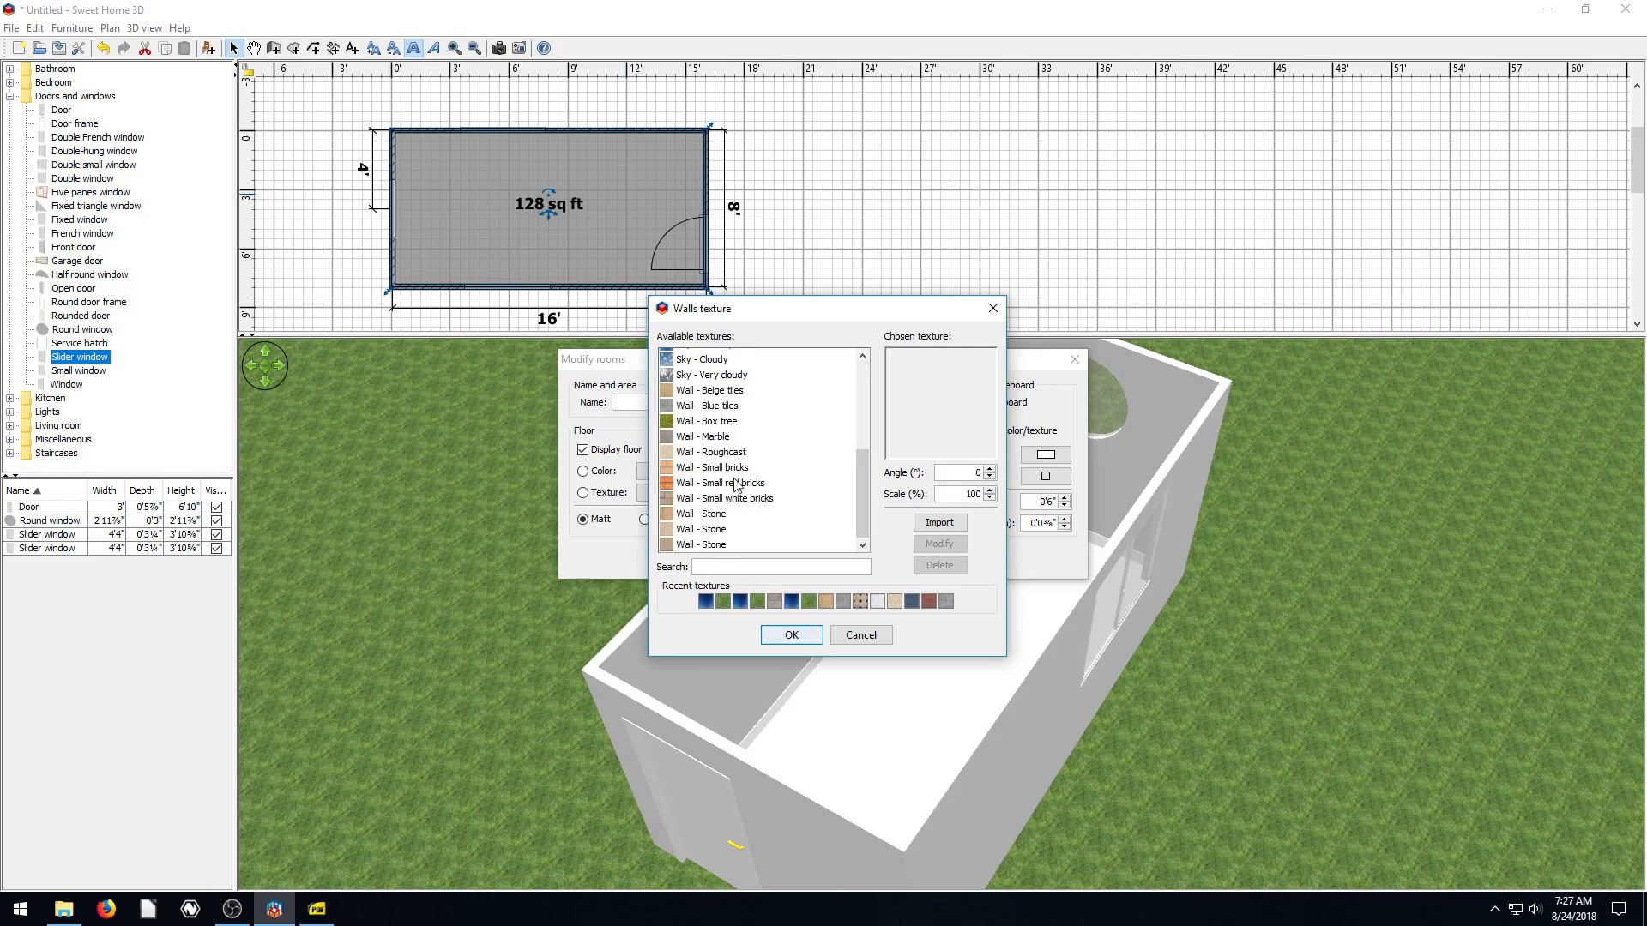
mouse_move(722, 535)
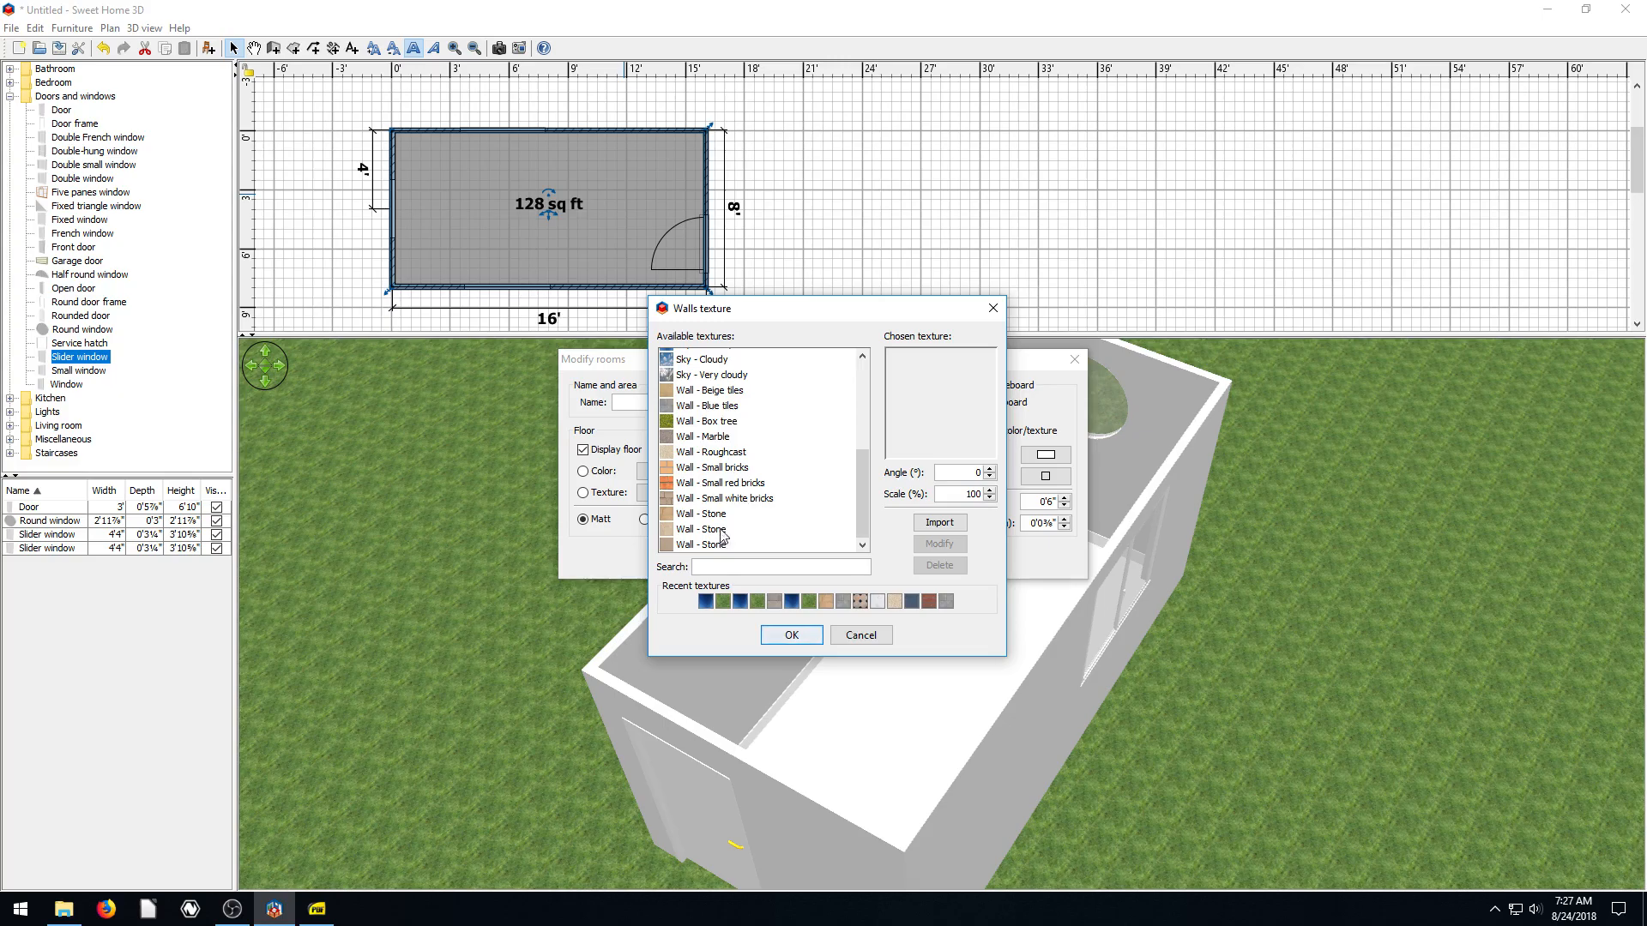
left_click(712, 452)
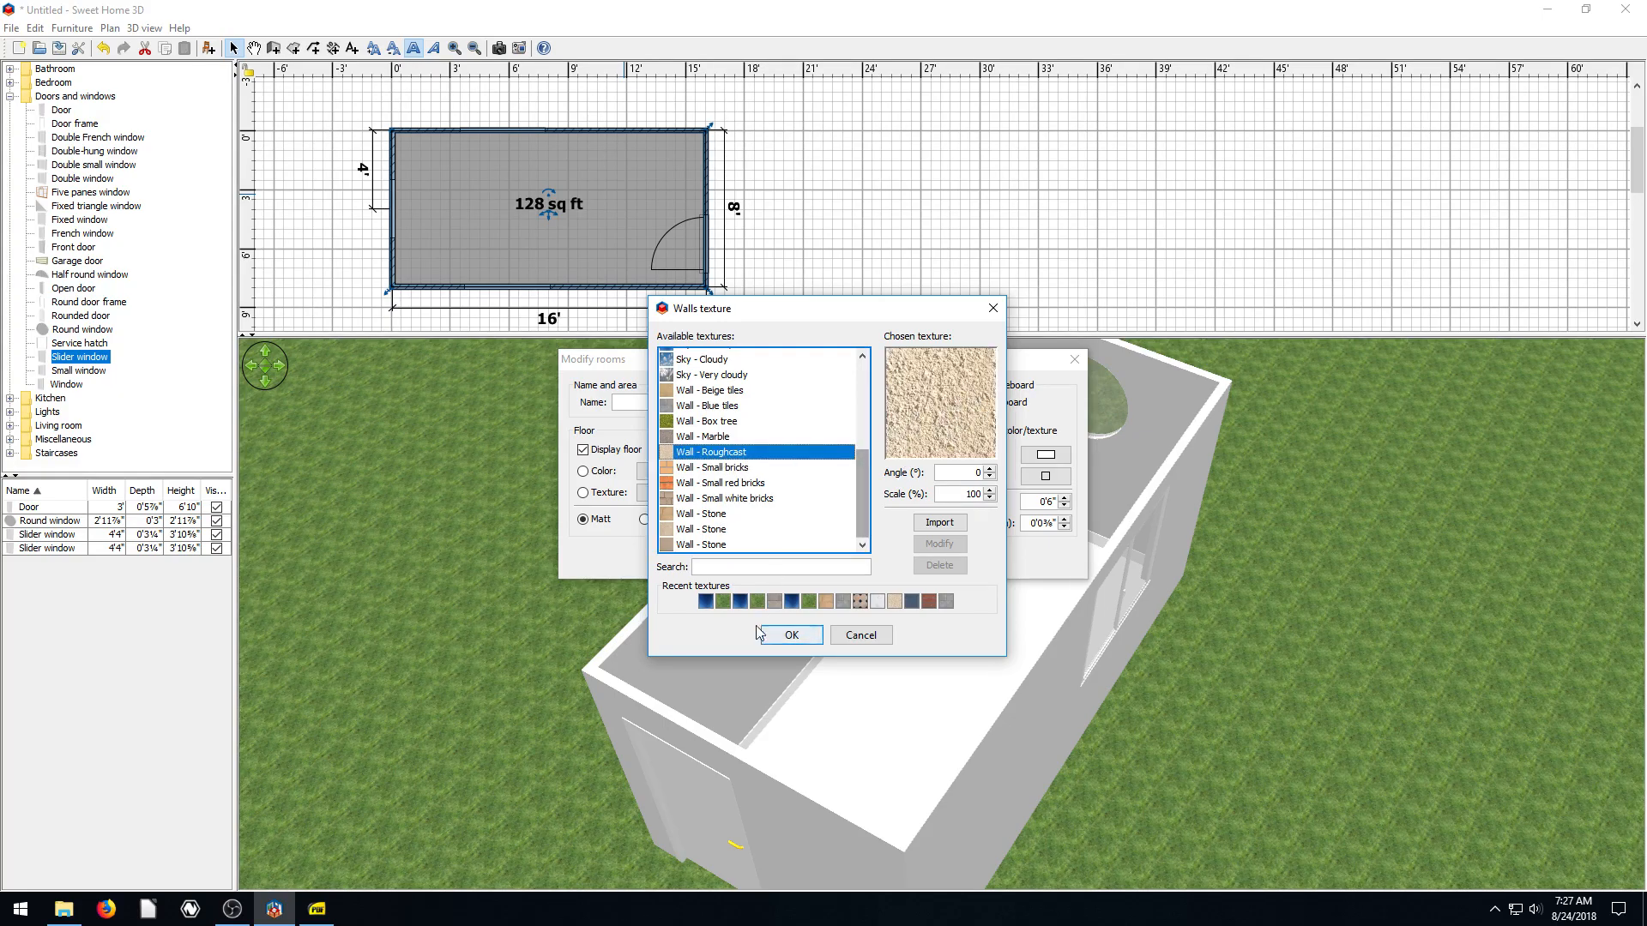
left_click(792, 635)
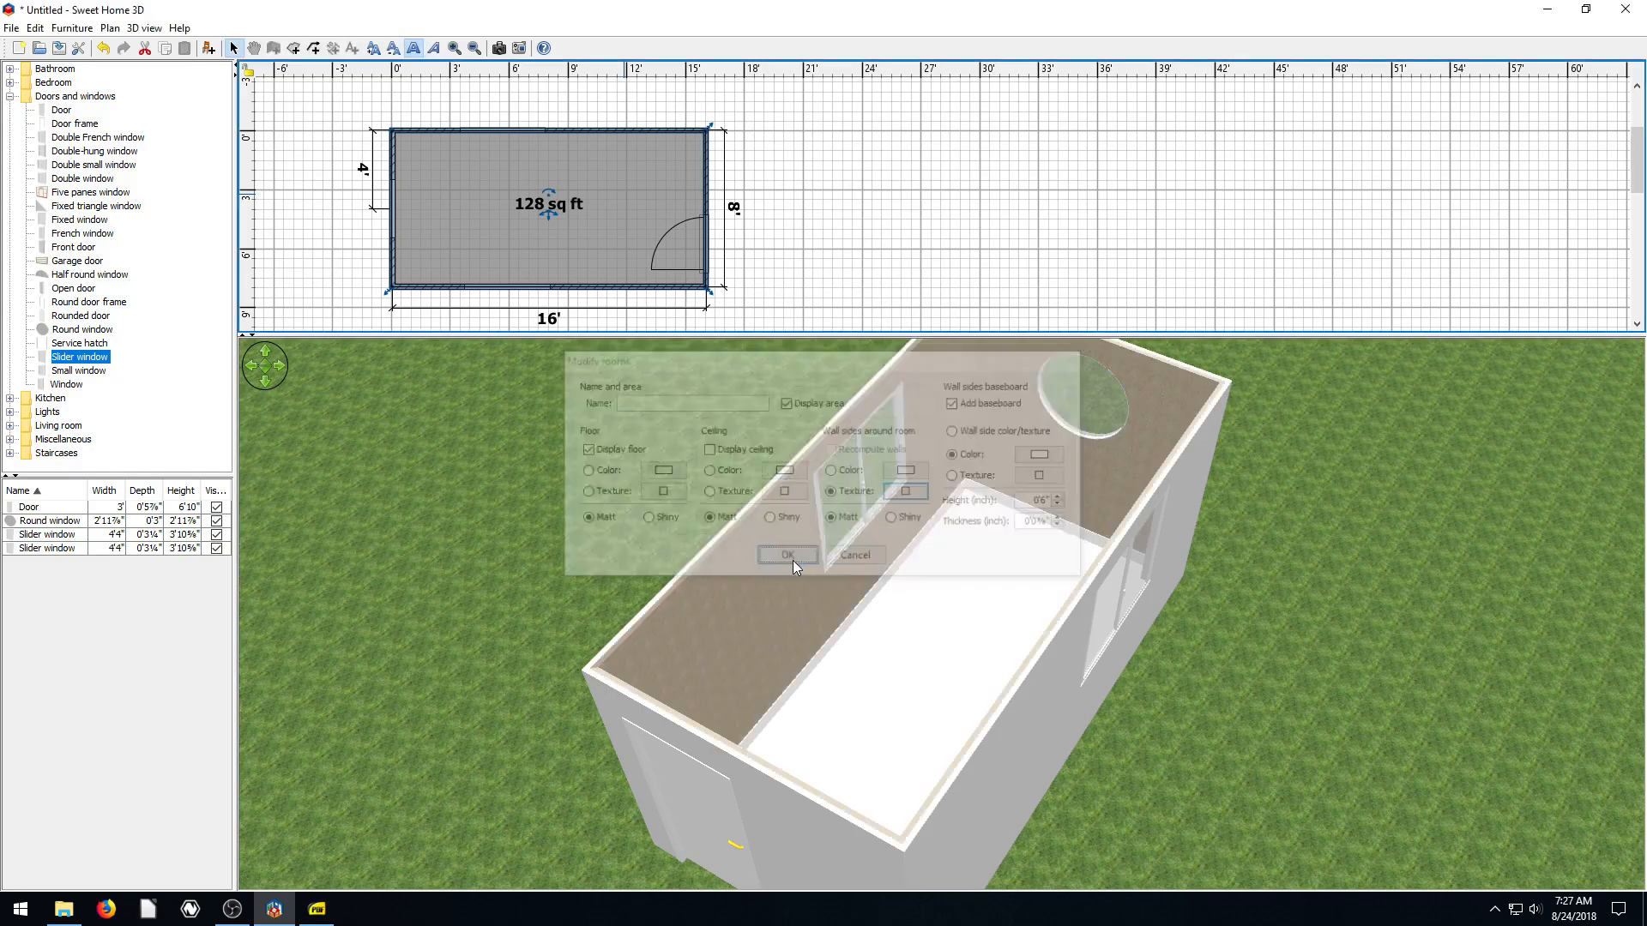
left_click(788, 555)
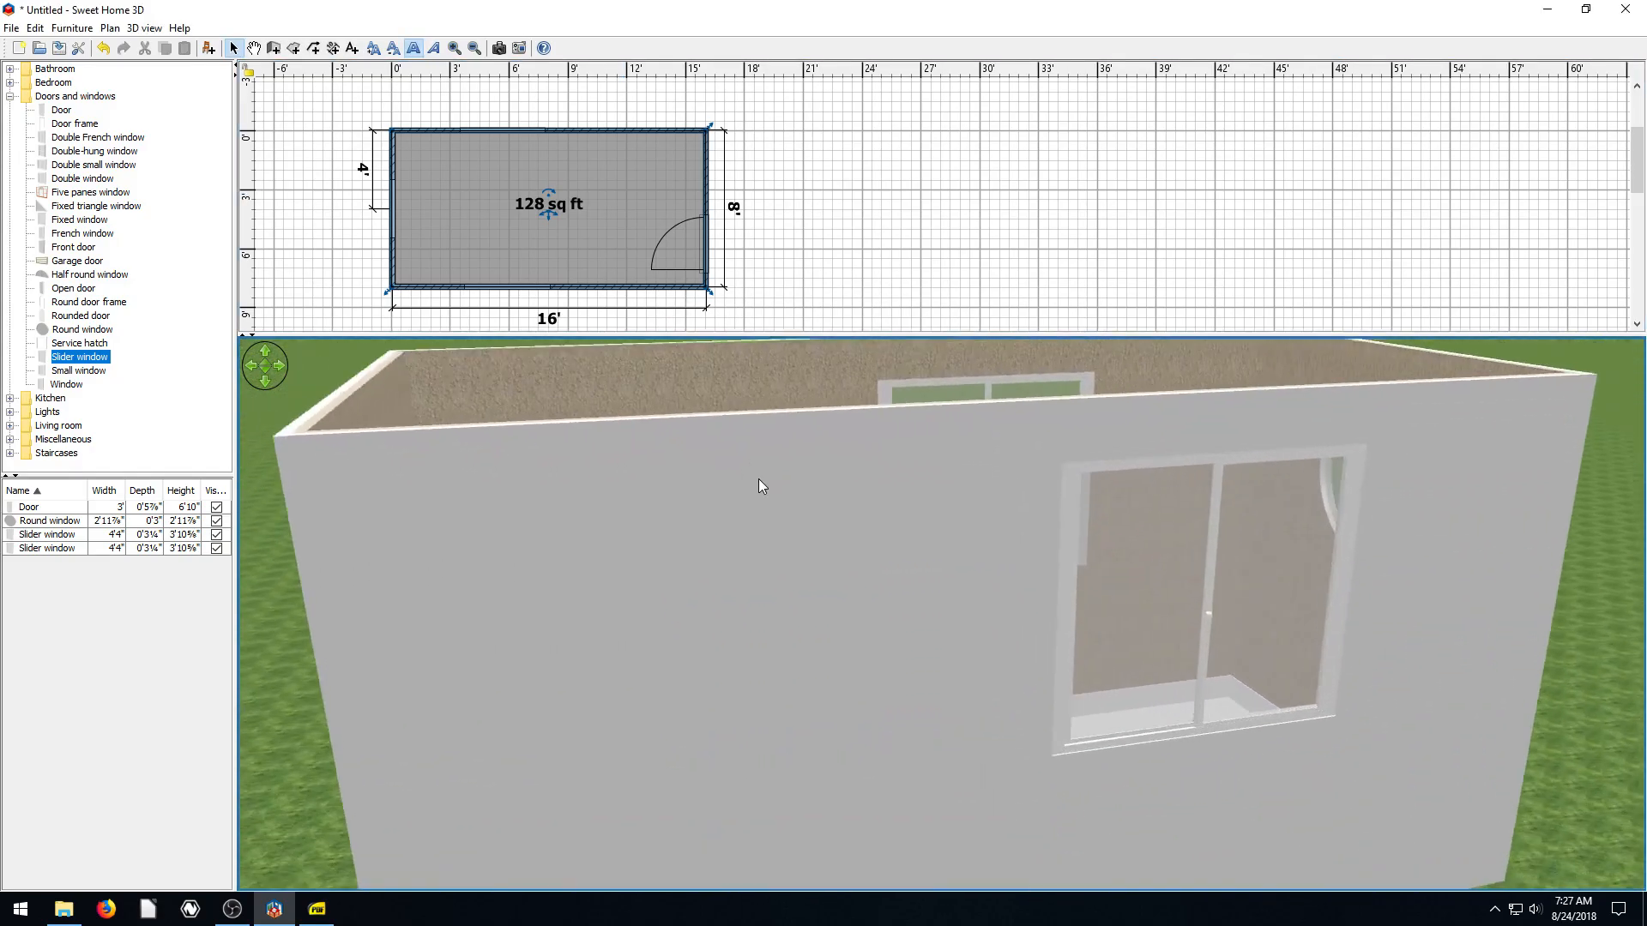
left_click_drag(762, 486, 799, 533)
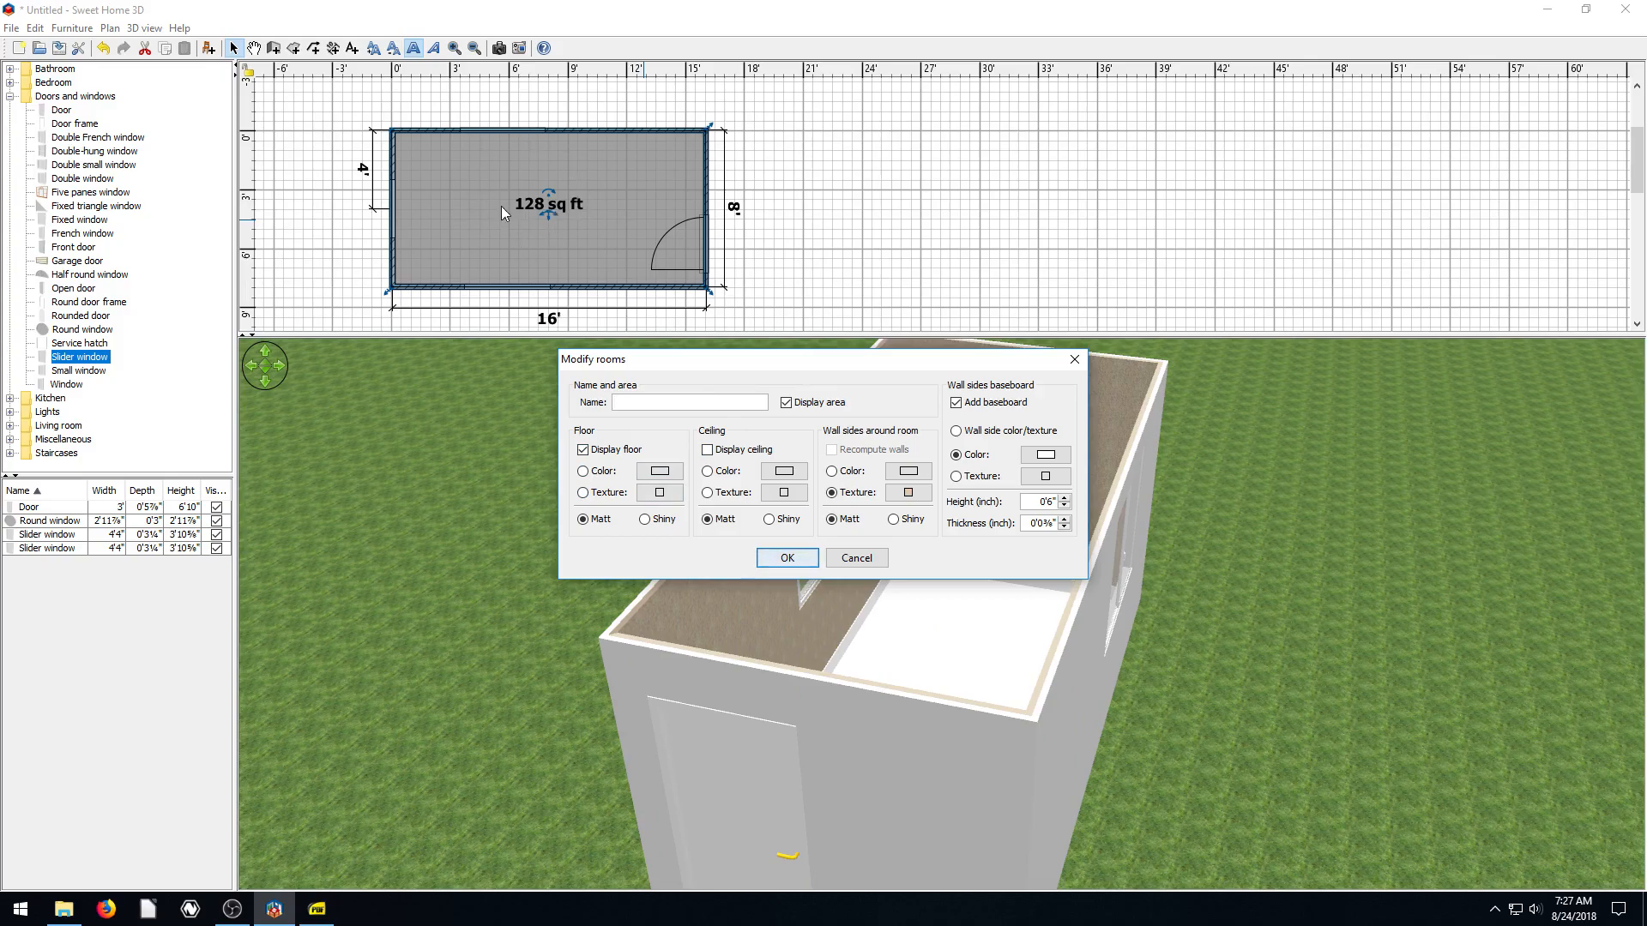
mouse_move(651, 139)
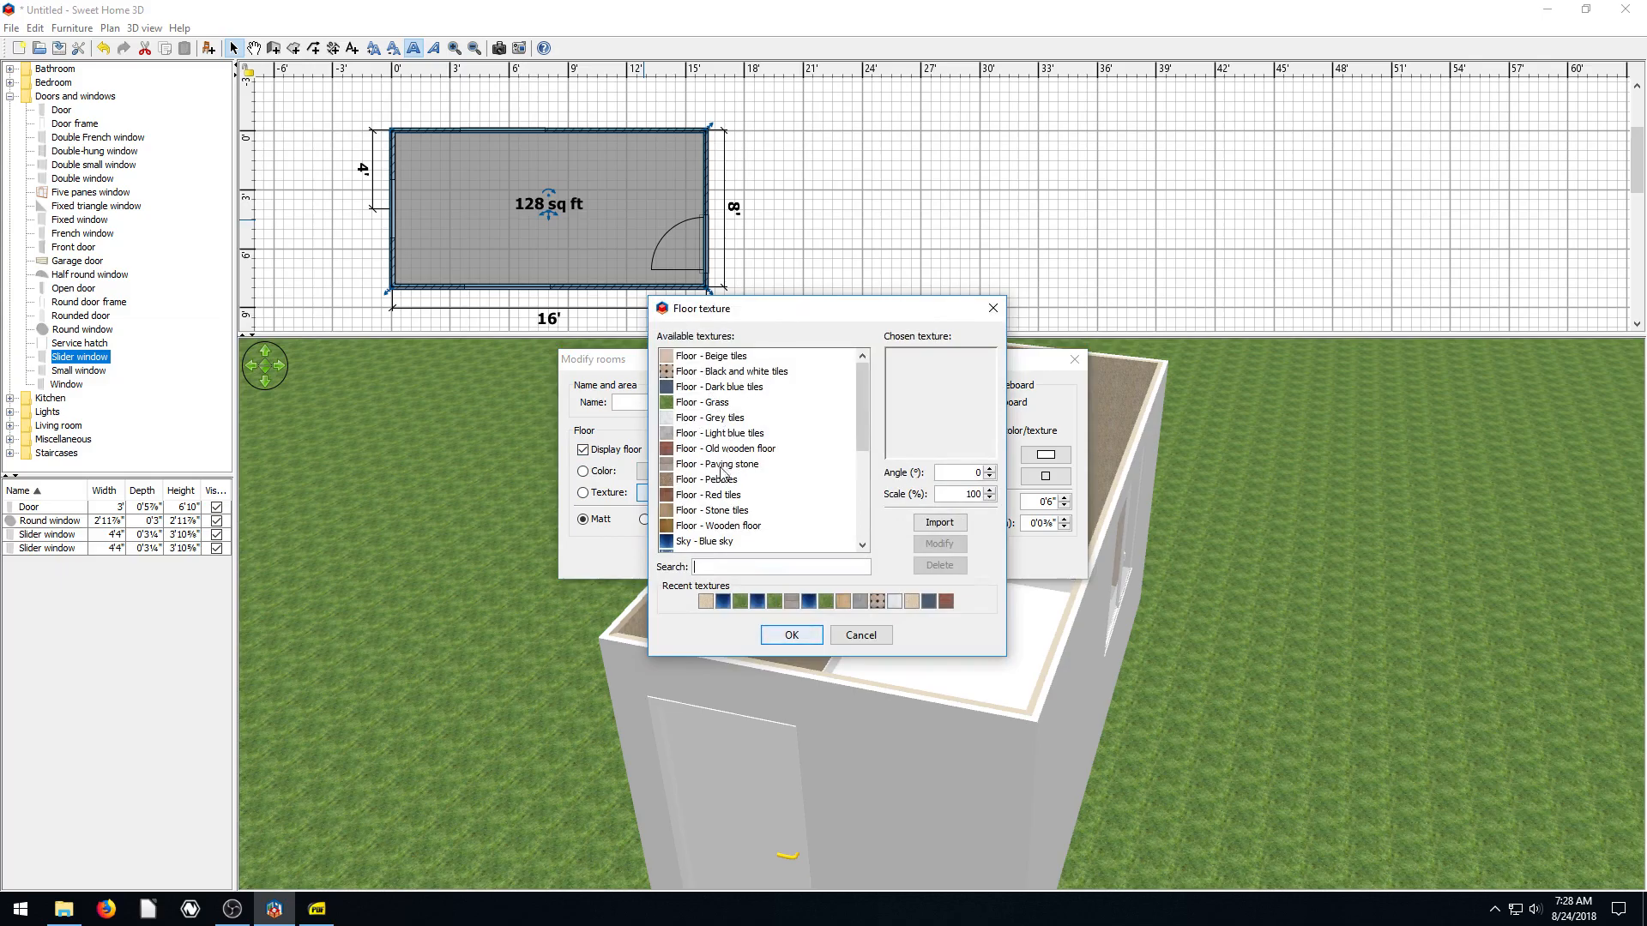
Preview Paving stone, Dark blue tiles and others, then choose Floor - Black and white tiles
left_click(720, 464)
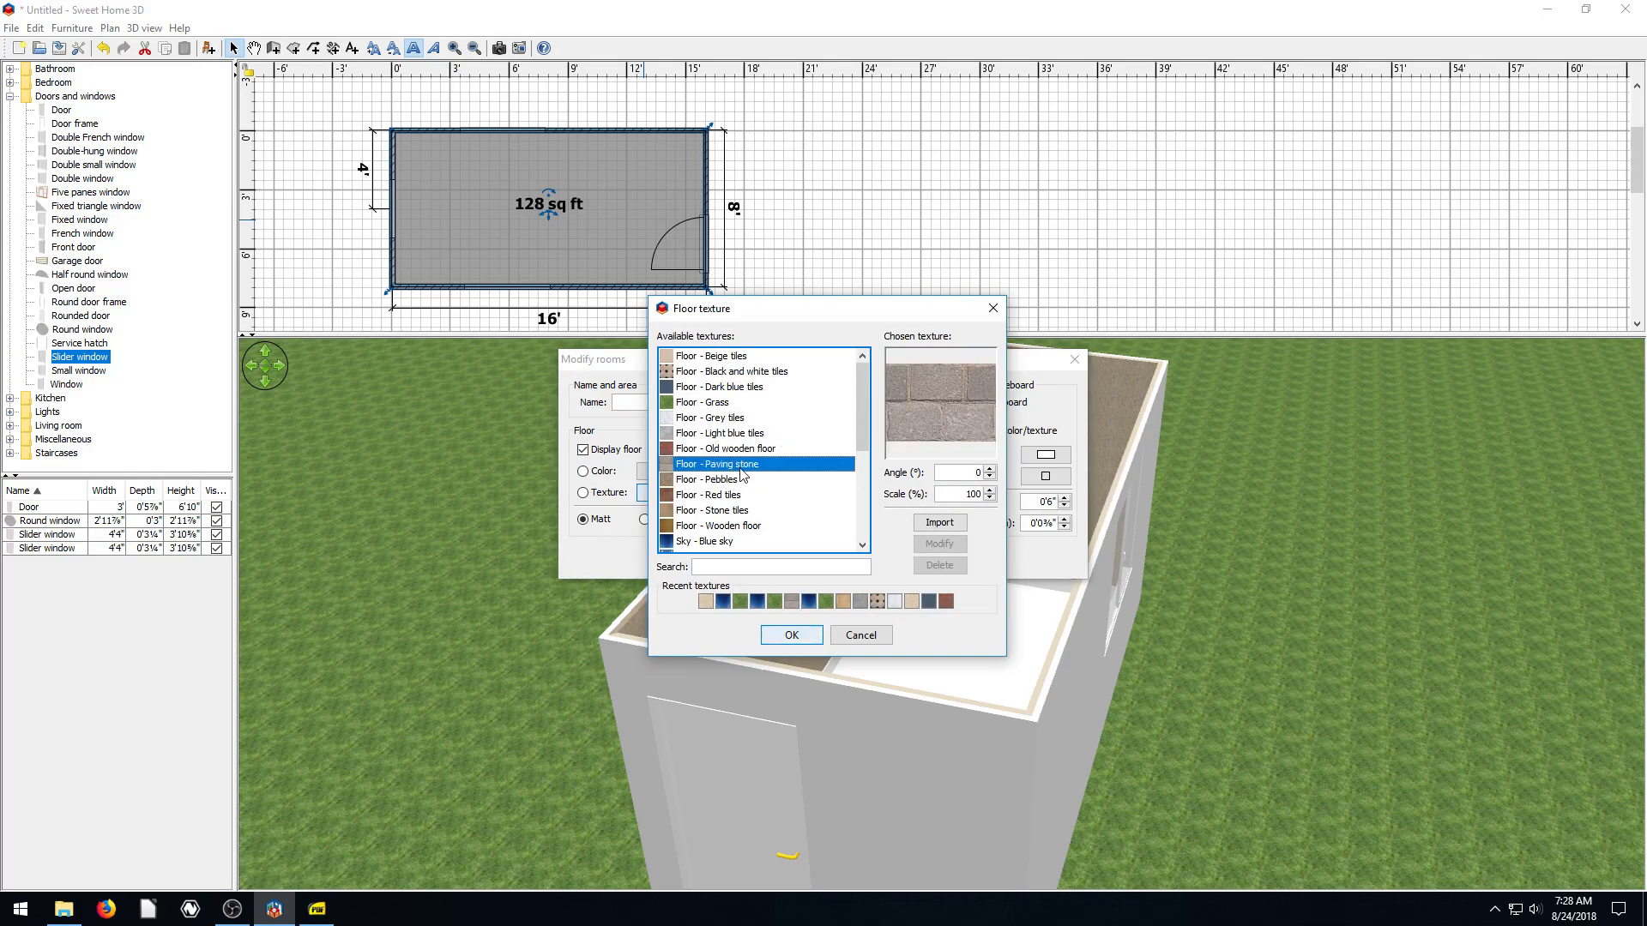
left_click(702, 541)
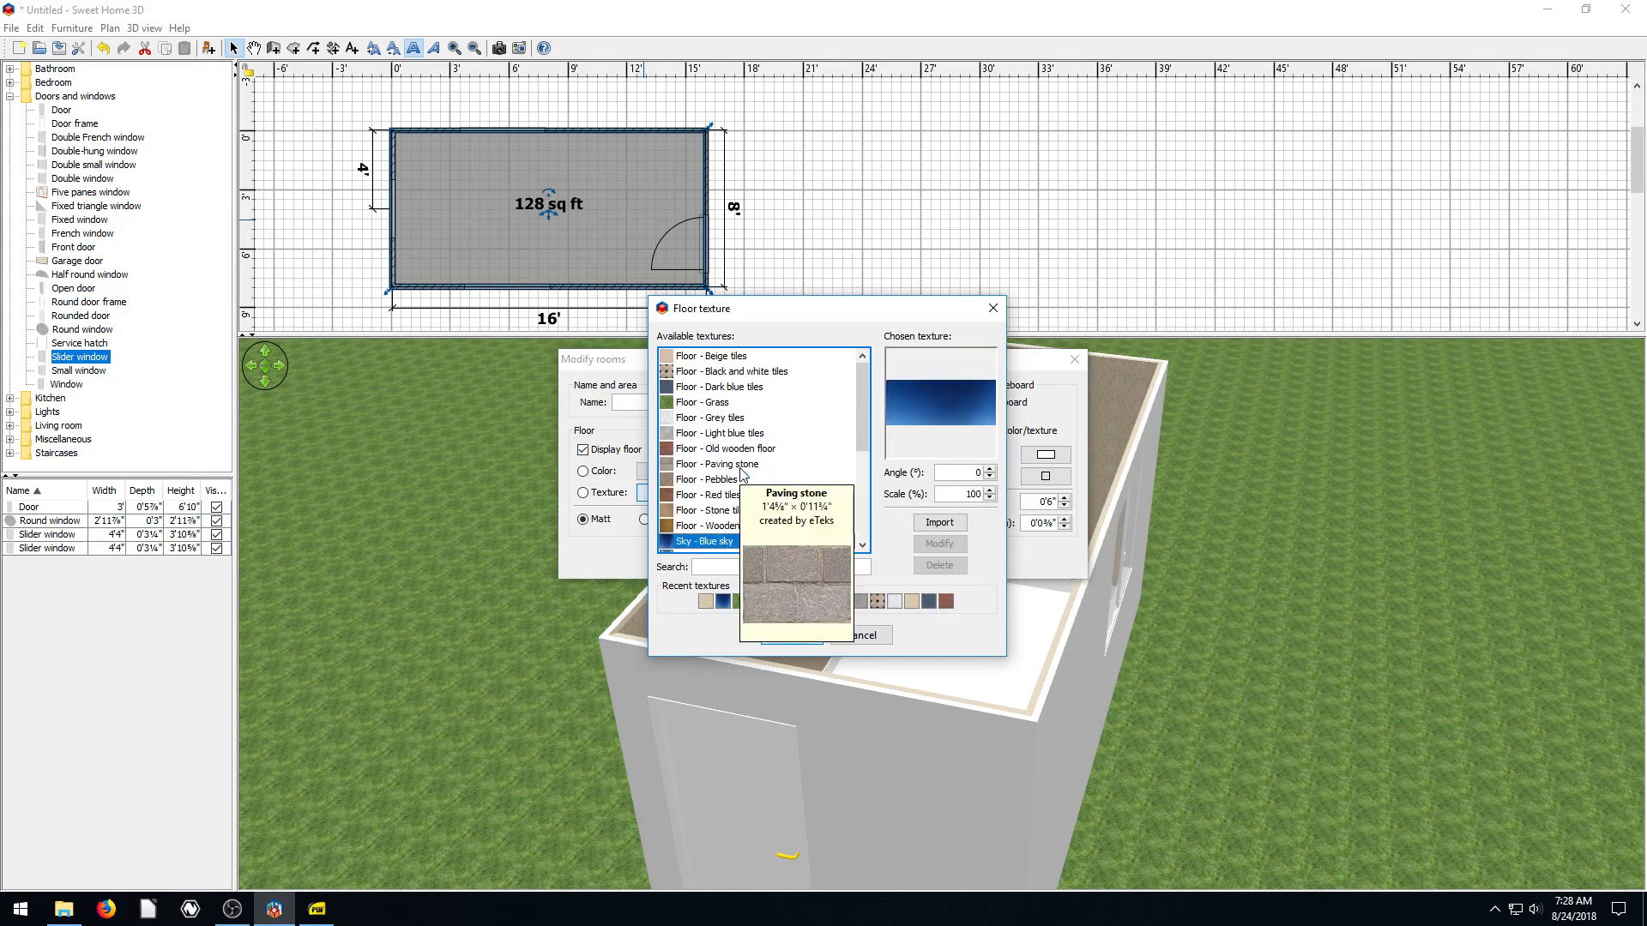
left_click(730, 449)
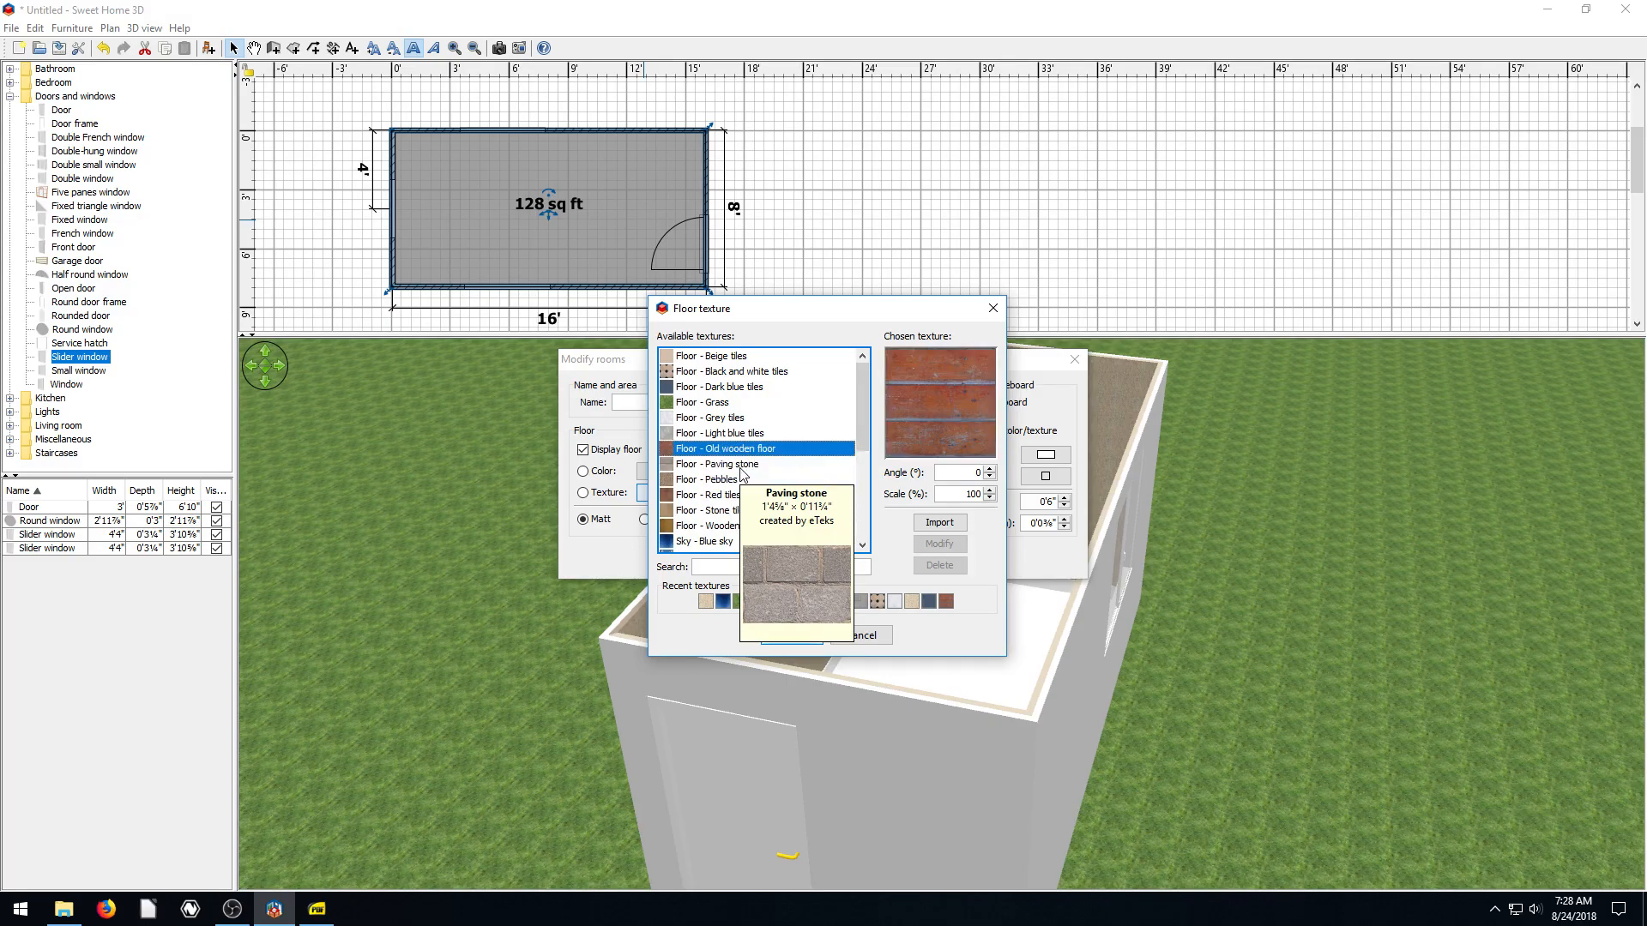
left_click(731, 371)
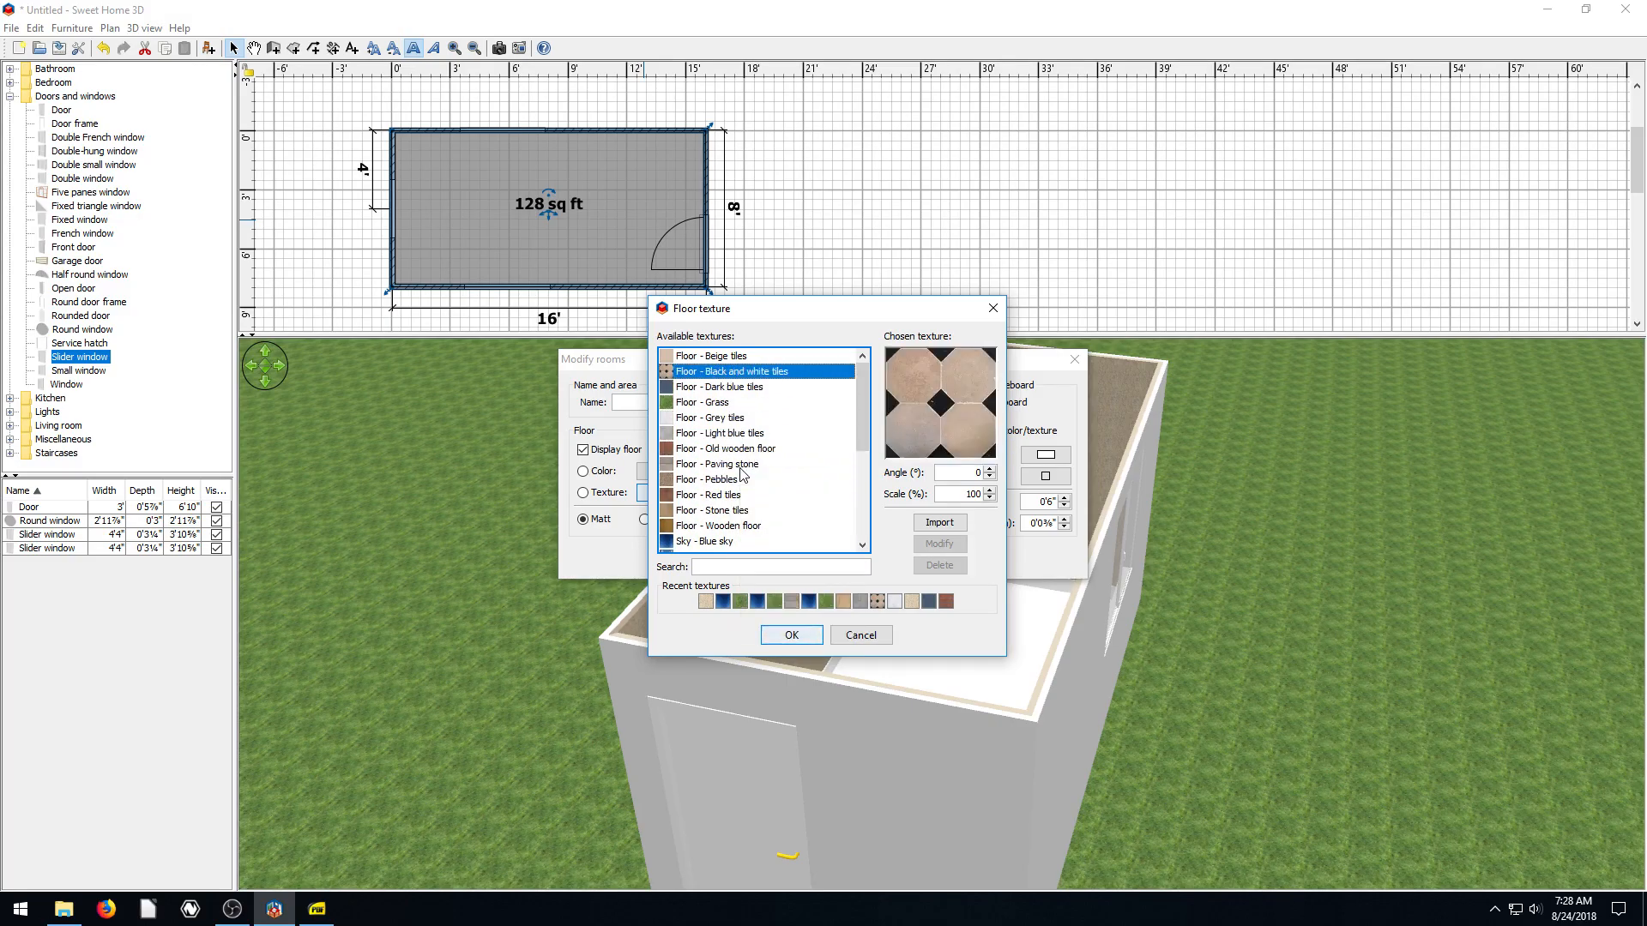
left_click(718, 387)
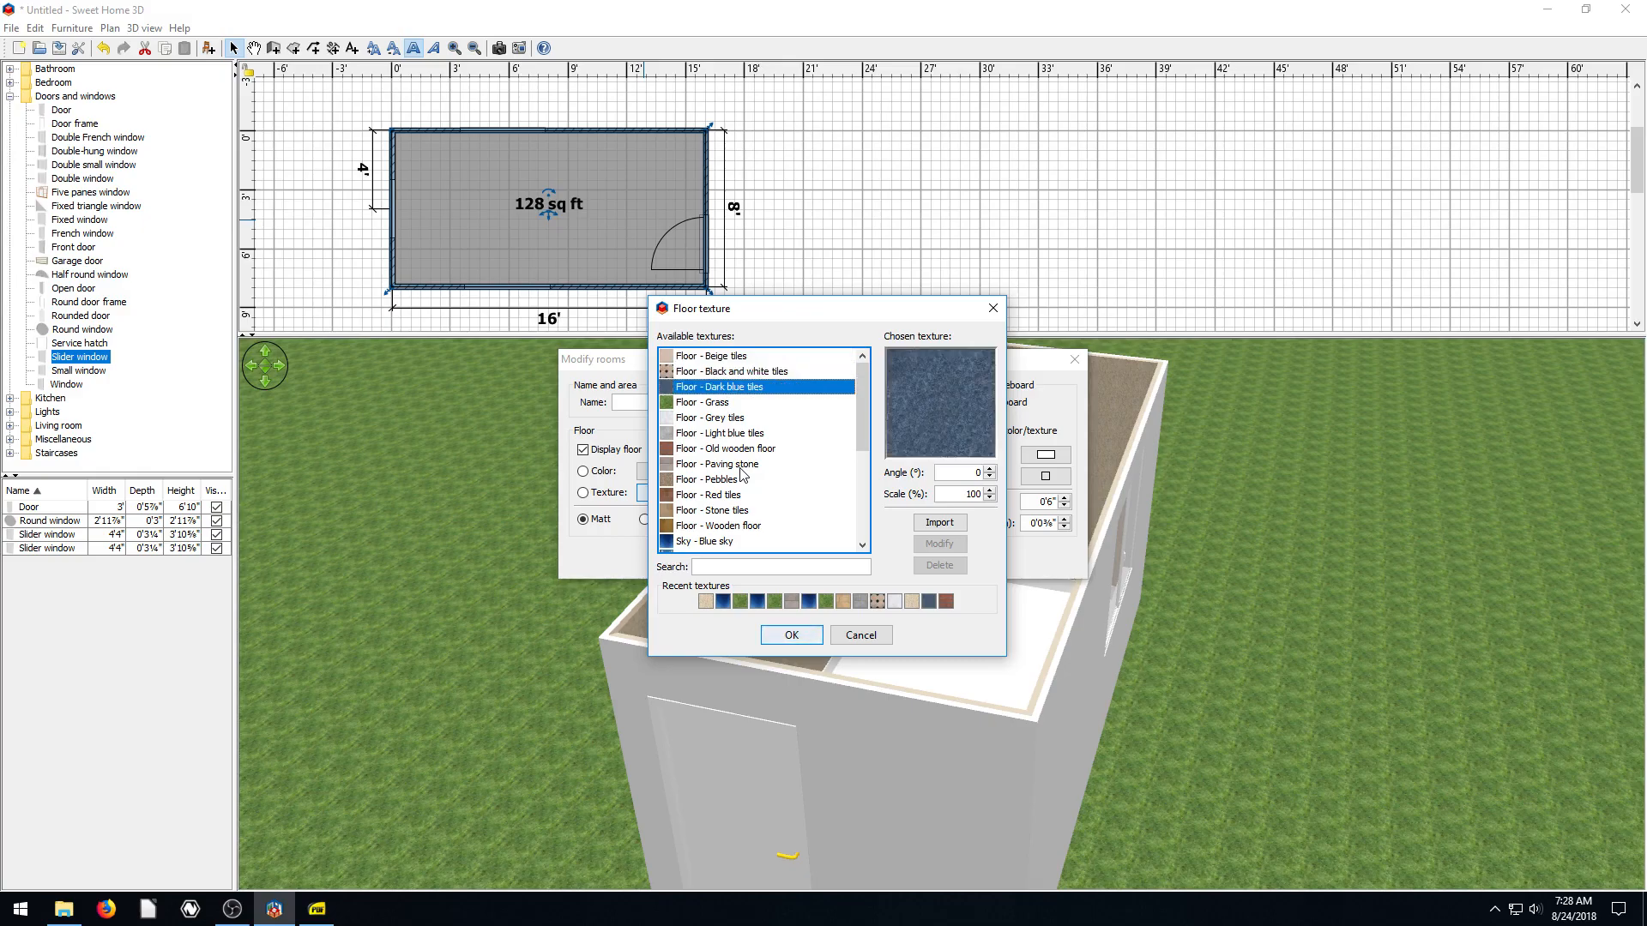
left_click(731, 371)
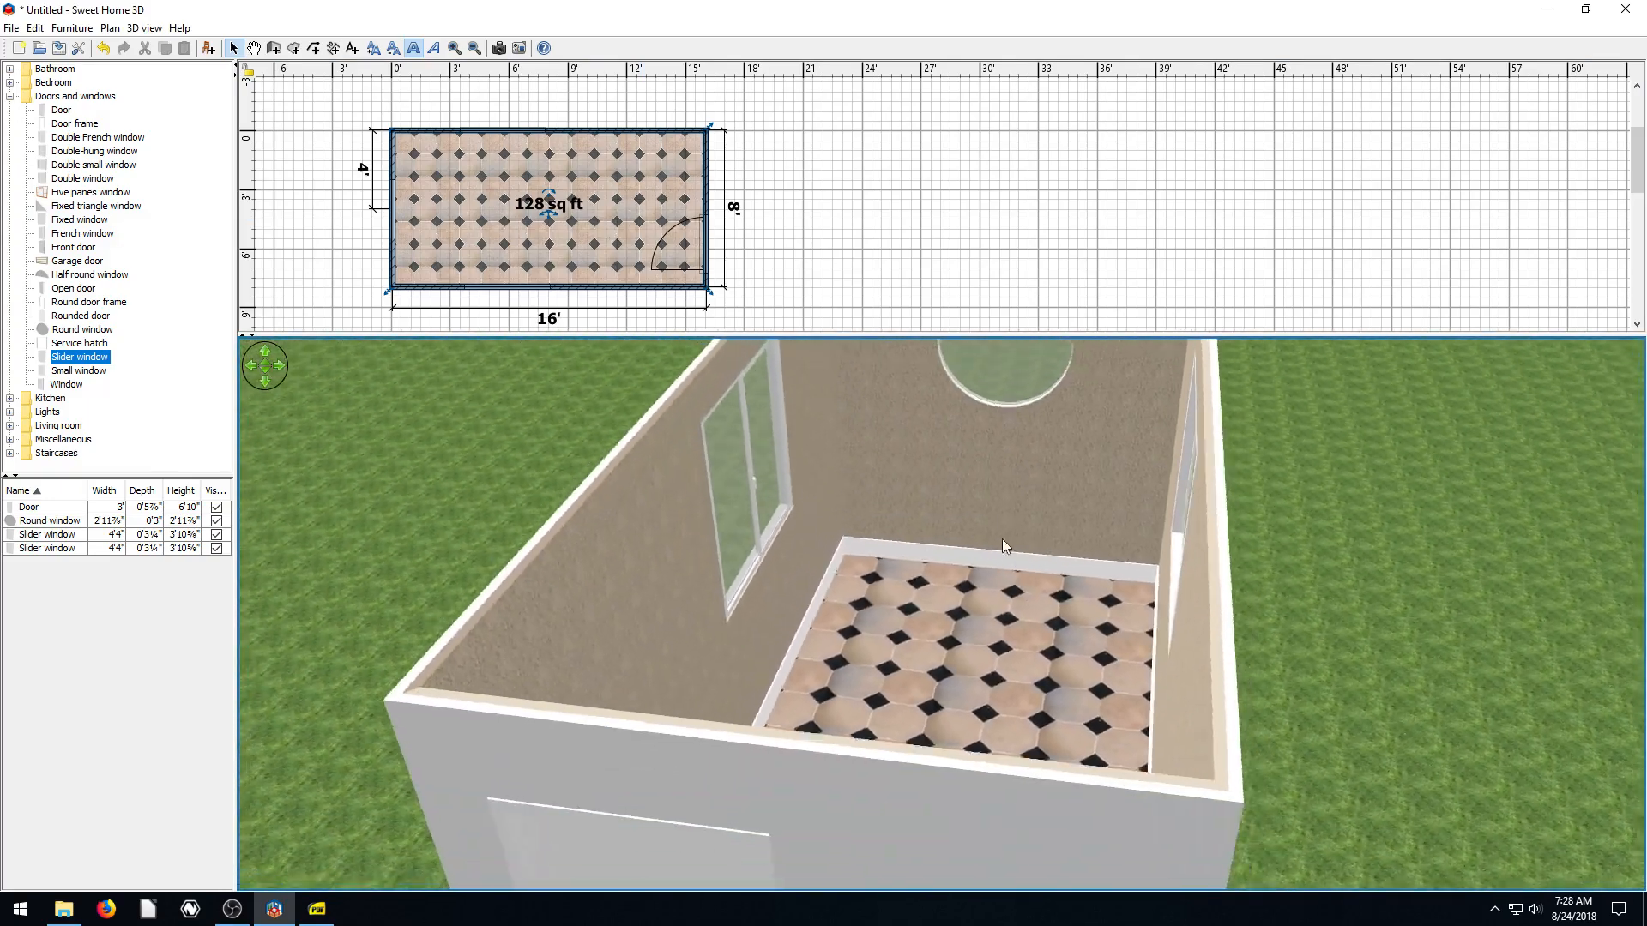
Orbit the 3D view over the tiled floor
left_click_drag(1003, 546, 955, 567)
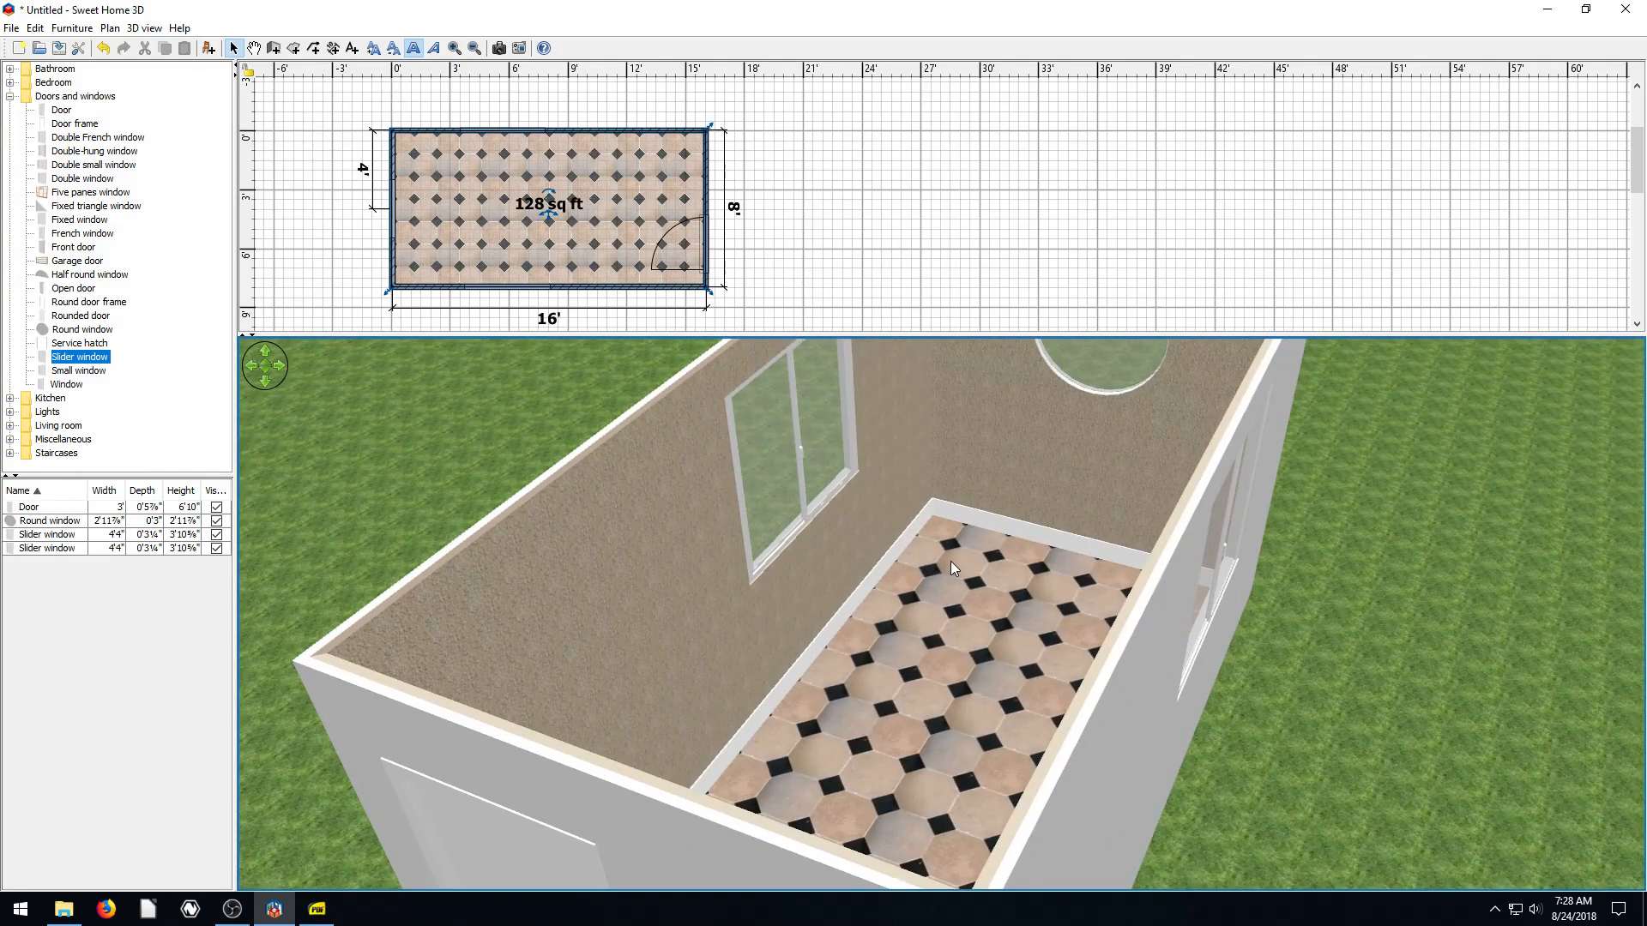
mouse_move(918, 622)
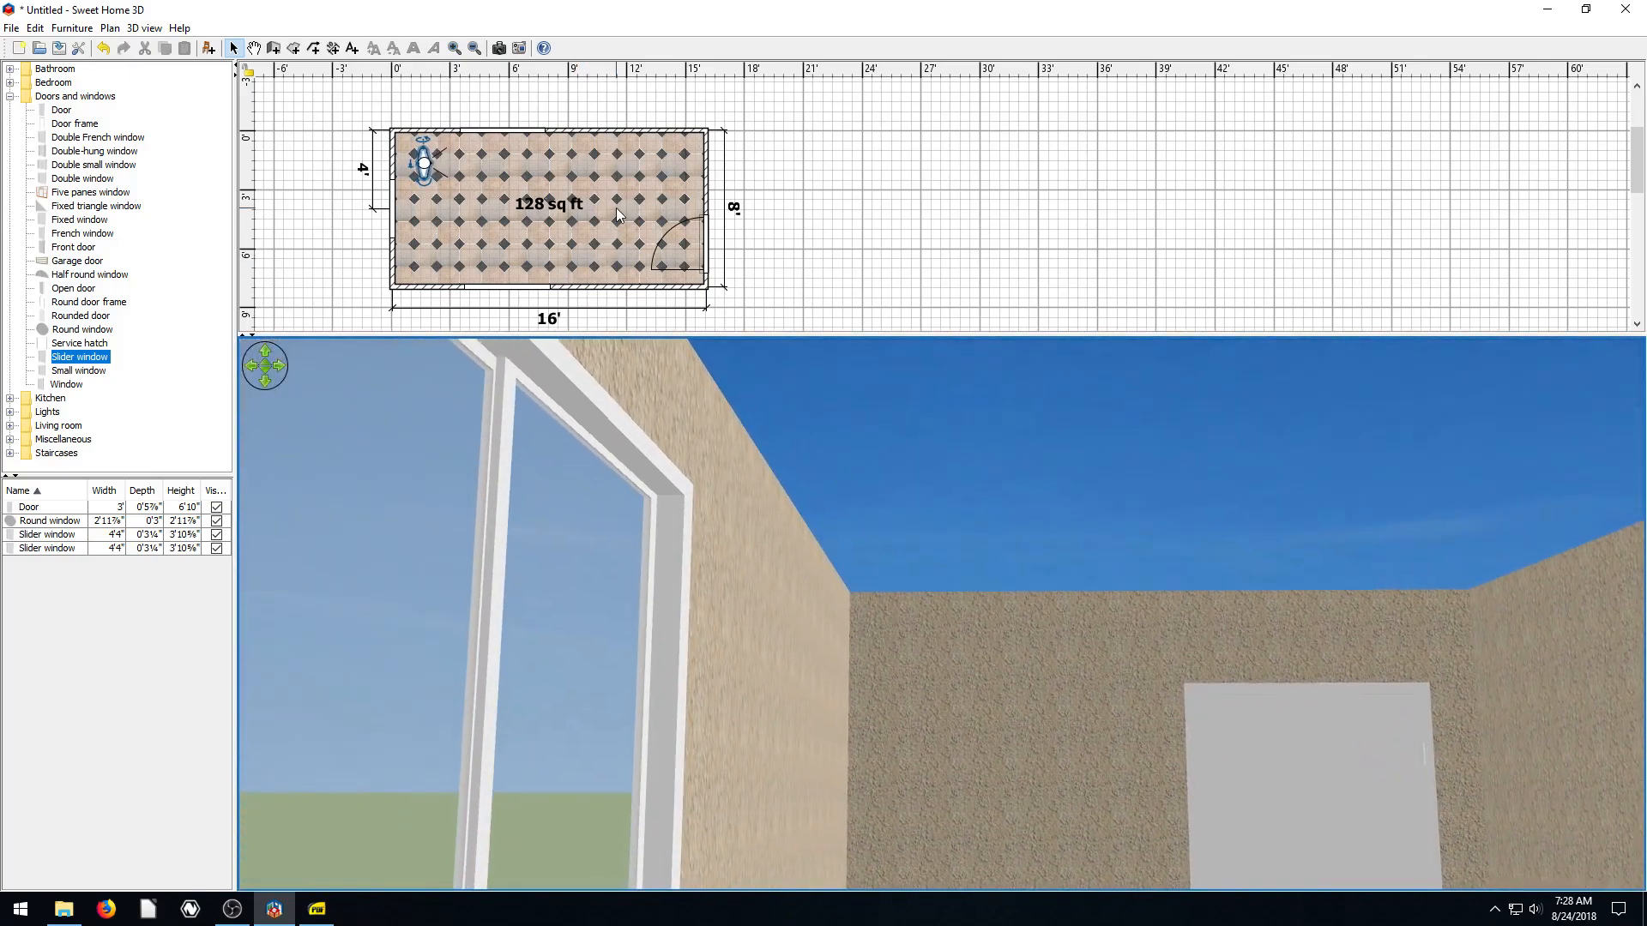
Preview Marble, Blue tiles and Stone tiles, then apply Floor - Wooden floor to the ceiling
double_click(547, 221)
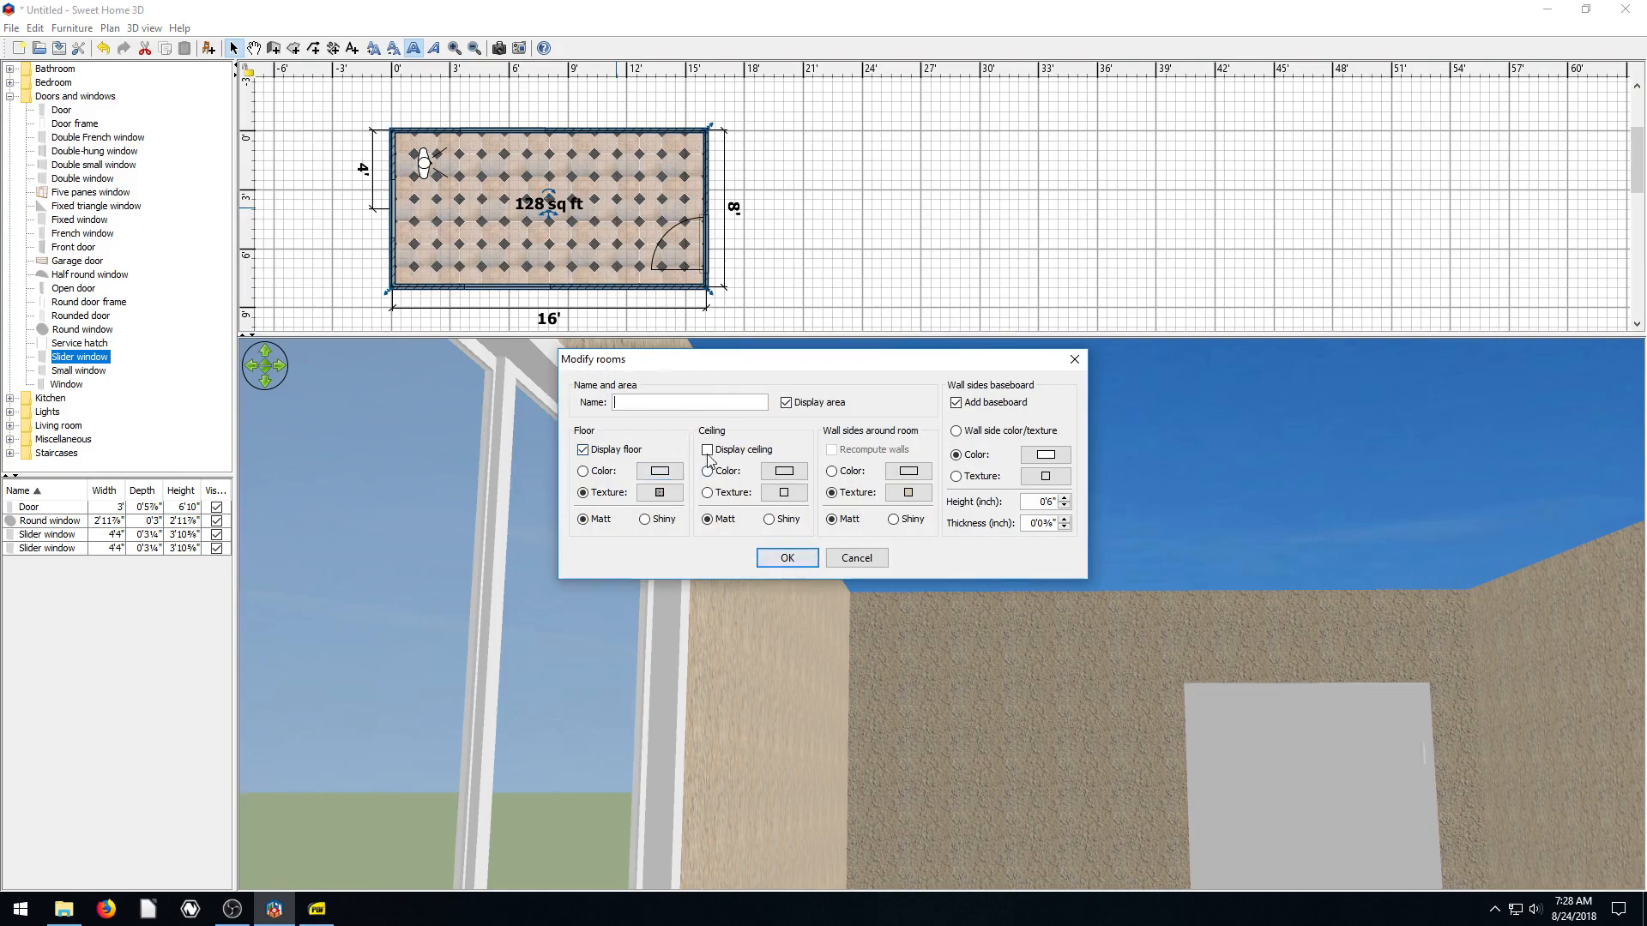
left_click(707, 449)
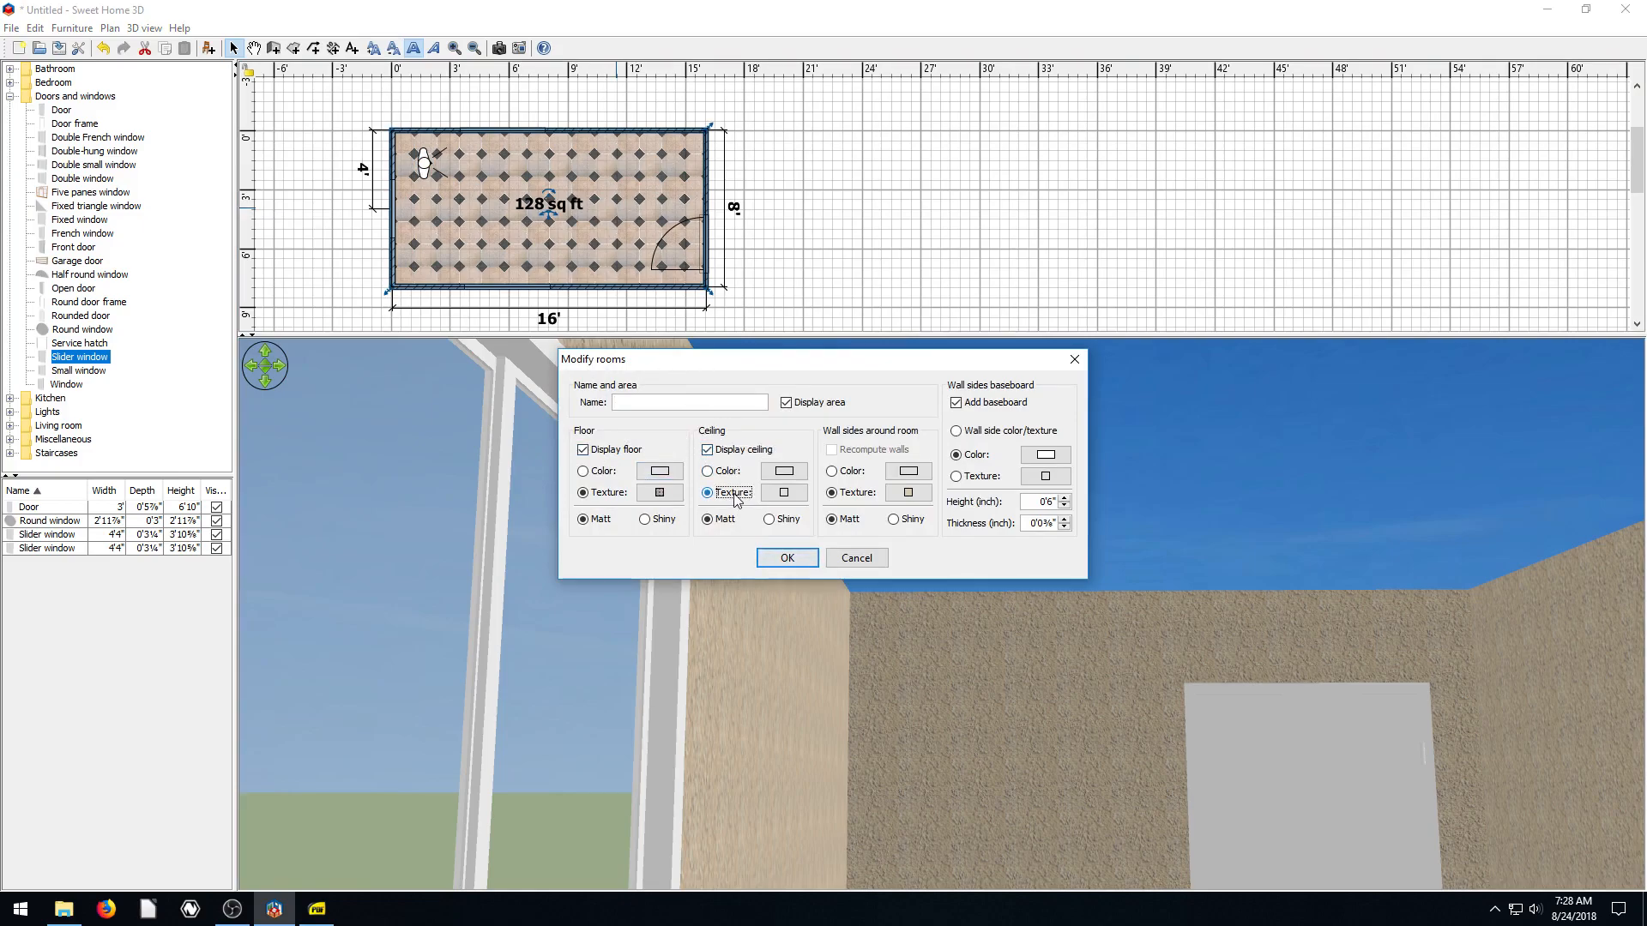
left_click(782, 492)
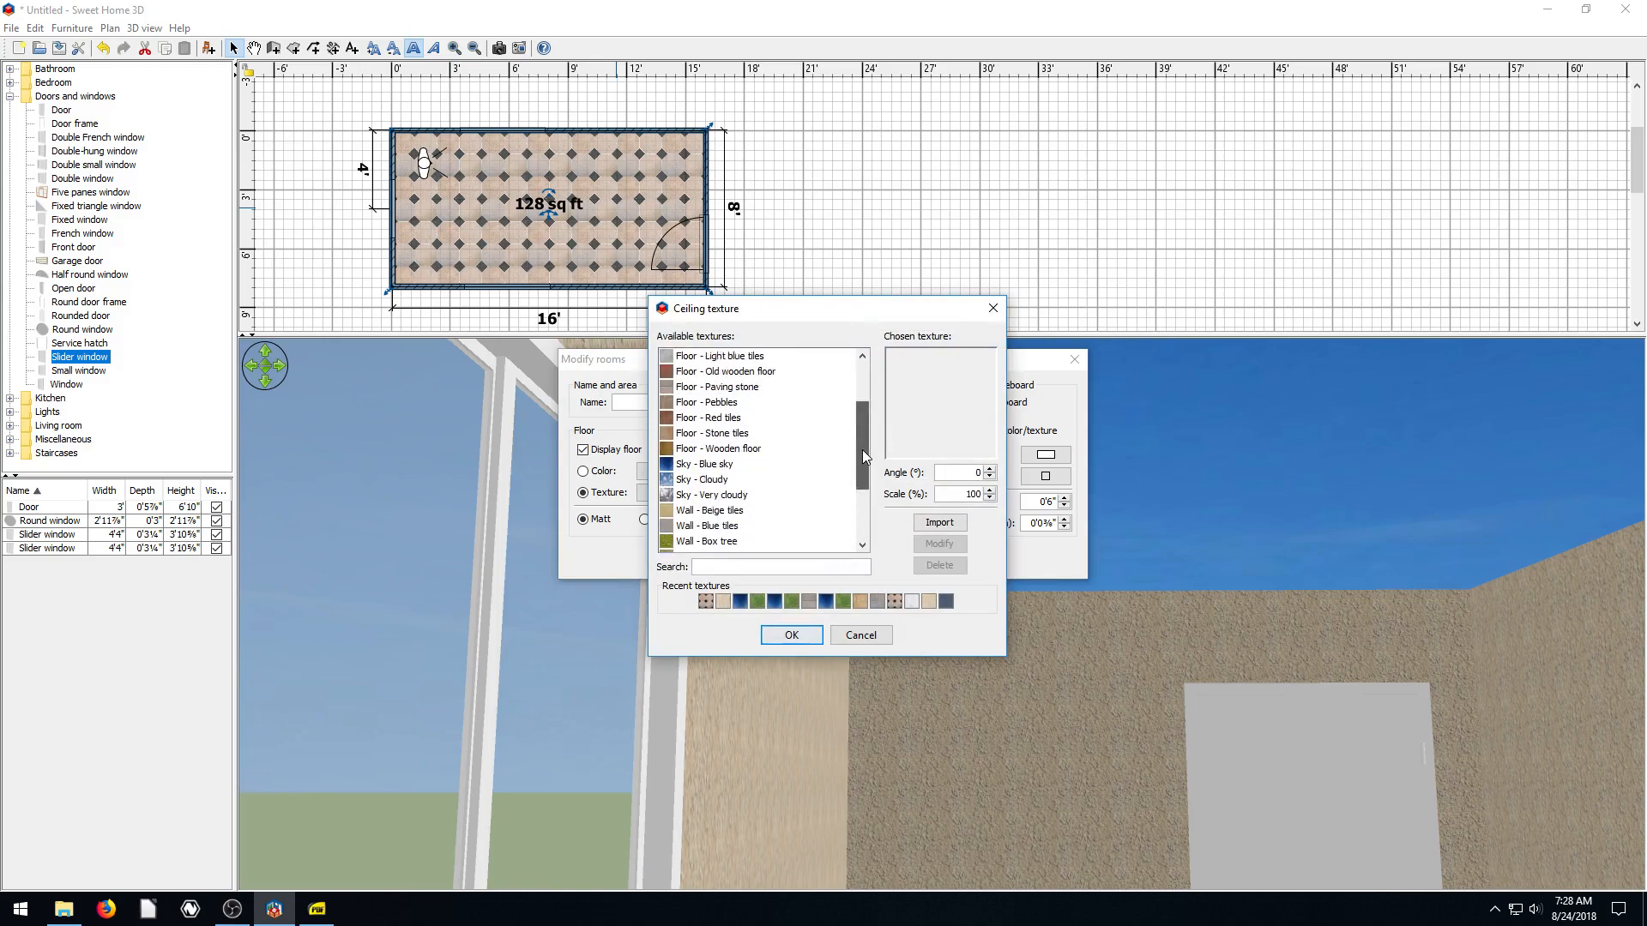
scroll("down", 3)
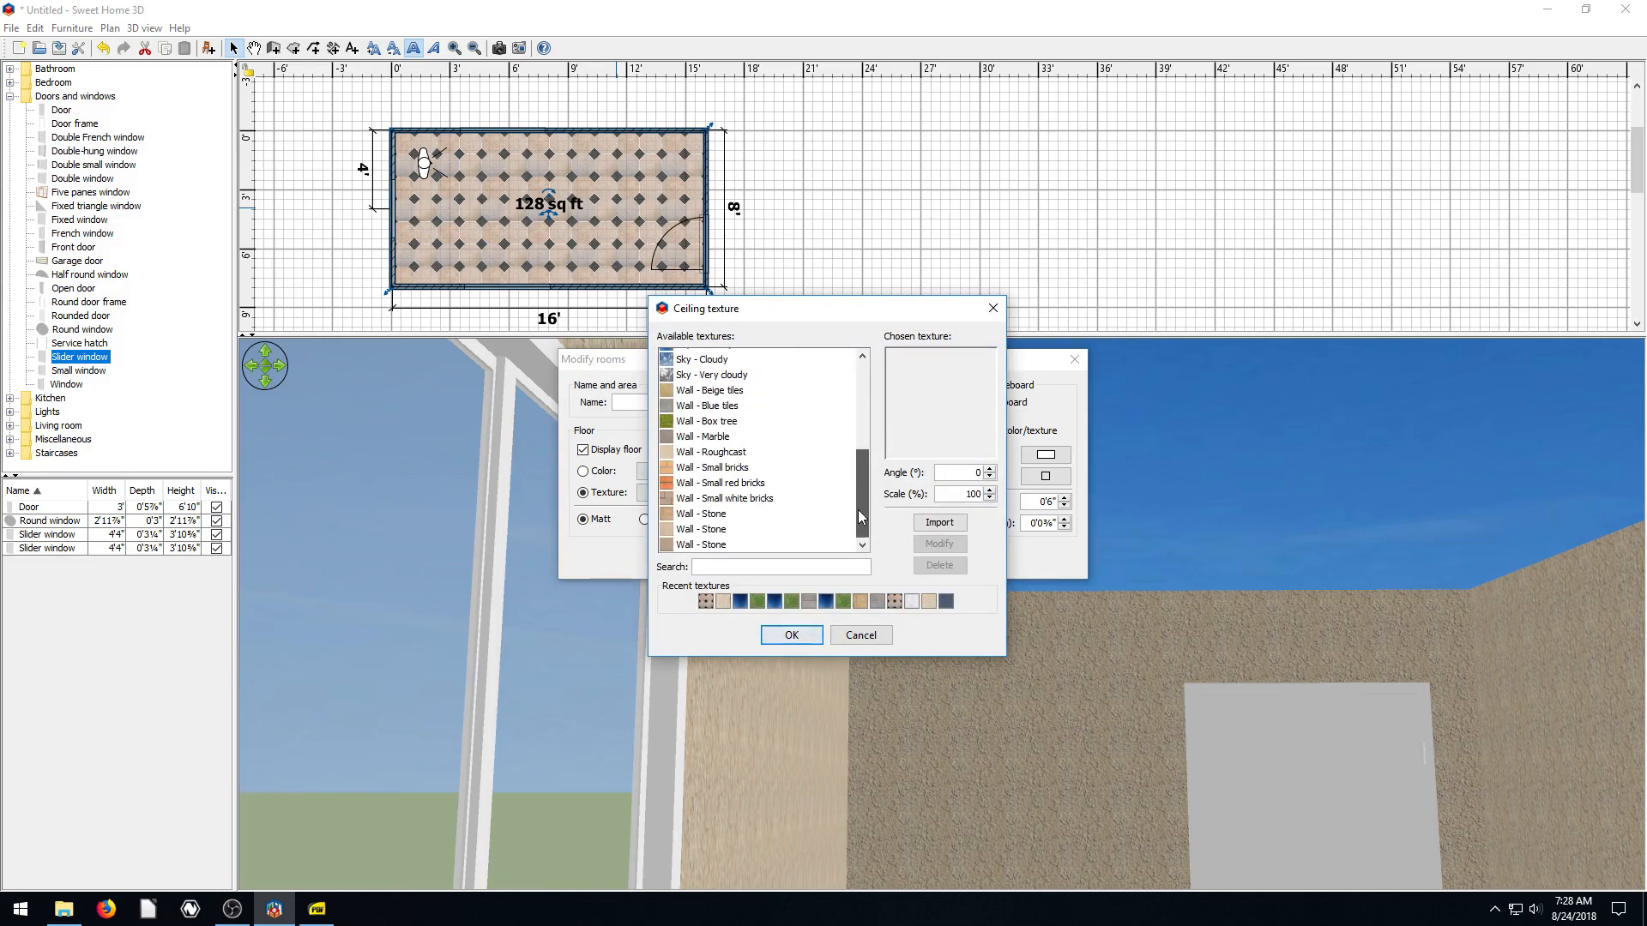
left_click(717, 482)
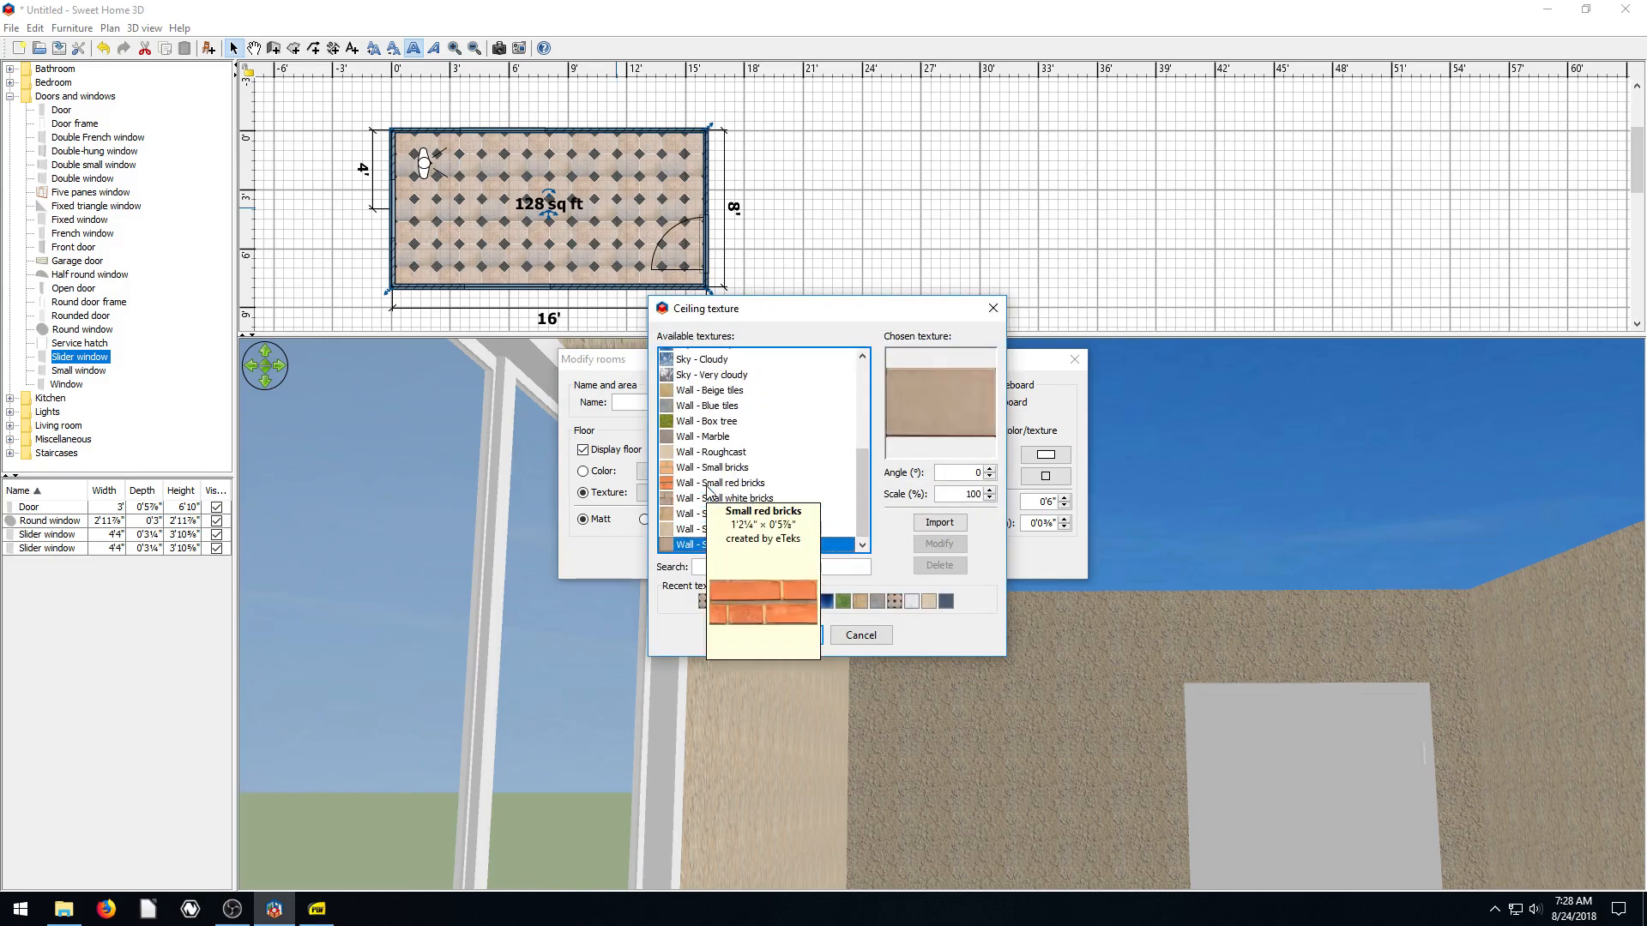
left_click(707, 436)
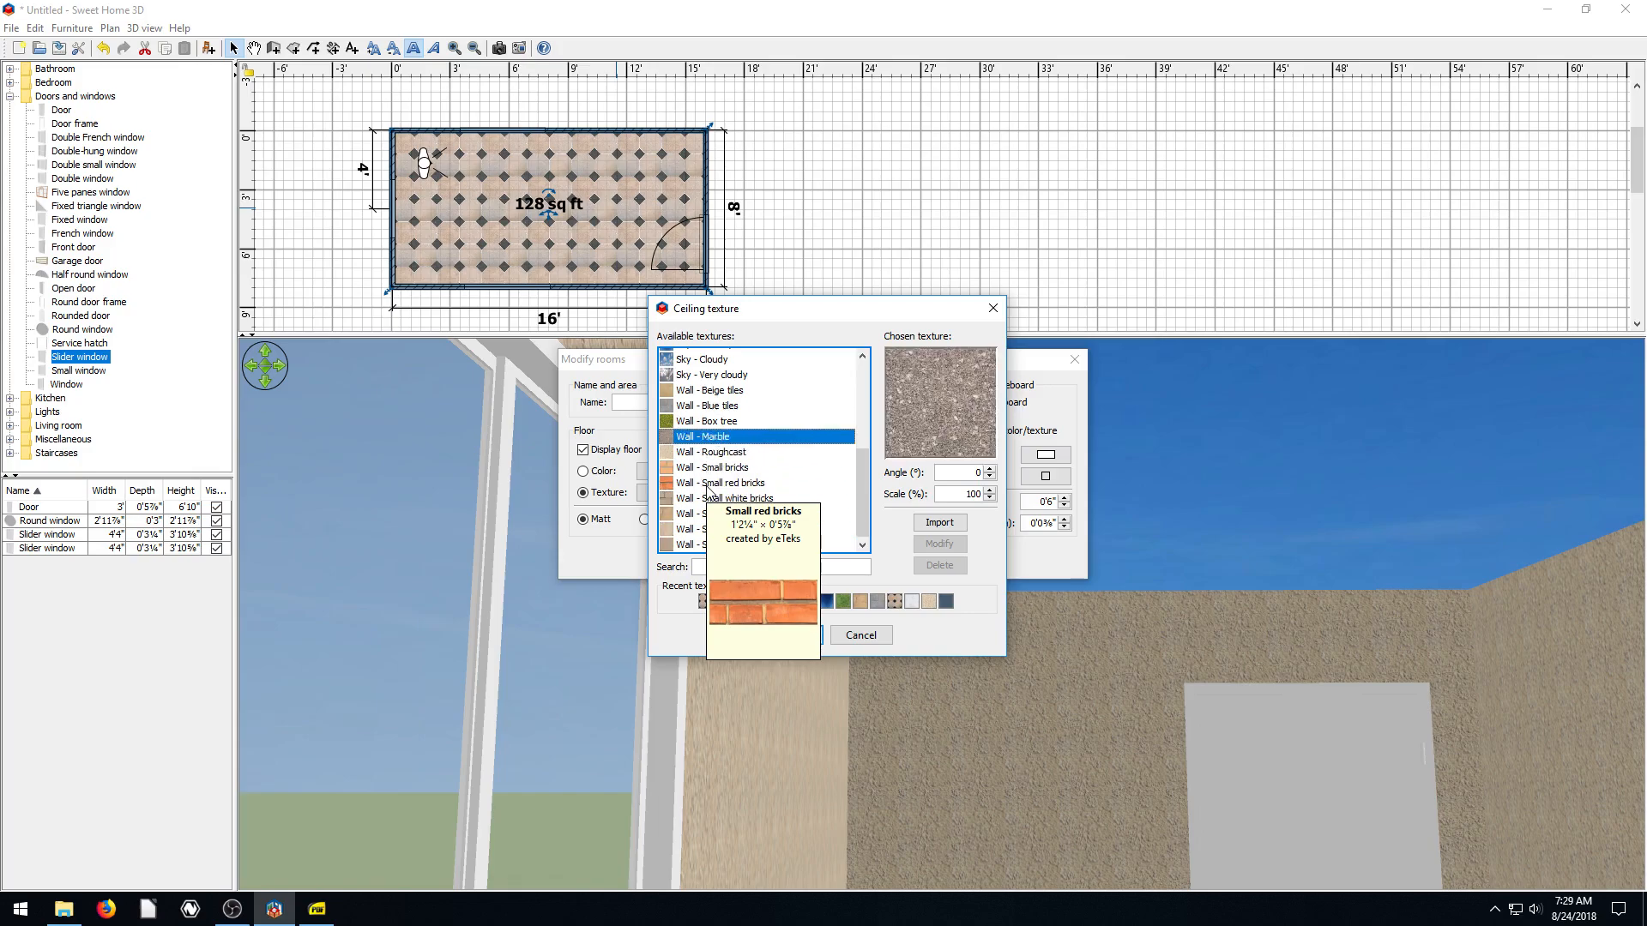
left_click(710, 406)
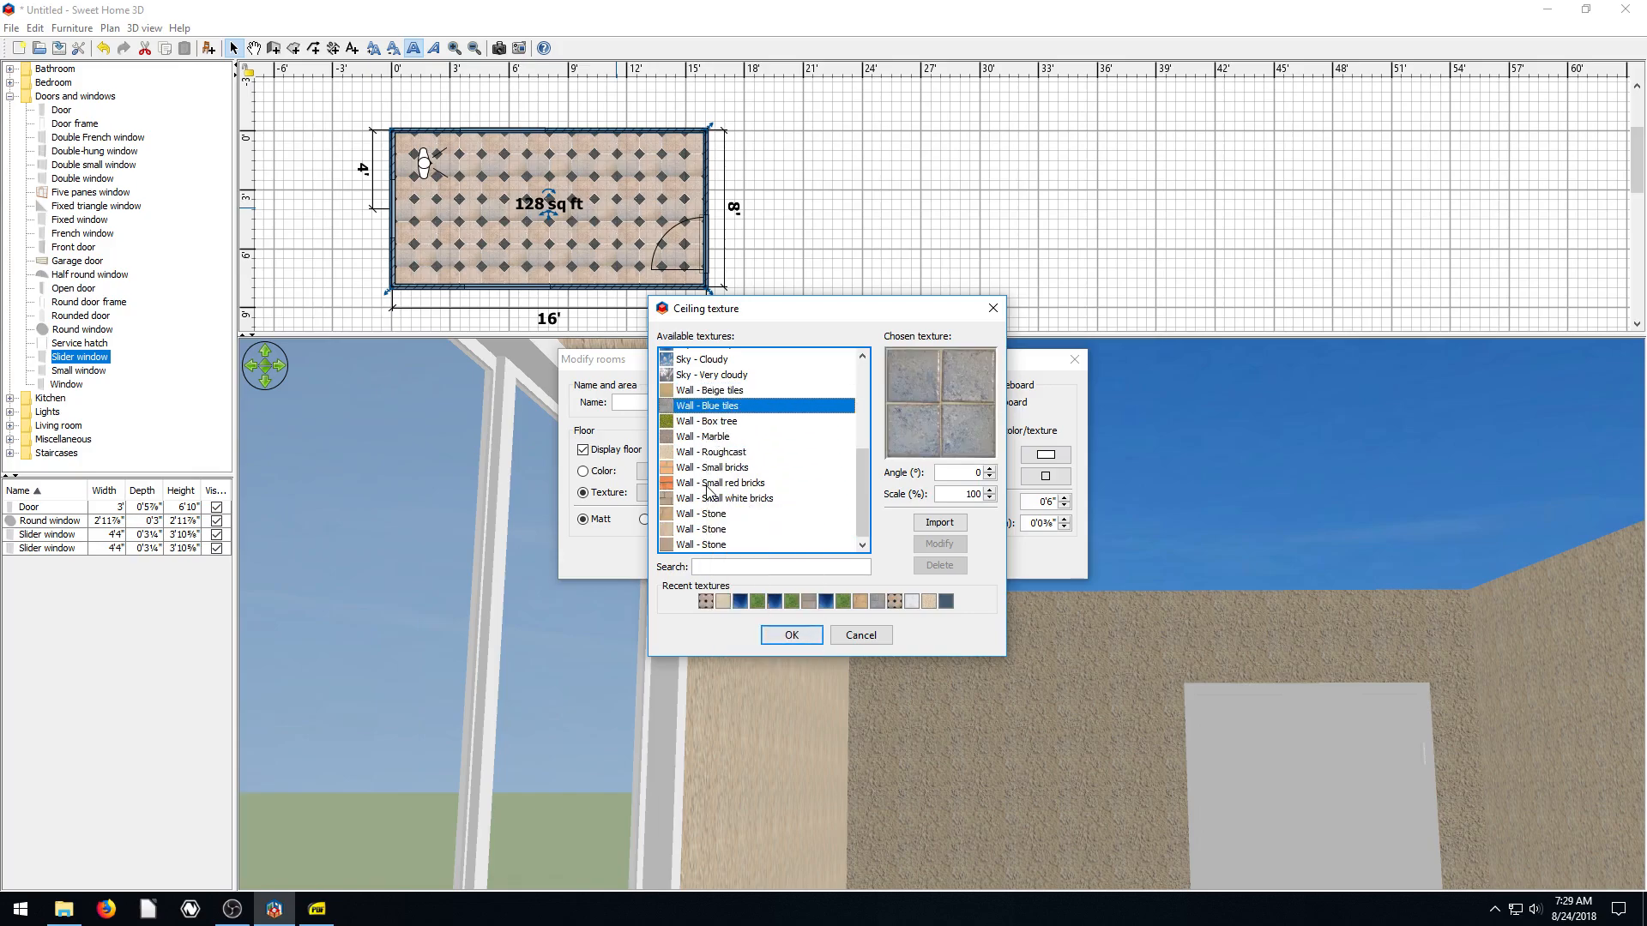
left_click(712, 371)
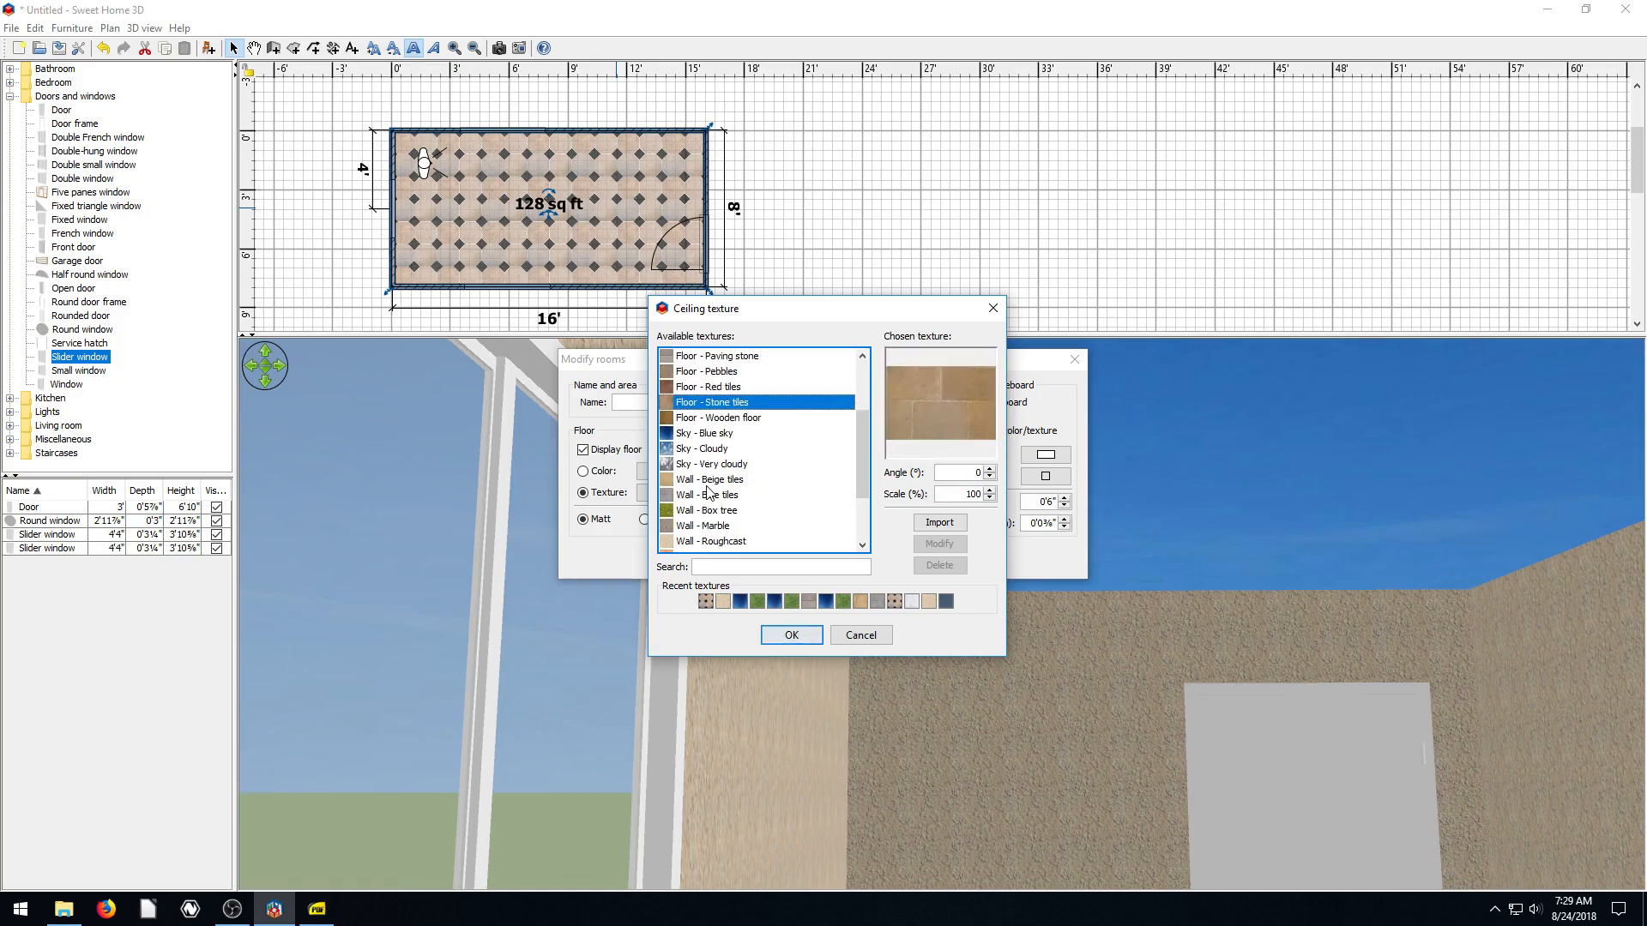
left_click(717, 417)
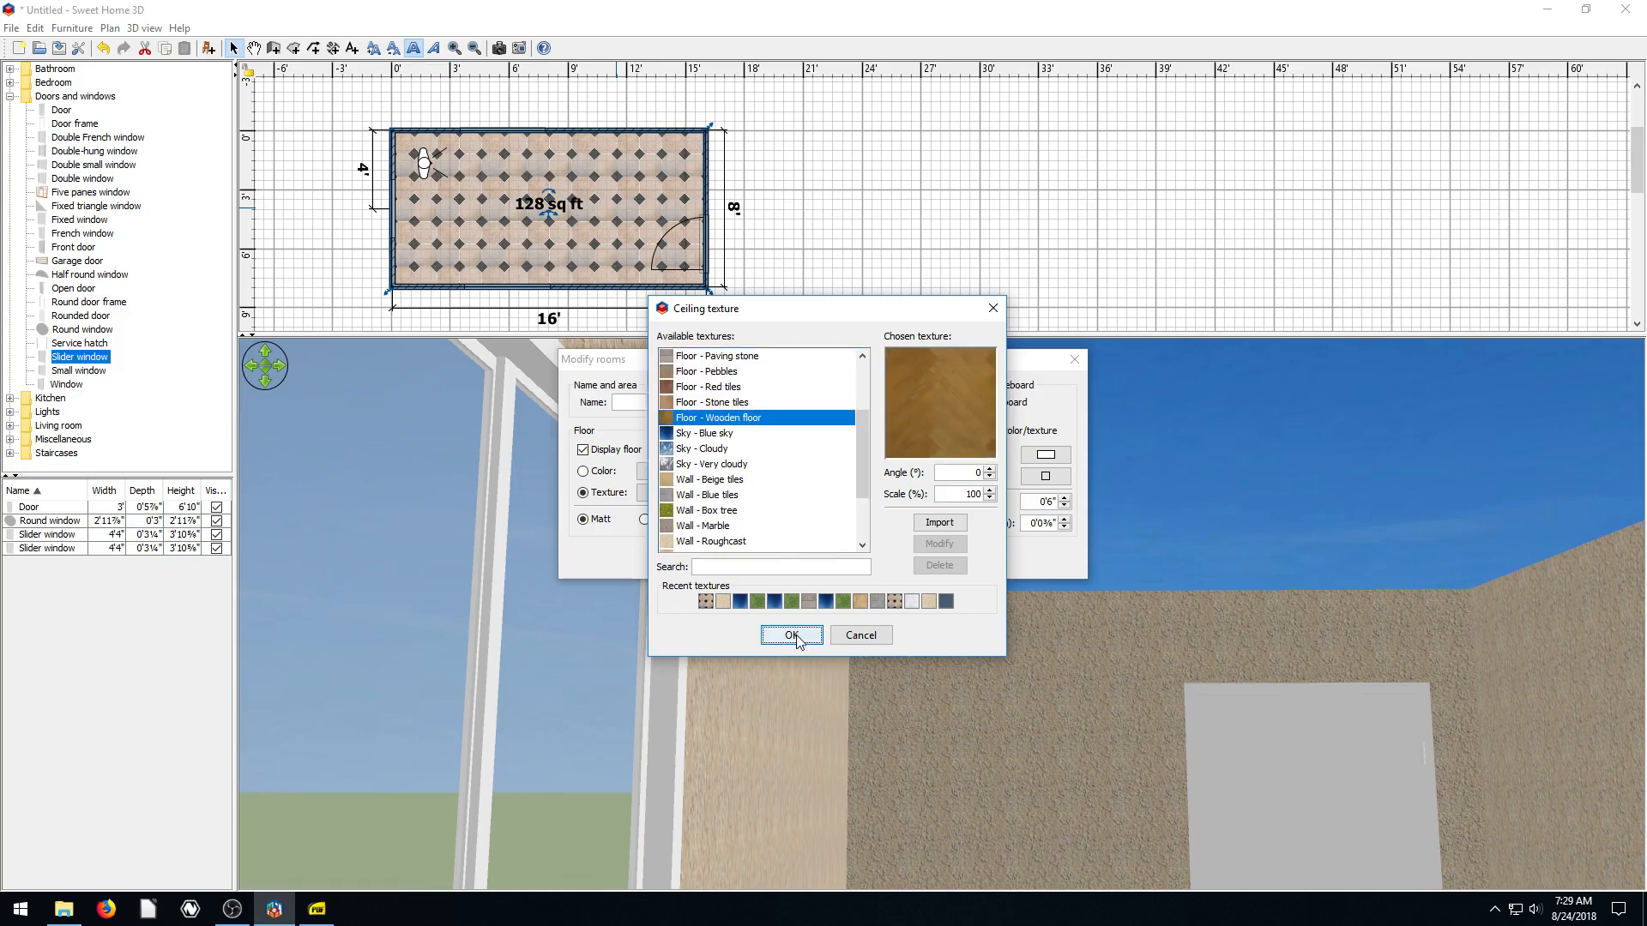
left_click(791, 636)
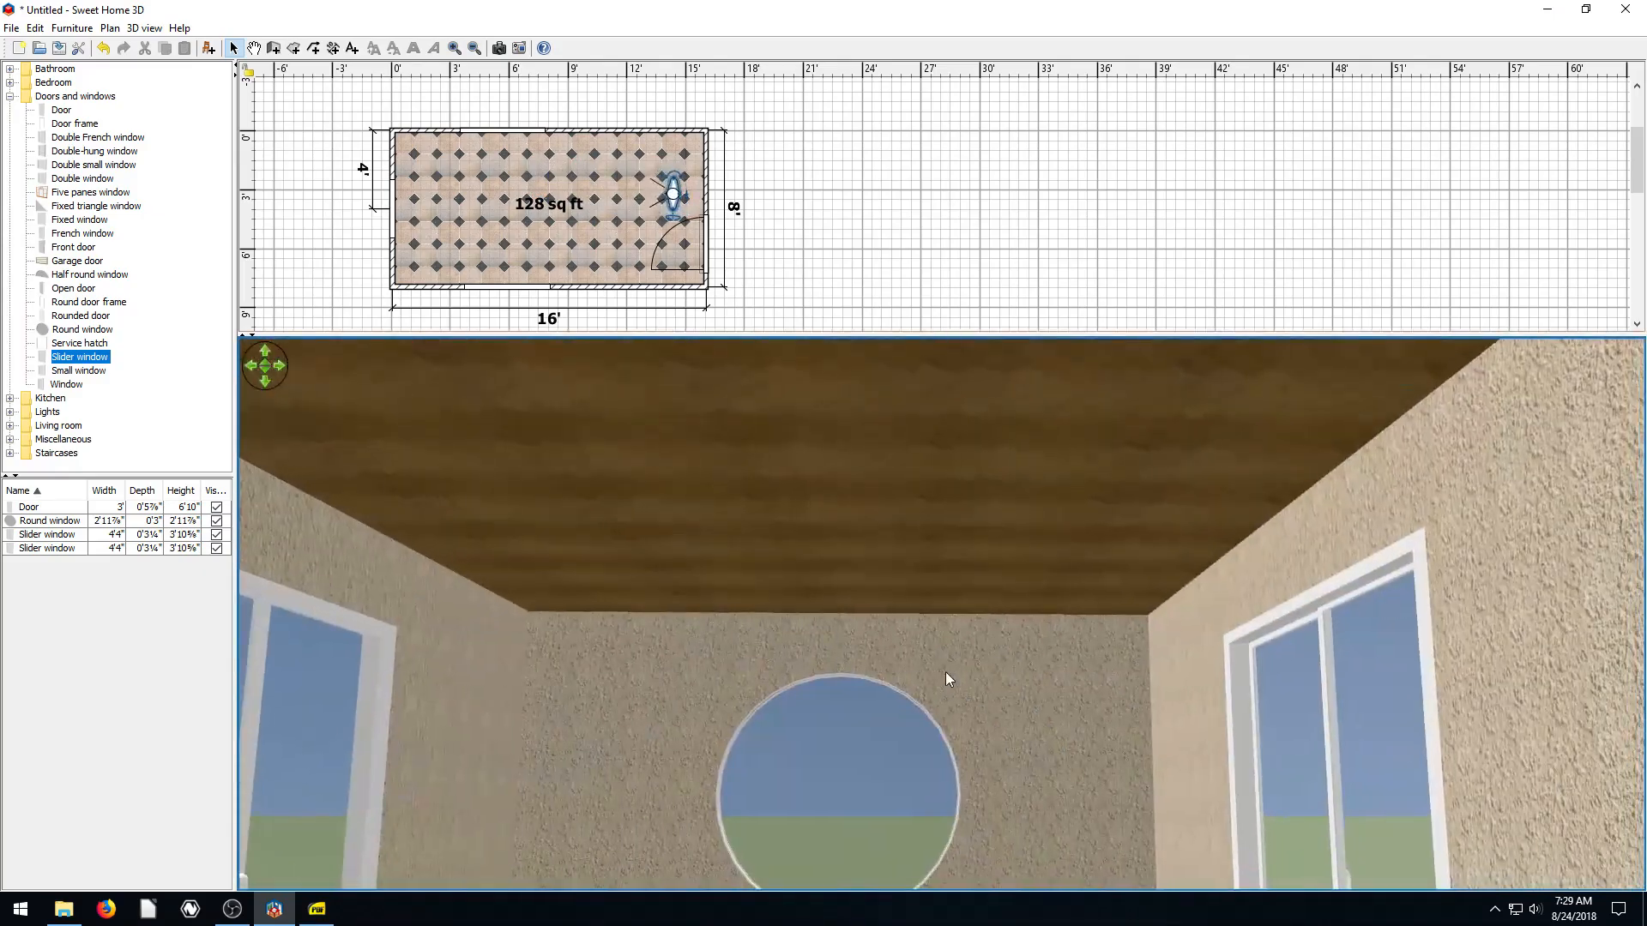
Switch the 3D view to Aerial view and select the room's walls in the plan
right_click(947, 679)
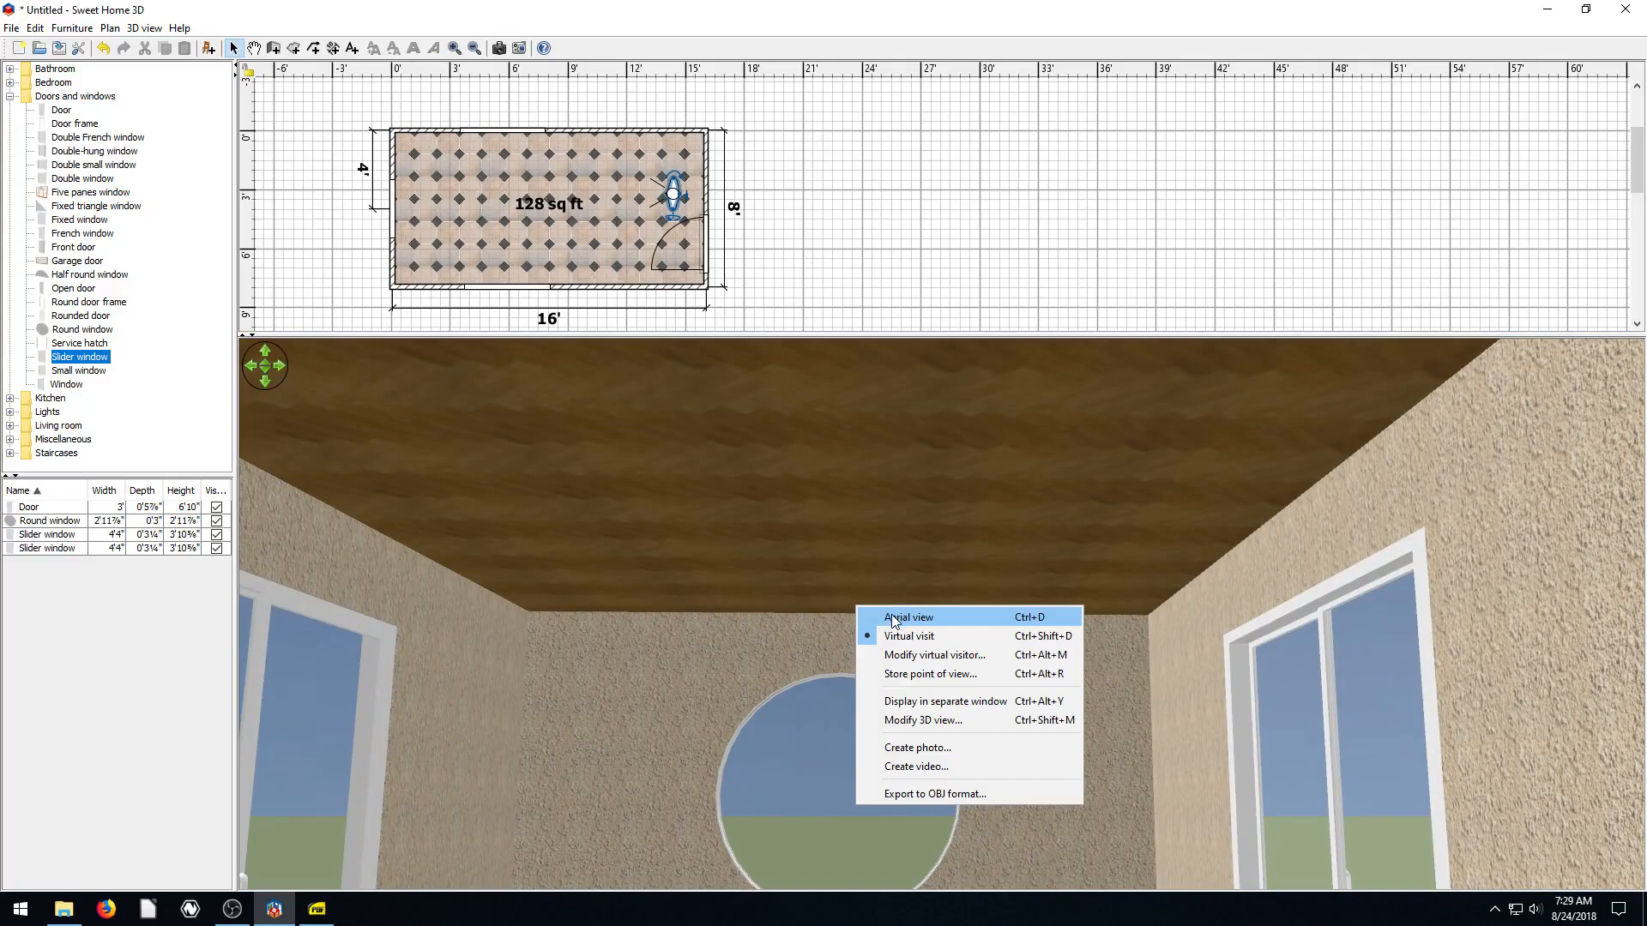
left_click(907, 616)
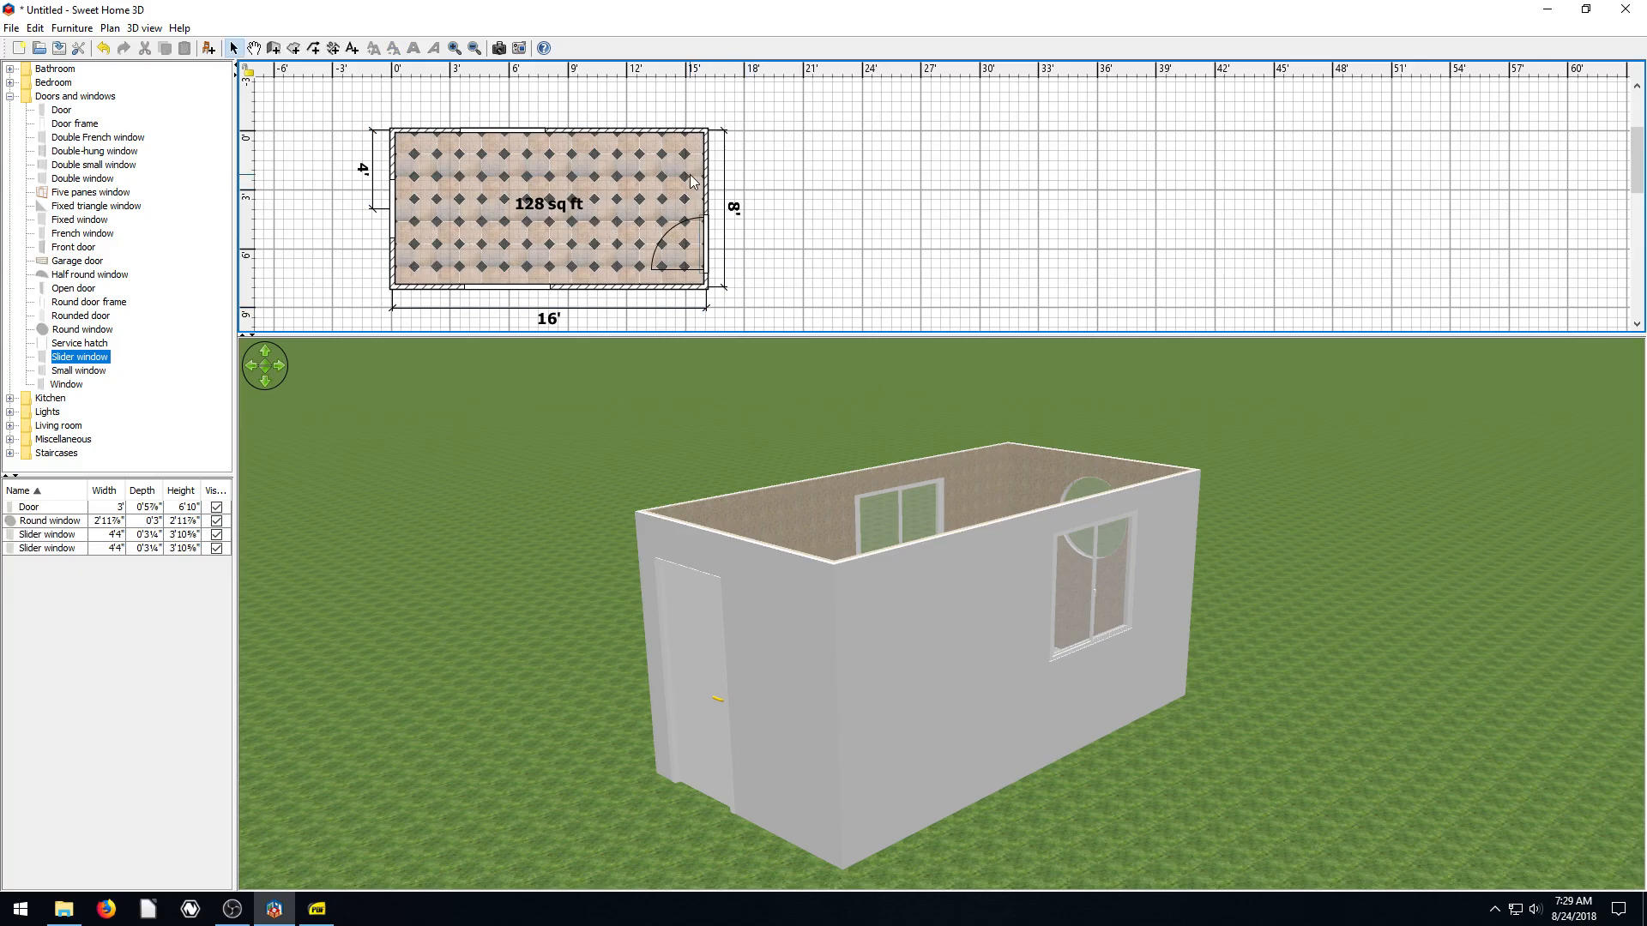
left_click(614, 132)
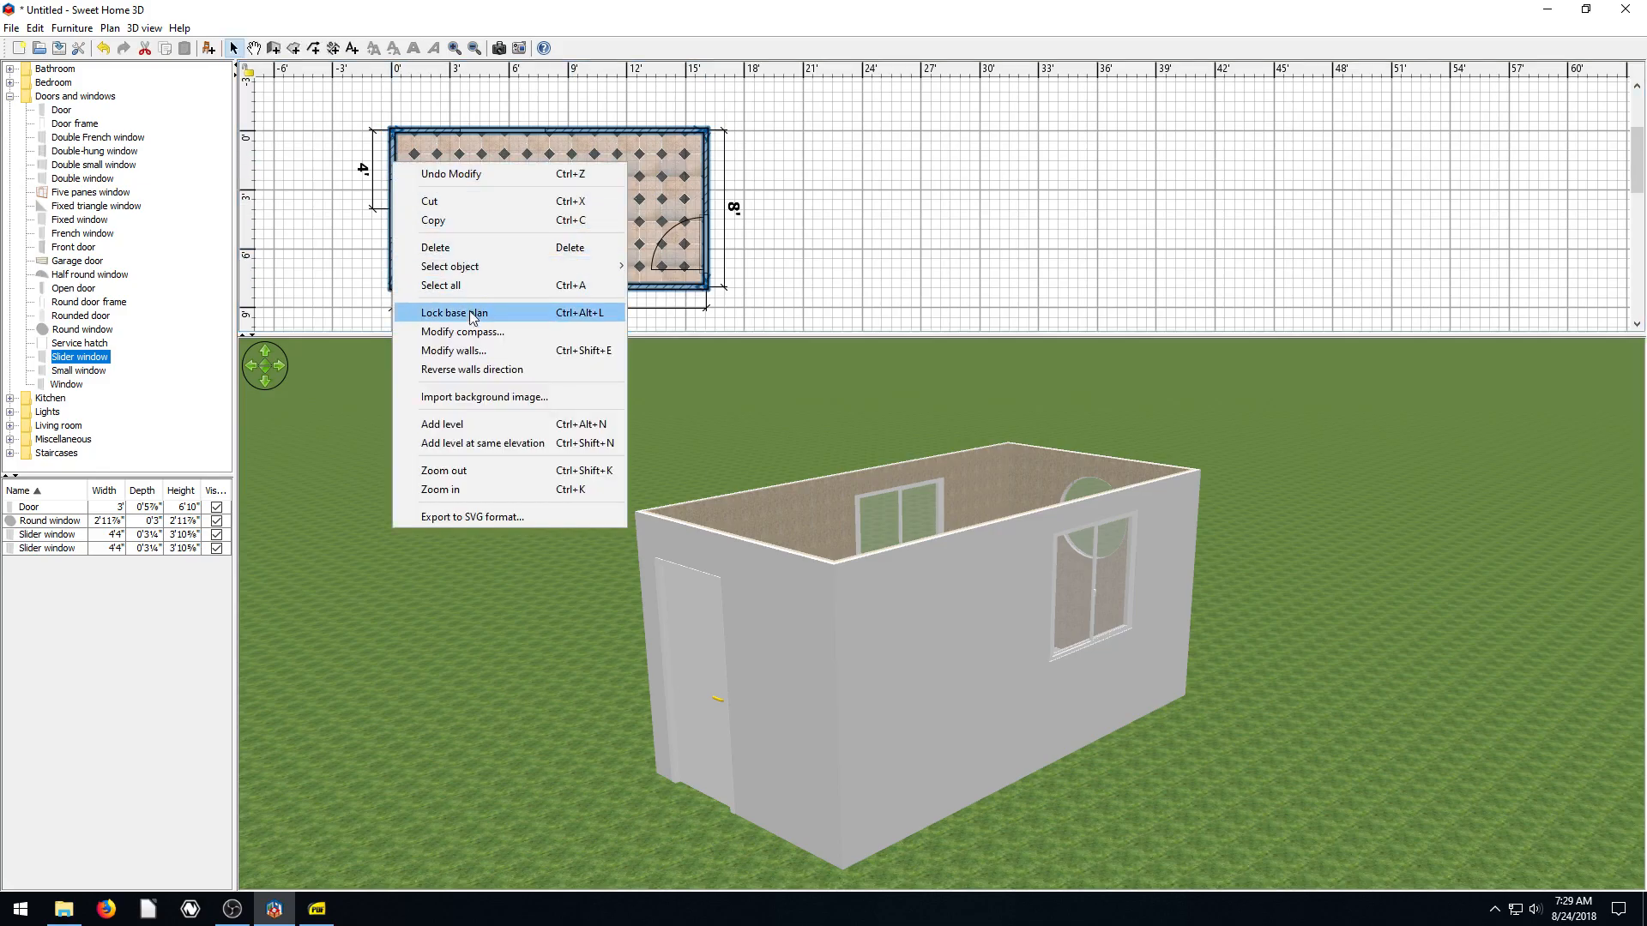
Preview Marble and Small red bricks, then apply Wall - Small white bricks to the walls
left_click(453, 350)
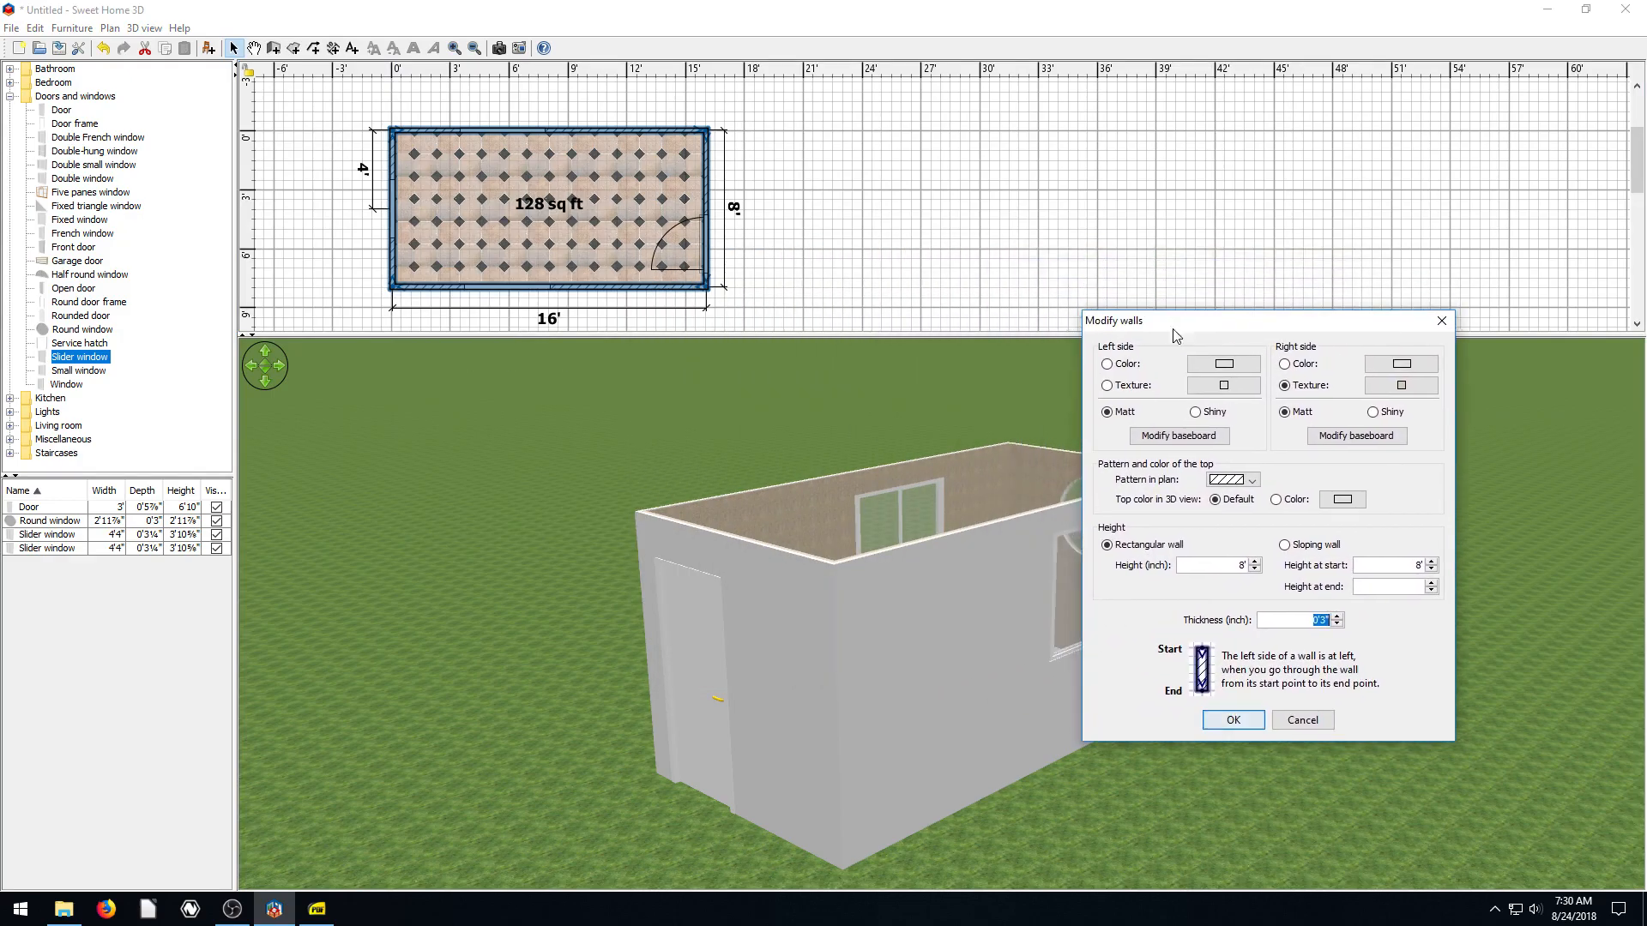
mouse_move(766, 249)
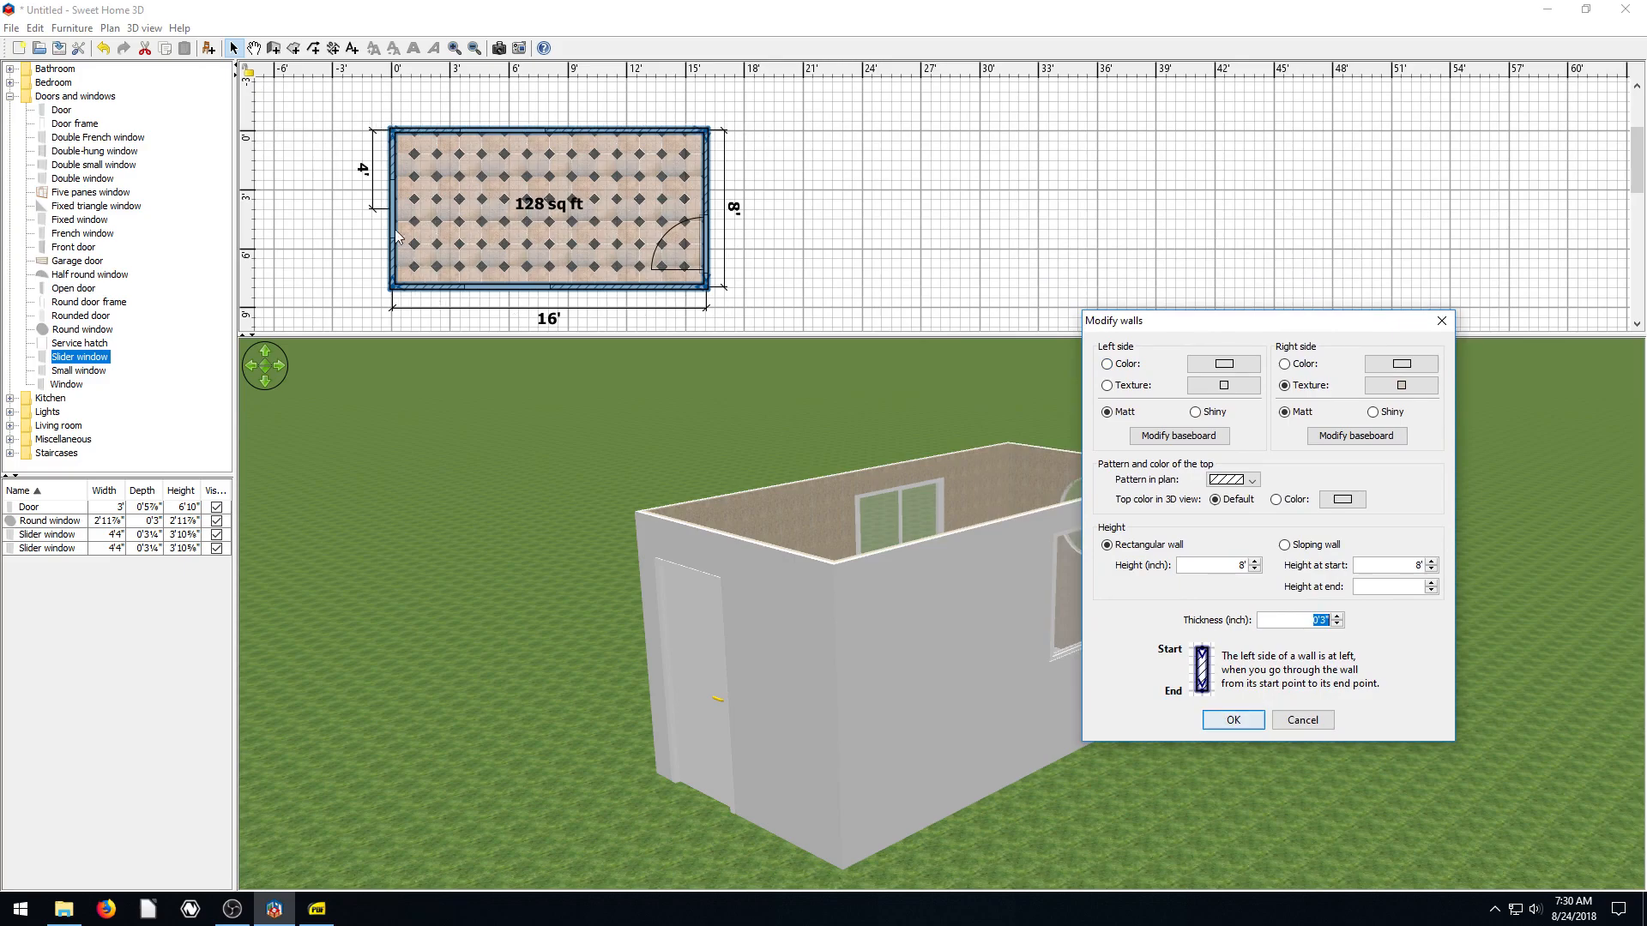
mouse_move(782, 163)
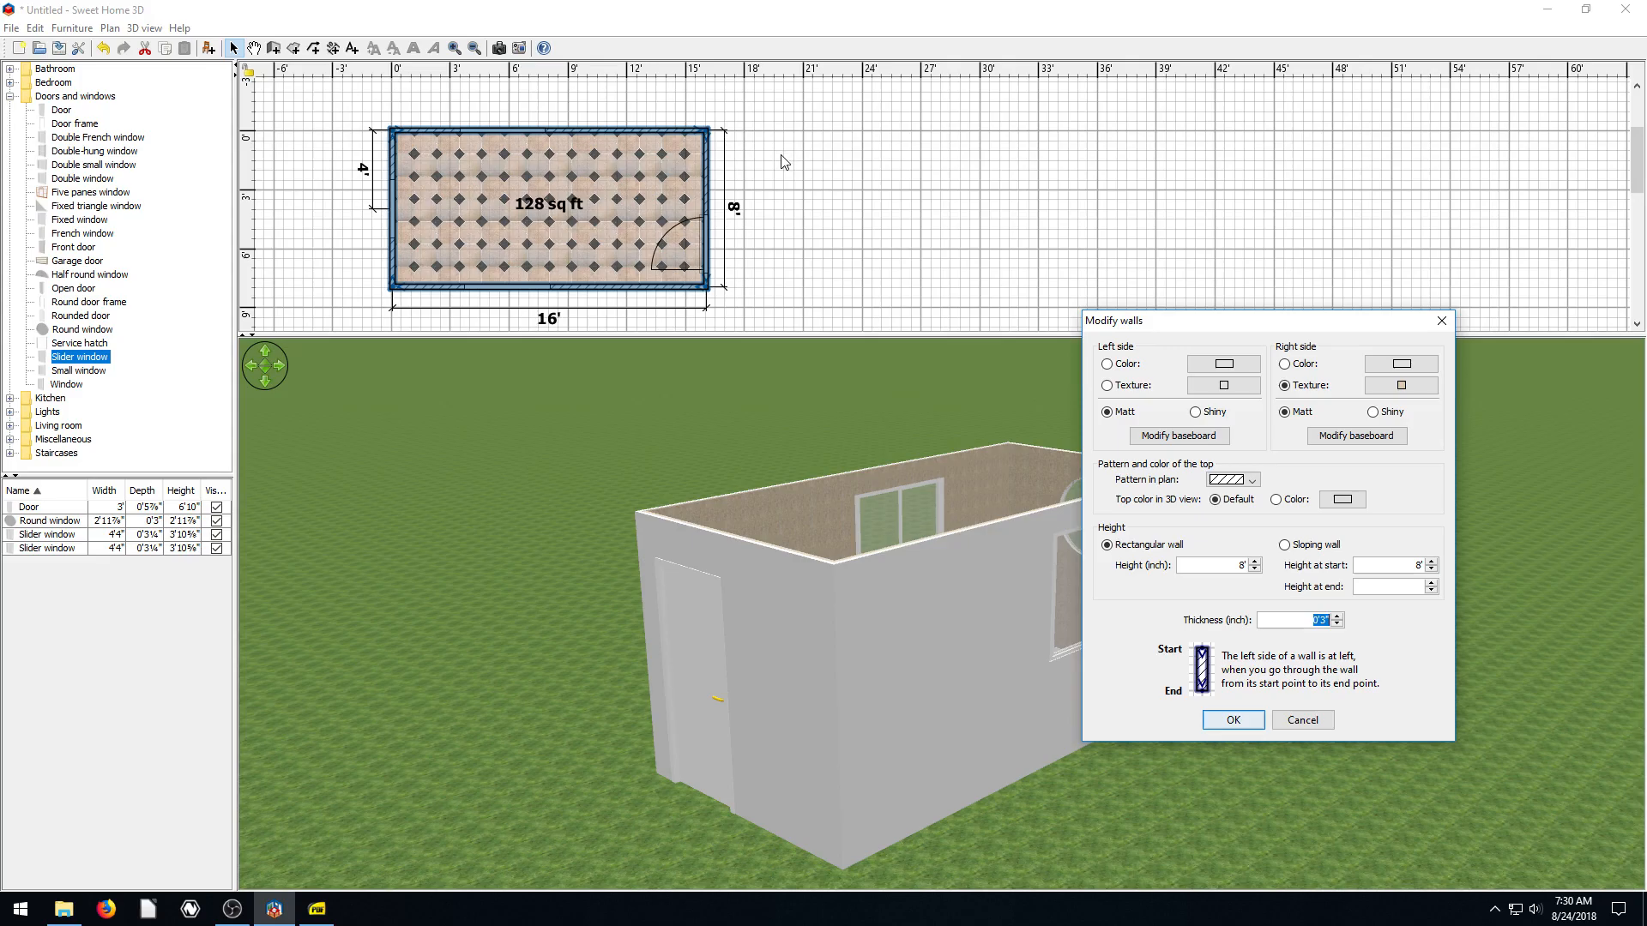
mouse_move(562, 162)
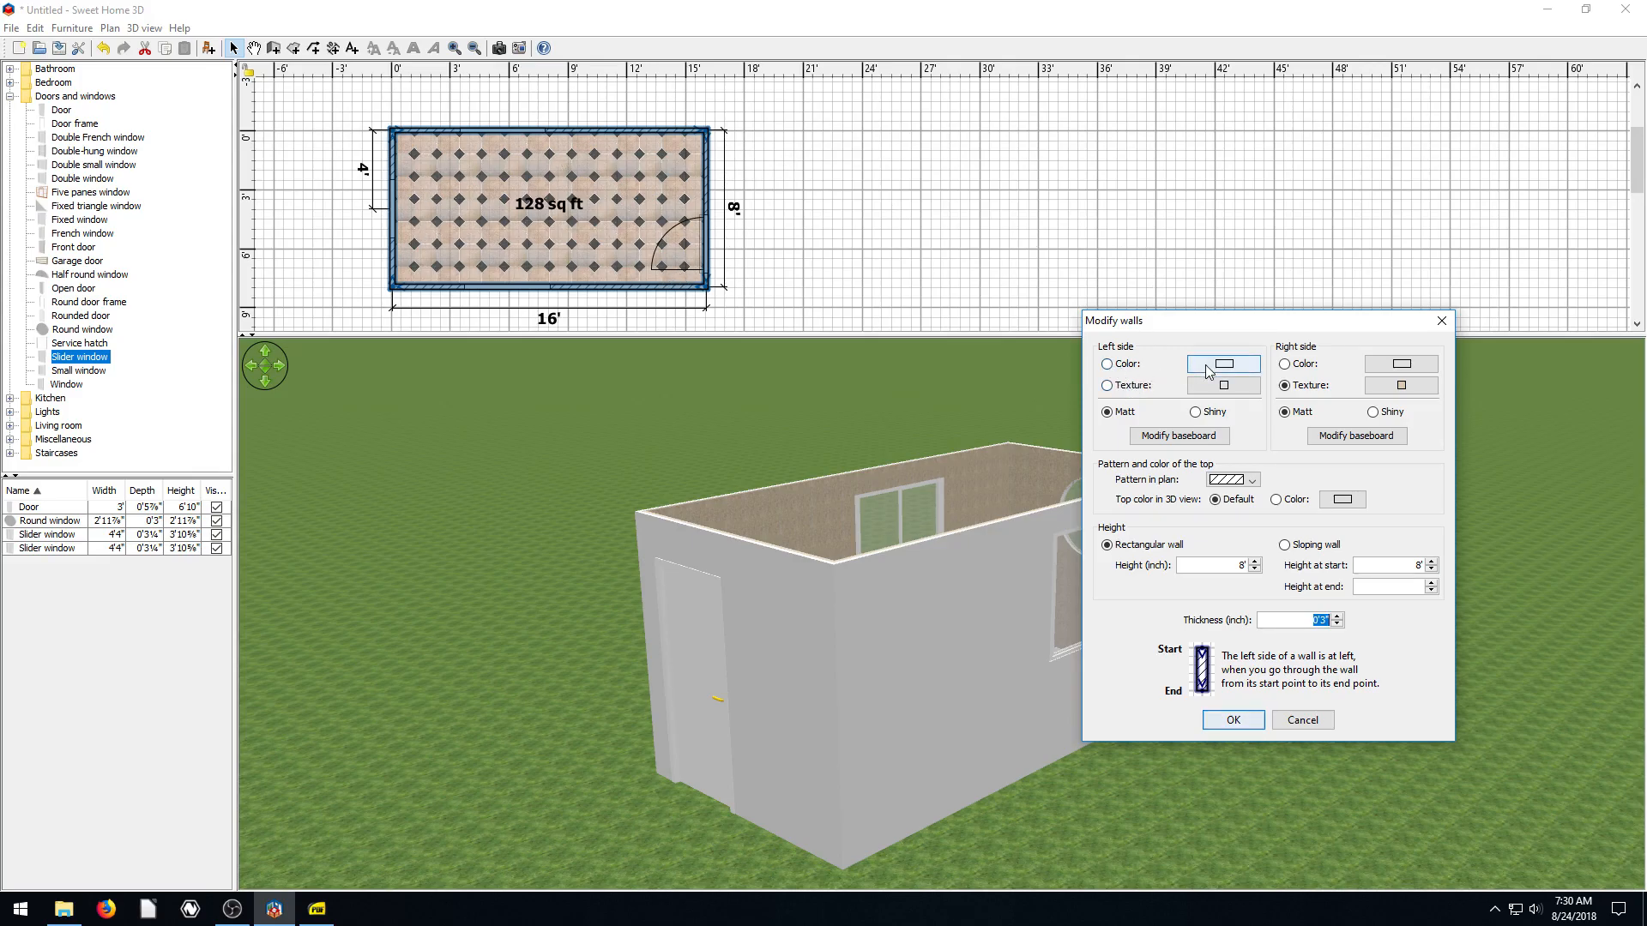
left_click(1223, 385)
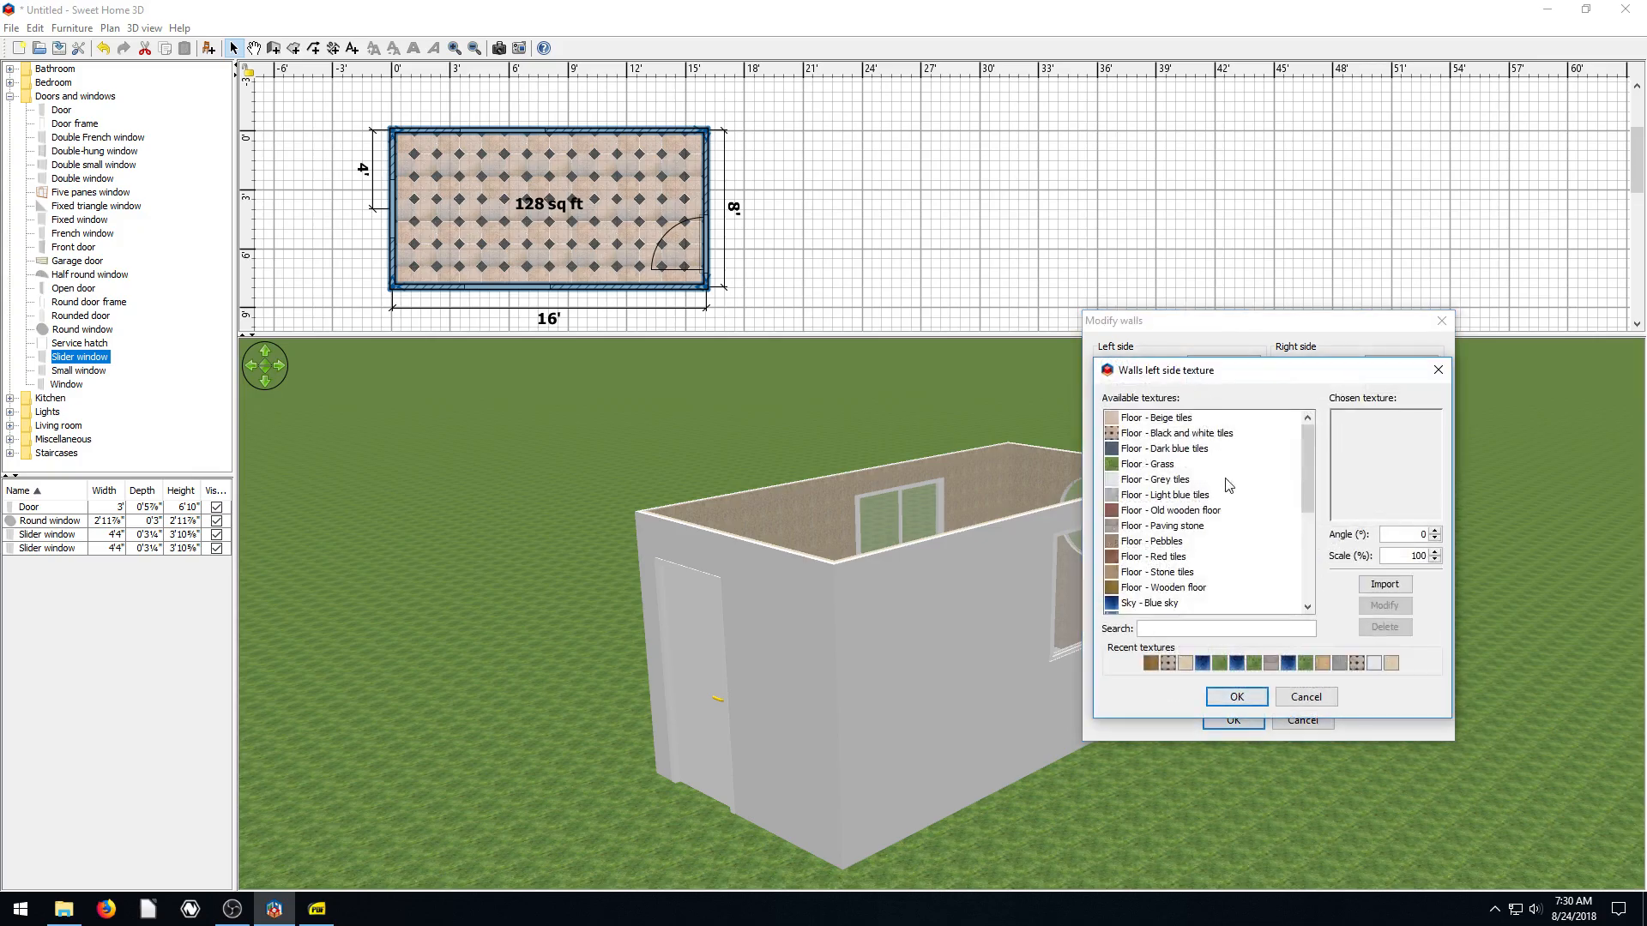
left_click(1156, 541)
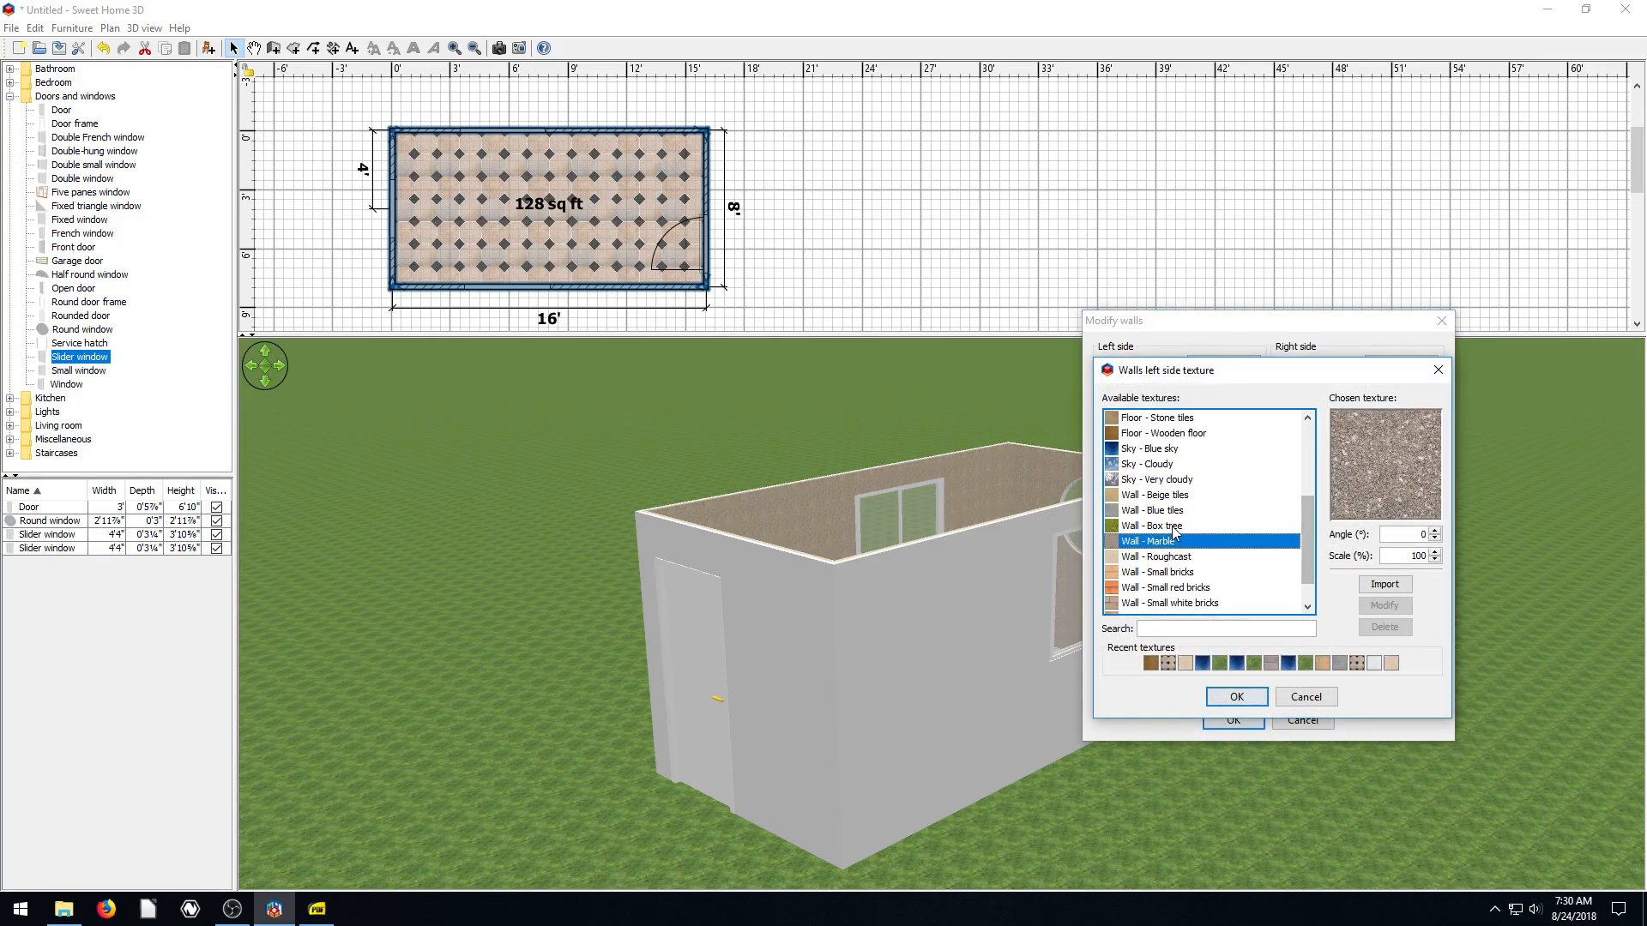
left_click(1164, 587)
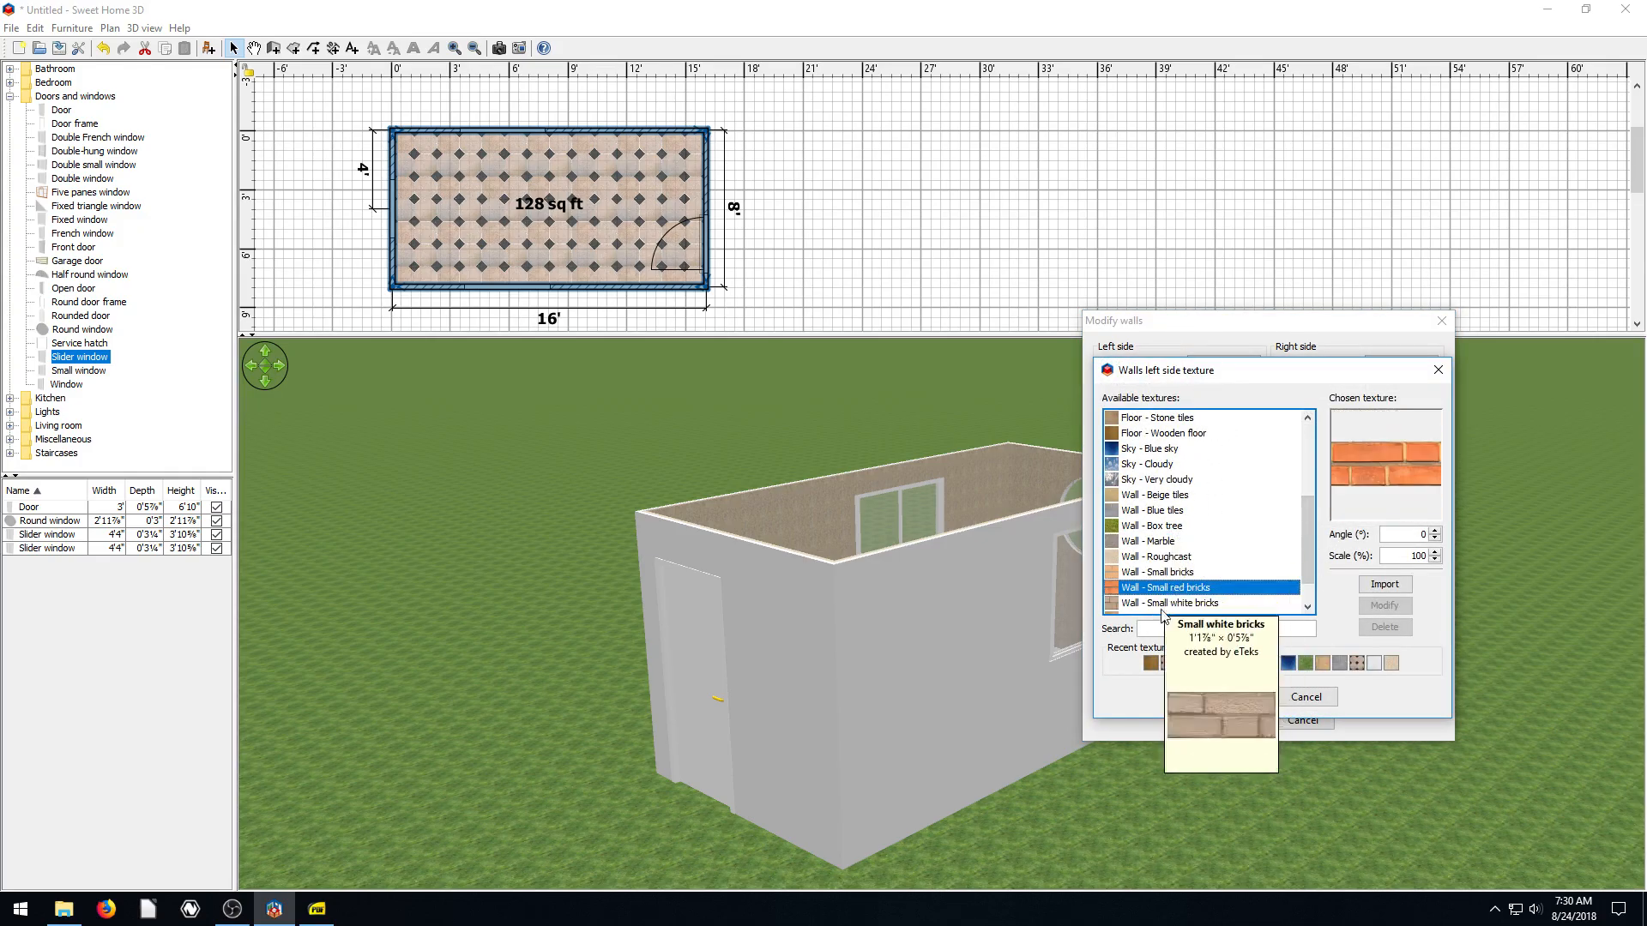
left_click(1166, 603)
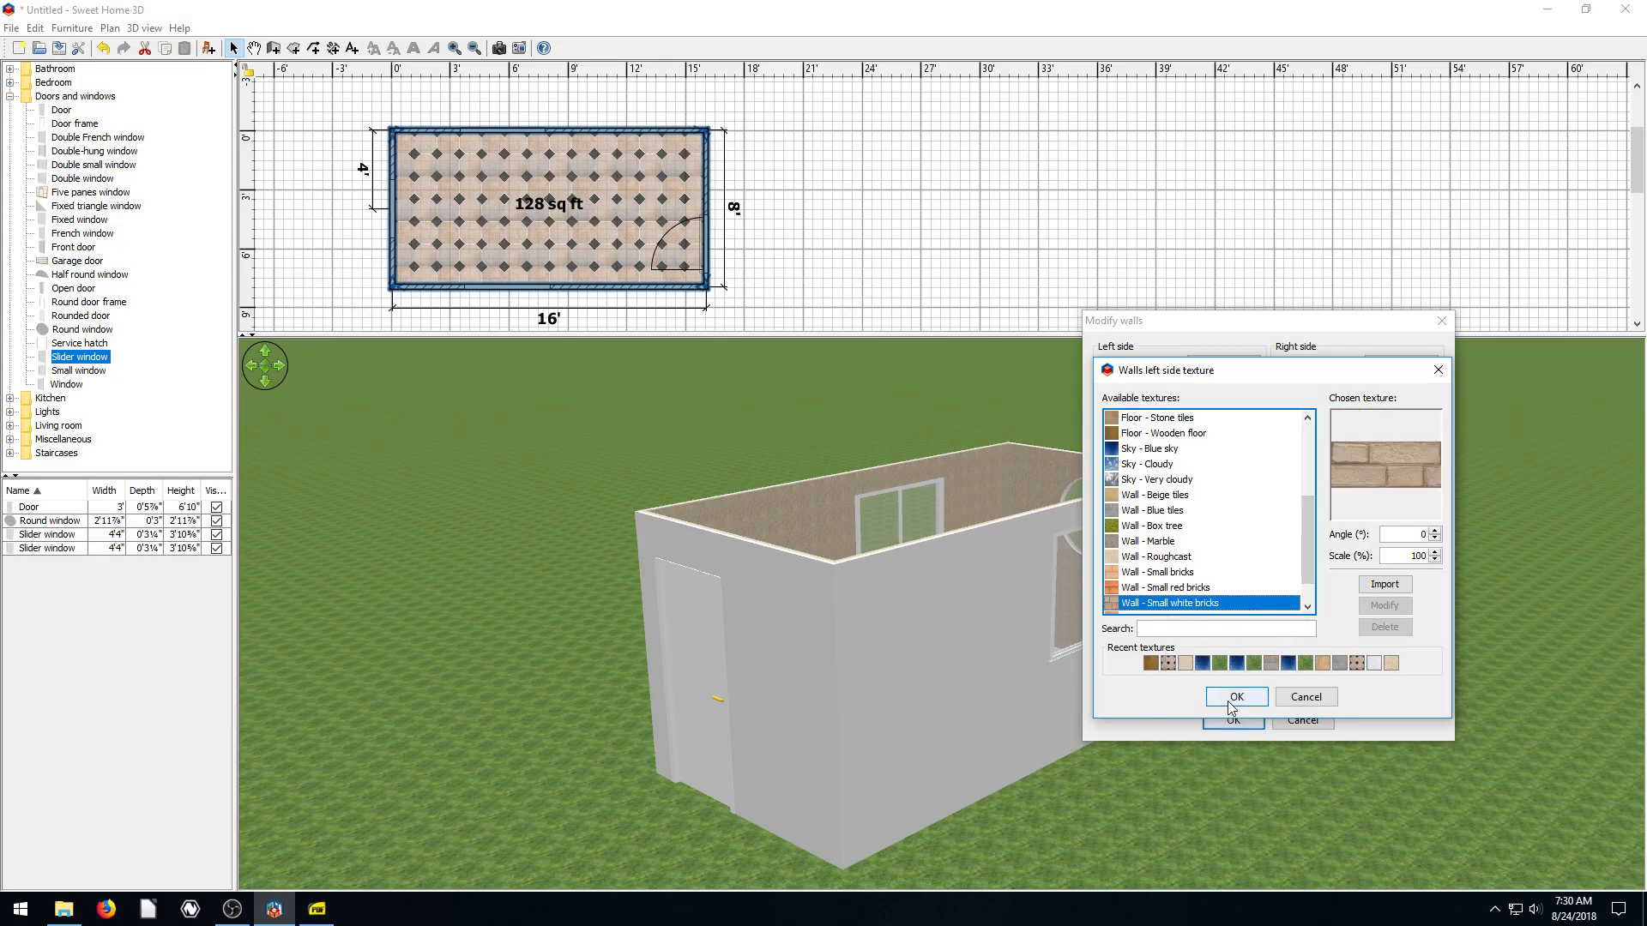
left_click(1235, 697)
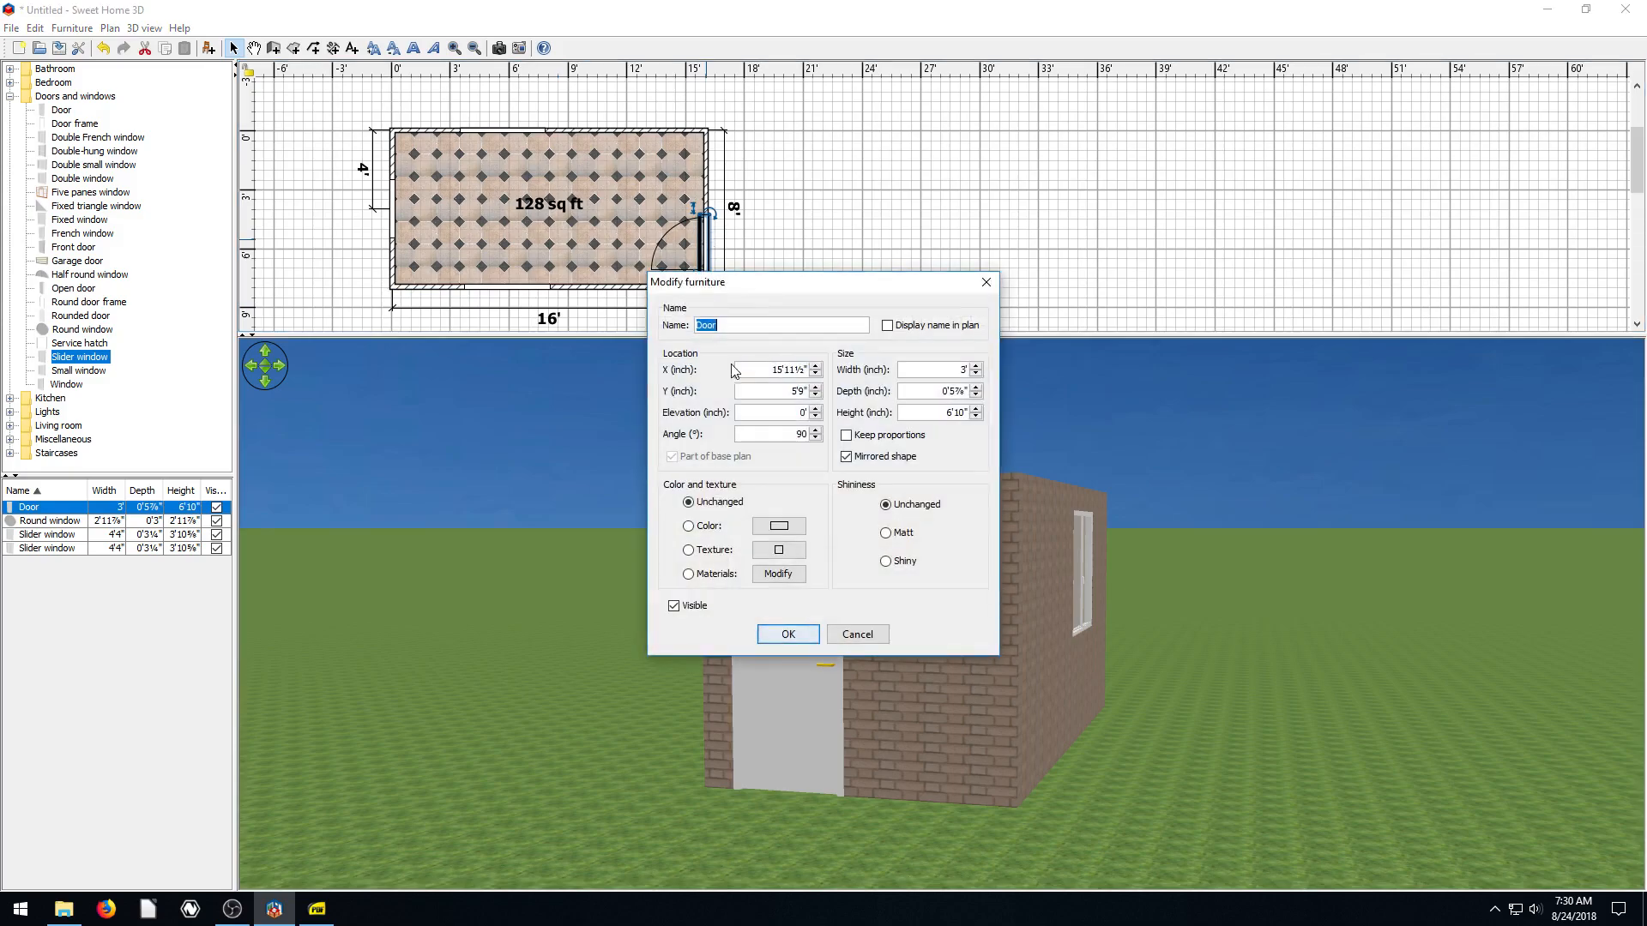
mouse_move(864, 535)
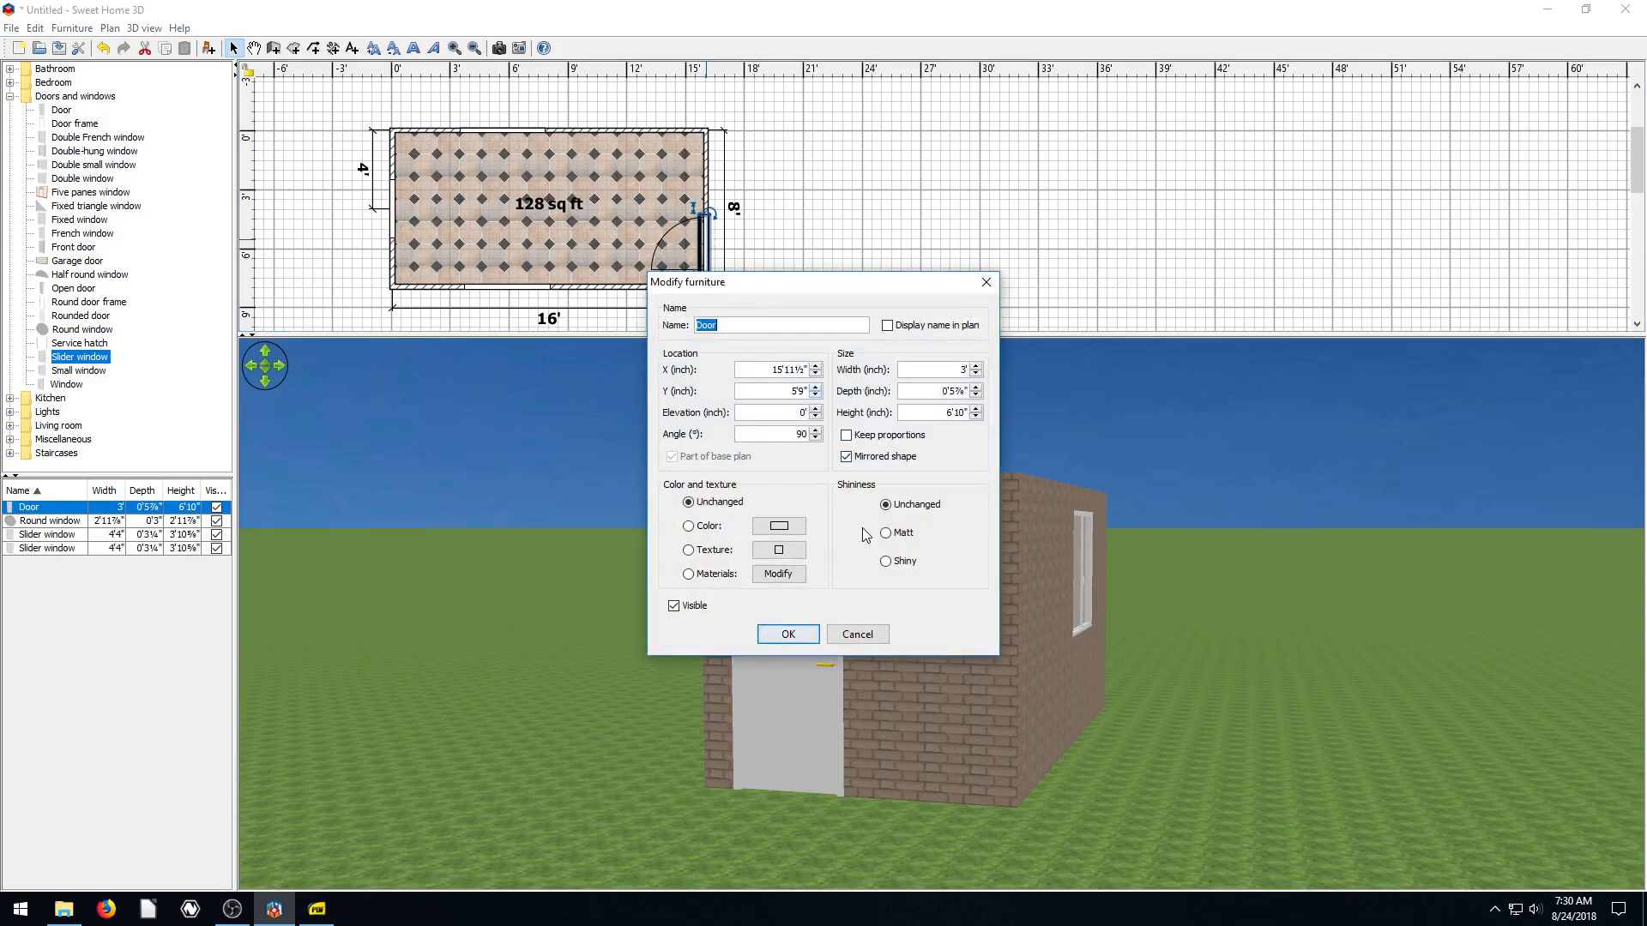
Give the door a matt finish, then swap its dark blue colour for a lighter blue
left_click(887, 533)
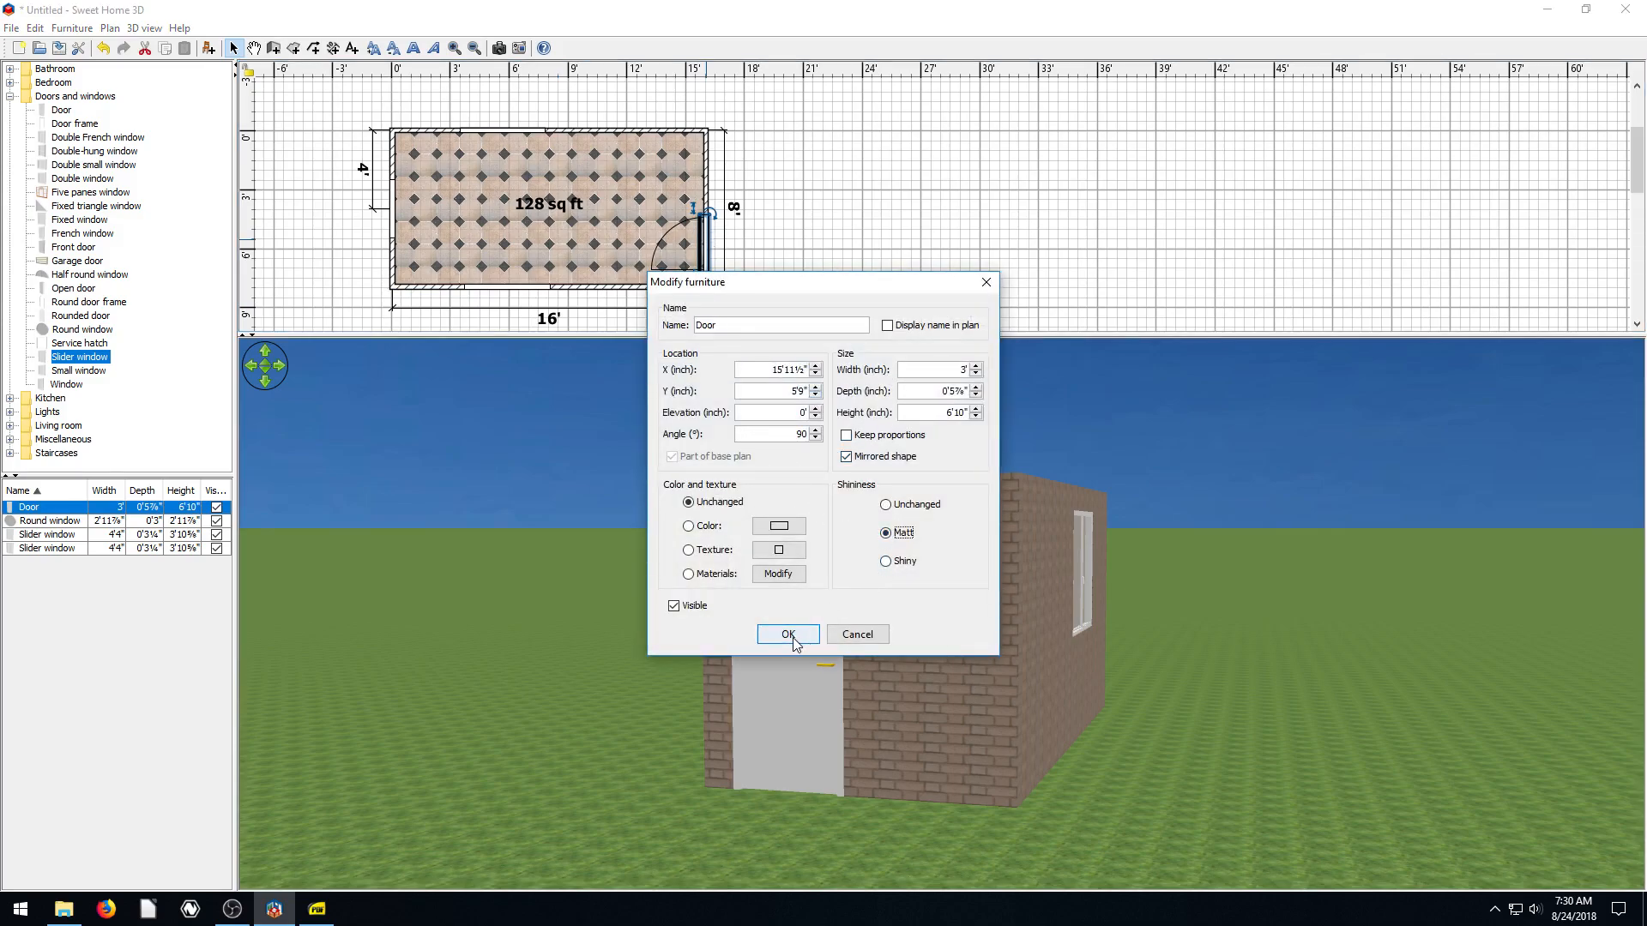
left_click(688, 549)
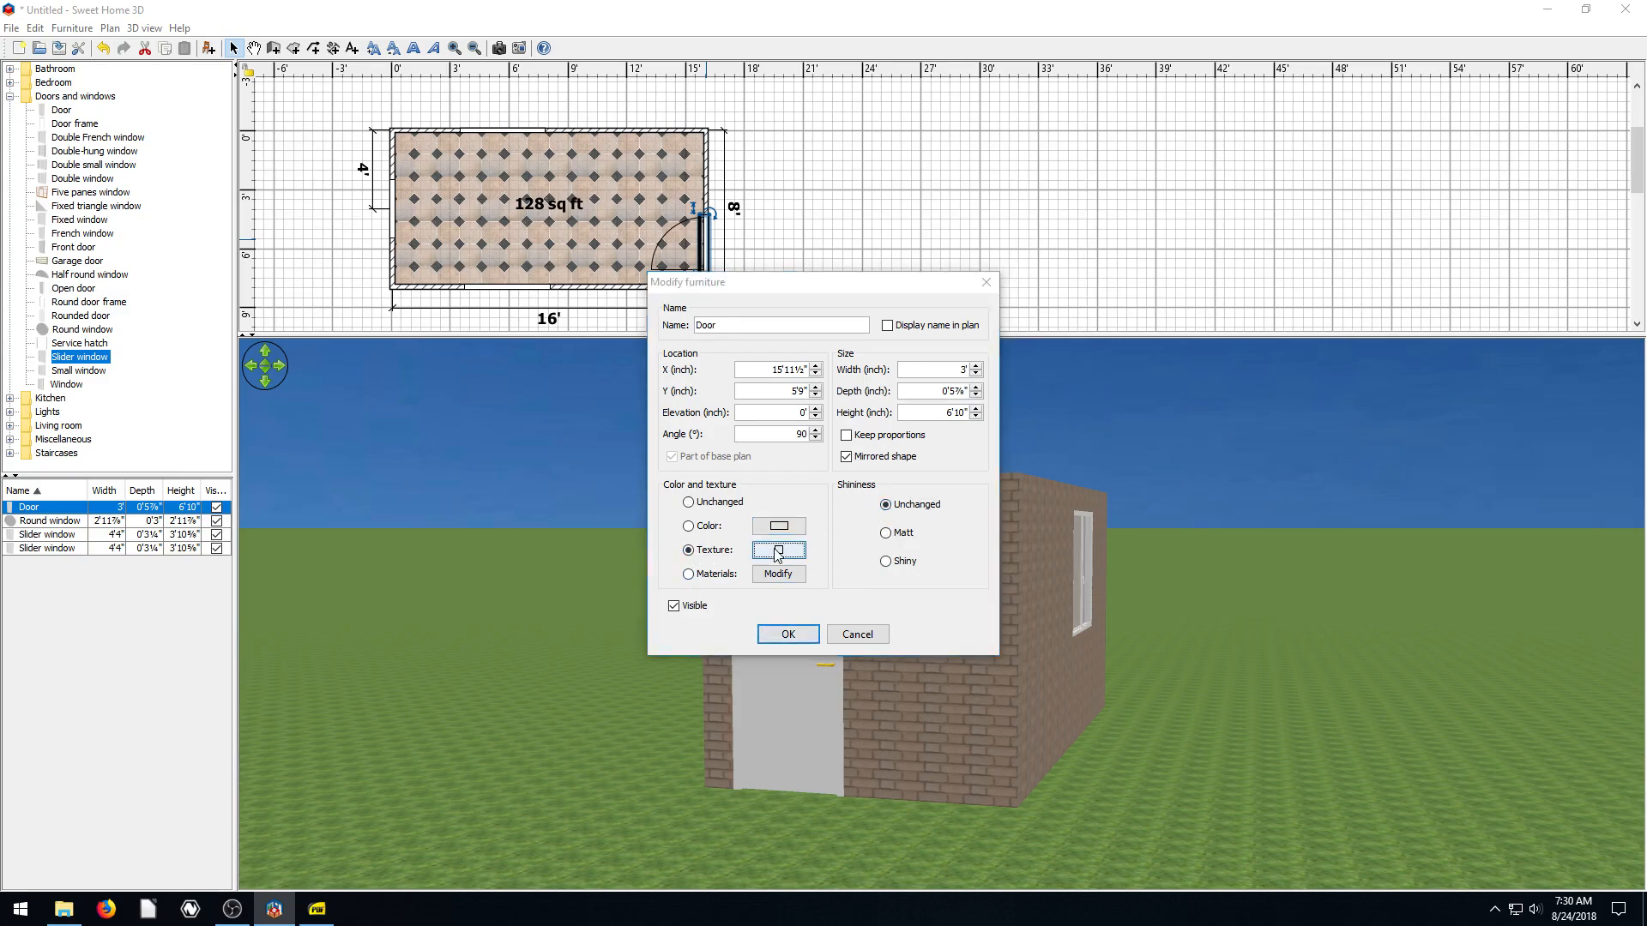
left_click(777, 551)
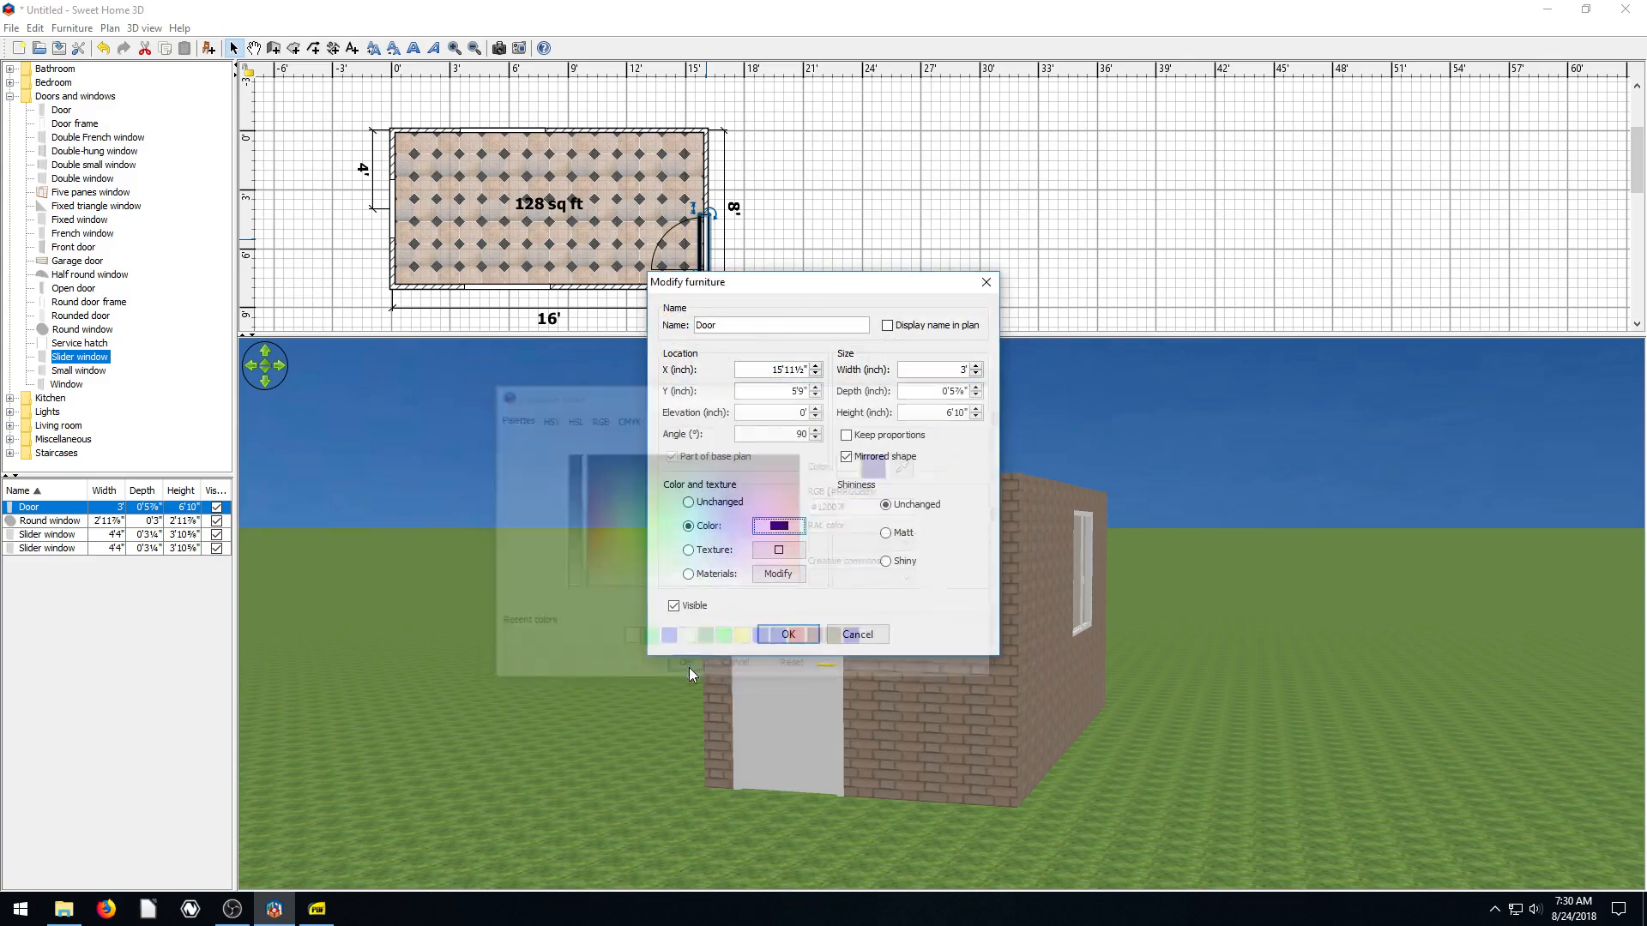
left_click(787, 635)
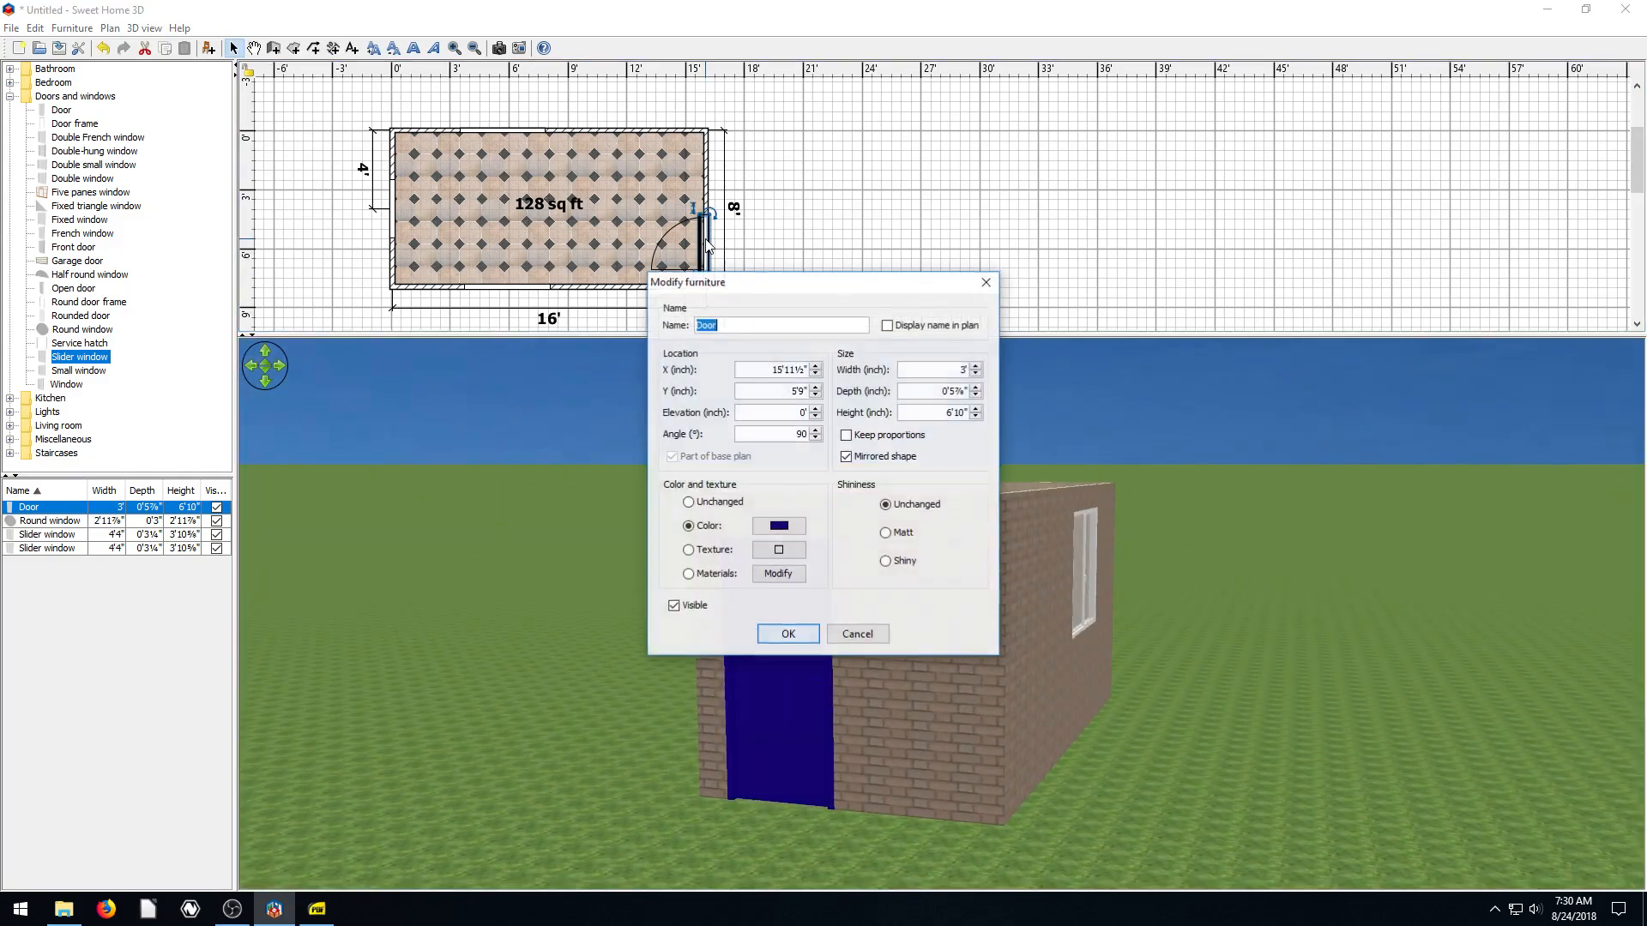
left_click(777, 524)
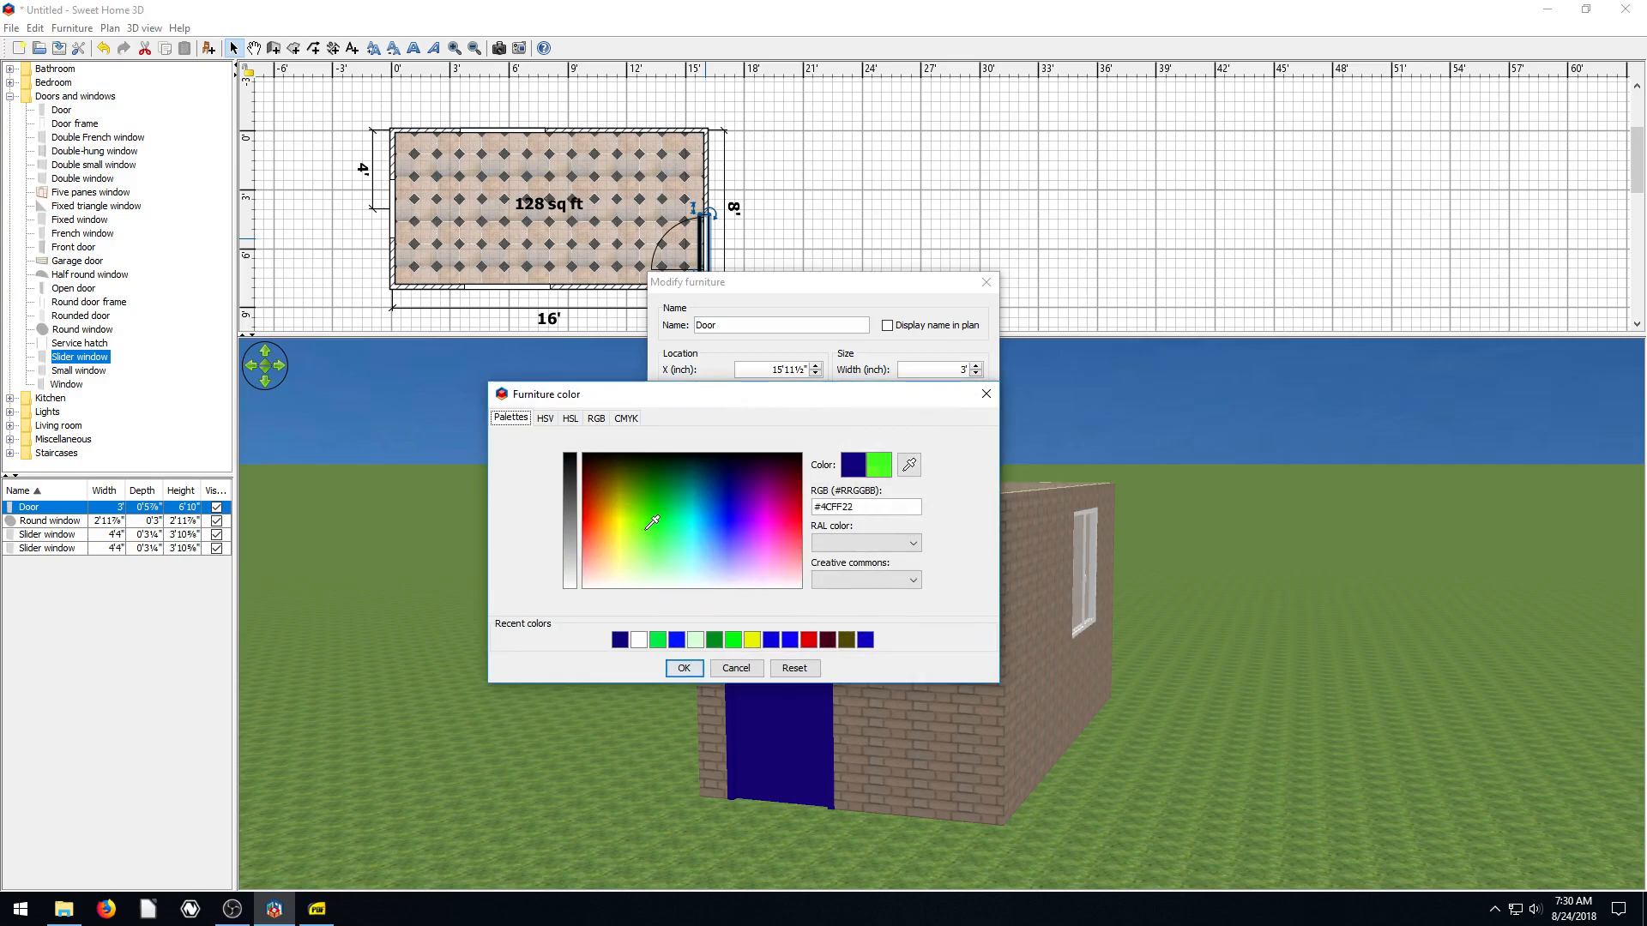
left_click(688, 522)
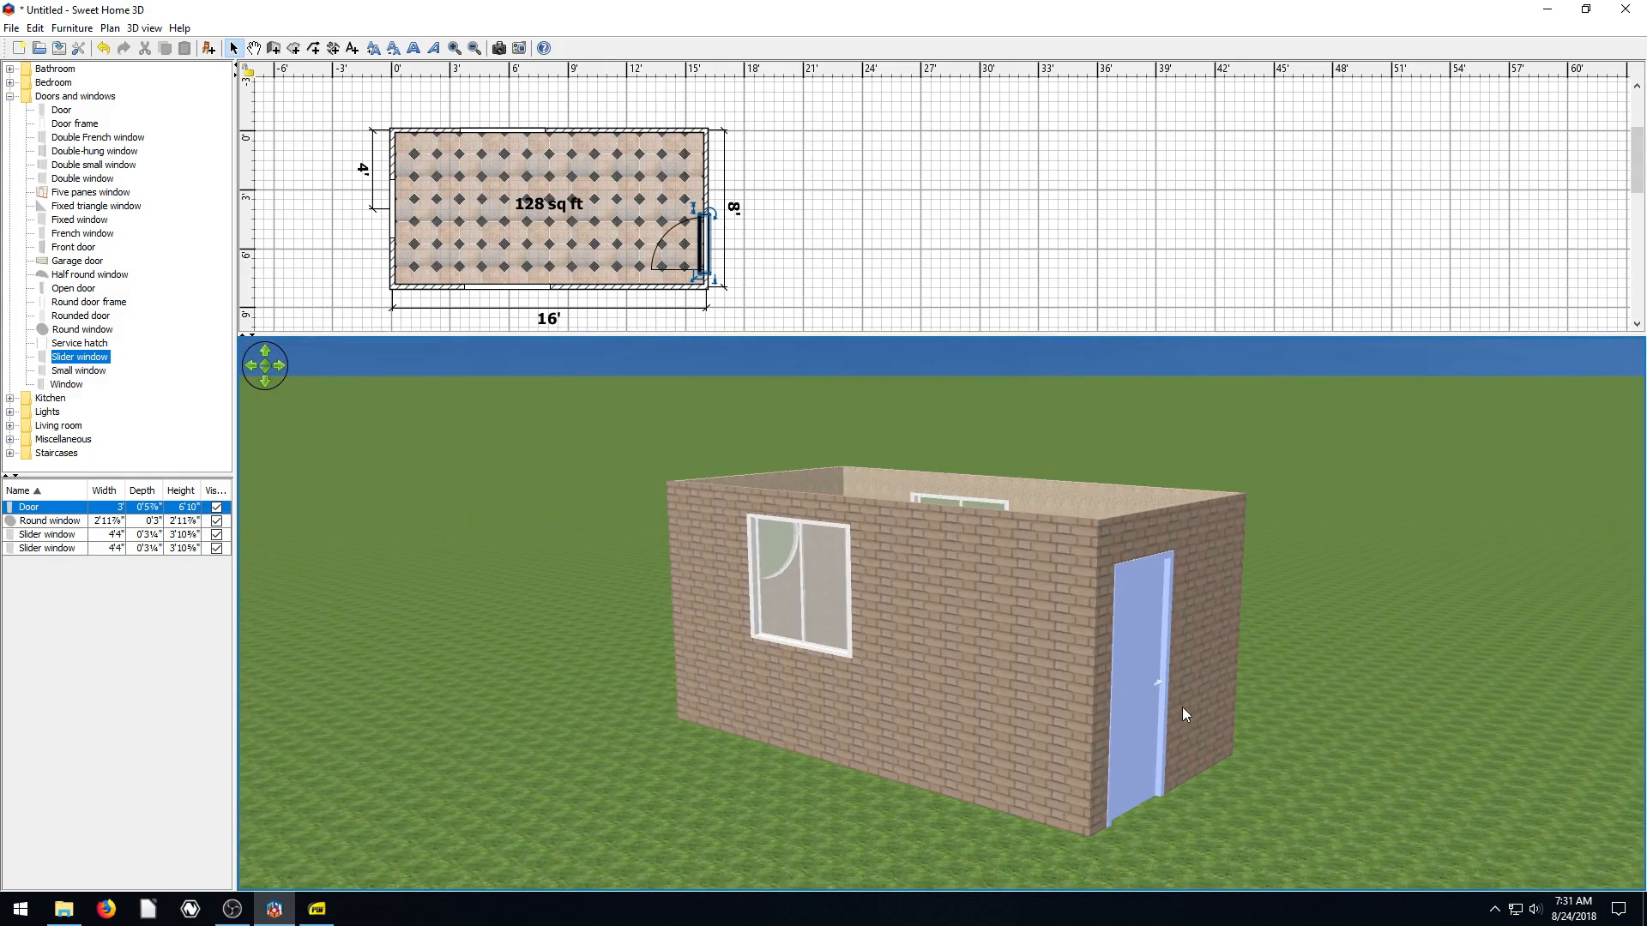
Look down into the room and slightly lower the 3D view's light brightness
left_click_drag(1183, 714, 478, 672)
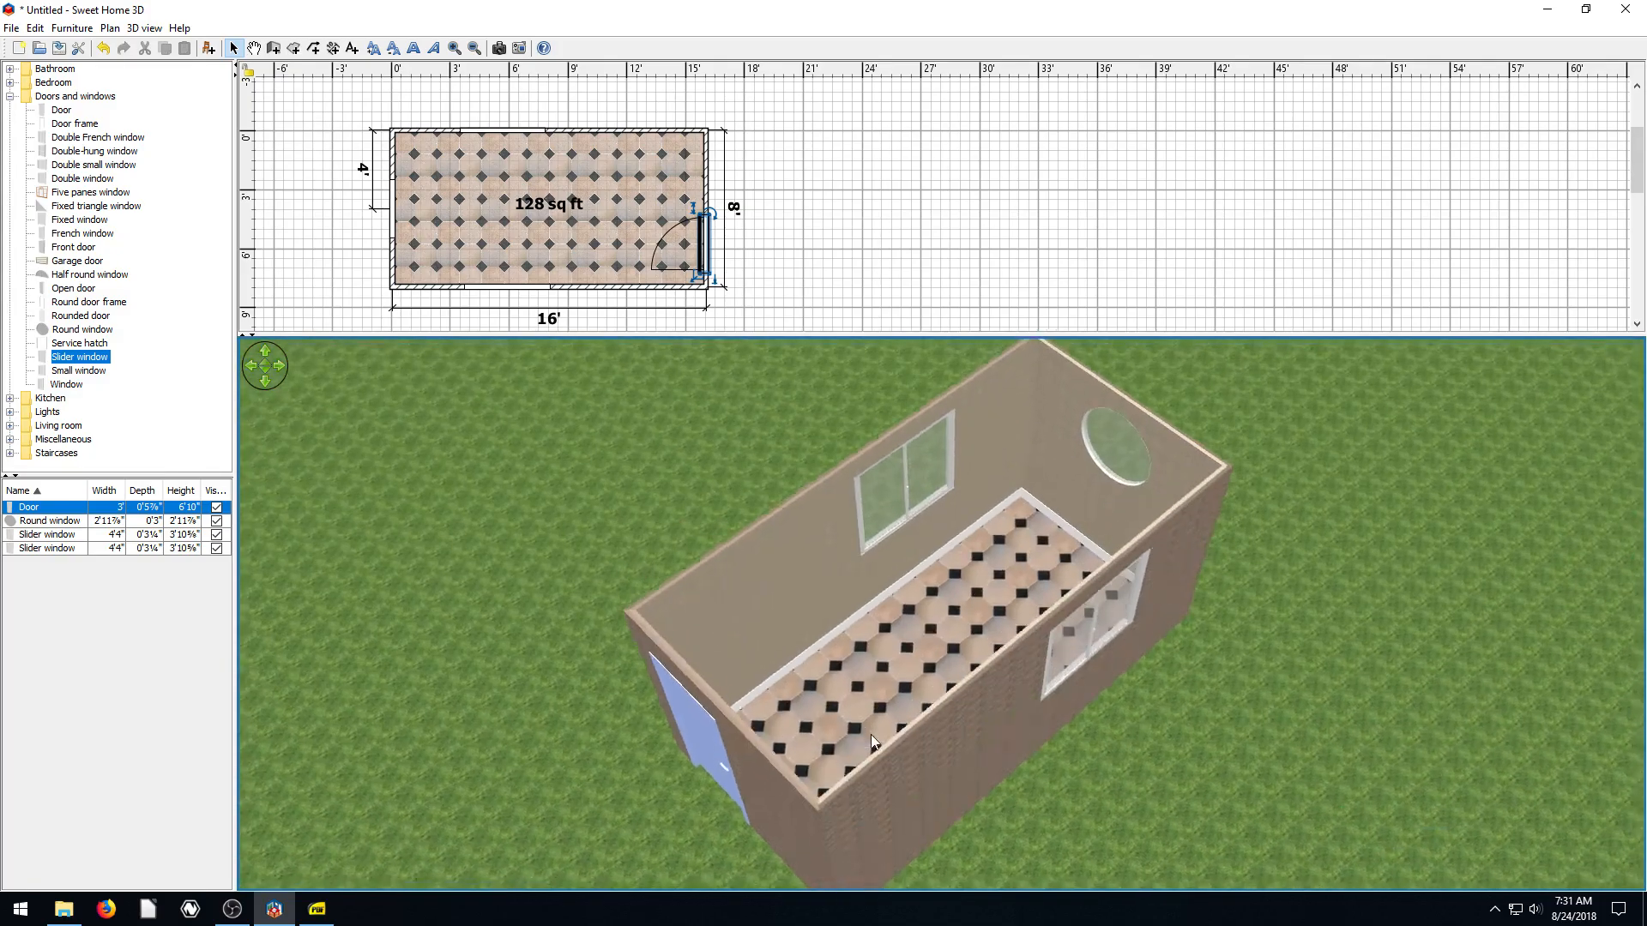
left_click(144, 27)
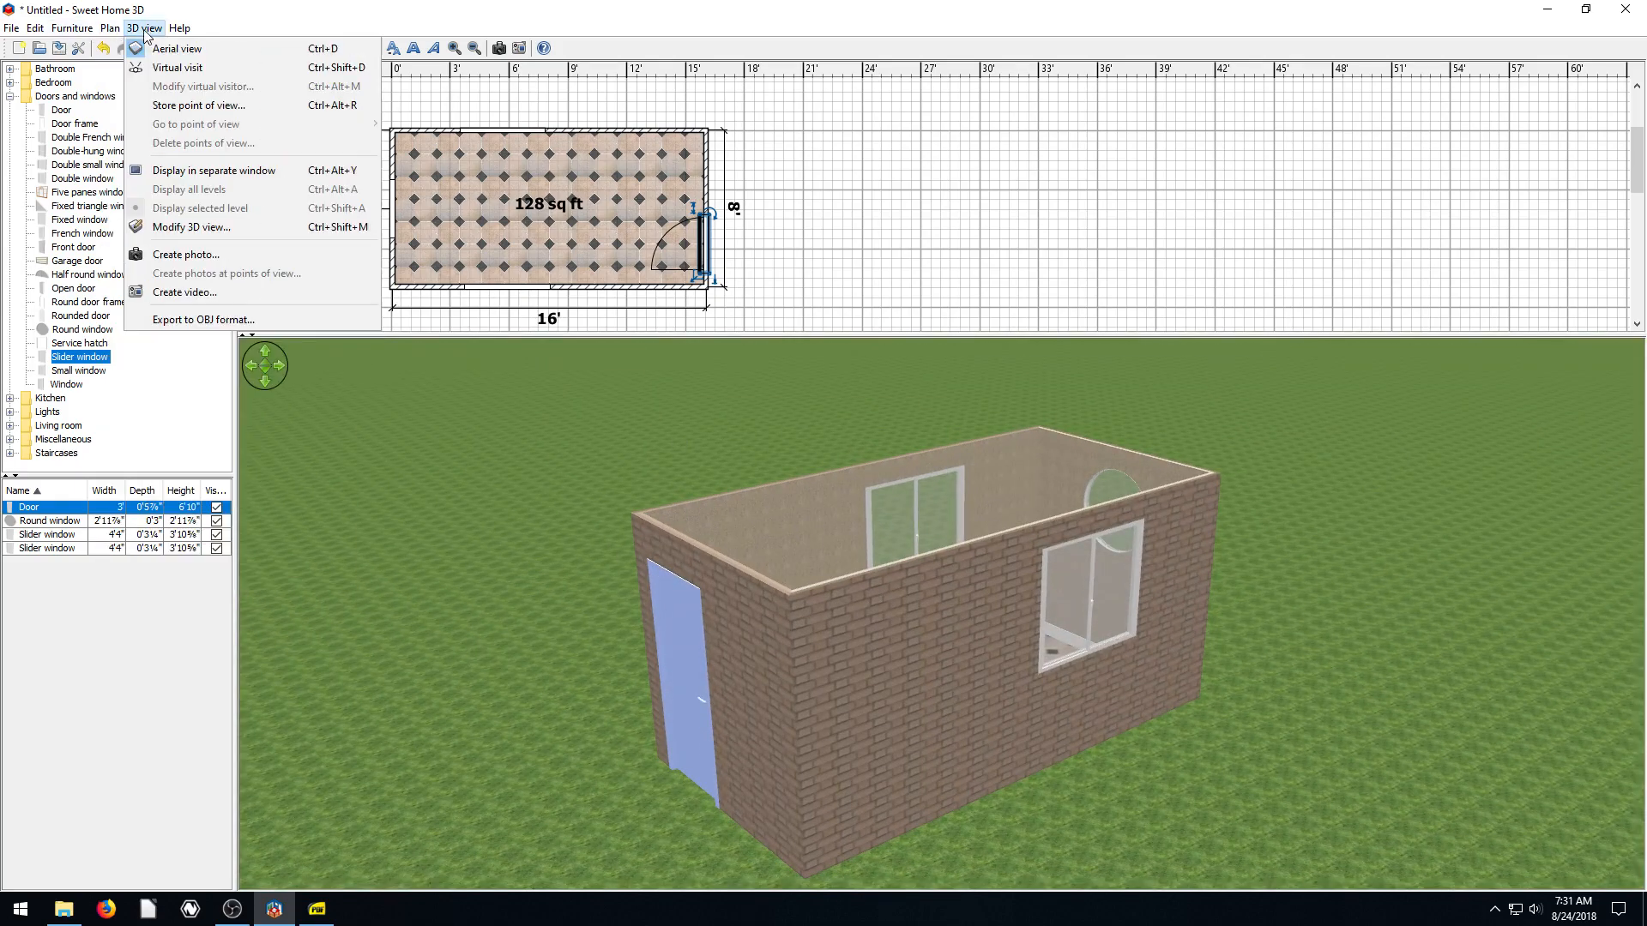
left_click(191, 228)
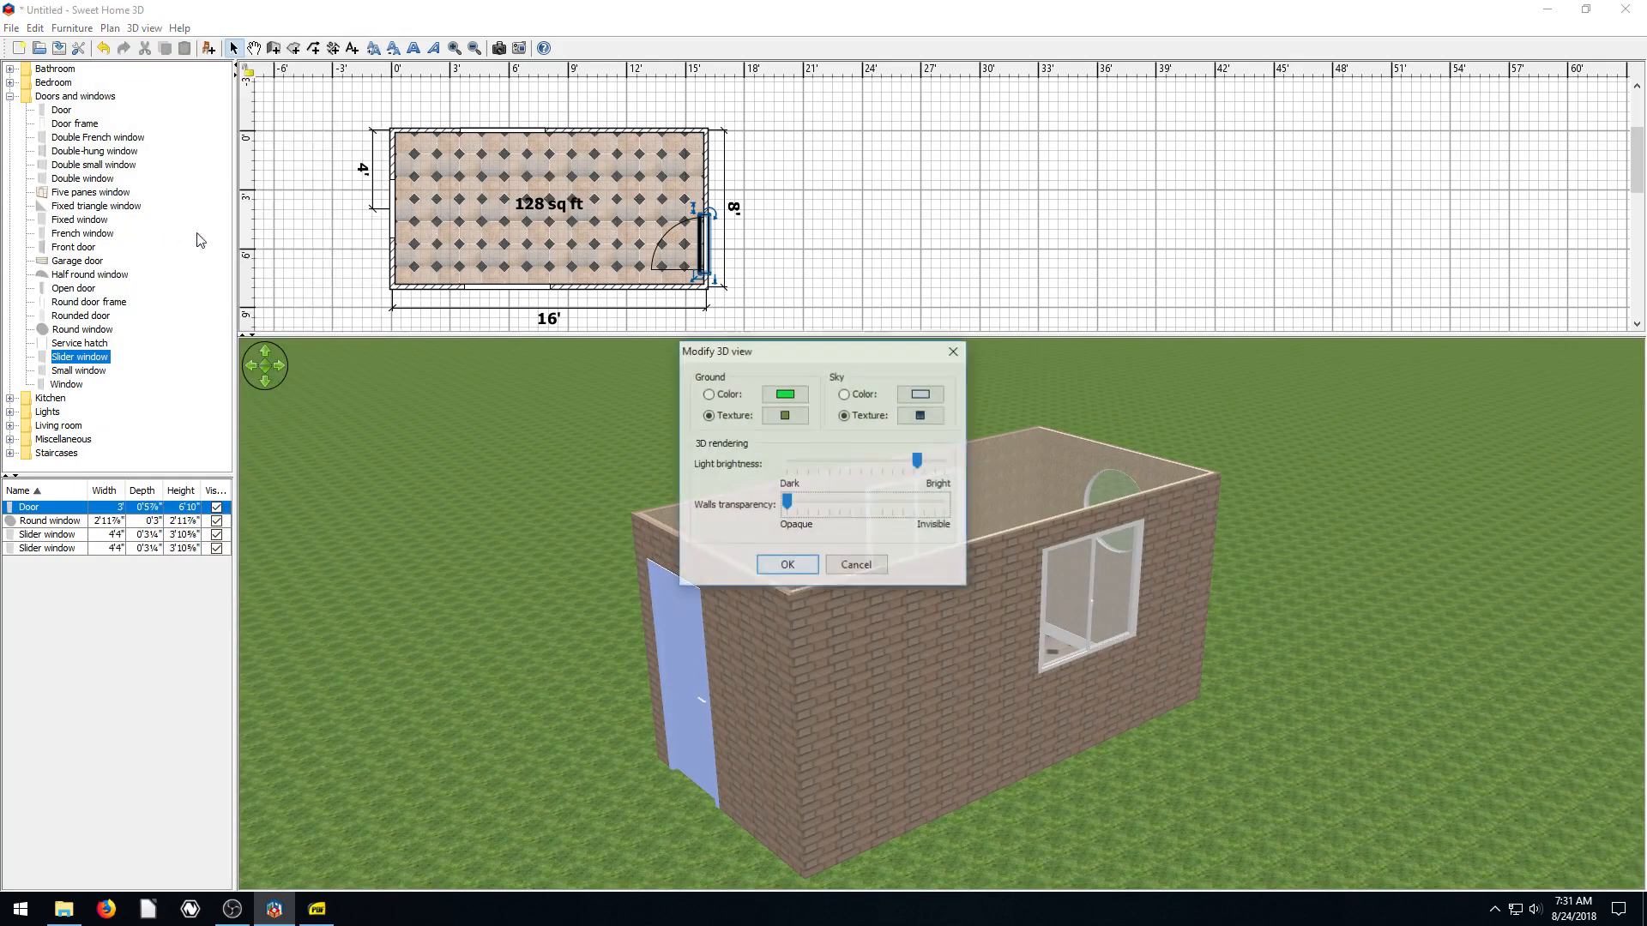
left_click_drag(916, 460, 888, 459)
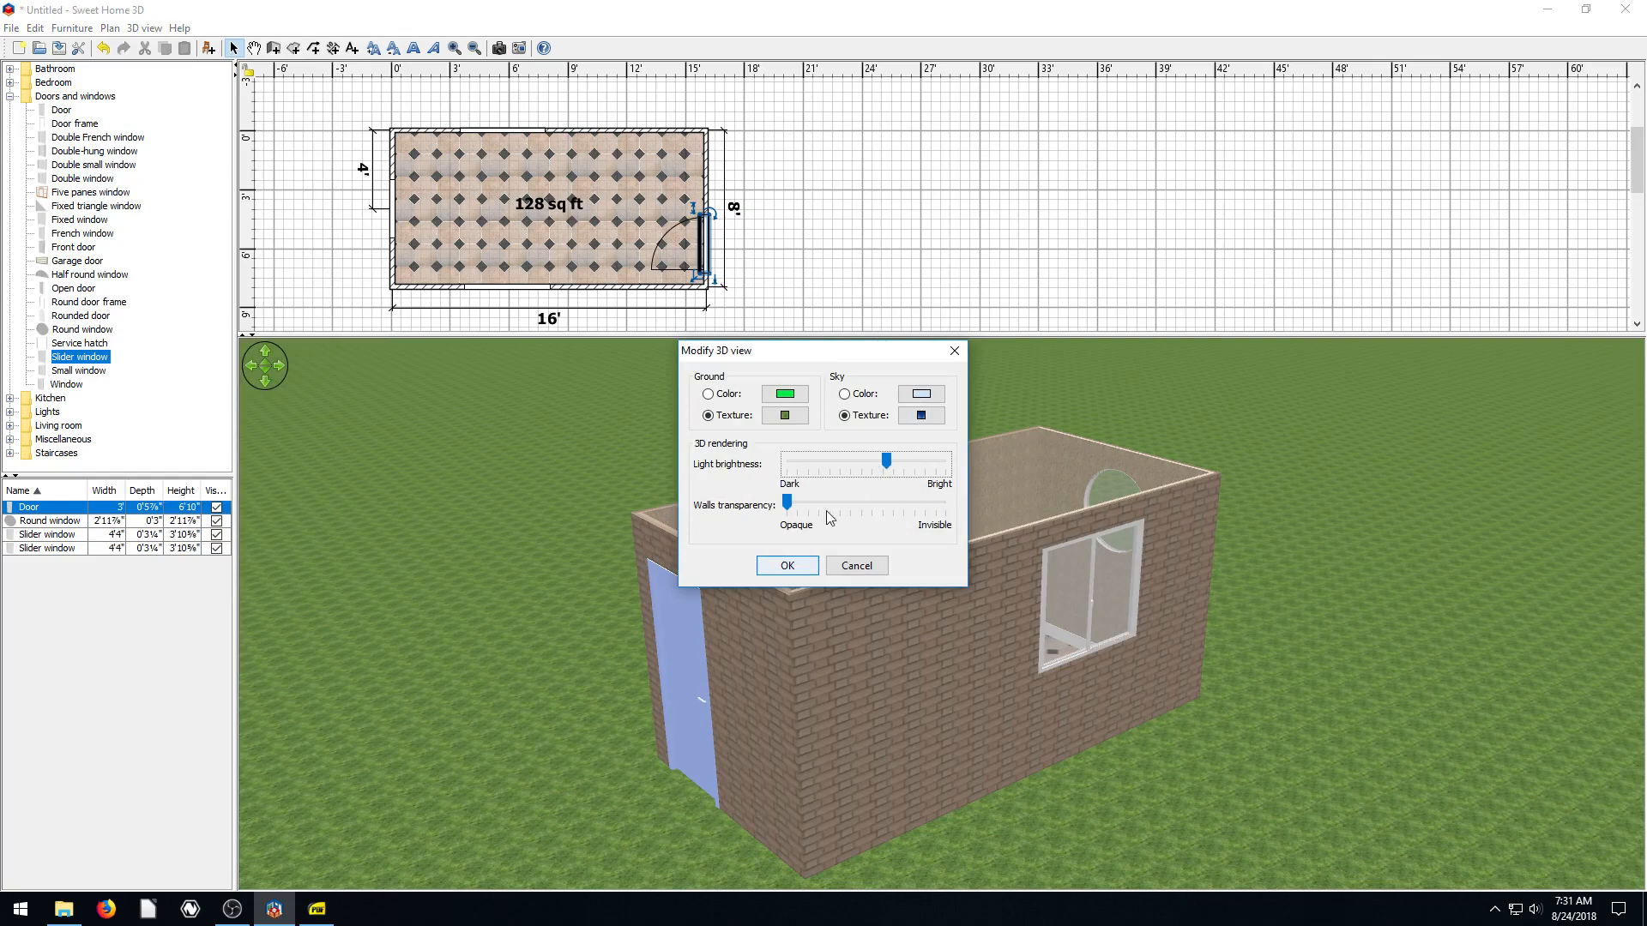
left_click(785, 565)
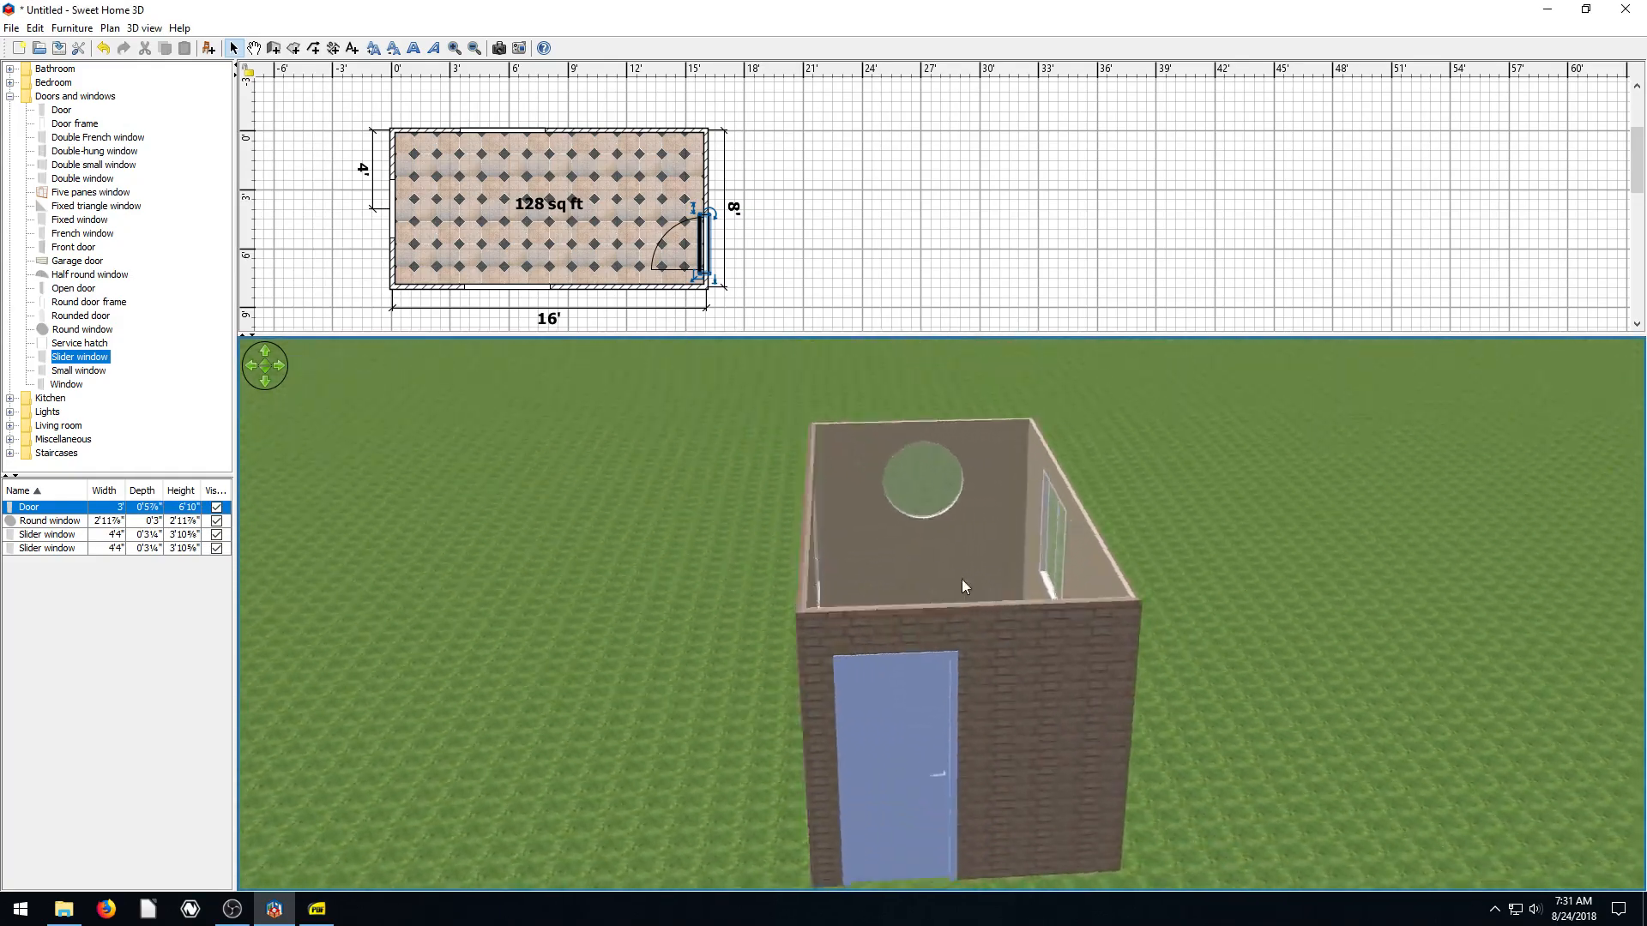
Preview the walls semi-transparent from another angle, then set them back to opaque
left_click(143, 27)
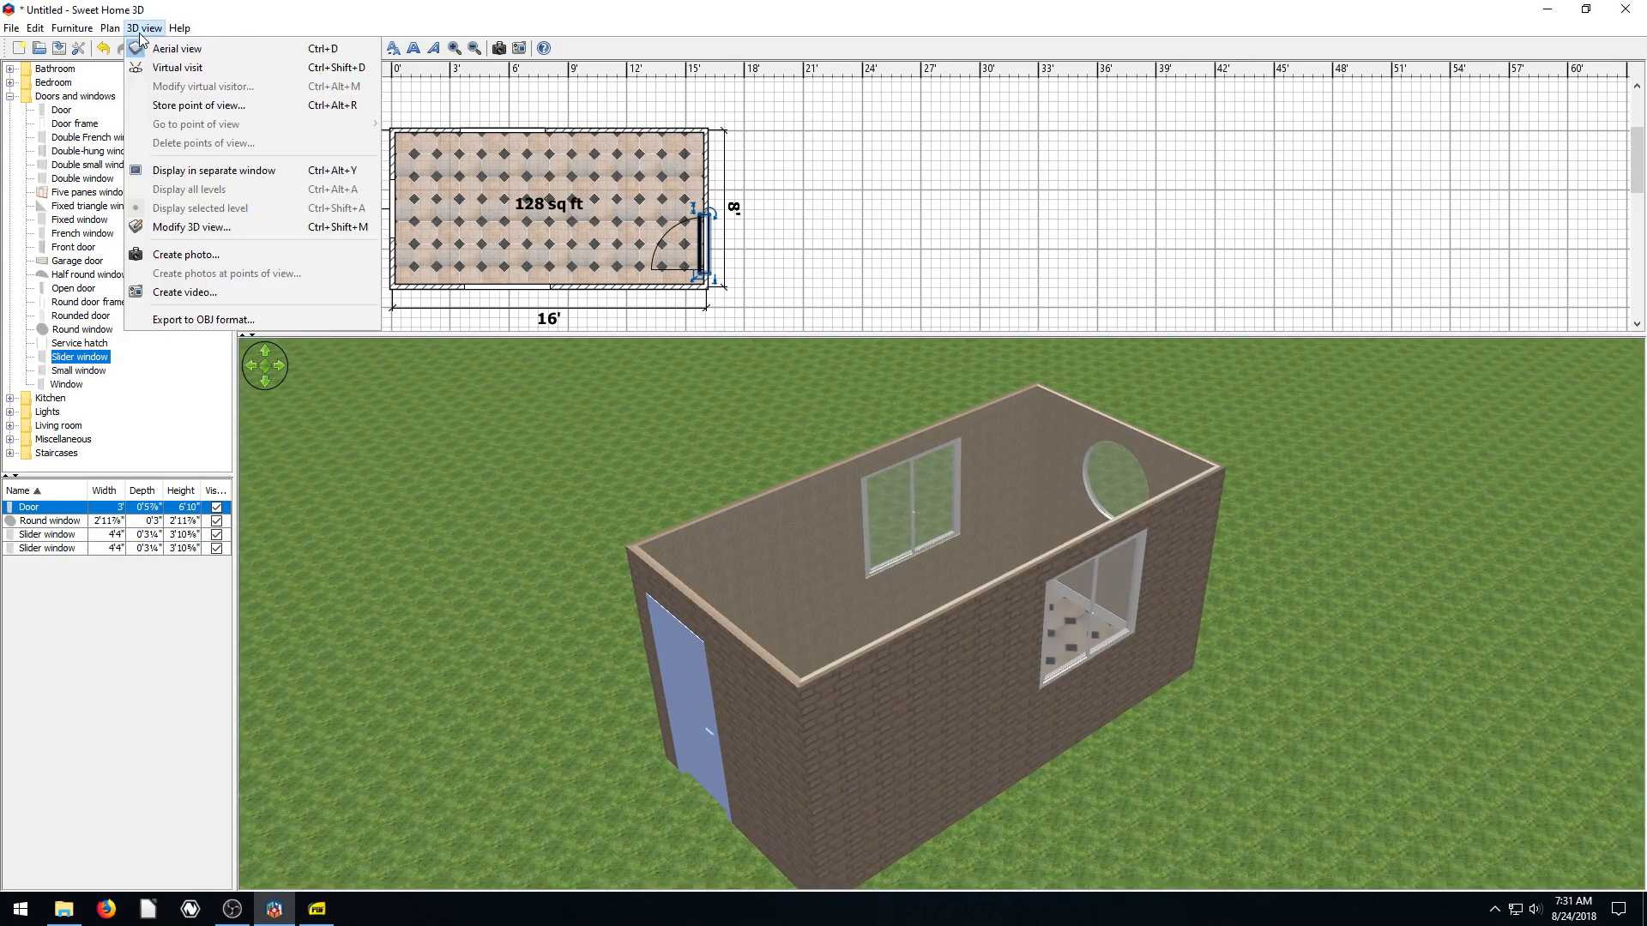
left_click(192, 226)
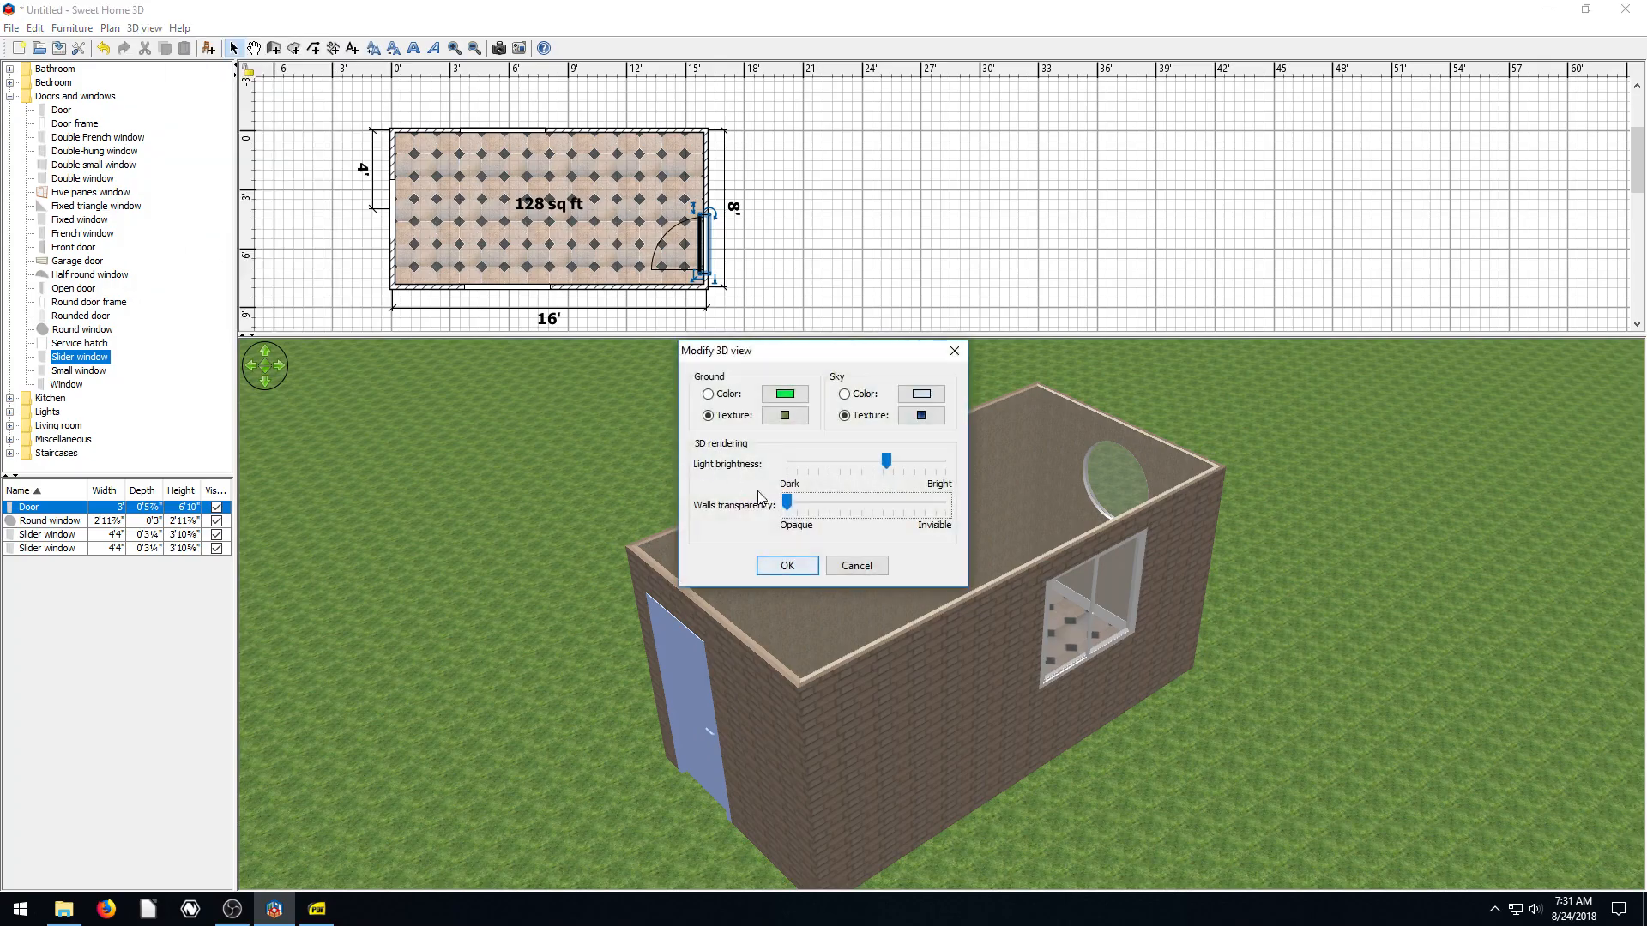
left_click(785, 565)
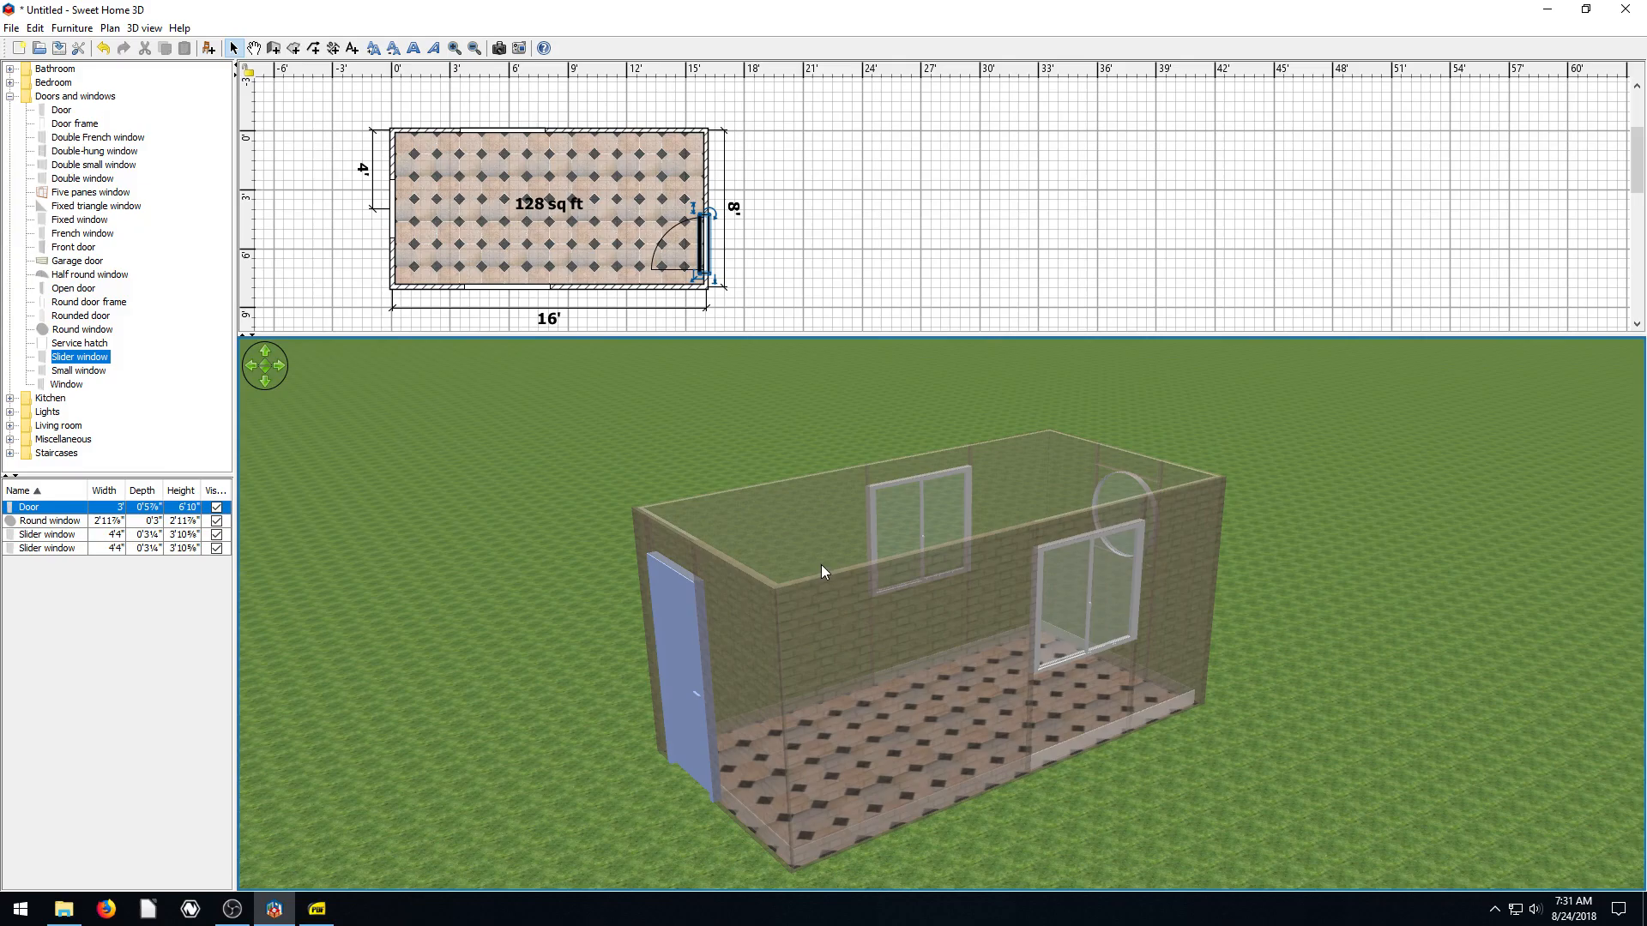
left_click_drag(825, 571, 799, 588)
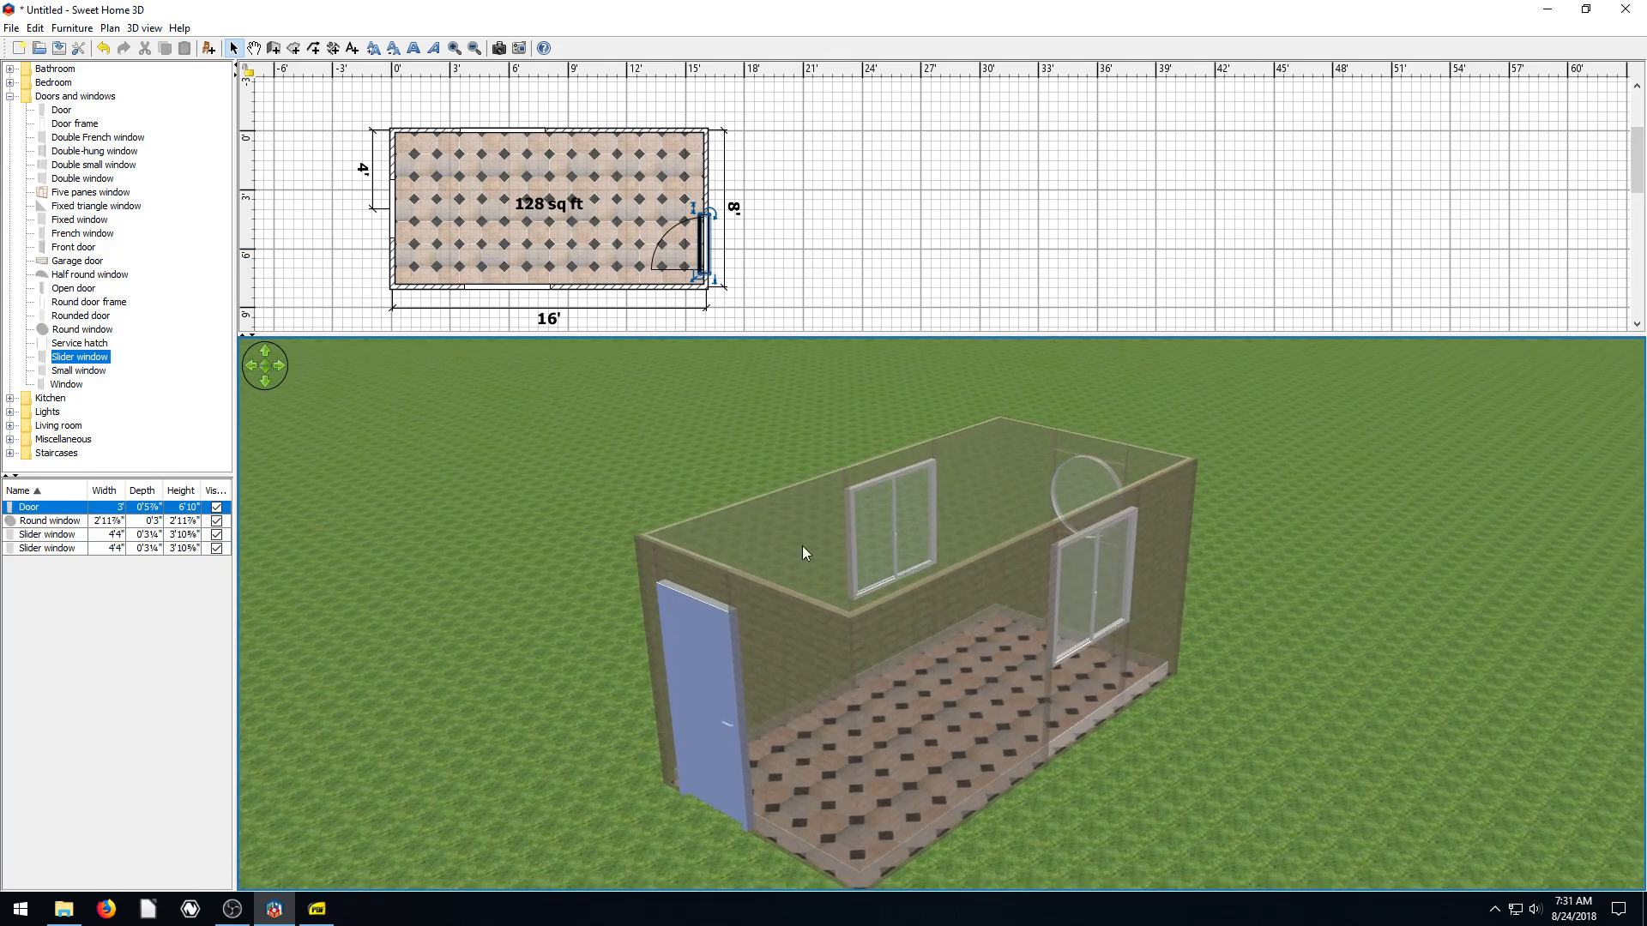
left_click(145, 28)
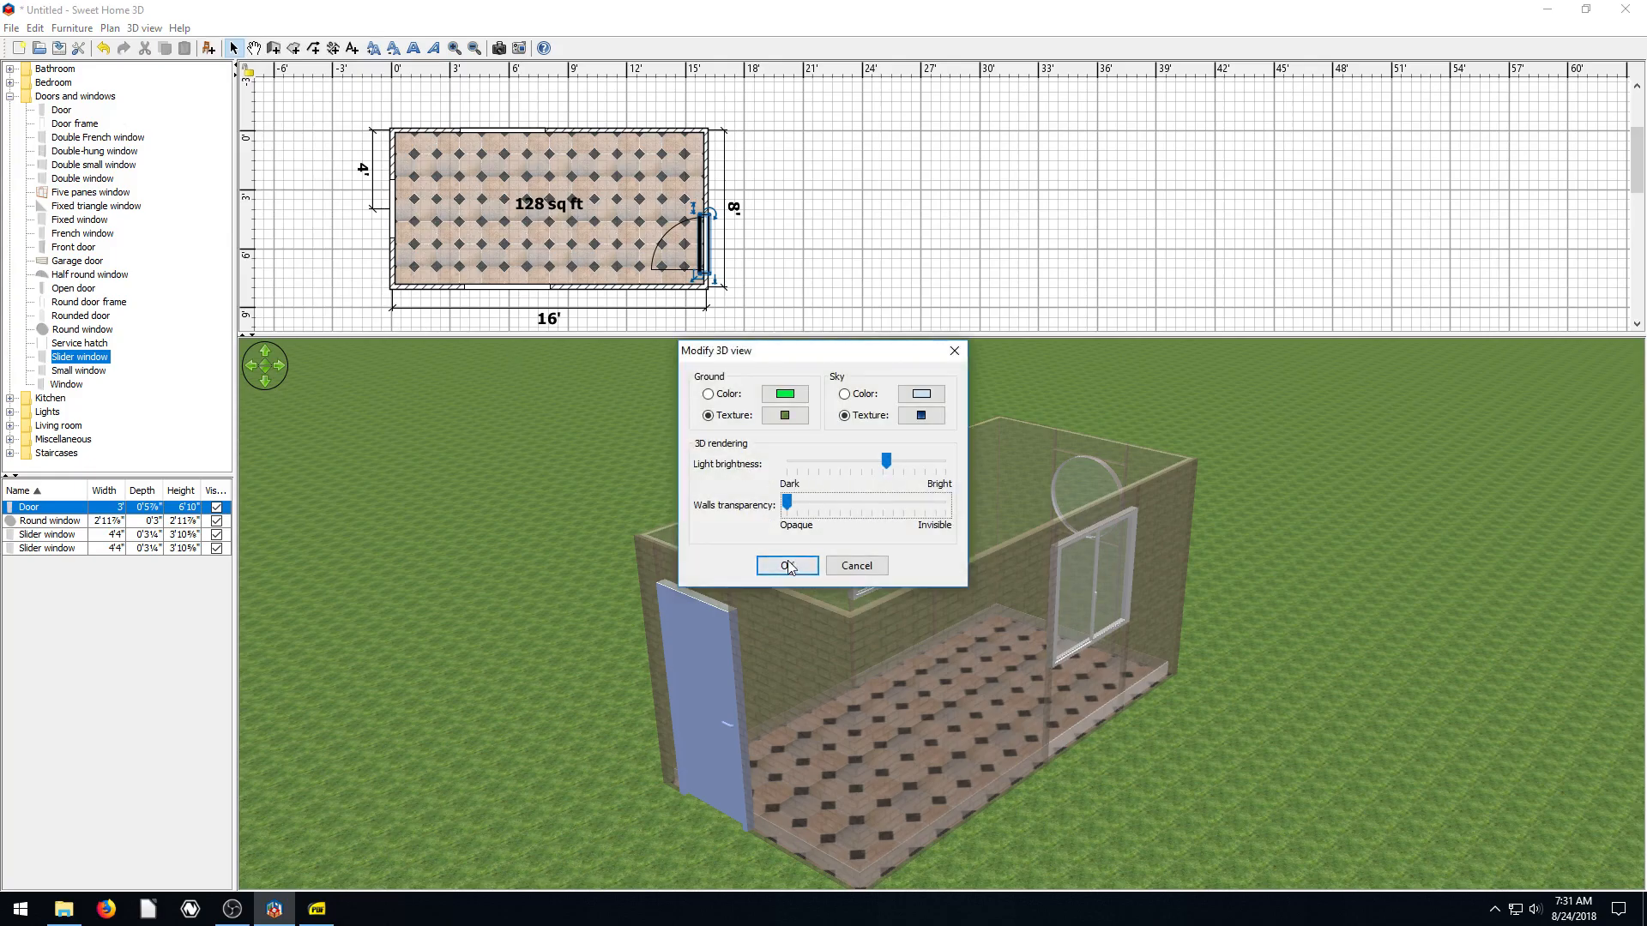
left_click(11, 28)
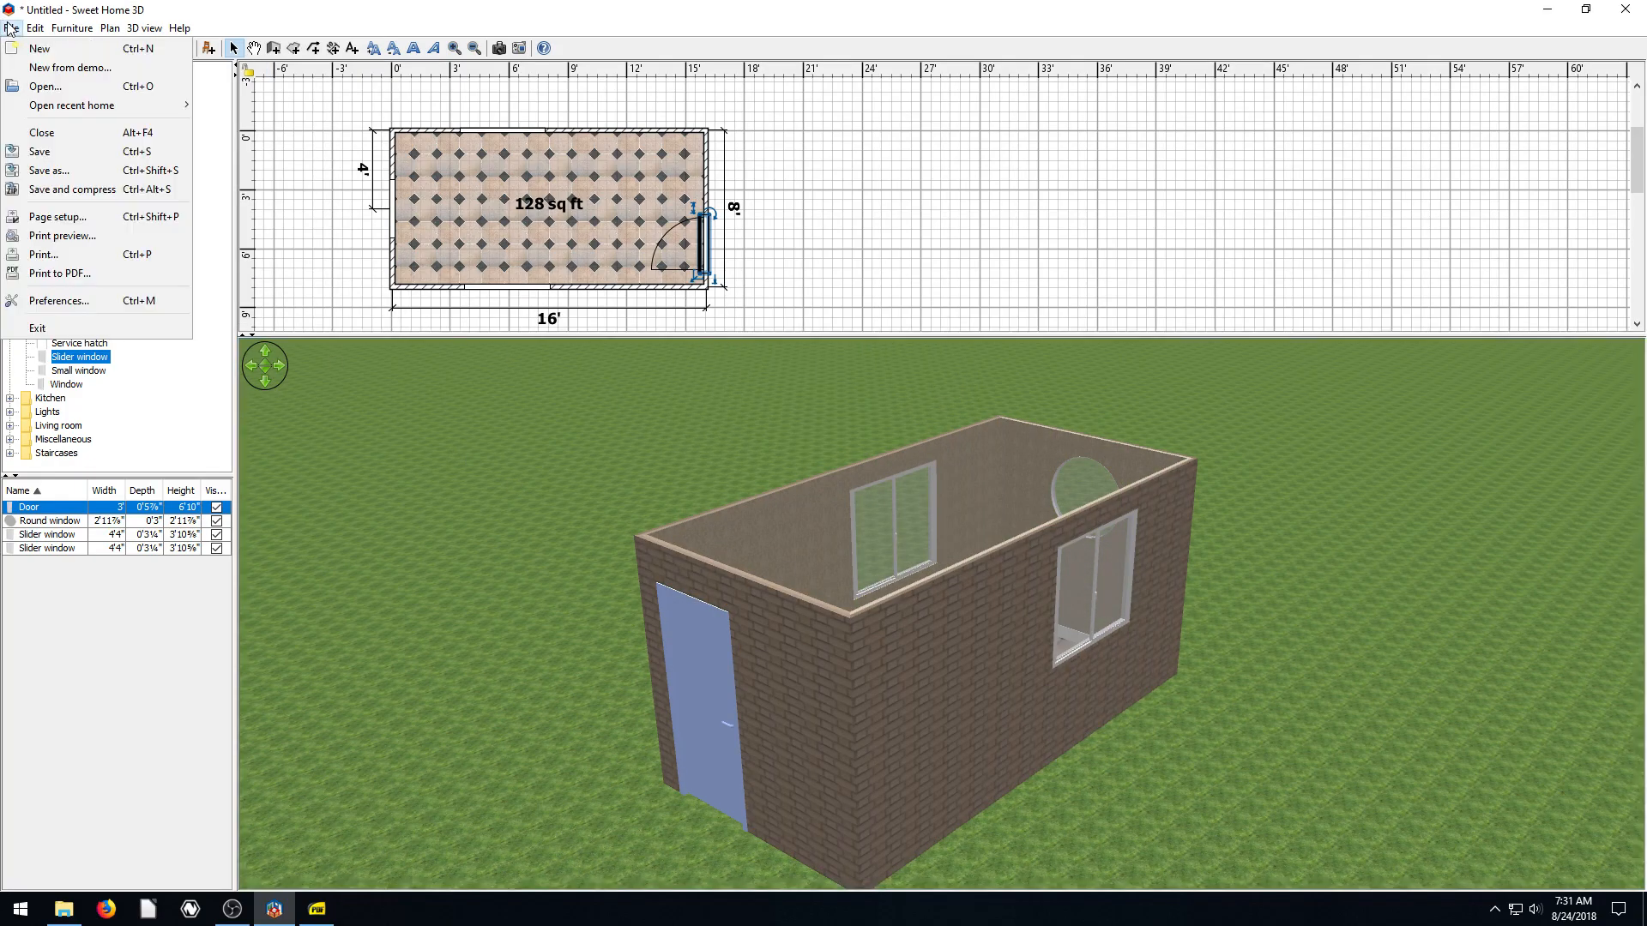
Print the home to a PDF file named 555 on the desktop
left_click(43, 254)
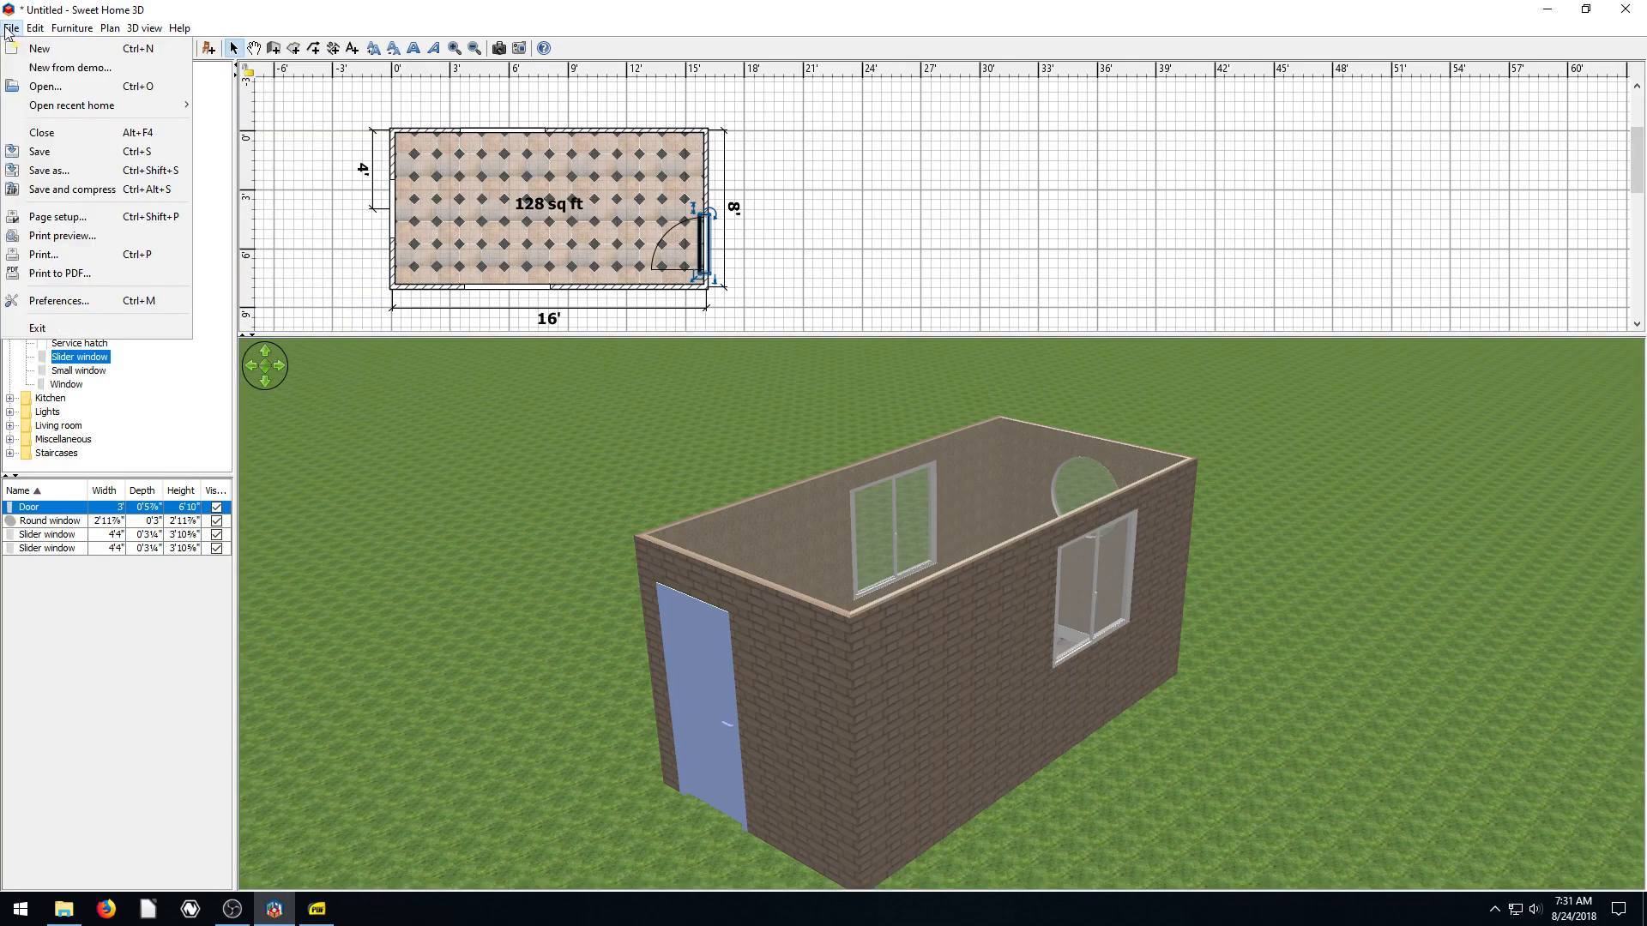
left_click(60, 273)
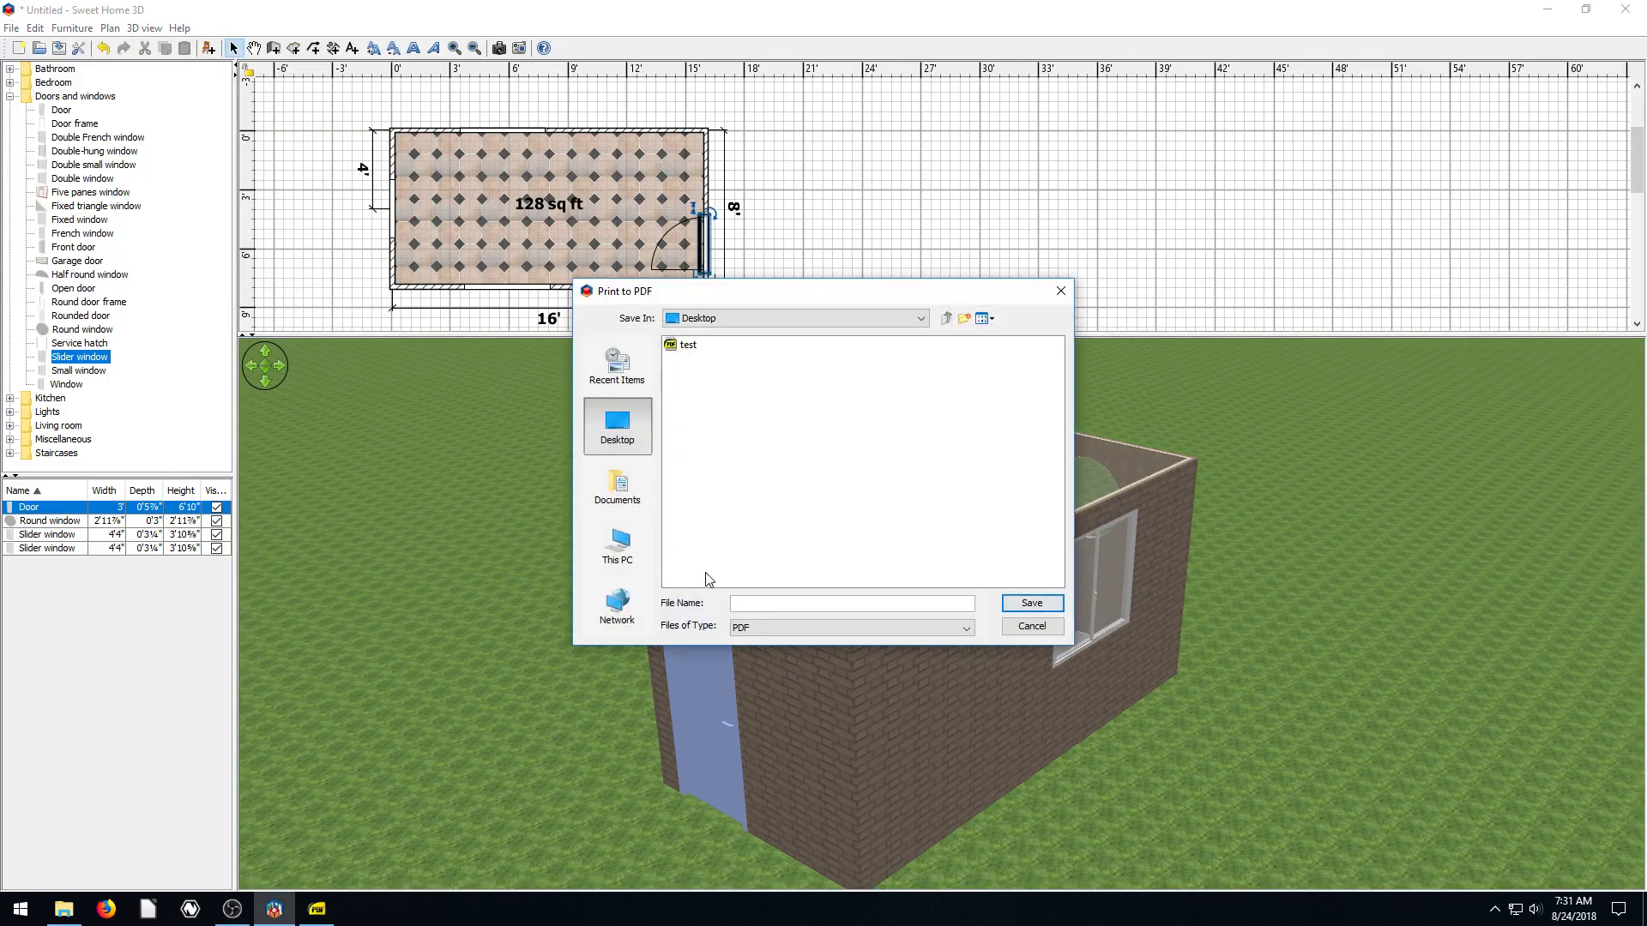
type("555")
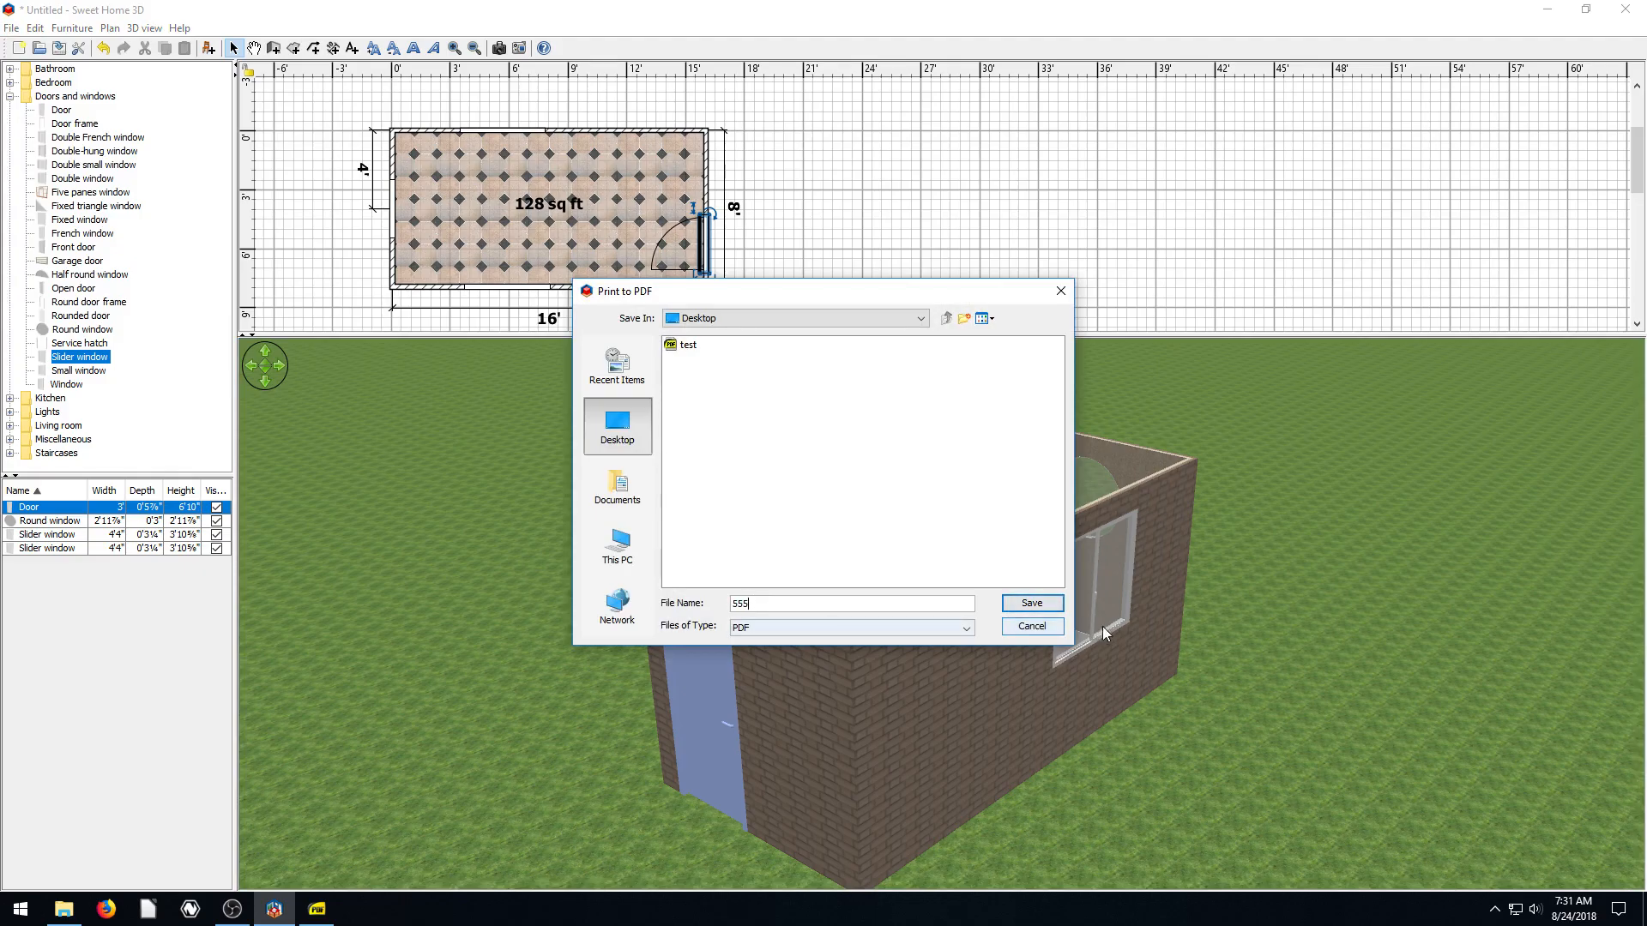
left_click(1030, 603)
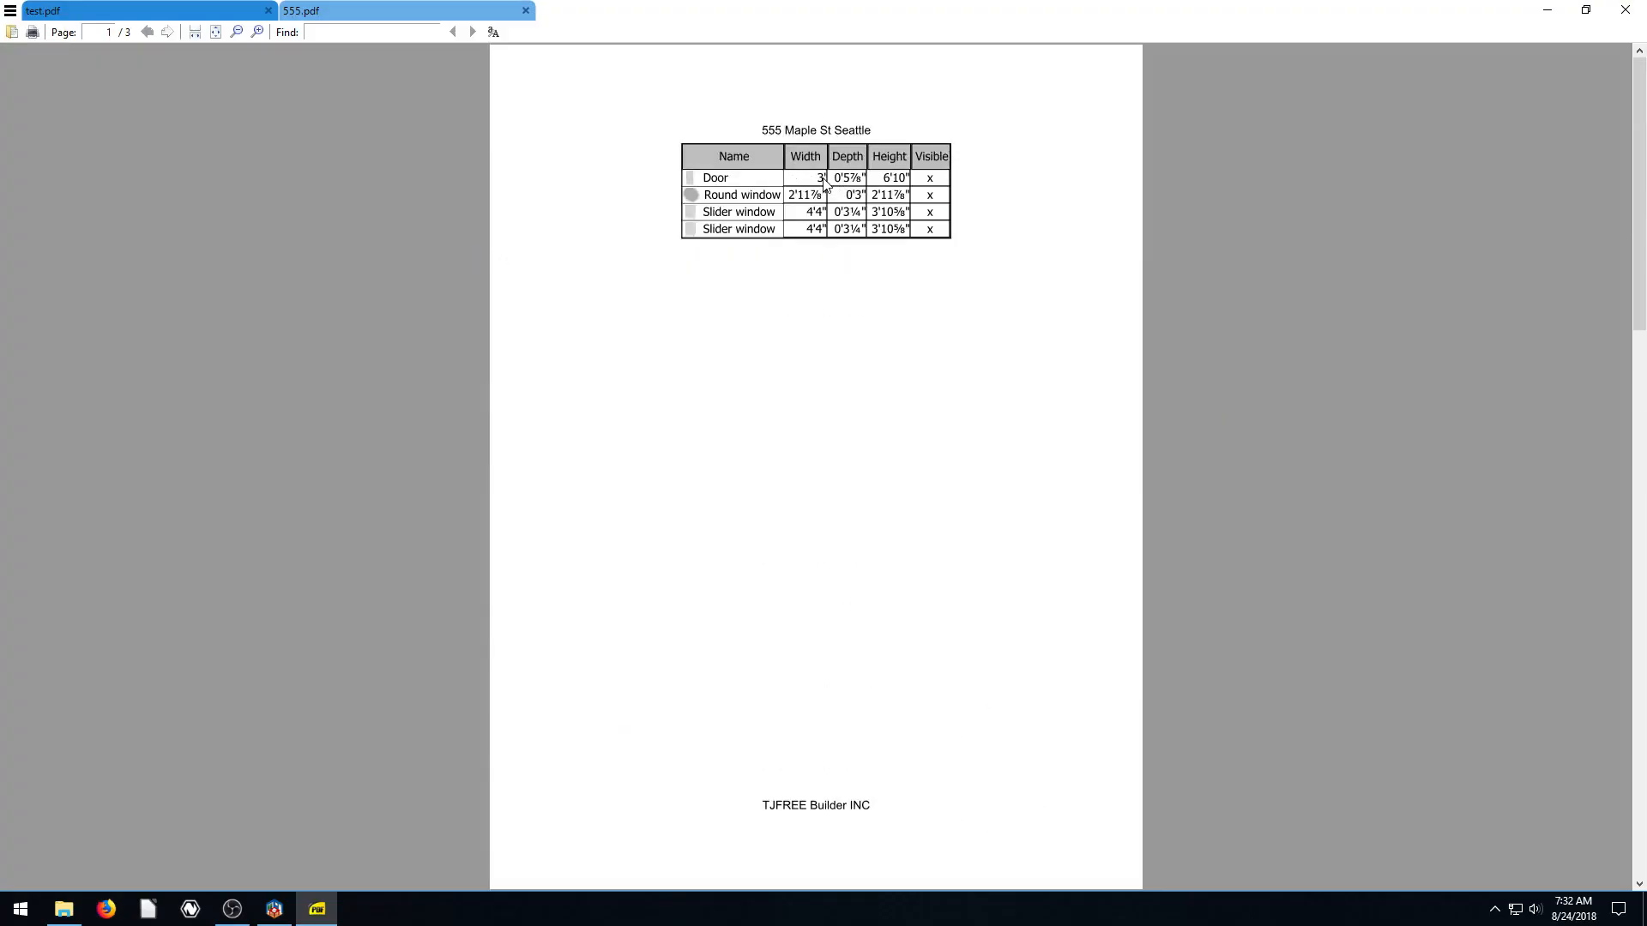
Scroll through the 555 PDF's floor plan and 3D view pages
left_click(471, 32)
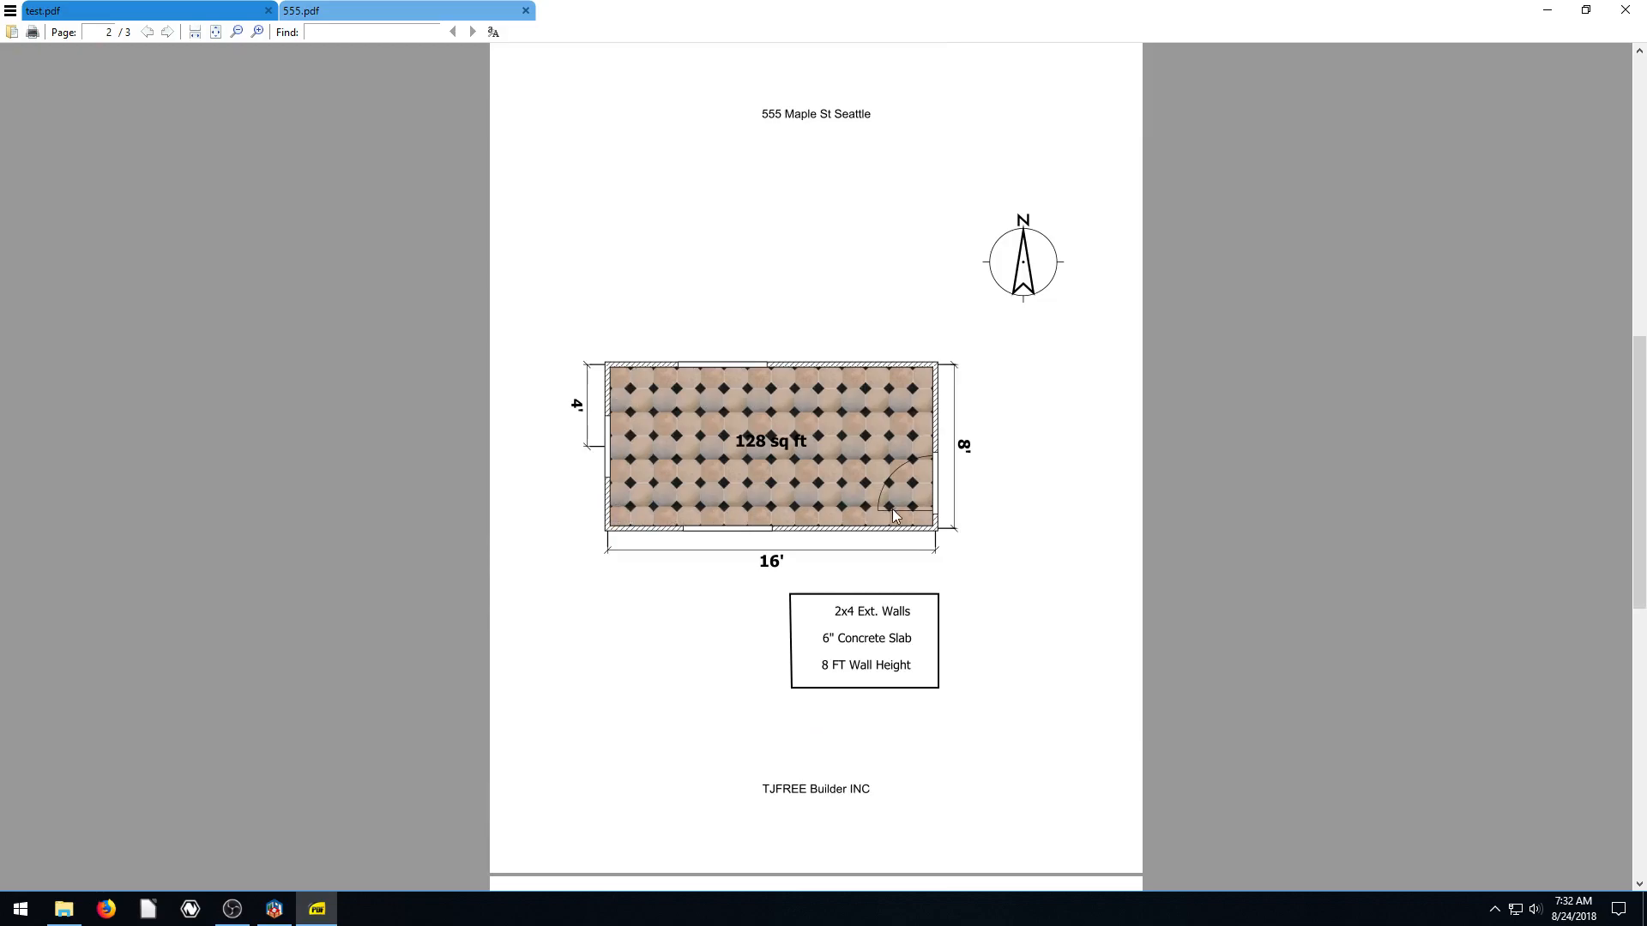
mouse_move(895, 231)
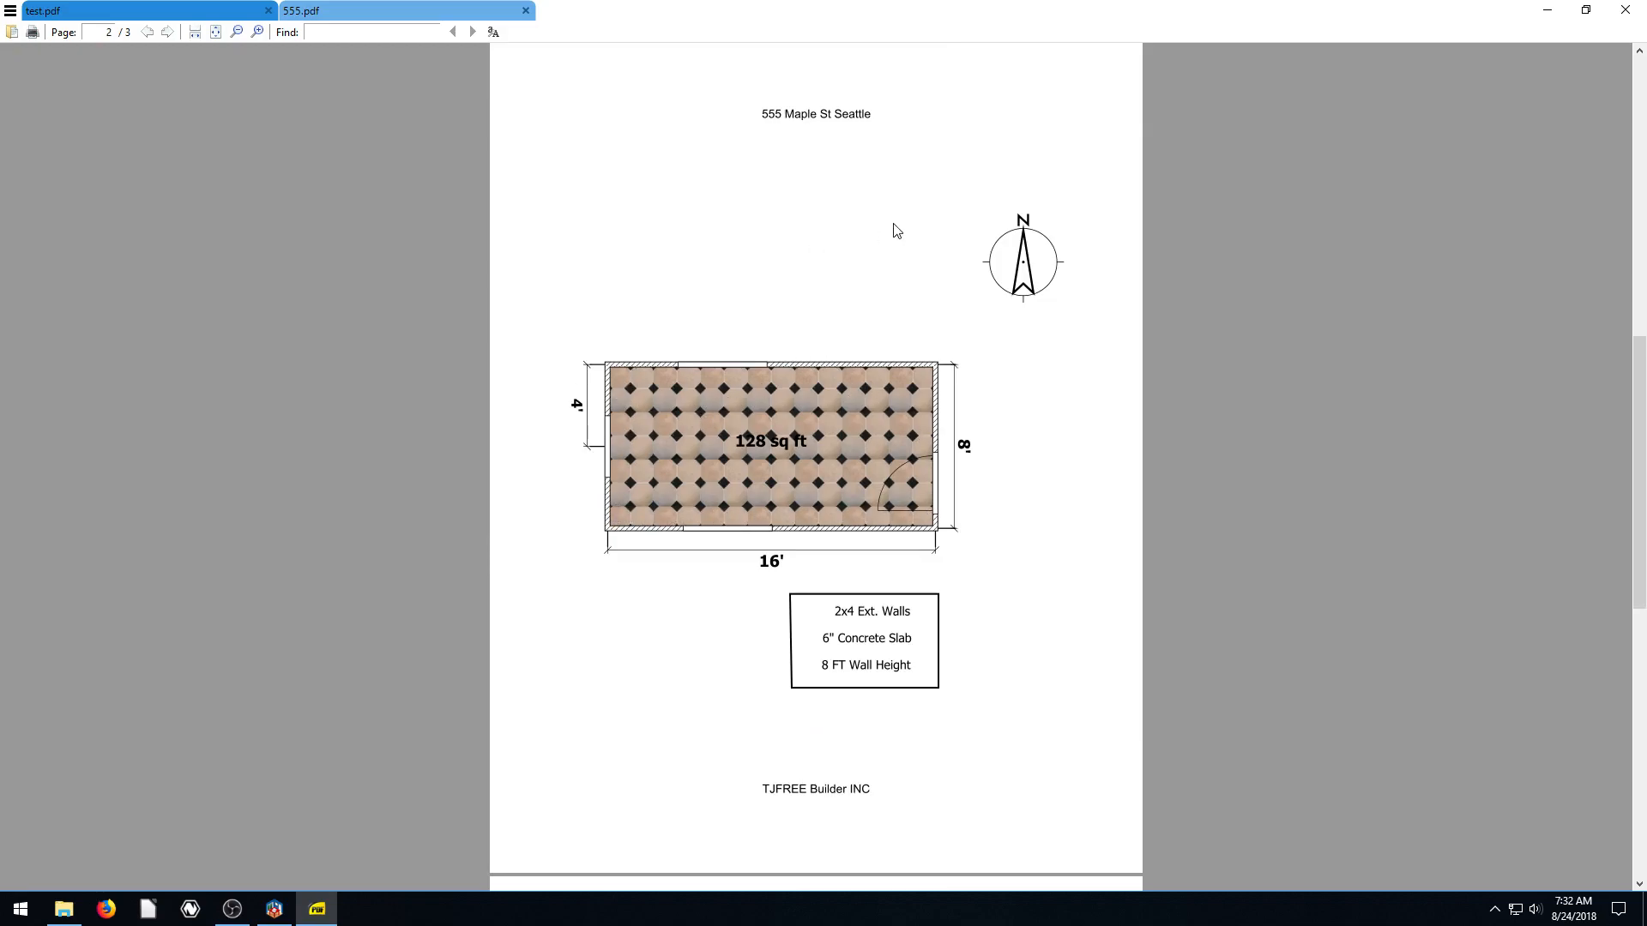
mouse_move(735, 313)
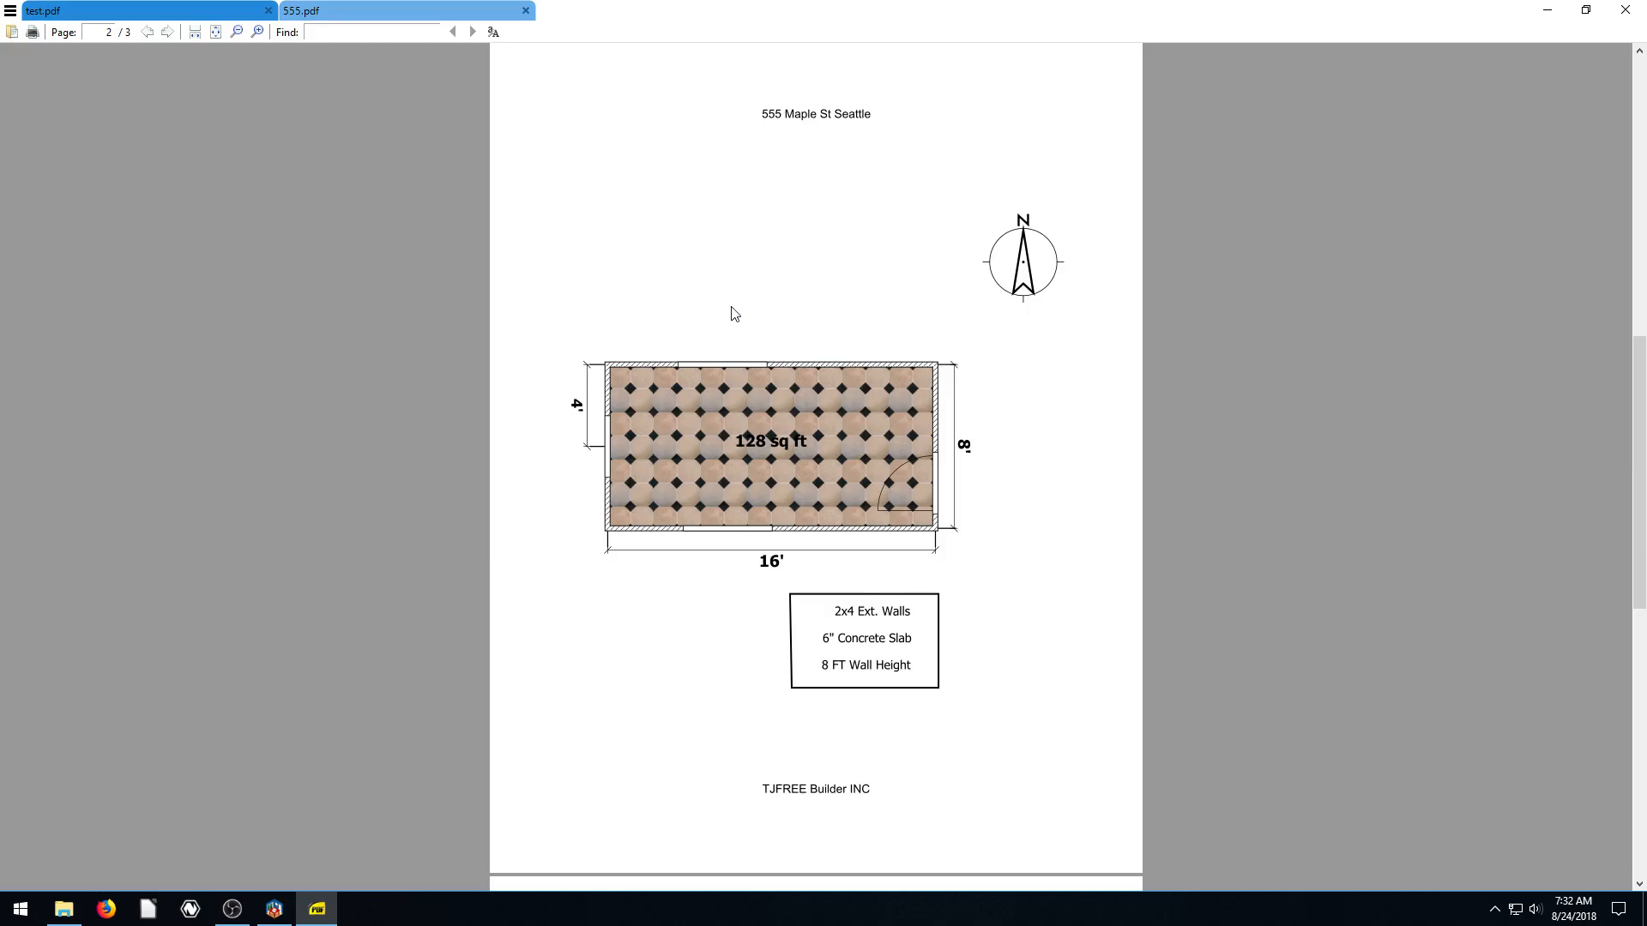
mouse_move(807, 574)
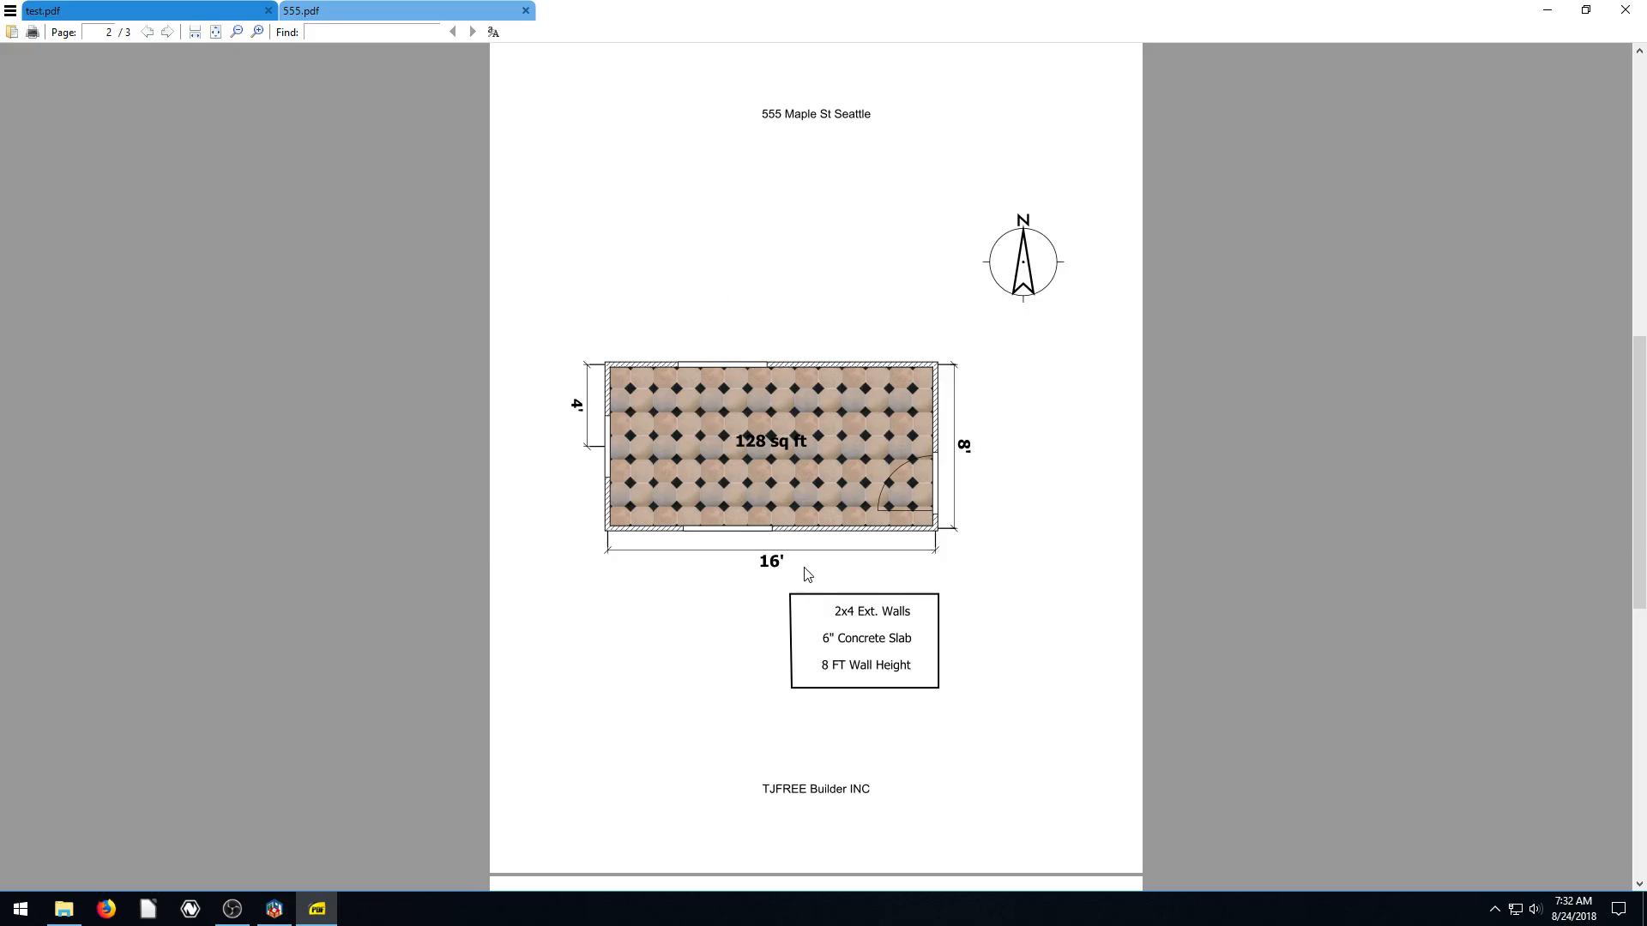
scroll("down", 3)
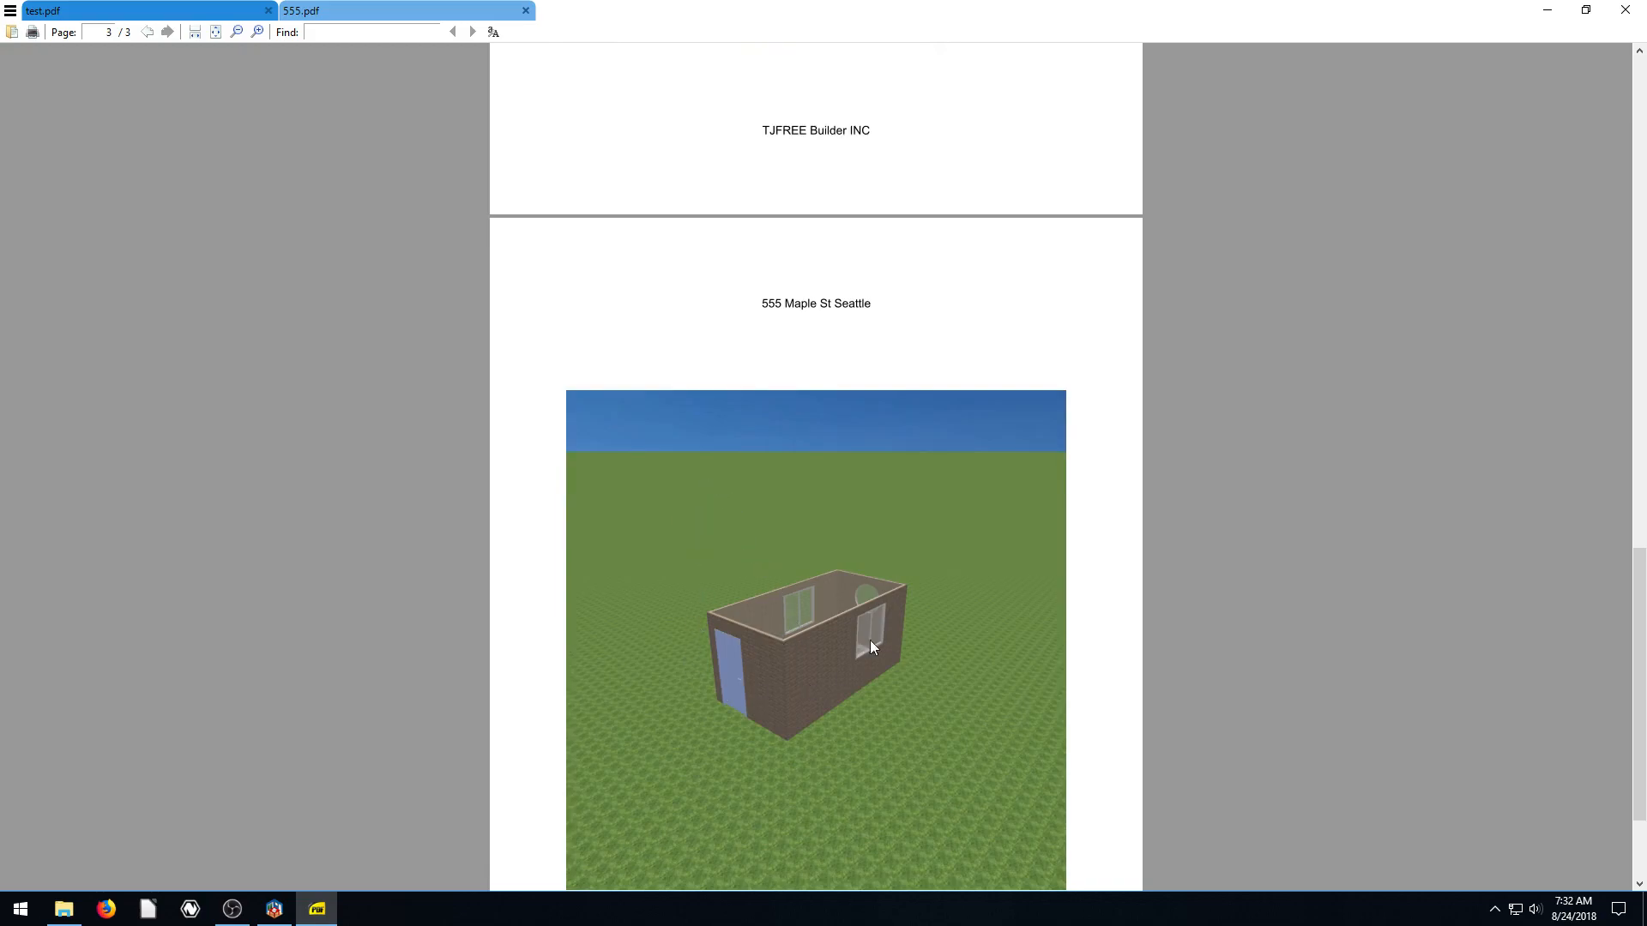
mouse_move(745, 503)
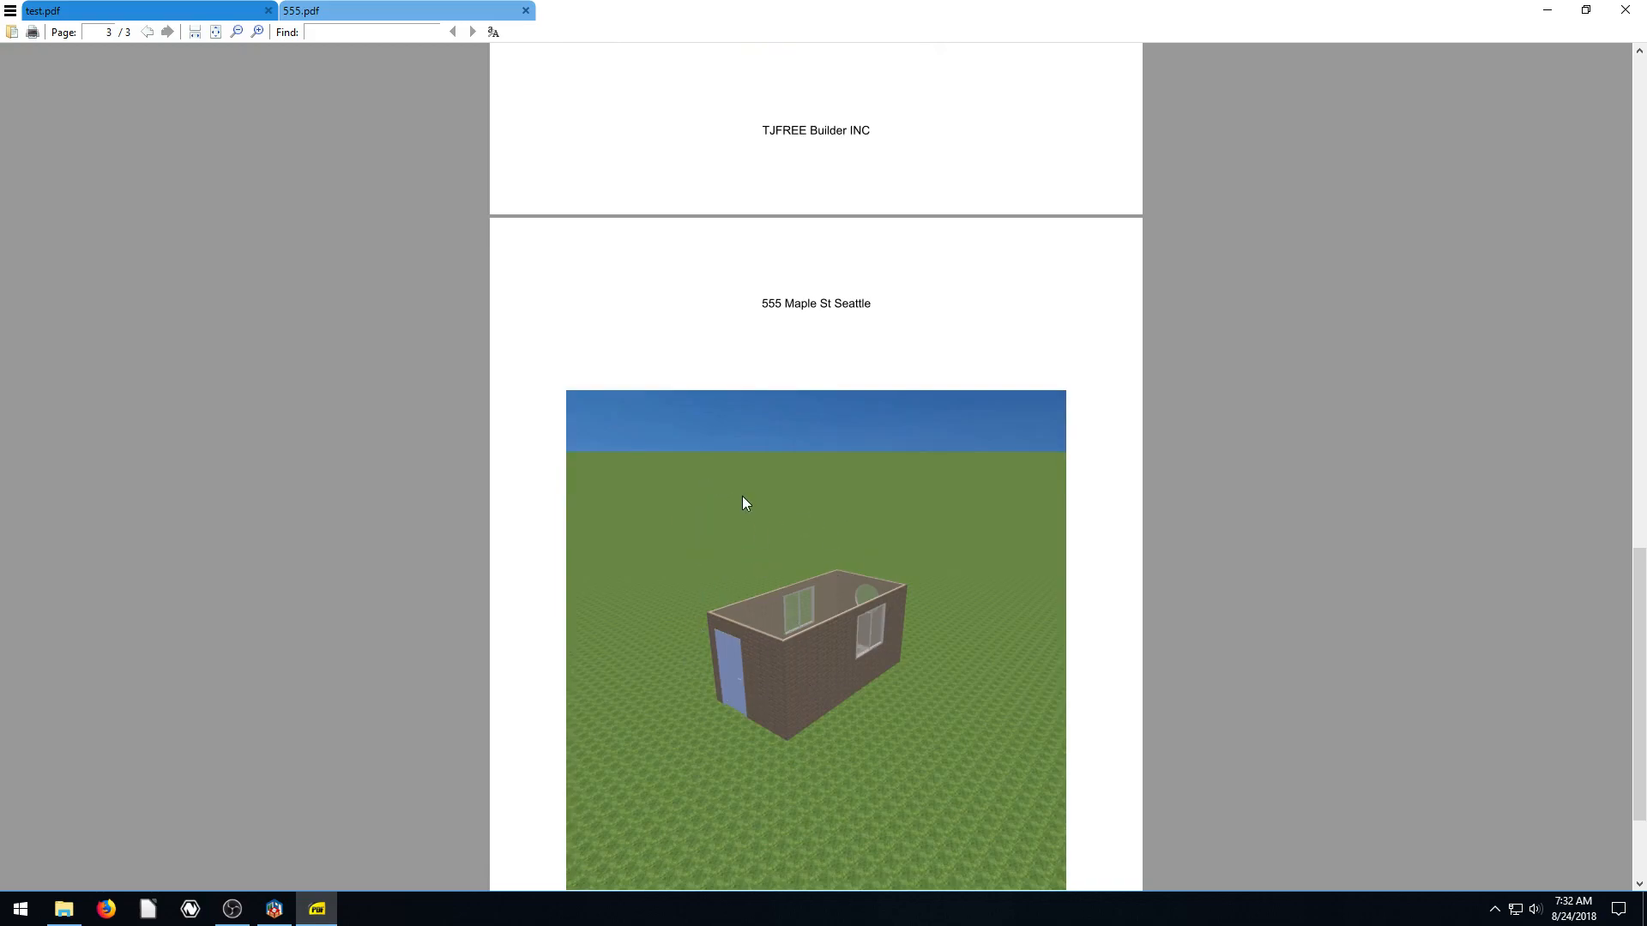
mouse_move(827, 516)
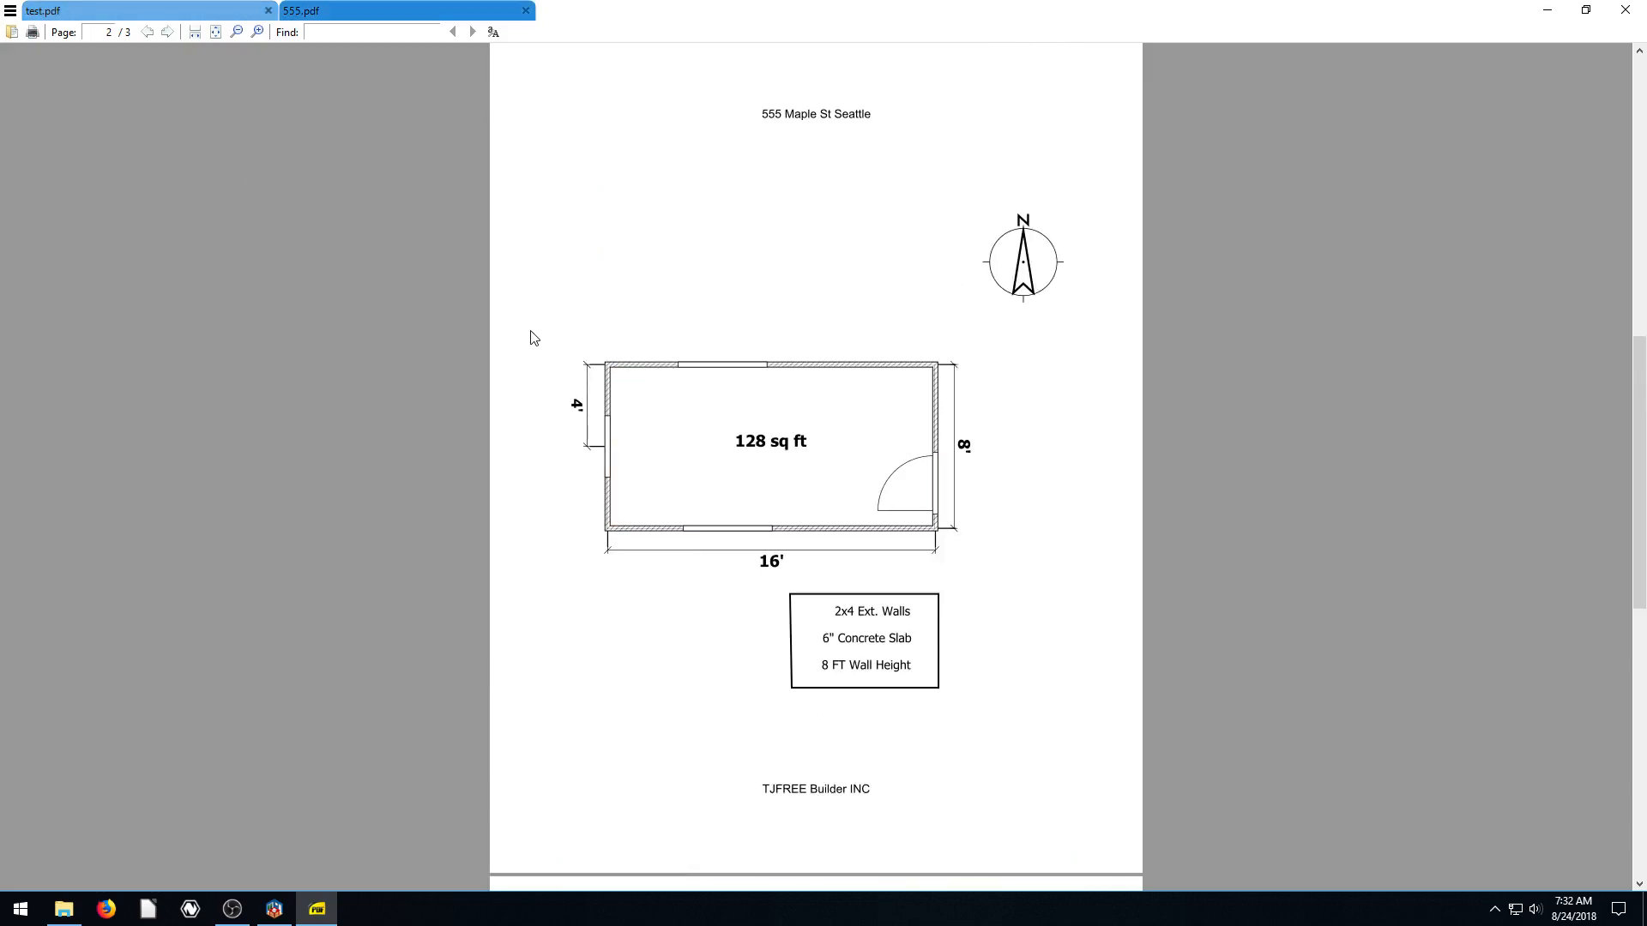
mouse_move(730, 516)
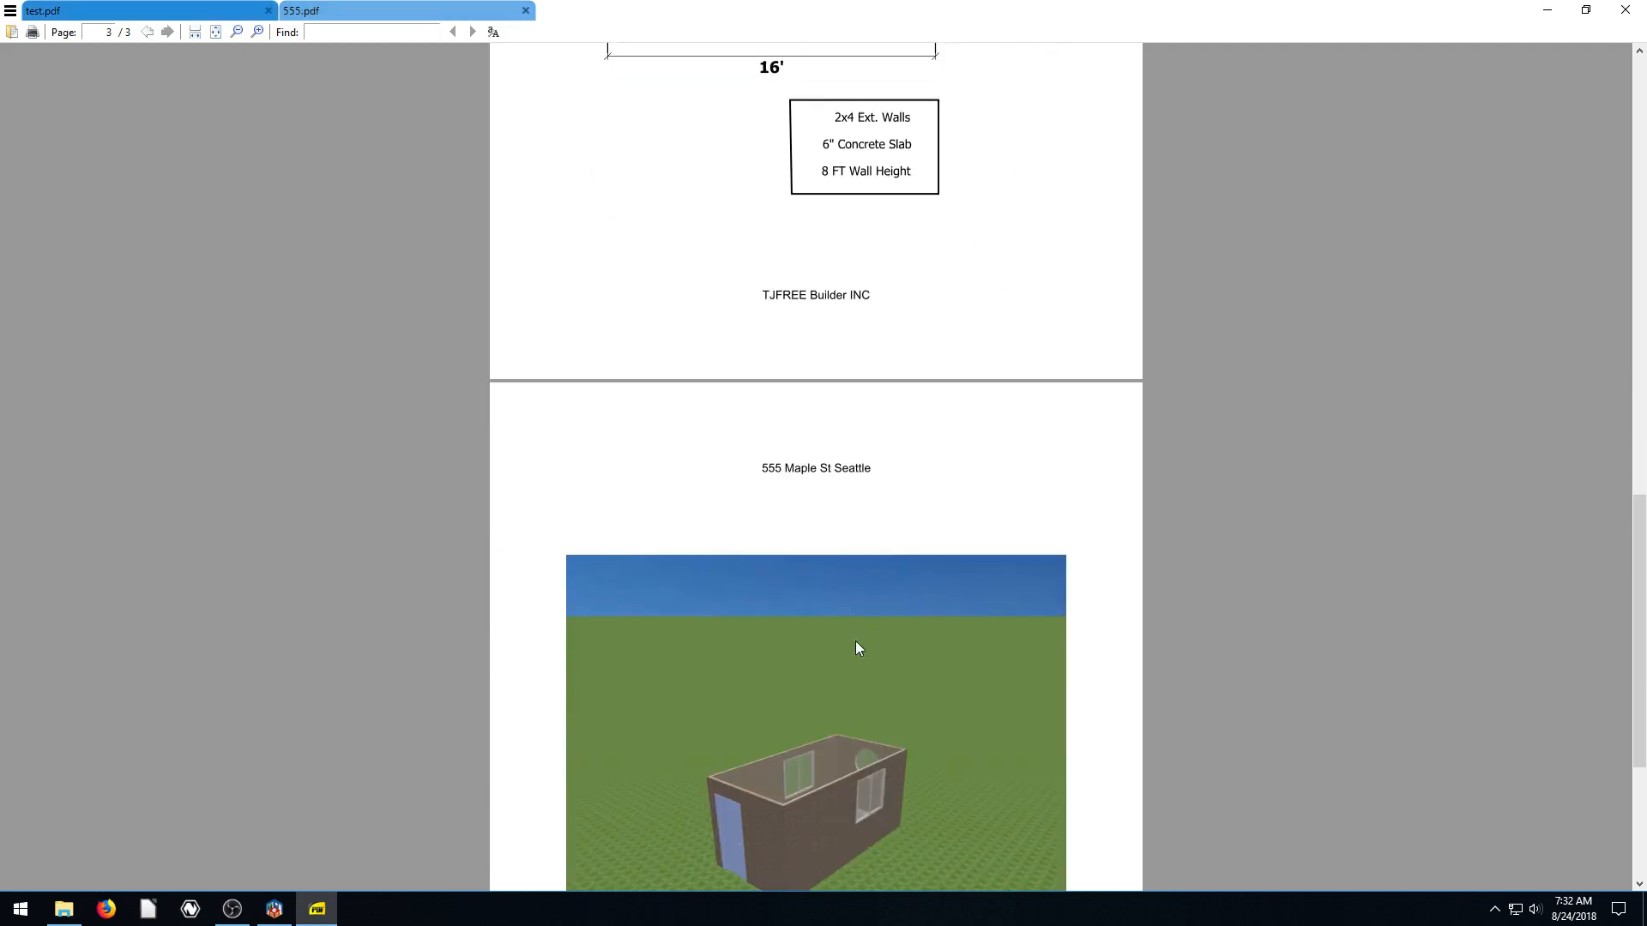
scroll("down", 3)
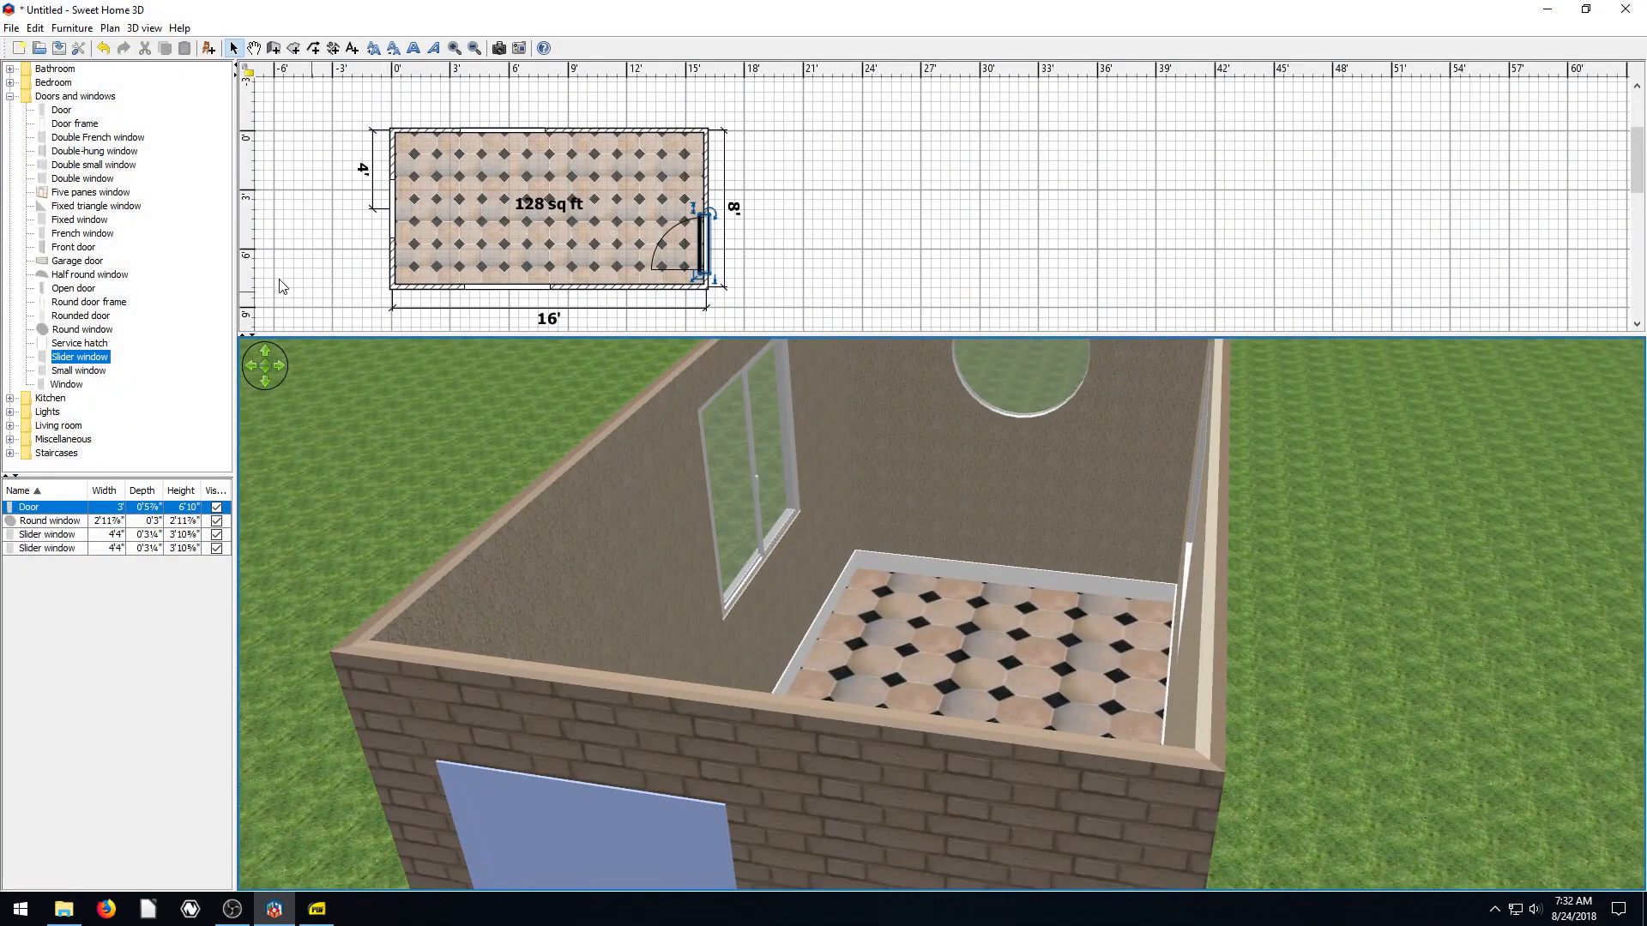
Render a photo of the 3D view and save it as hohyse.png on the desktop
left_click(497, 48)
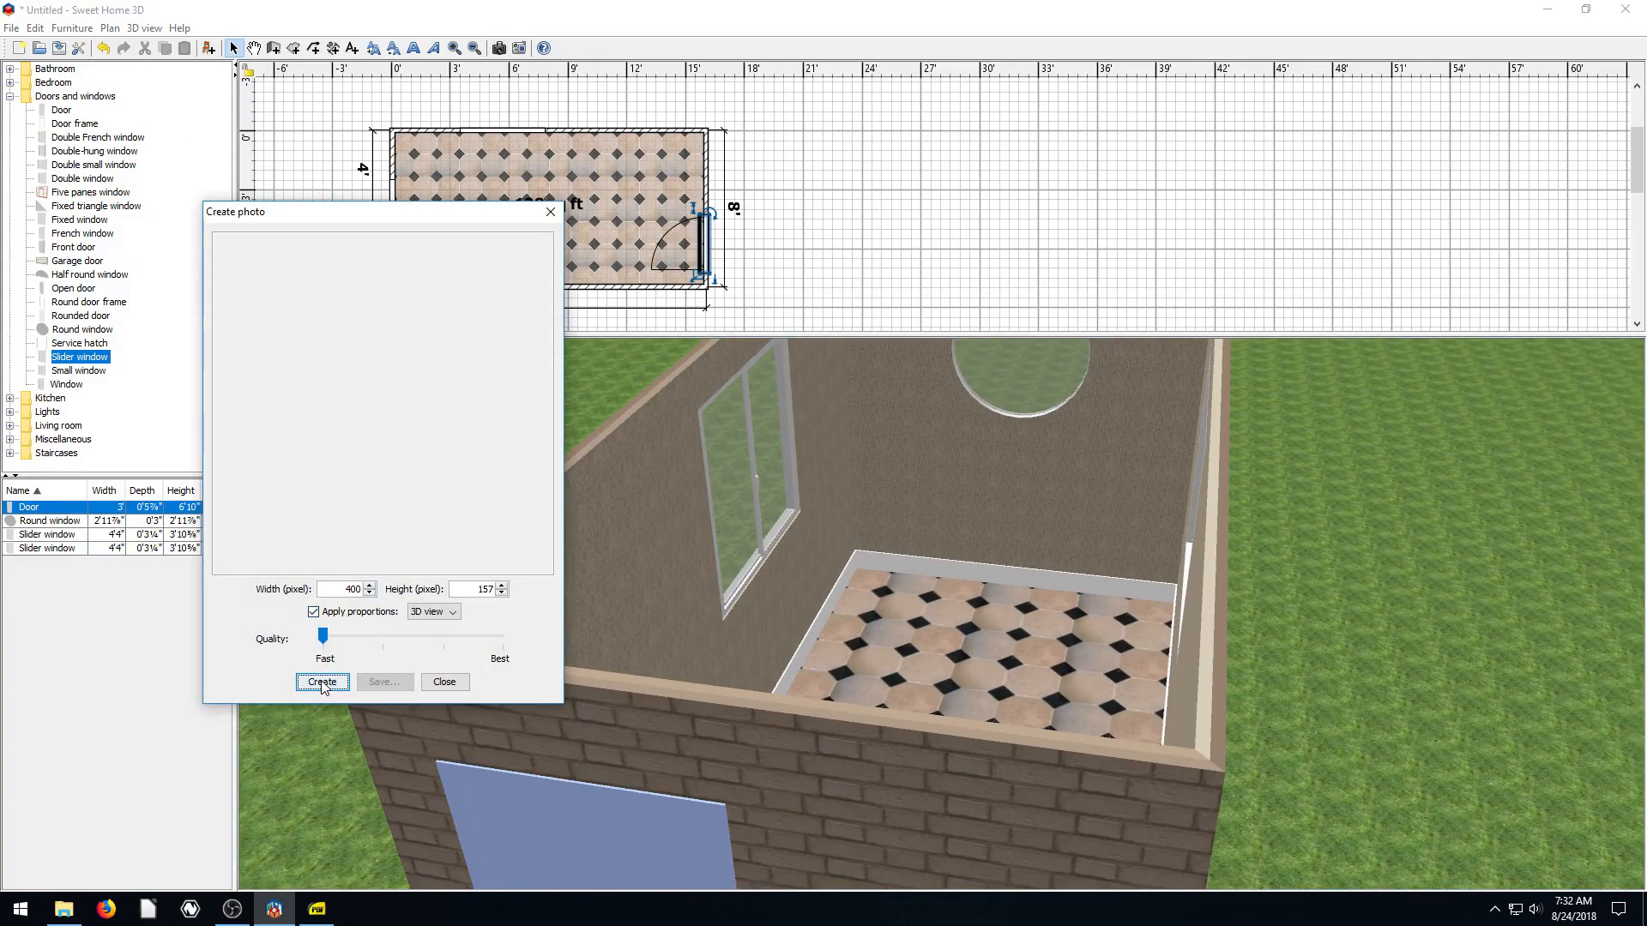
left_click(323, 682)
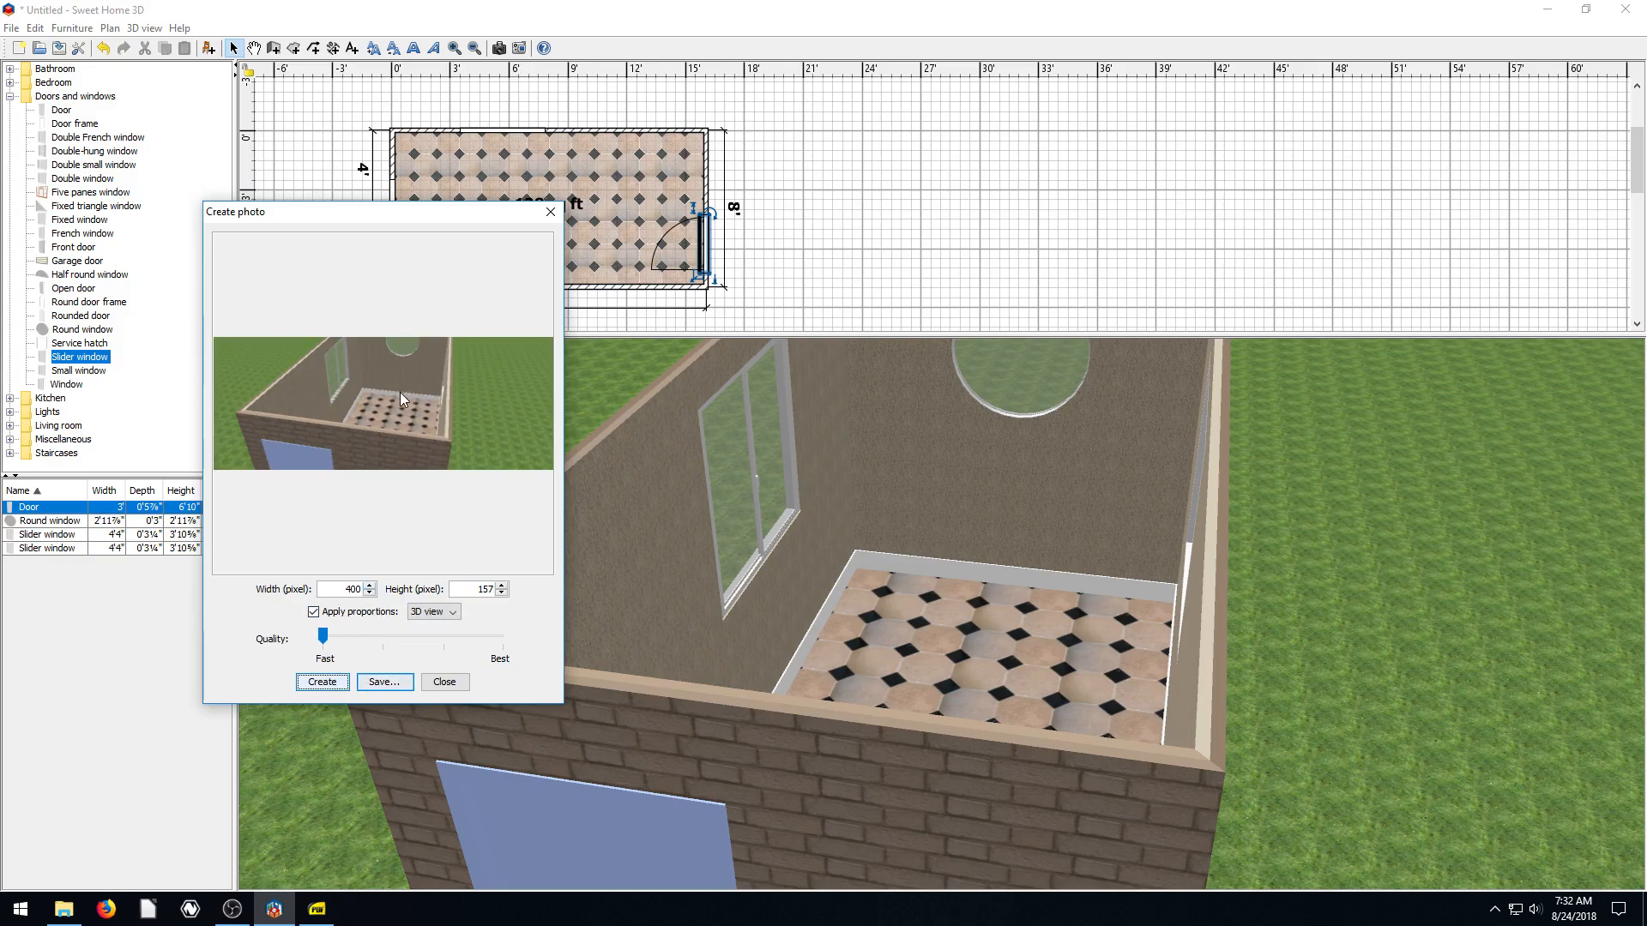
left_click(384, 682)
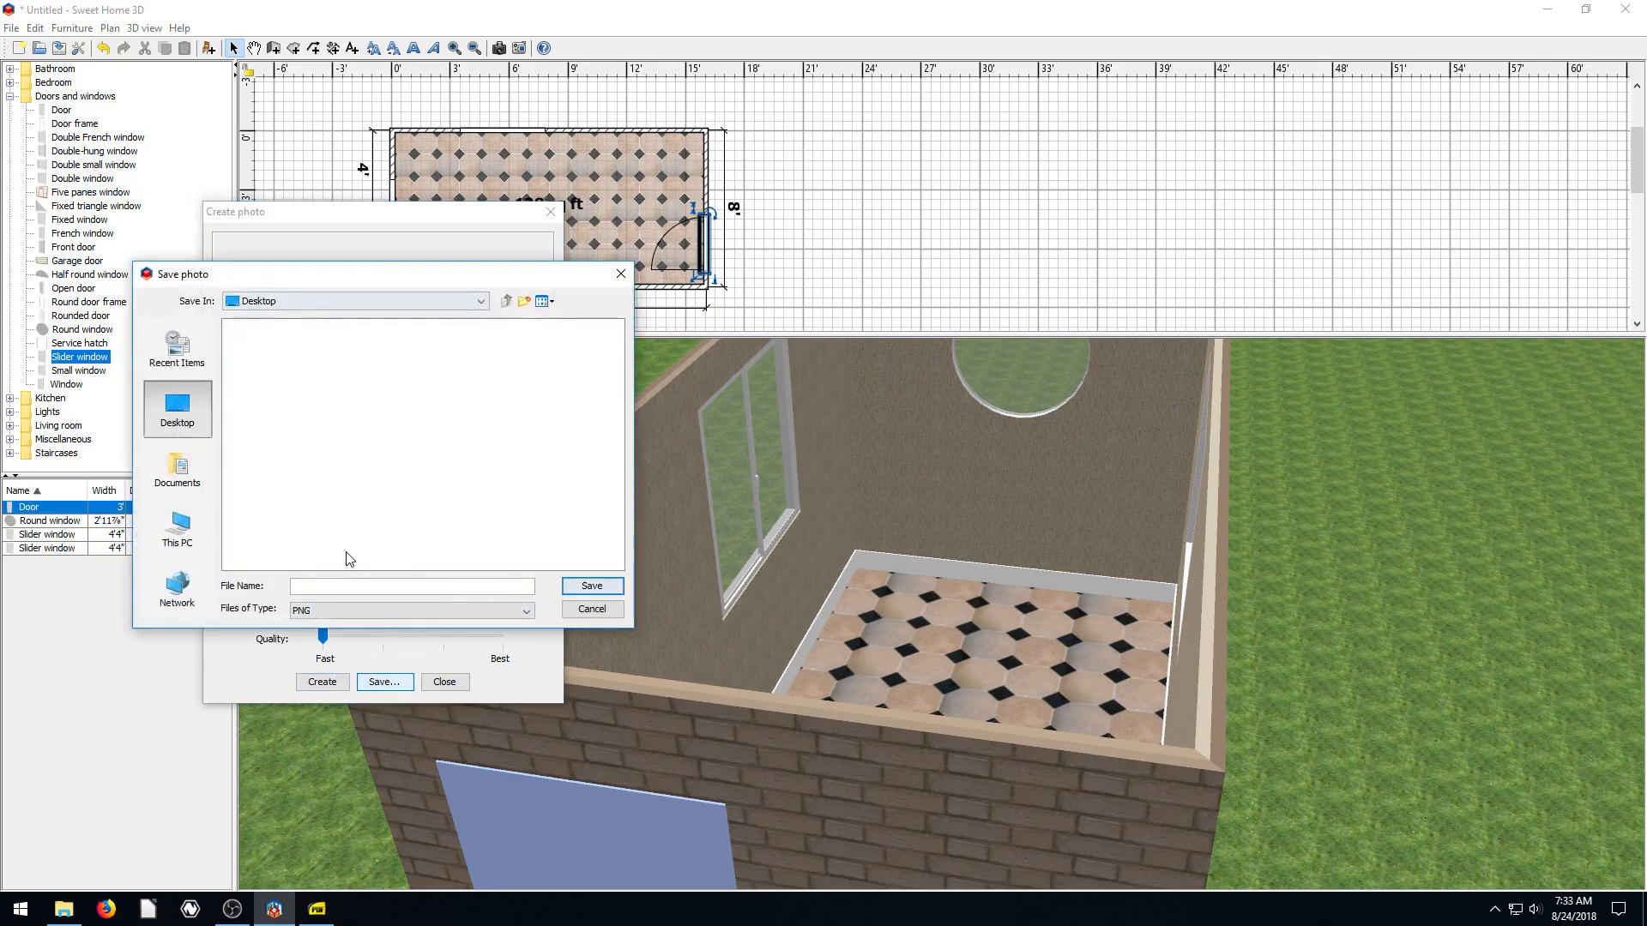
type("hohyse")
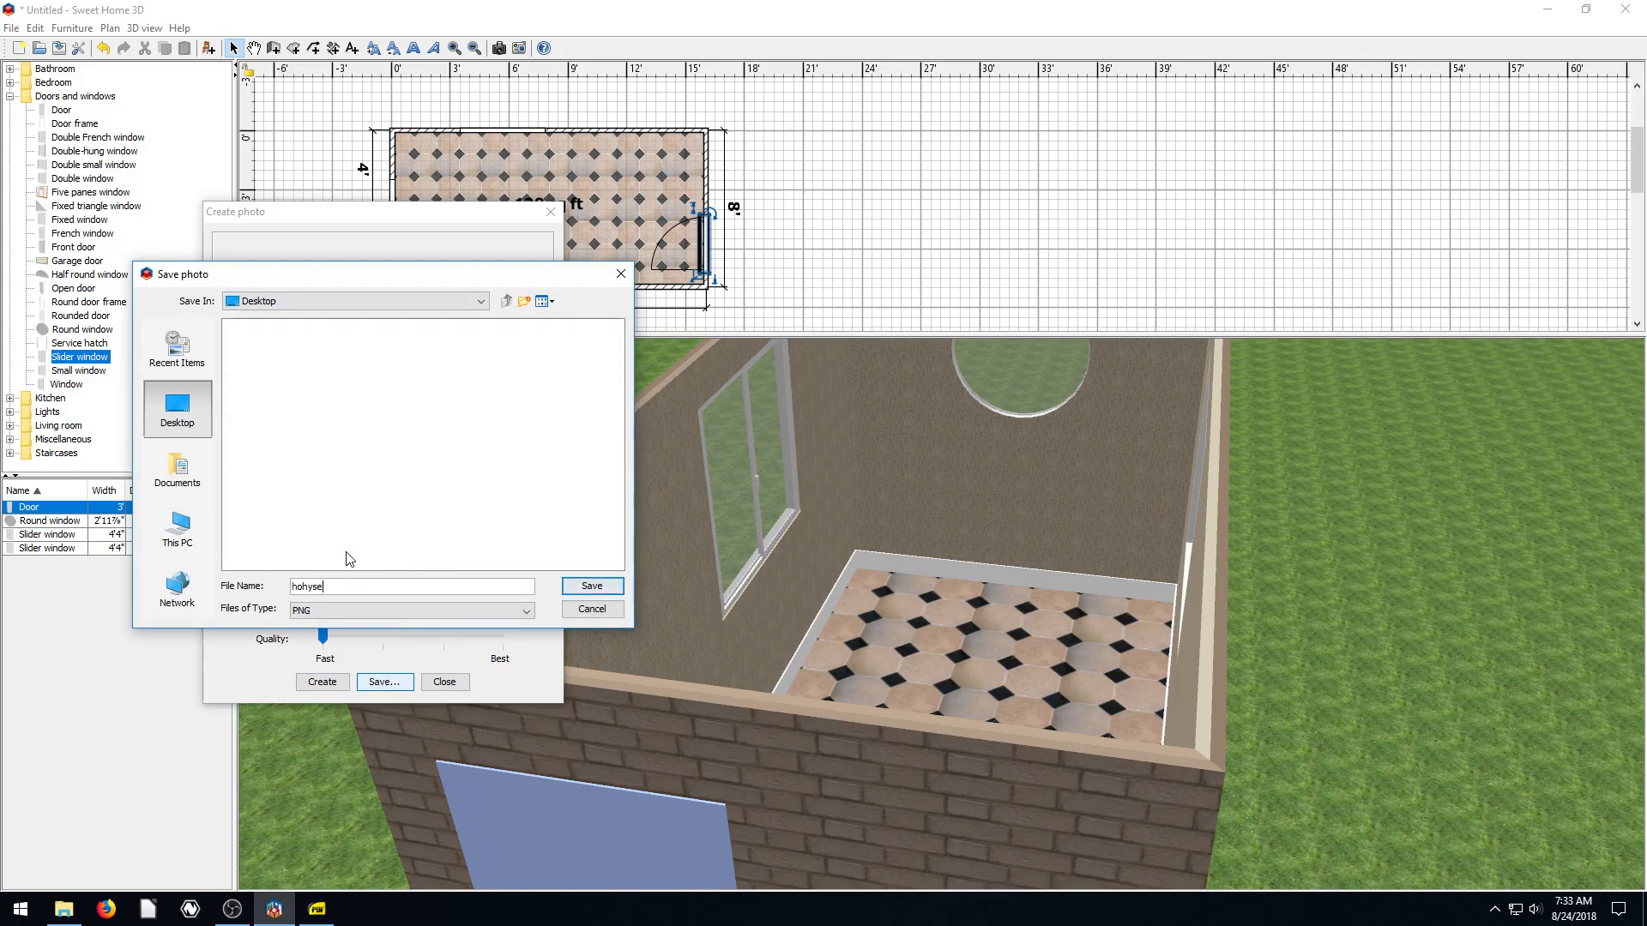
left_click(590, 609)
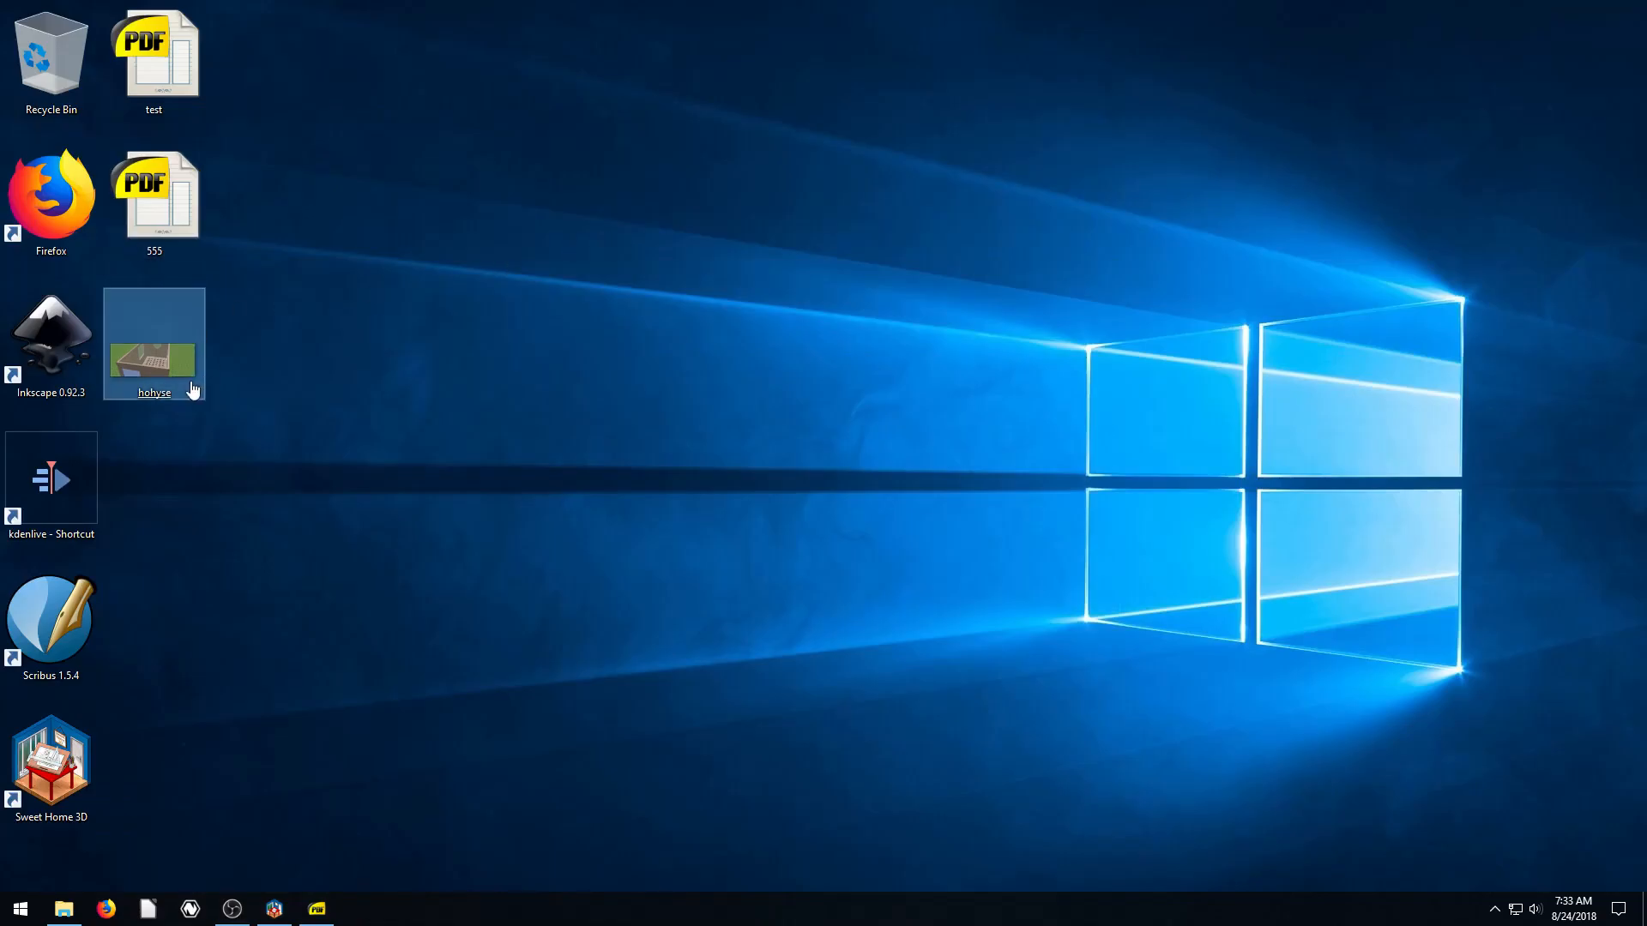
double_click(155, 341)
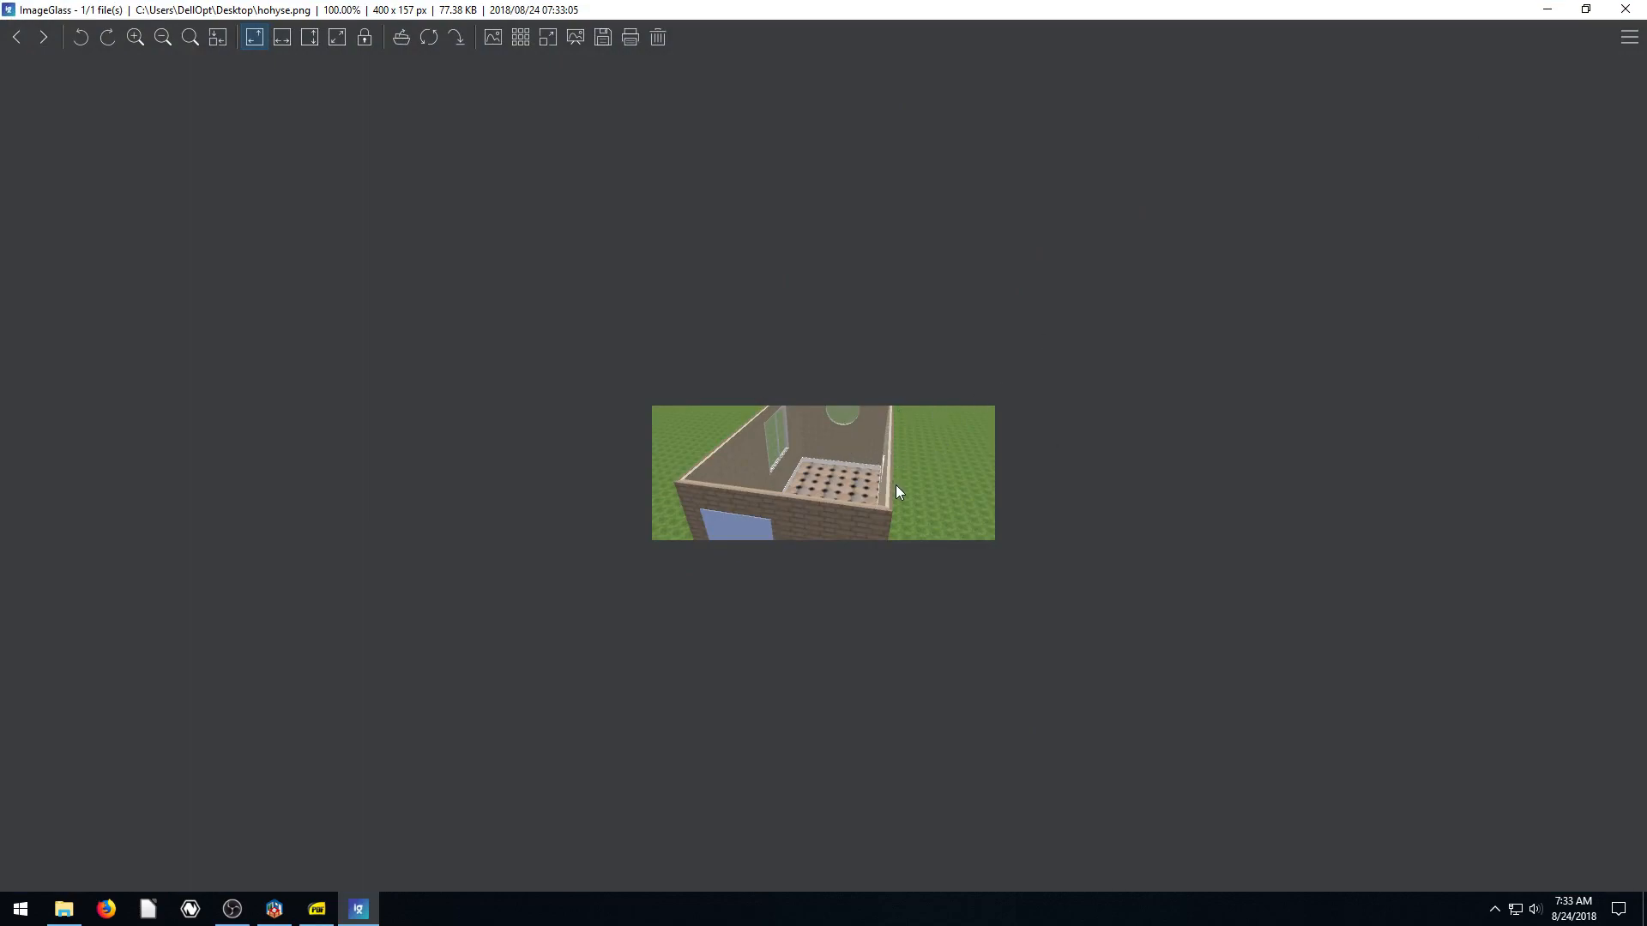
left_click(1555, 9)
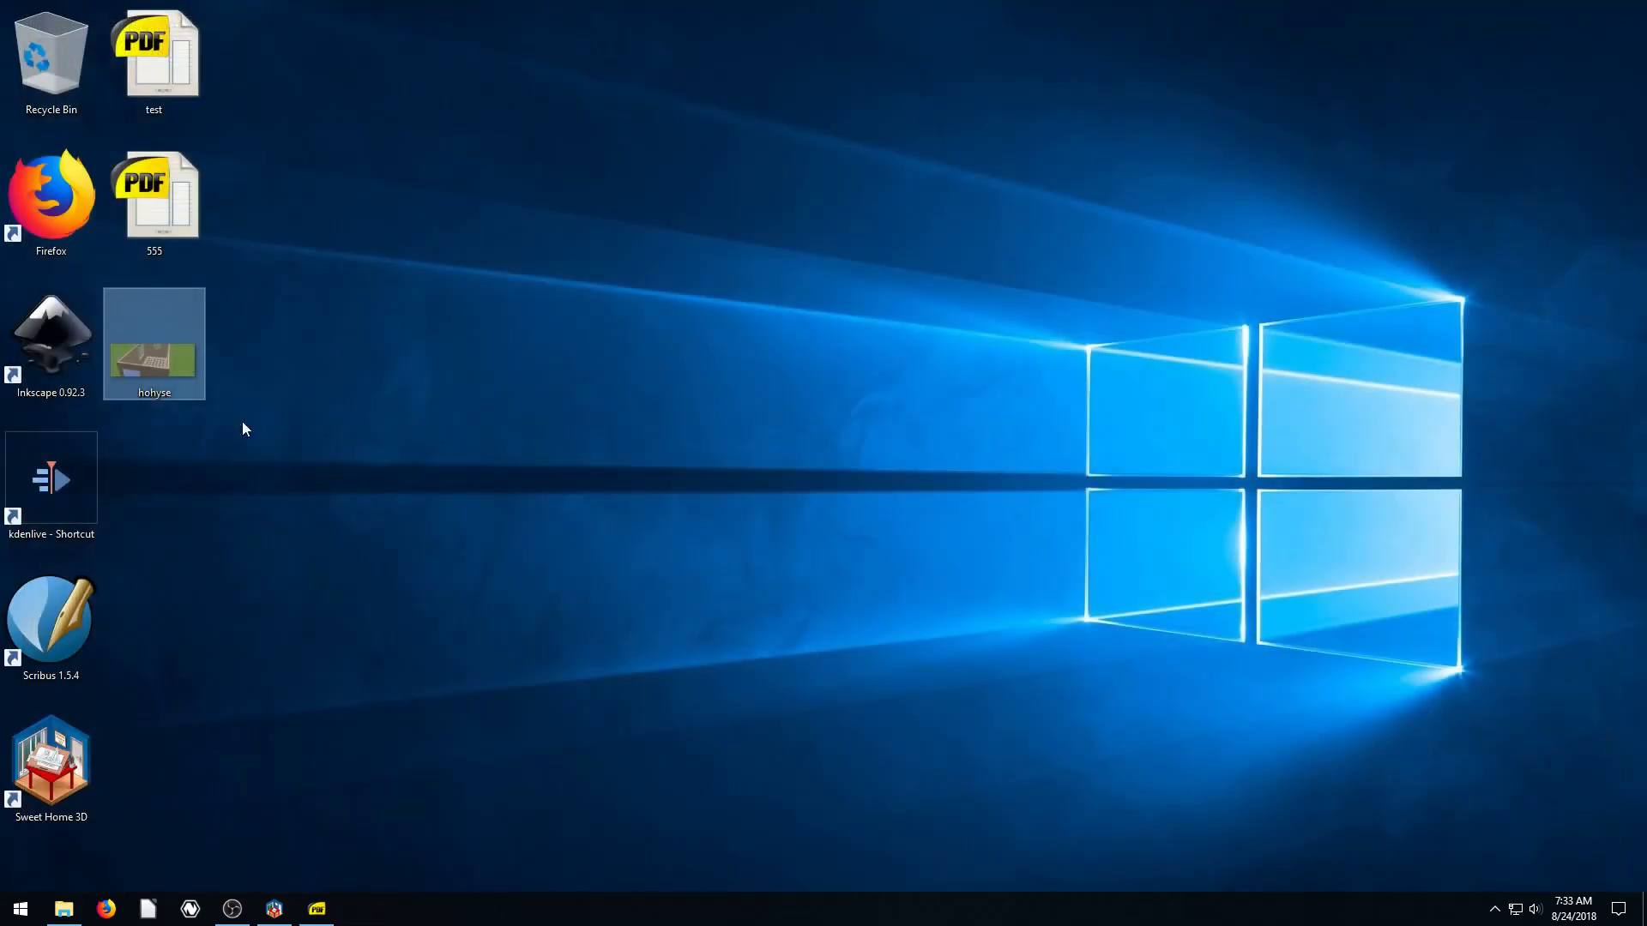